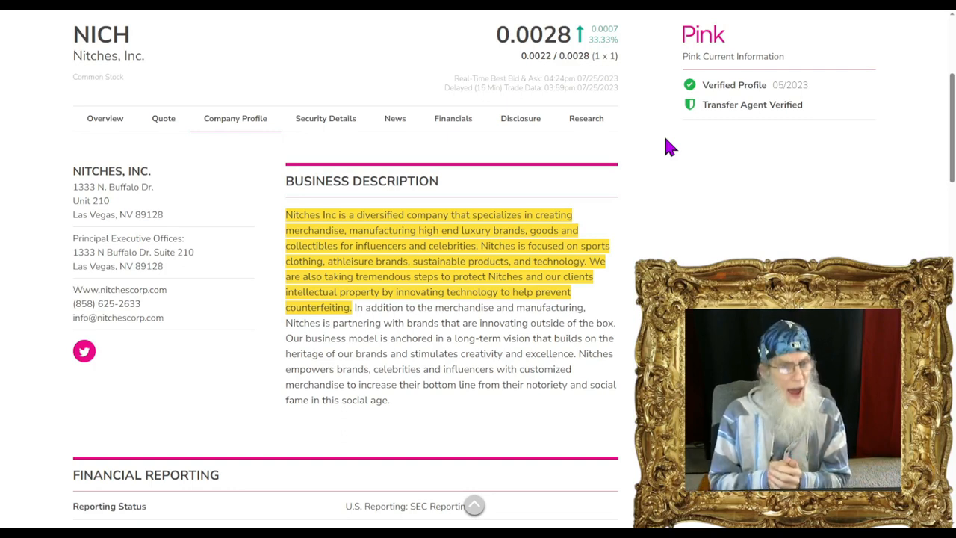
pyautogui.moveTo(626, 122)
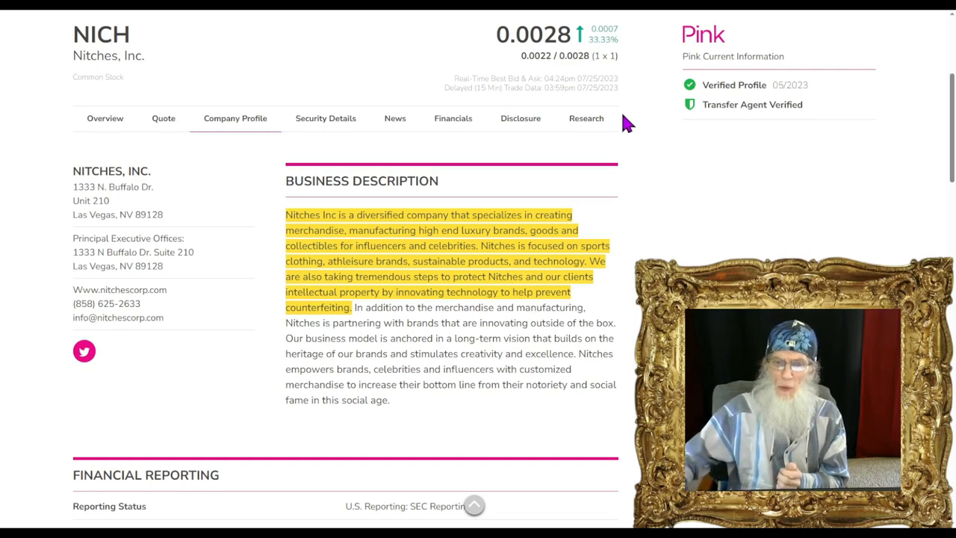
pyautogui.moveTo(635, 102)
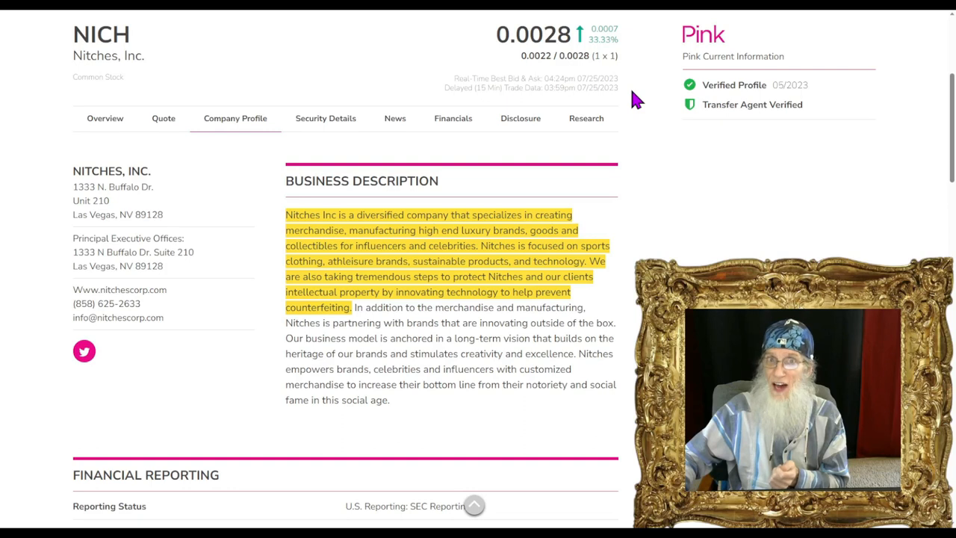
pyautogui.moveTo(654, 90)
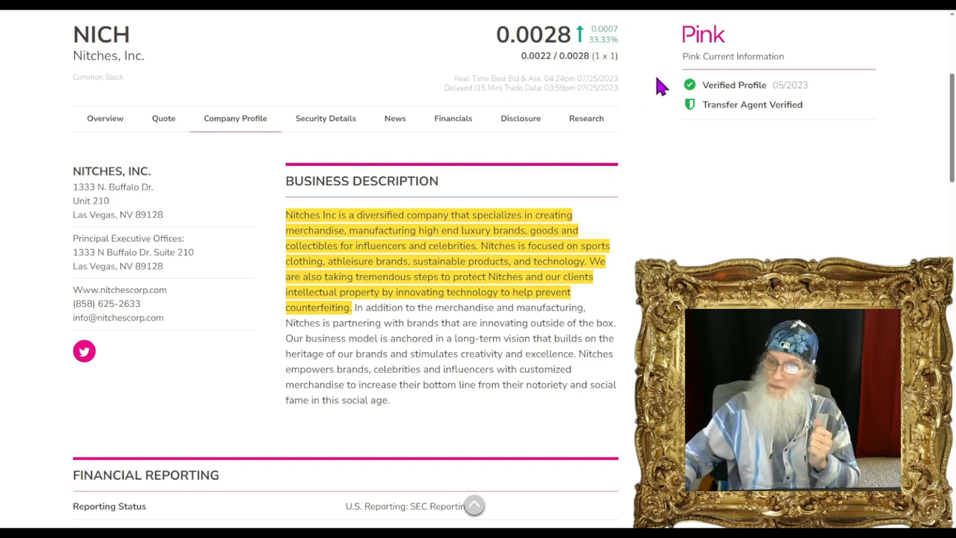
pyautogui.moveTo(654, 147)
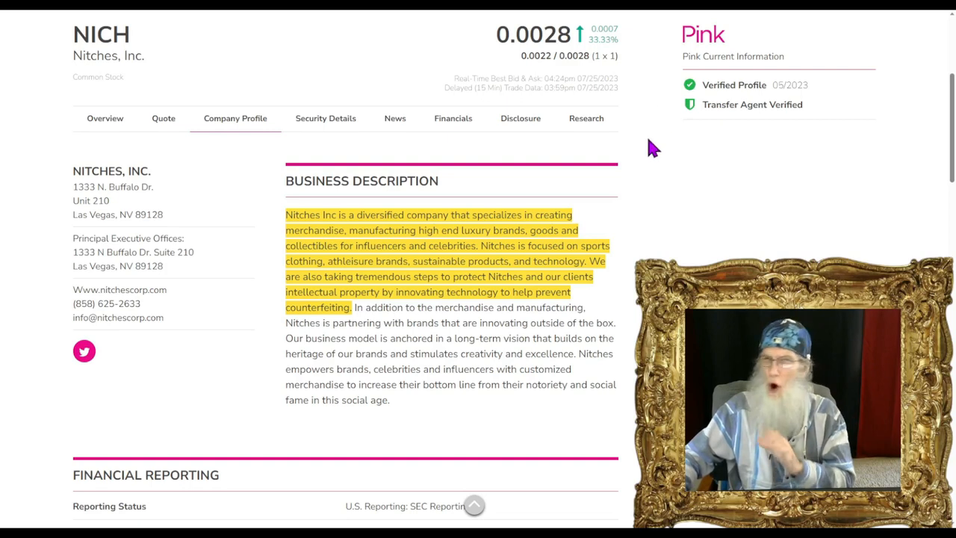
pyautogui.moveTo(666, 144)
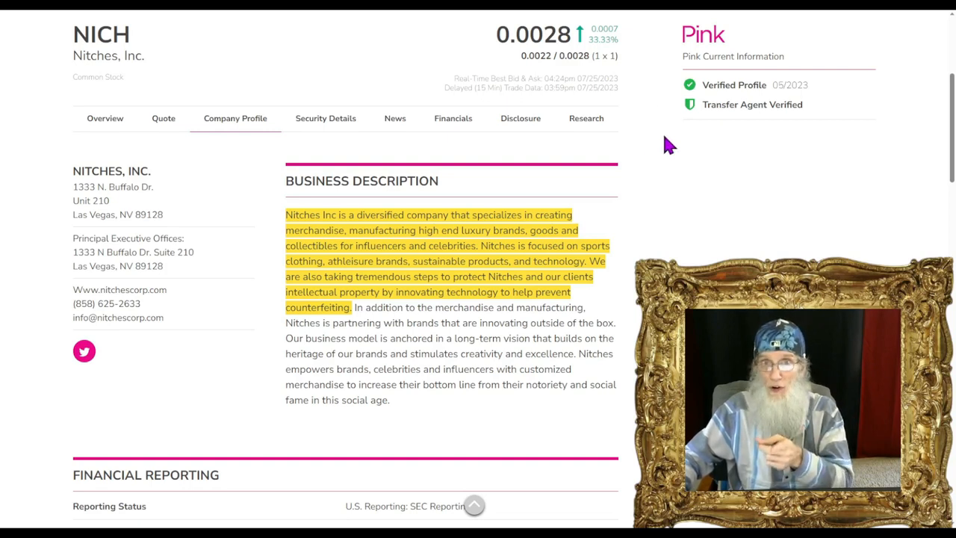
pyautogui.moveTo(675, 127)
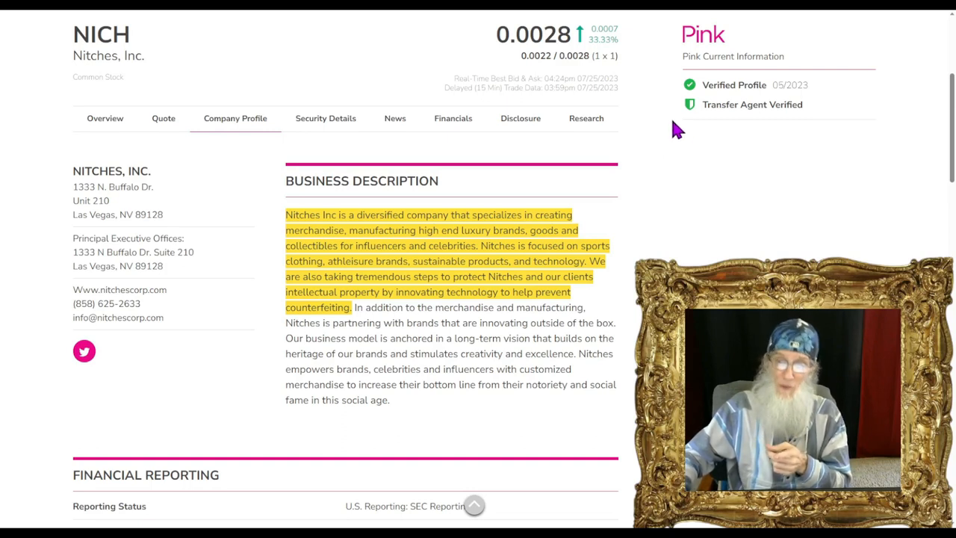
pyautogui.moveTo(655, 173)
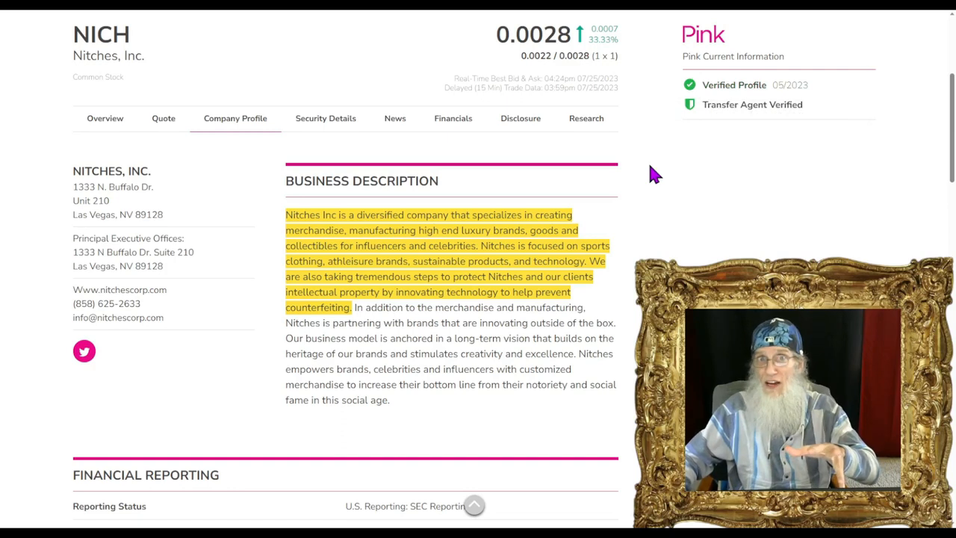
pyautogui.moveTo(702, 67)
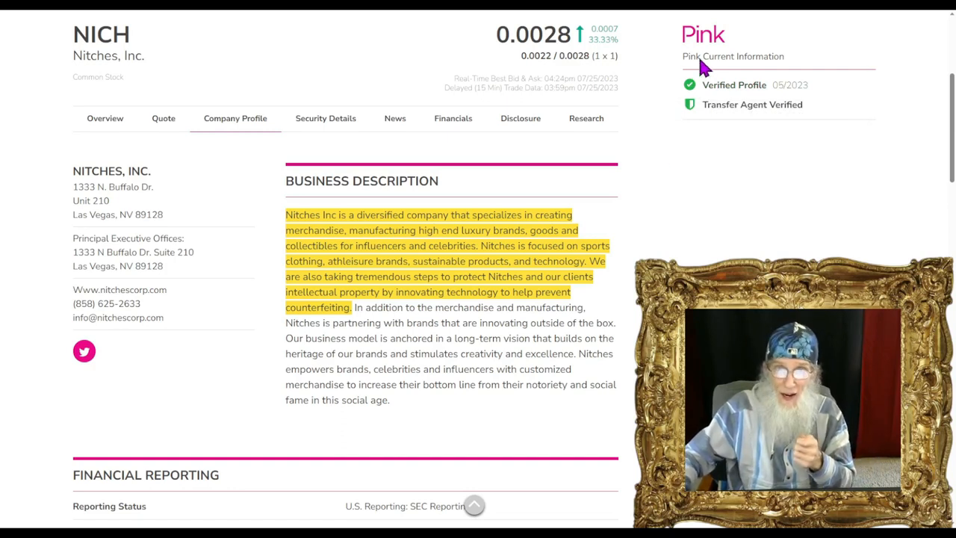
pyautogui.moveTo(656, 152)
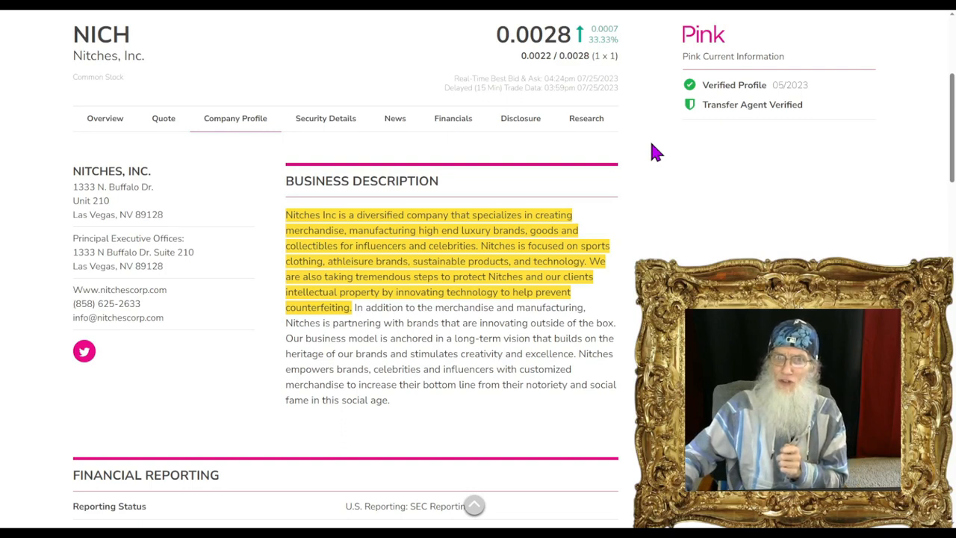
pyautogui.moveTo(675, 154)
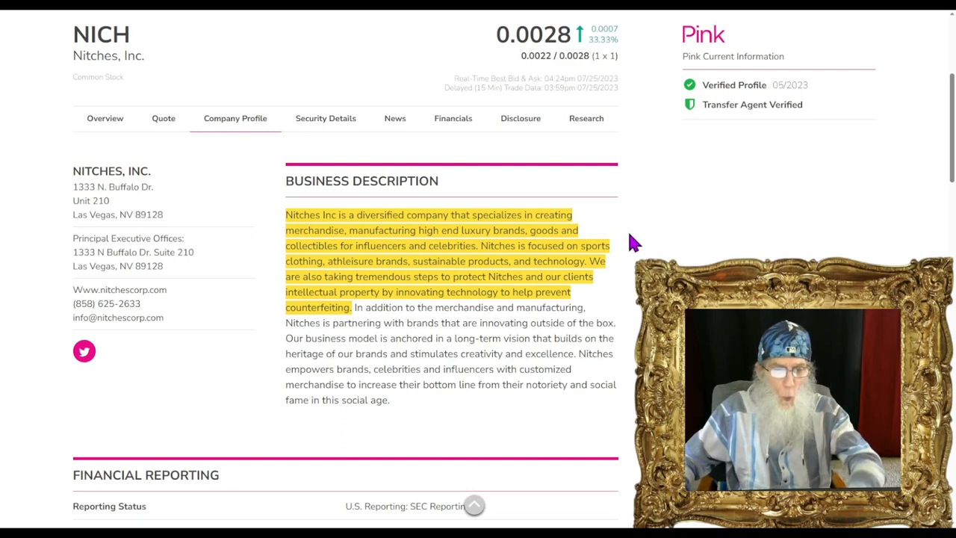
# Step: Scroll the Nitches profile down to the Financial Reporting section (audited, latest report 05/31/2023)
pyautogui.scroll(-3)
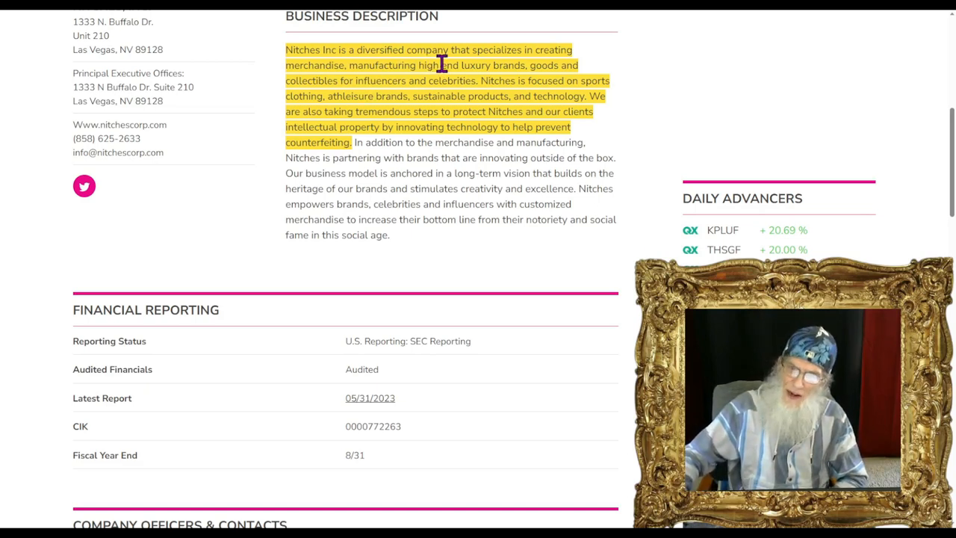
pyautogui.moveTo(381, 90)
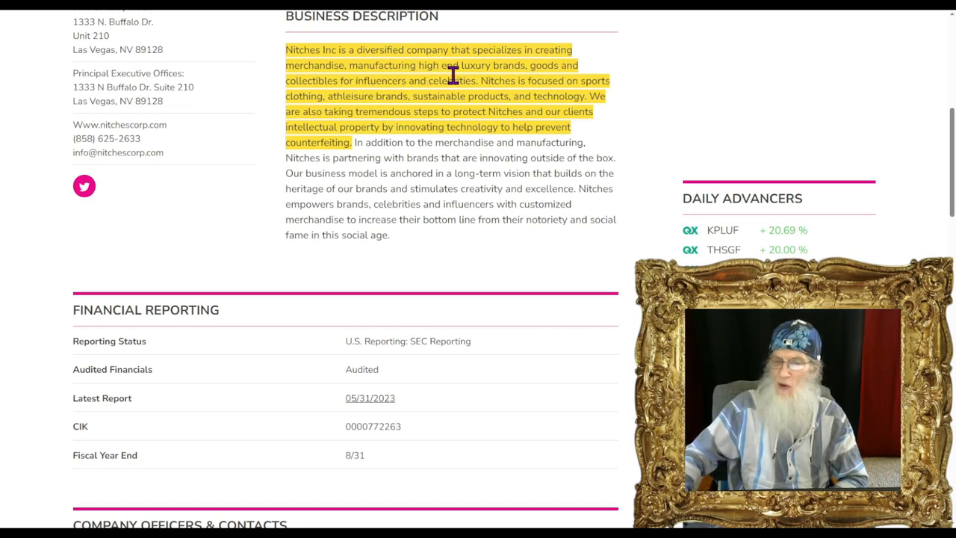
pyautogui.moveTo(523, 67)
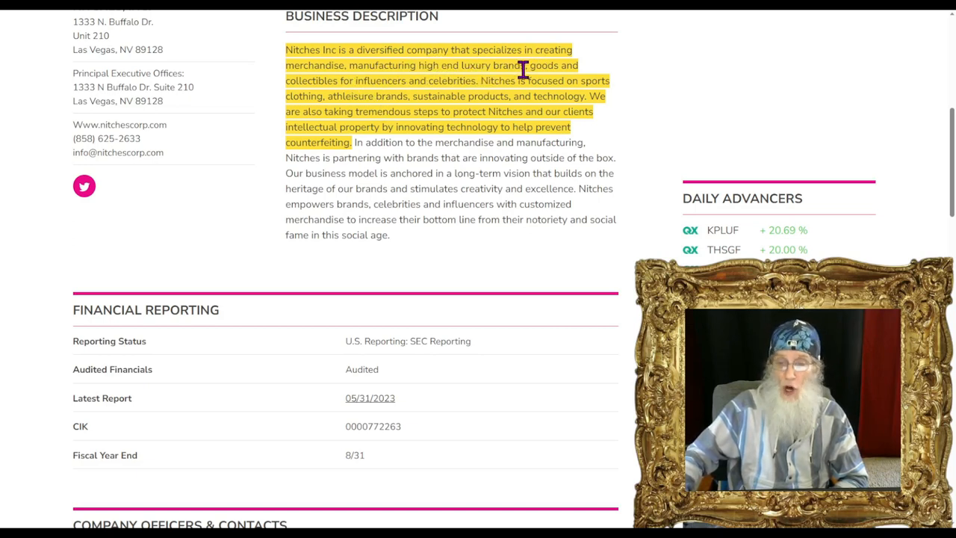
pyautogui.moveTo(334, 96)
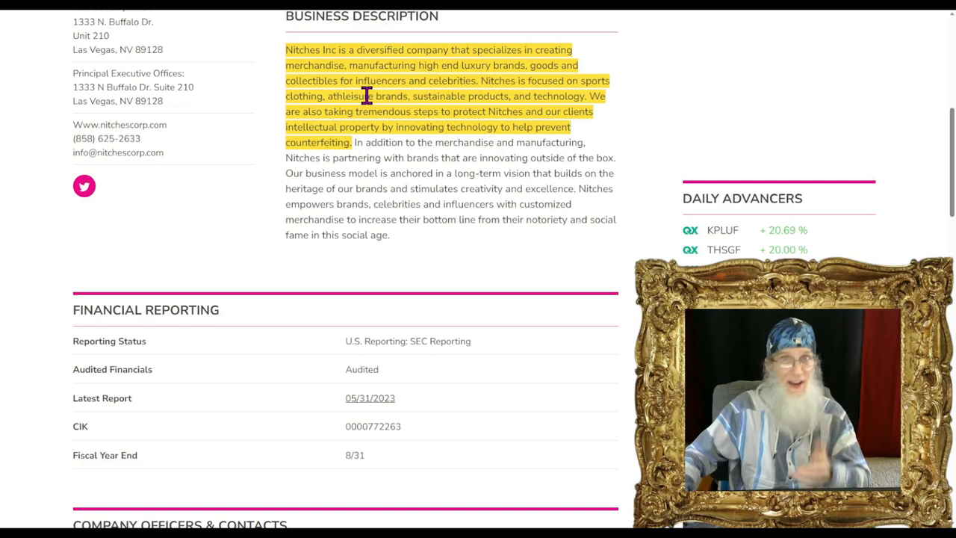
pyautogui.moveTo(530, 97)
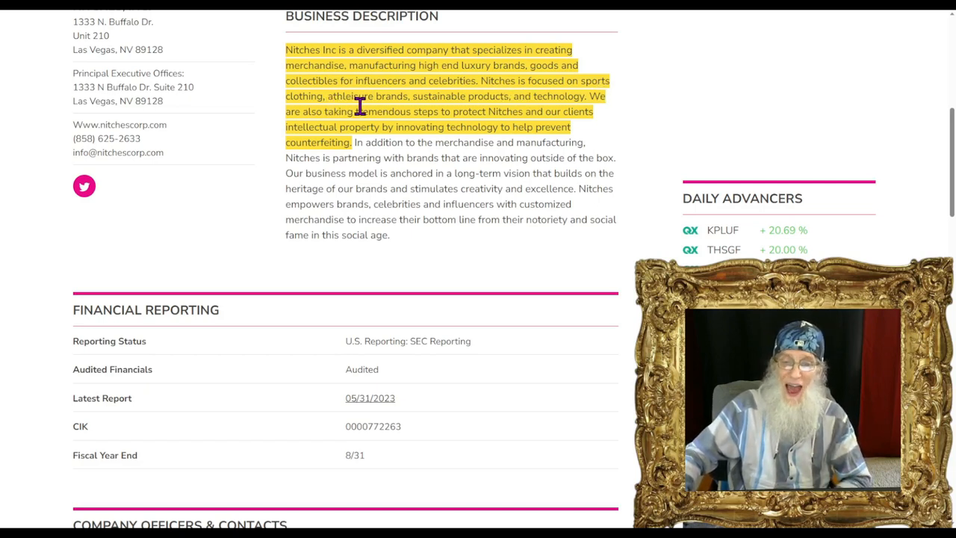
pyautogui.moveTo(481, 112)
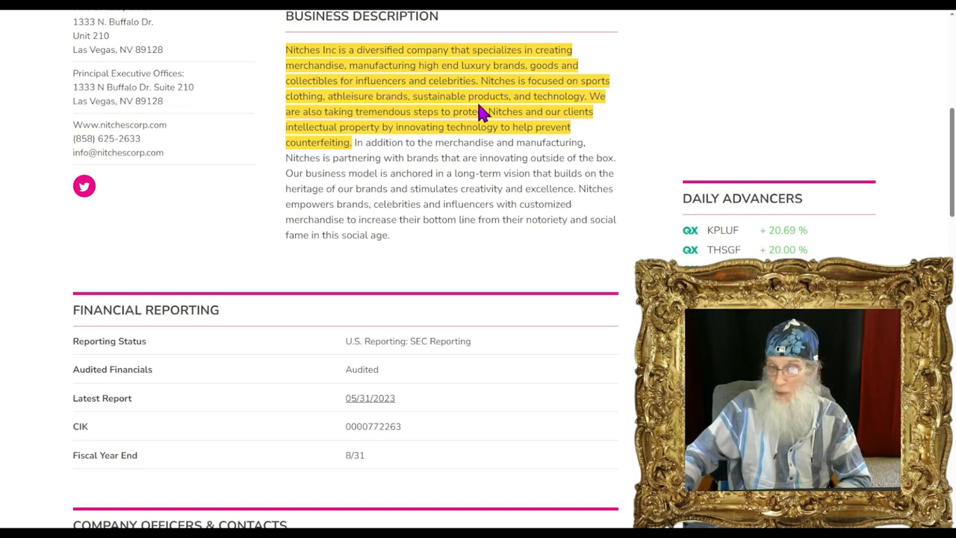
pyautogui.moveTo(571, 107)
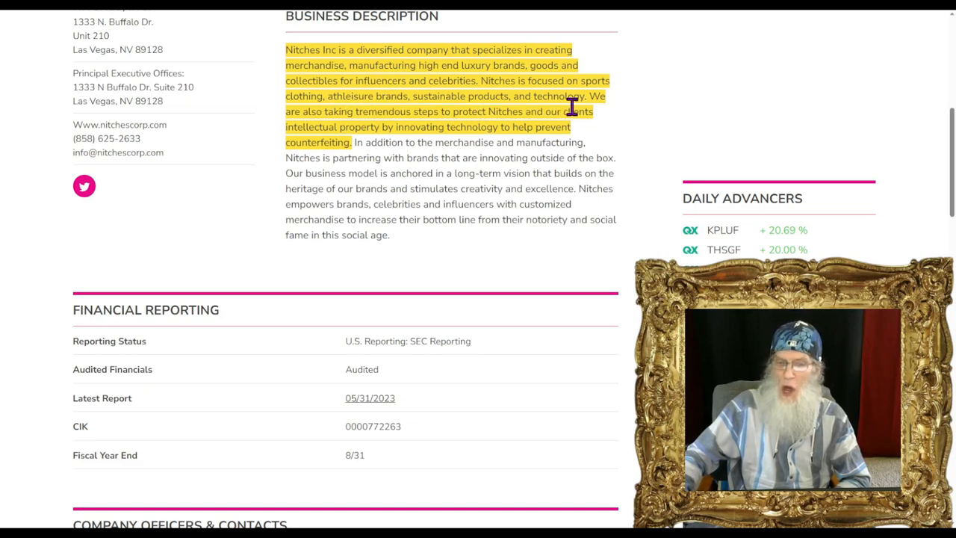
pyautogui.moveTo(445, 122)
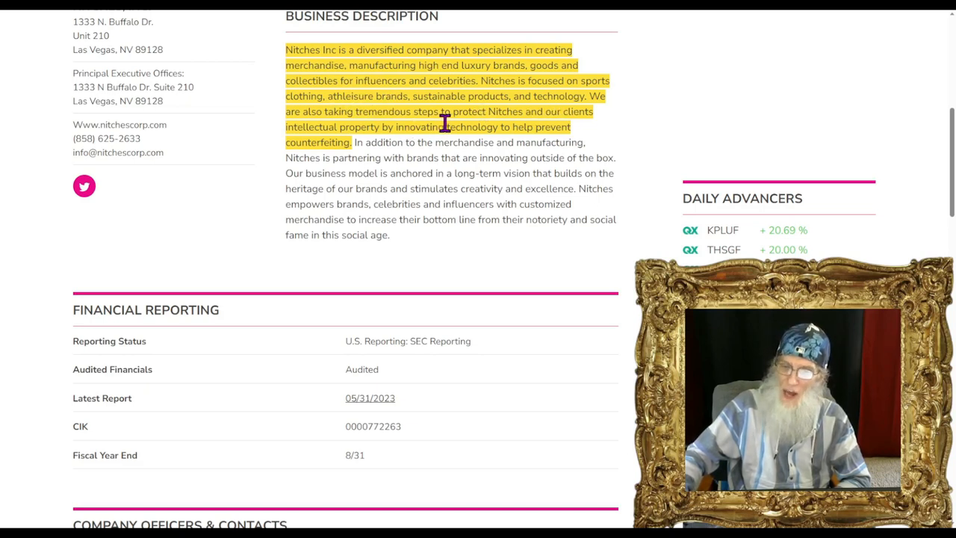
pyautogui.moveTo(396, 127)
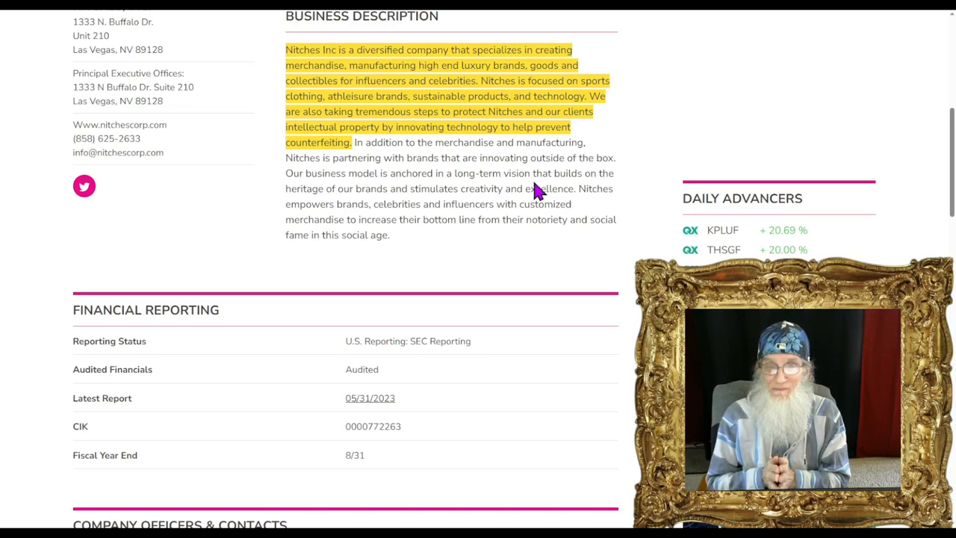
# Step: Reach the NICH quote figures: open 0.0022, range 0.0021–0.0033, volume 2,190,206
pyautogui.scroll(3)
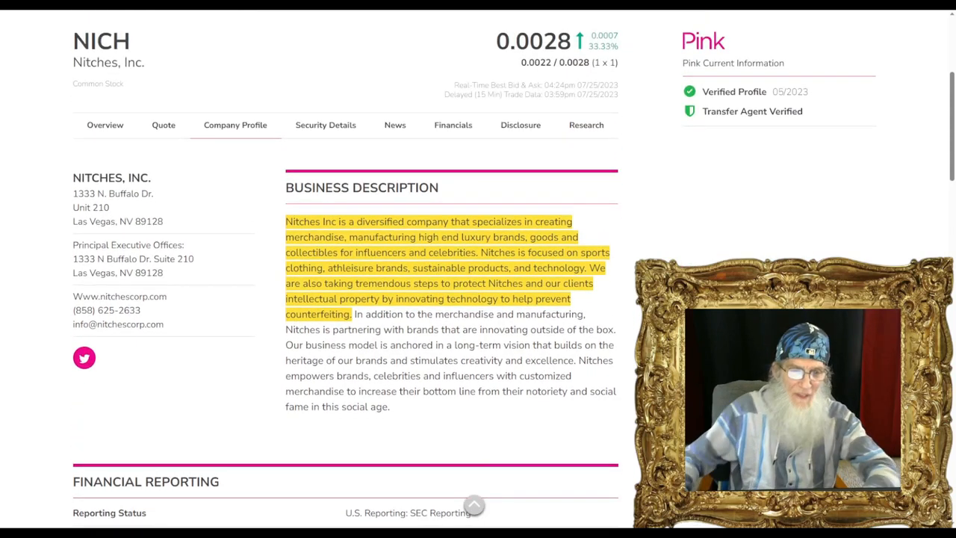
pyautogui.scroll(3)
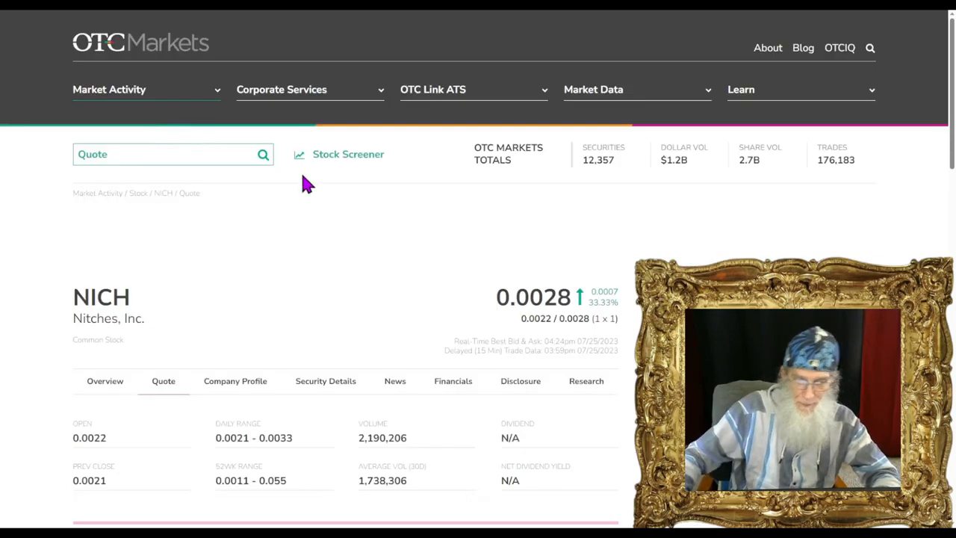
pyautogui.scroll(-3)
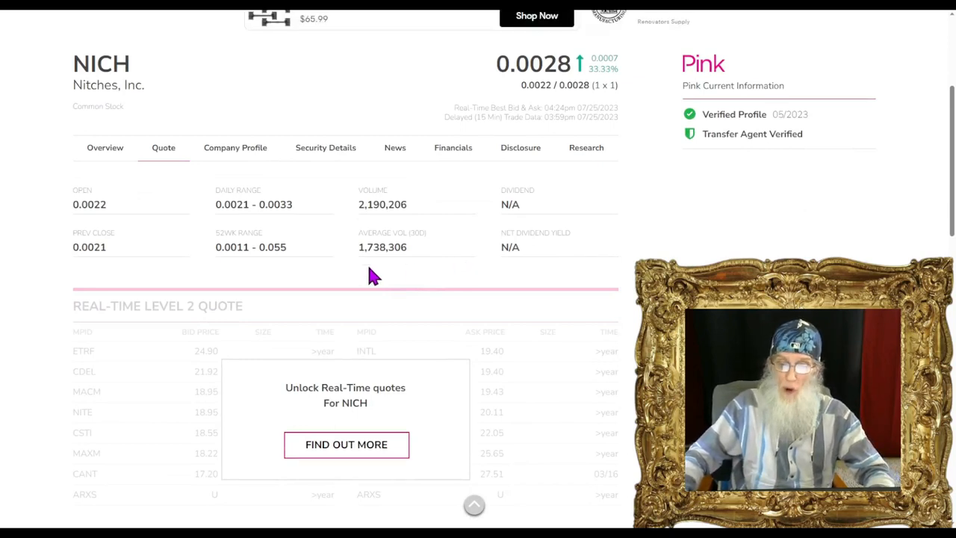
pyautogui.moveTo(376, 232)
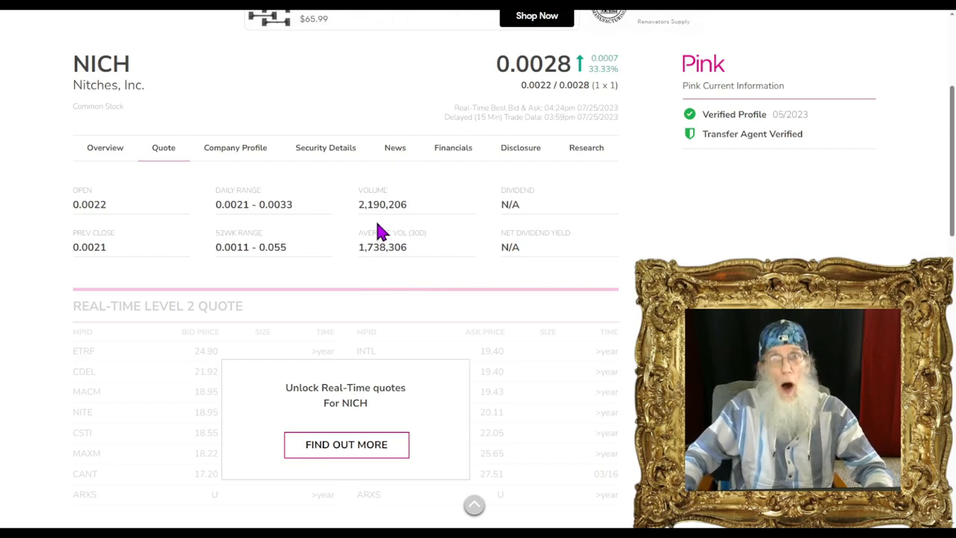
pyautogui.moveTo(326, 148)
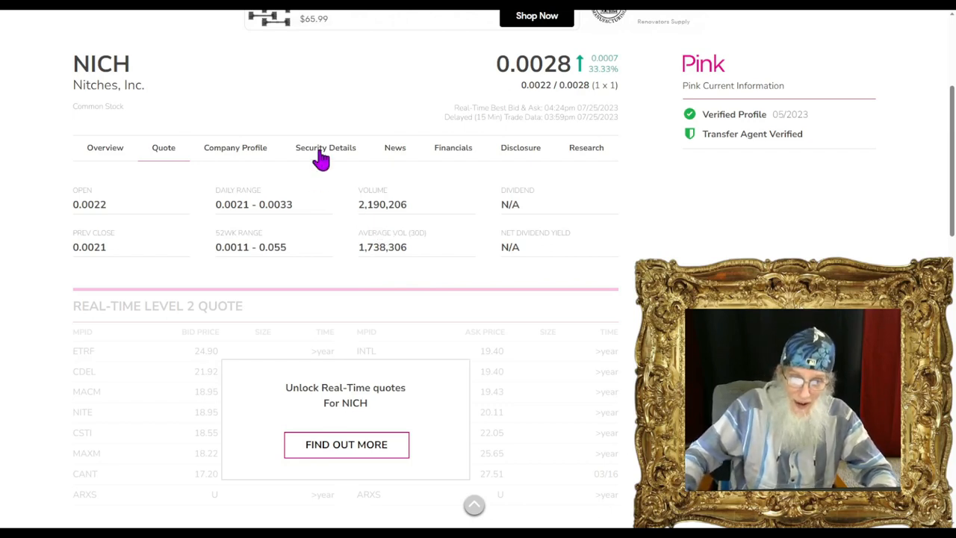
pyautogui.click(325, 148)
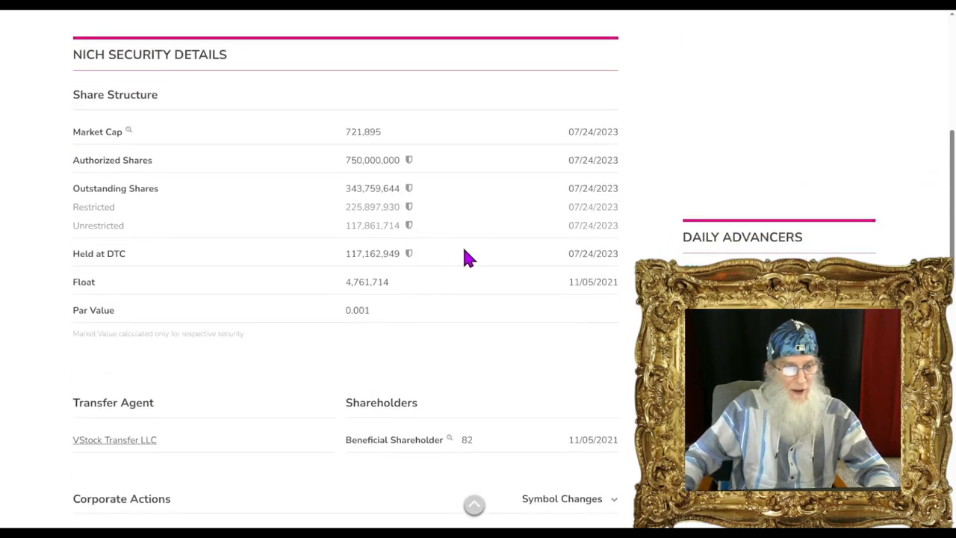
pyautogui.doubleClick(372, 188)
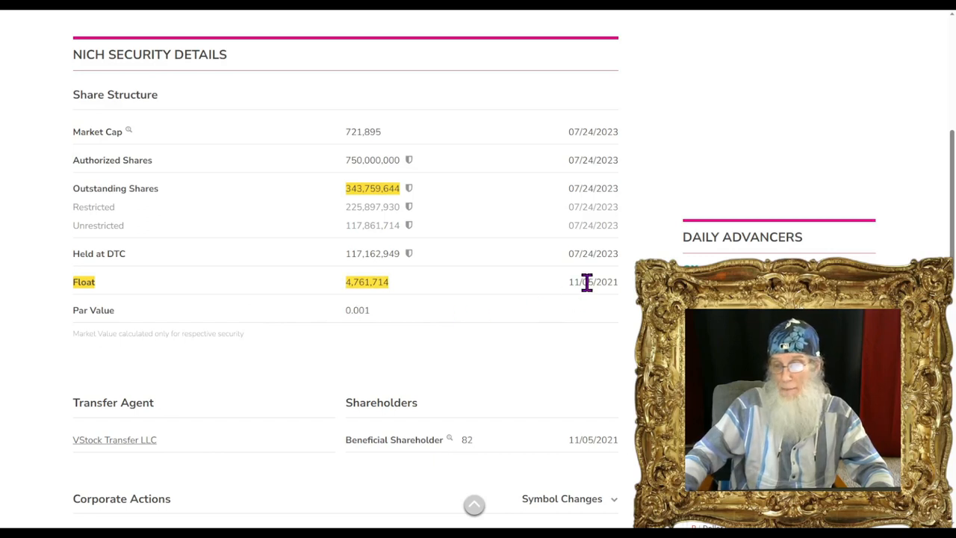
pyautogui.moveTo(491, 347)
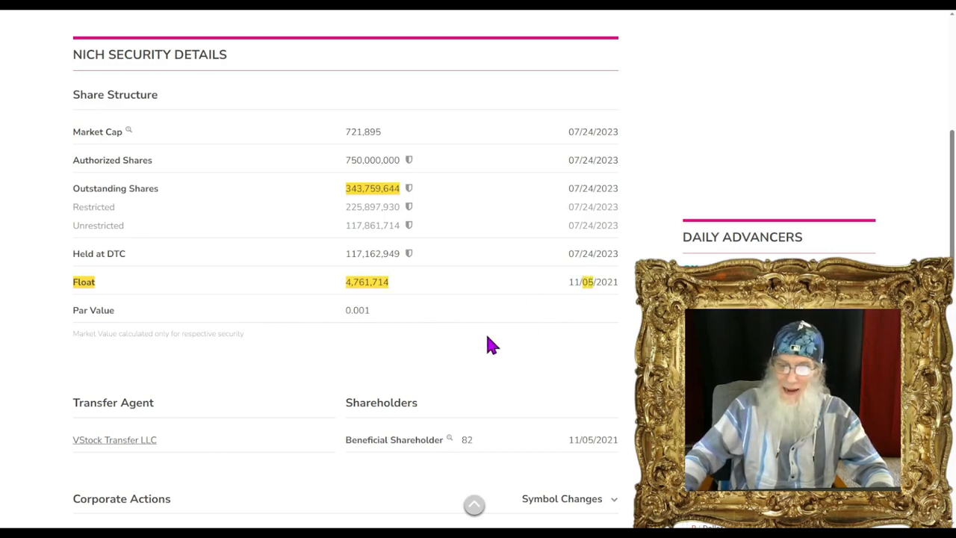
pyautogui.moveTo(97, 227)
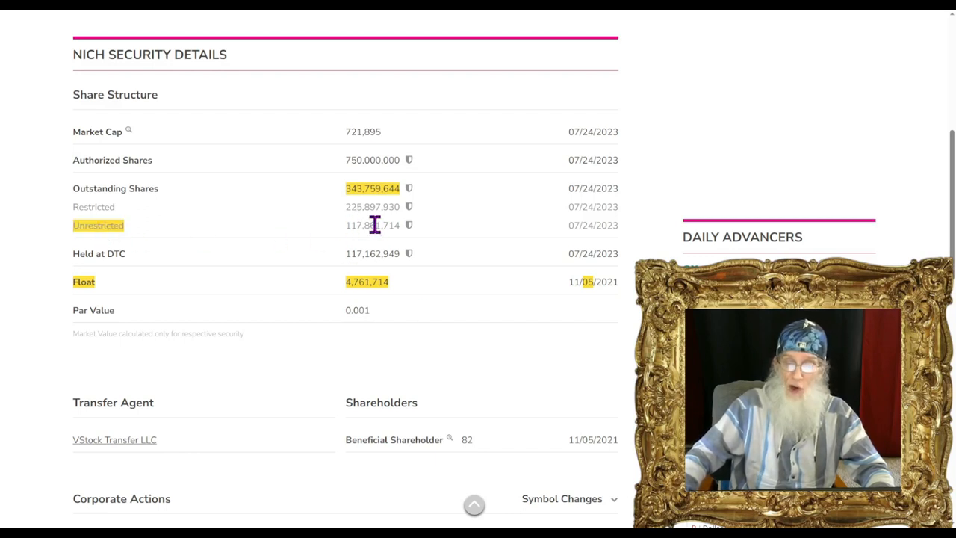
pyautogui.moveTo(370, 188)
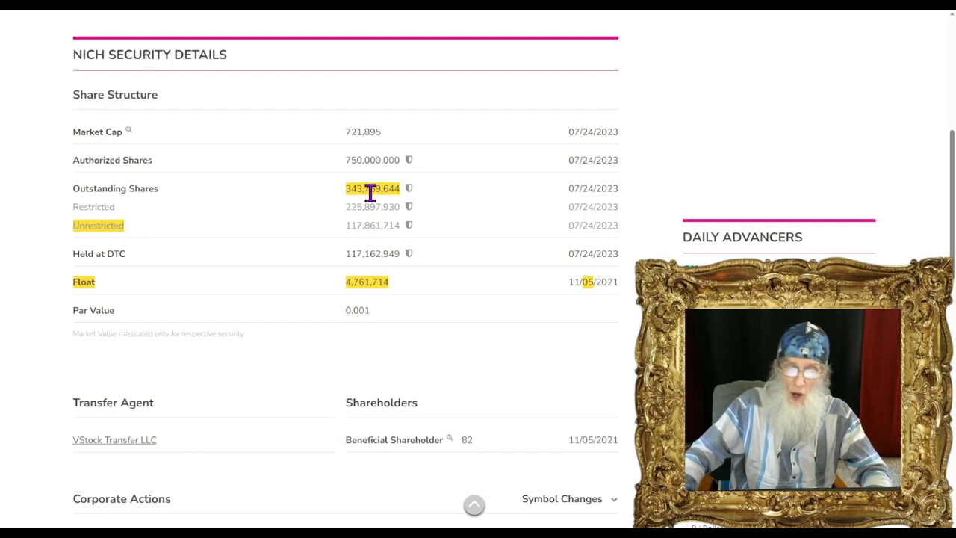
pyautogui.moveTo(87, 212)
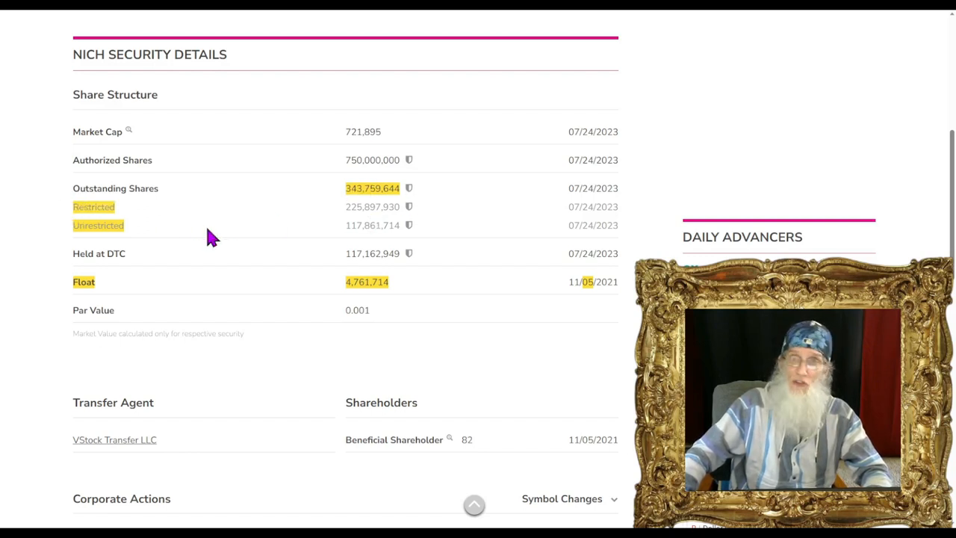
pyautogui.moveTo(366, 207)
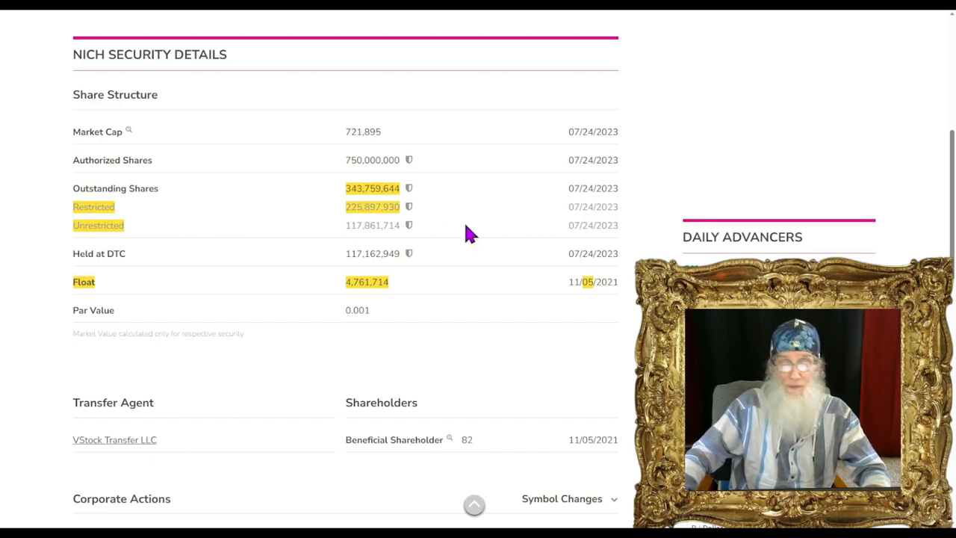
pyautogui.moveTo(365, 224)
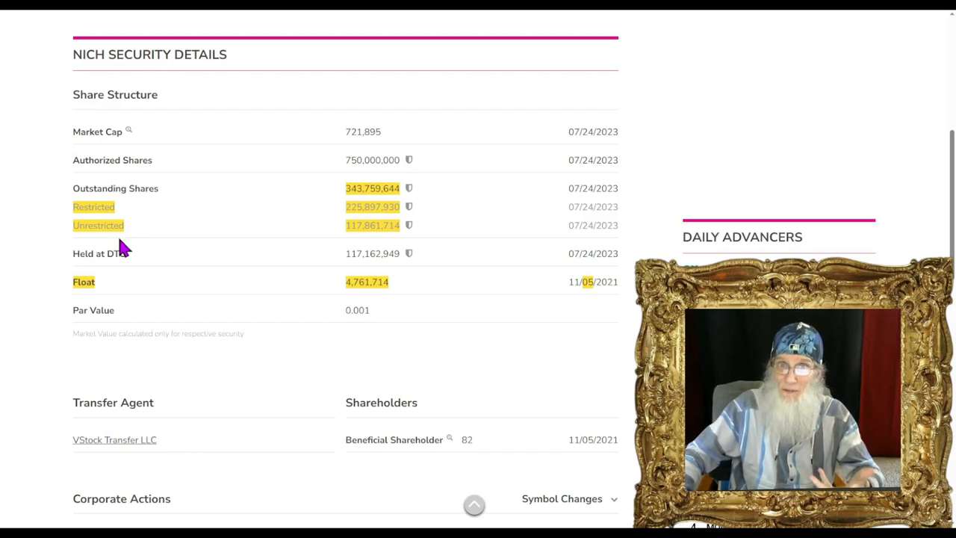
pyautogui.moveTo(374, 246)
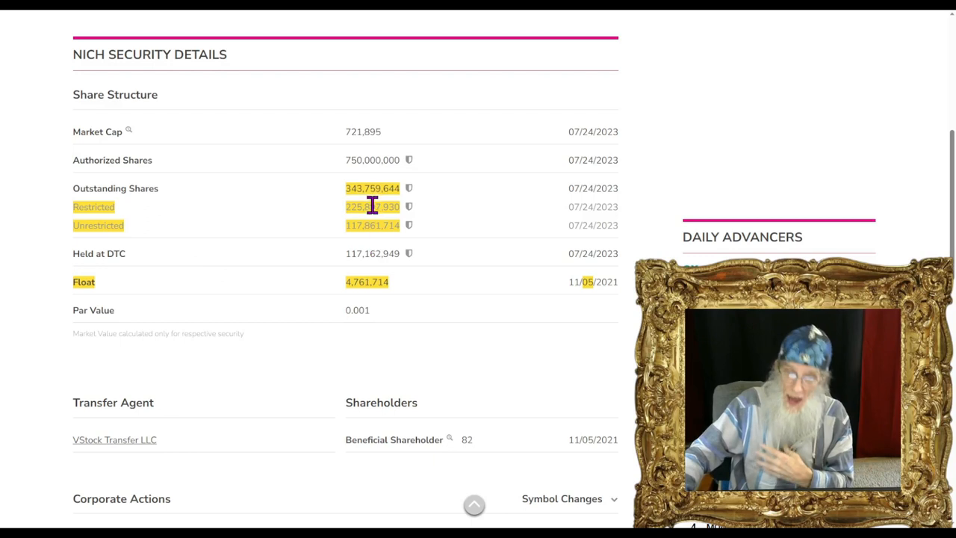
pyautogui.moveTo(418, 260)
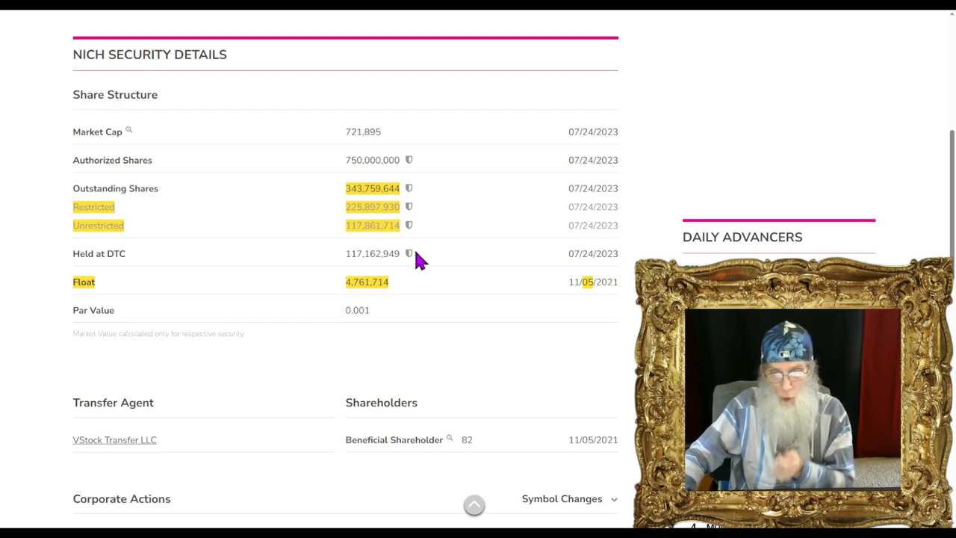
pyautogui.scroll(3)
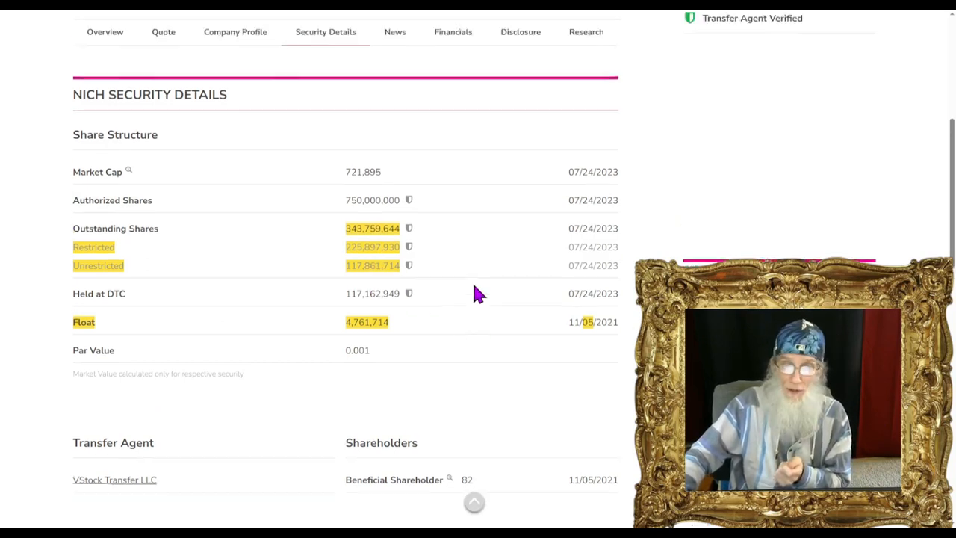
pyautogui.scroll(3)
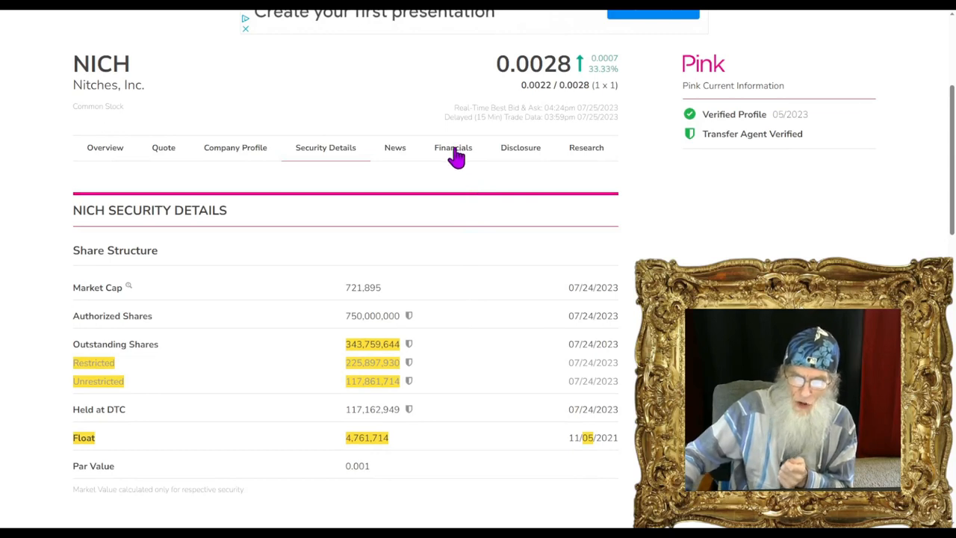
# Step: View NICH's income statement under Financials broken down by quarter
pyautogui.click(453, 148)
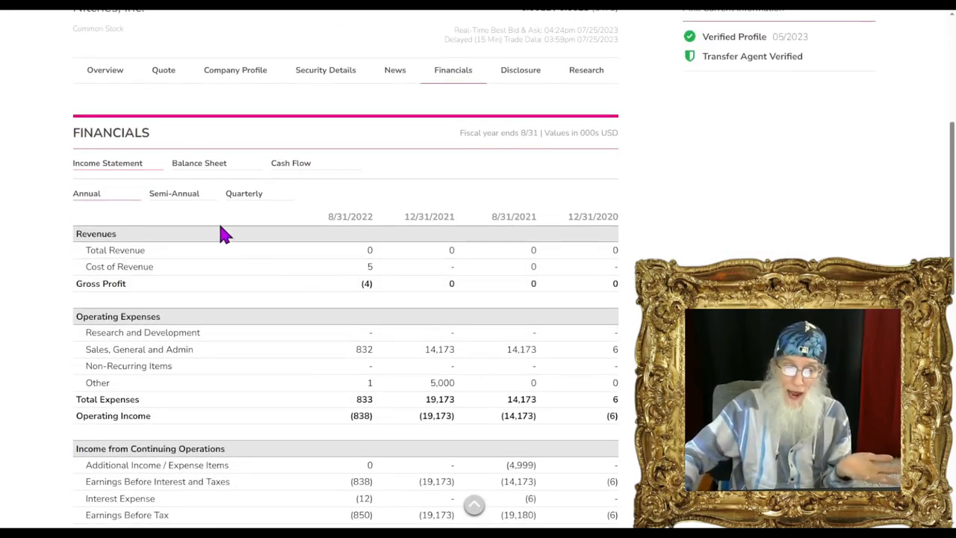
pyautogui.click(244, 193)
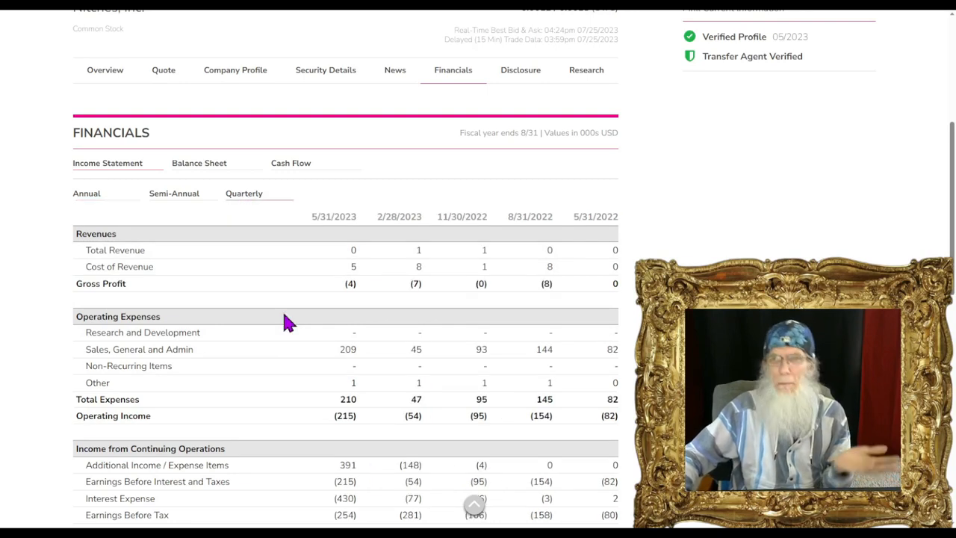
pyautogui.moveTo(445, 272)
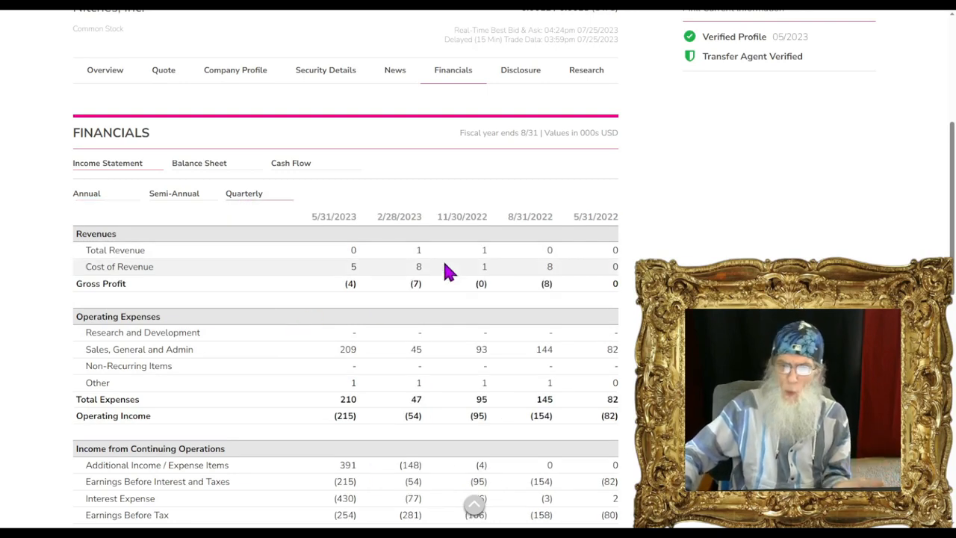
pyautogui.moveTo(419, 251)
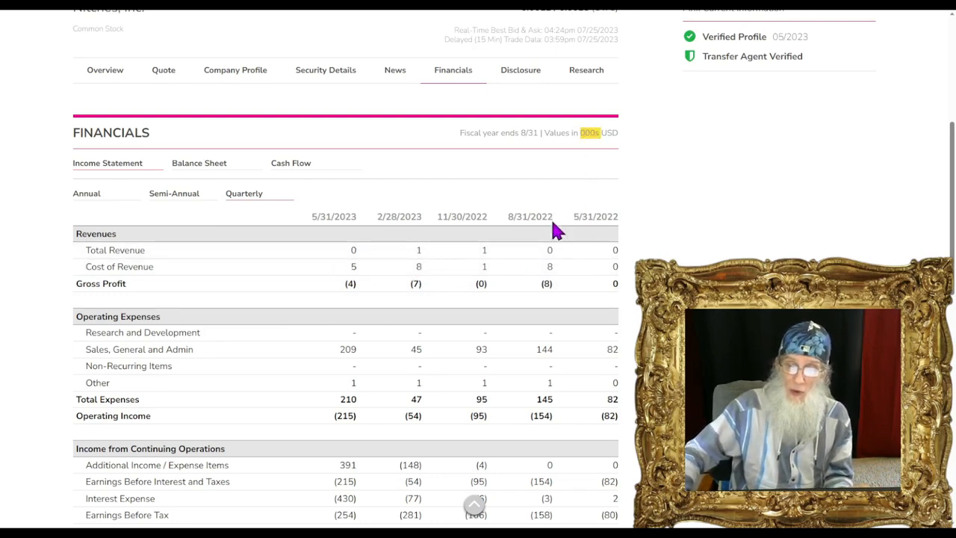
pyautogui.moveTo(418, 454)
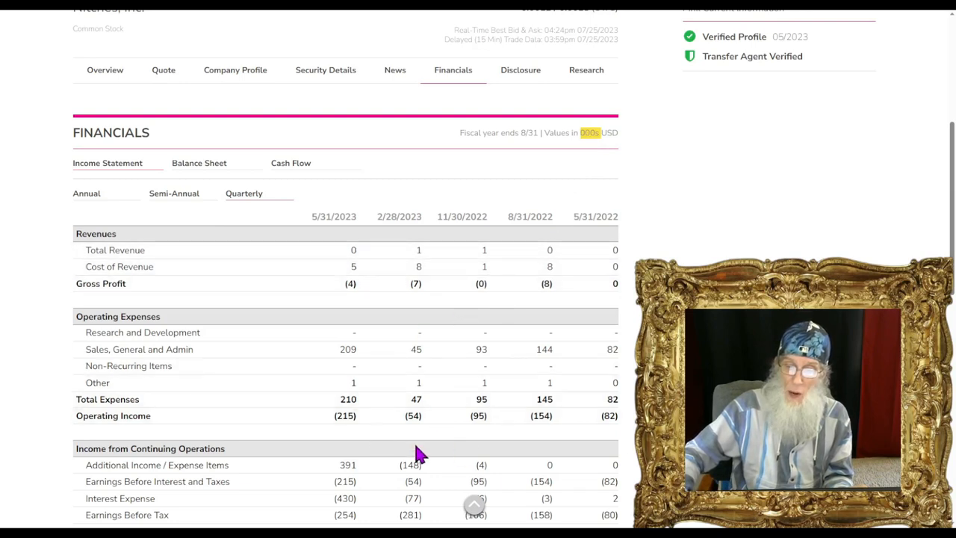
pyautogui.moveTo(291, 292)
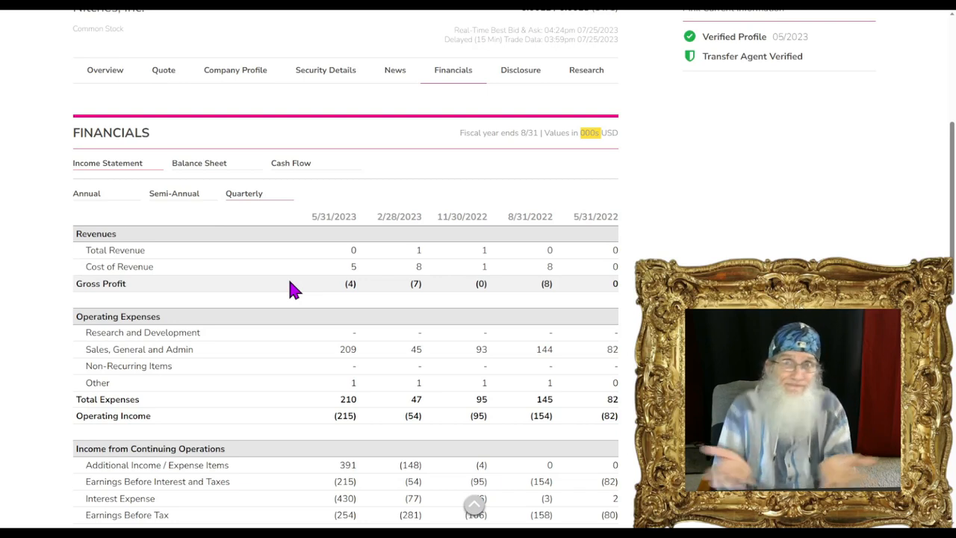
pyautogui.moveTo(520, 74)
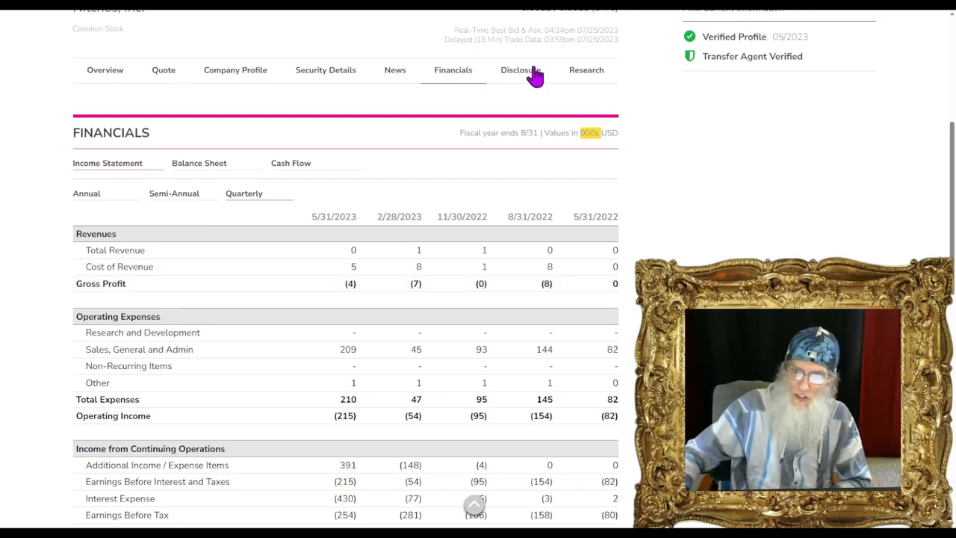
# Step: View NICH's Disclosure page down to the SEC Filings table with its 10-Q reports
pyautogui.click(519, 70)
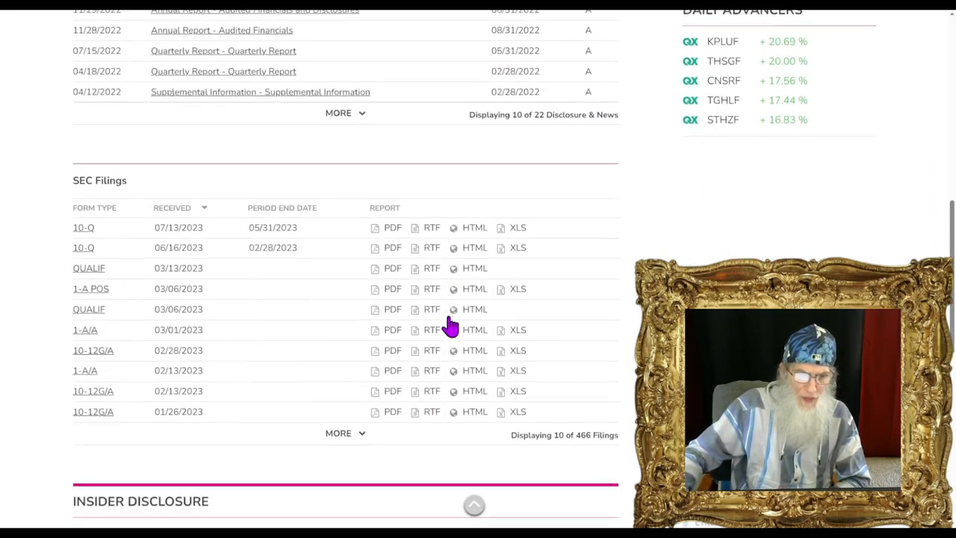
pyautogui.scroll(-3)
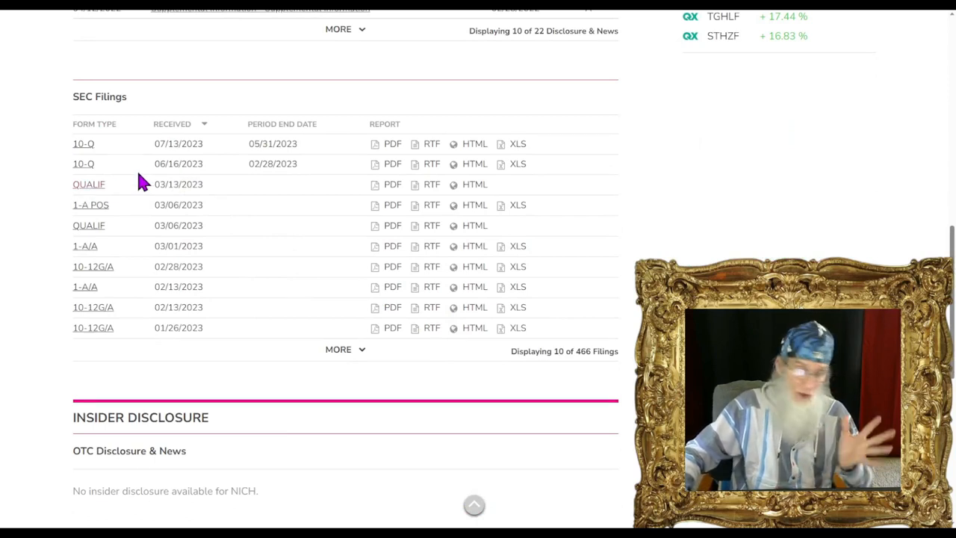
pyautogui.moveTo(268, 182)
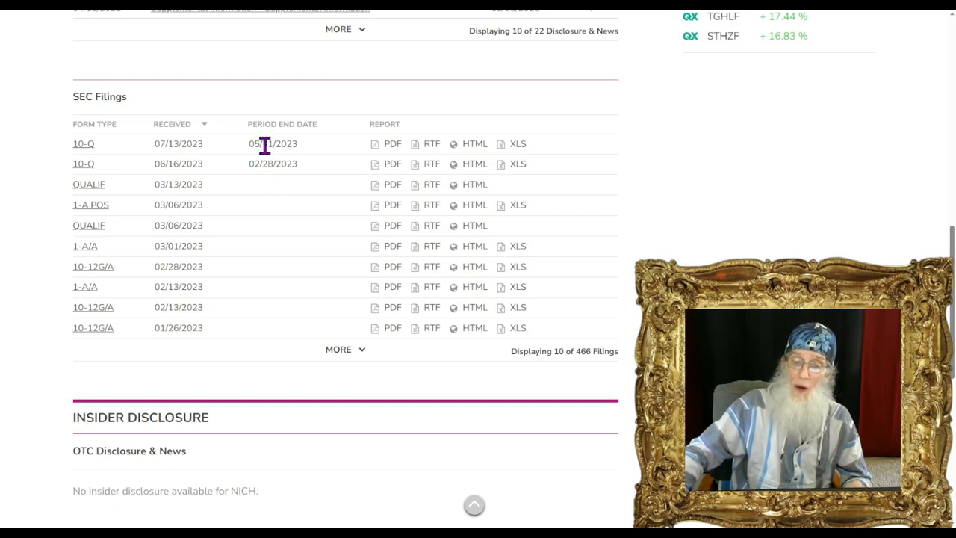
pyautogui.moveTo(112, 157)
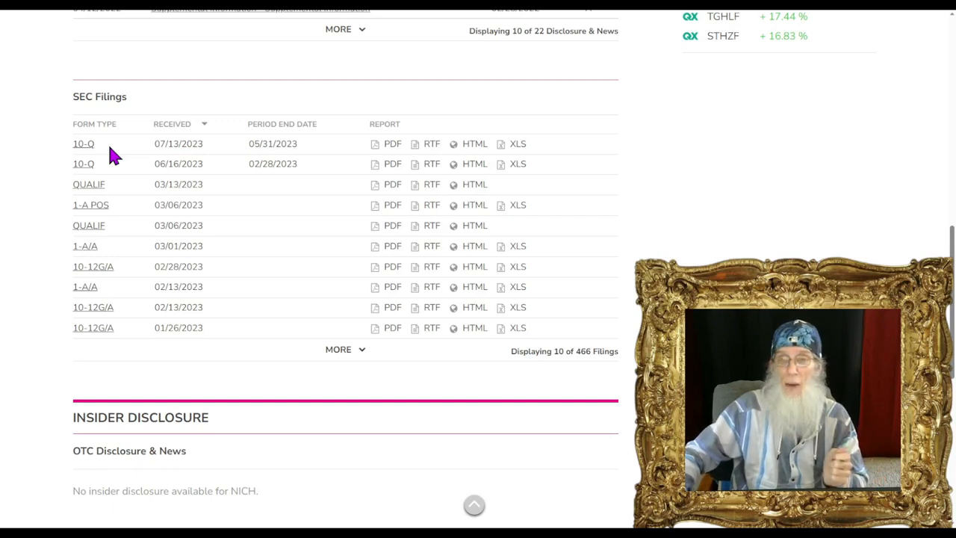
pyautogui.moveTo(200, 186)
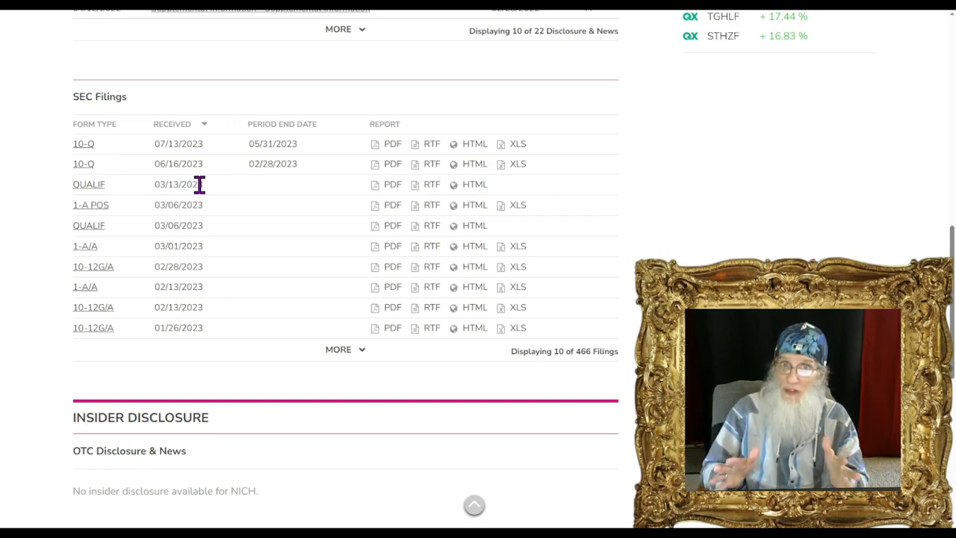
pyautogui.moveTo(290, 305)
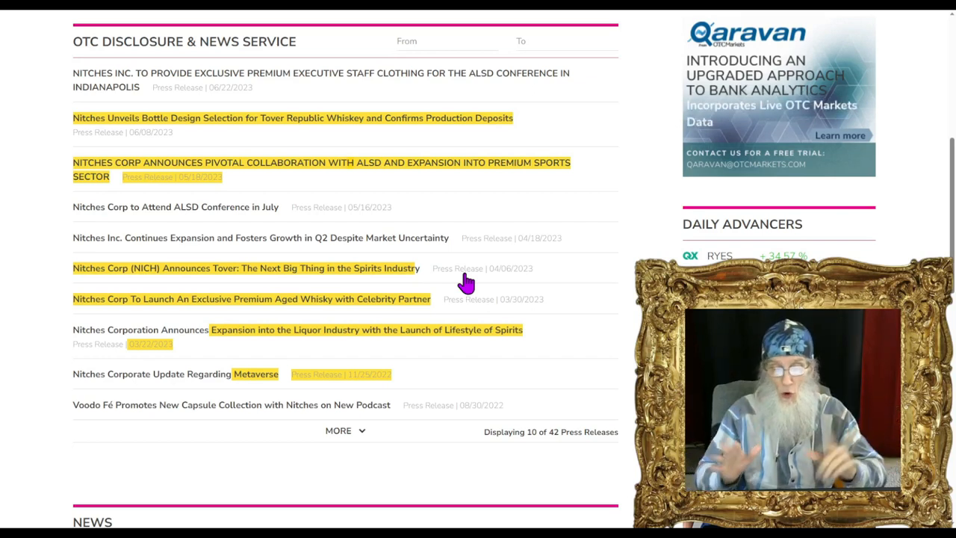
# Step: Browse the News page and return to the top of the press release list
pyautogui.scroll(-3)
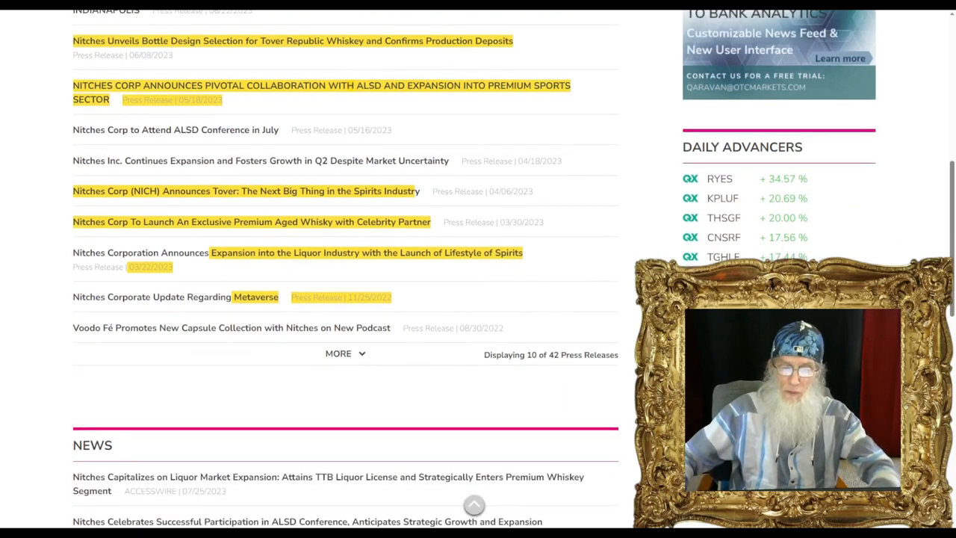
pyautogui.moveTo(347, 314)
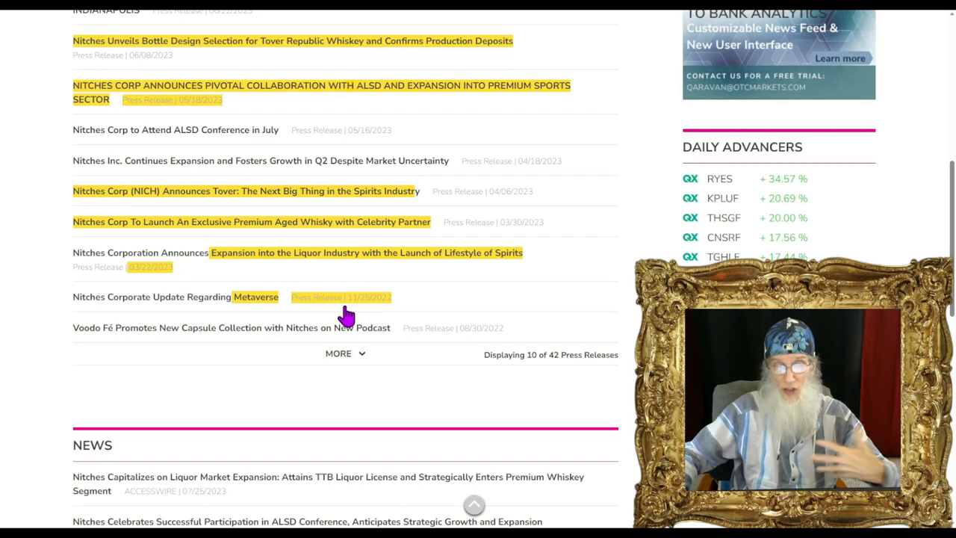
pyautogui.moveTo(267, 316)
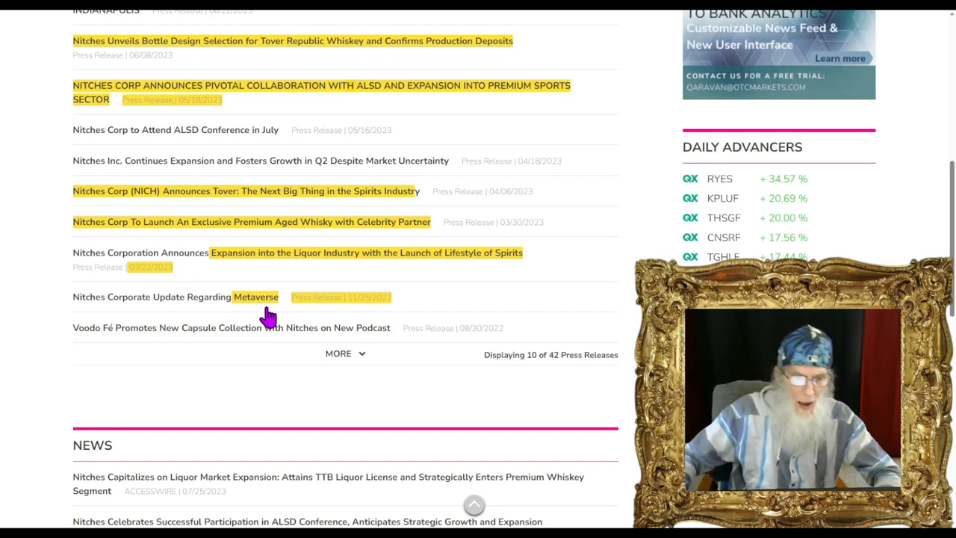
pyautogui.moveTo(186, 287)
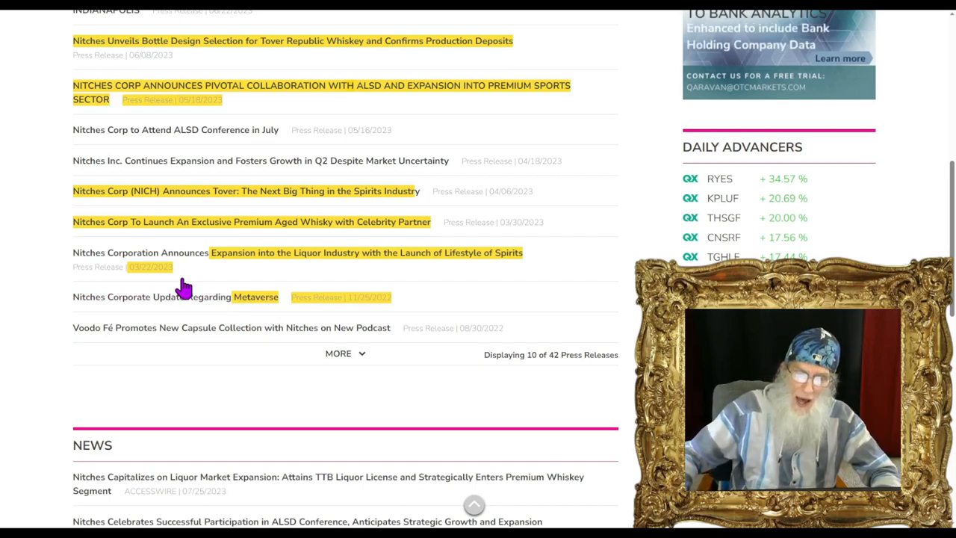
pyautogui.moveTo(299, 280)
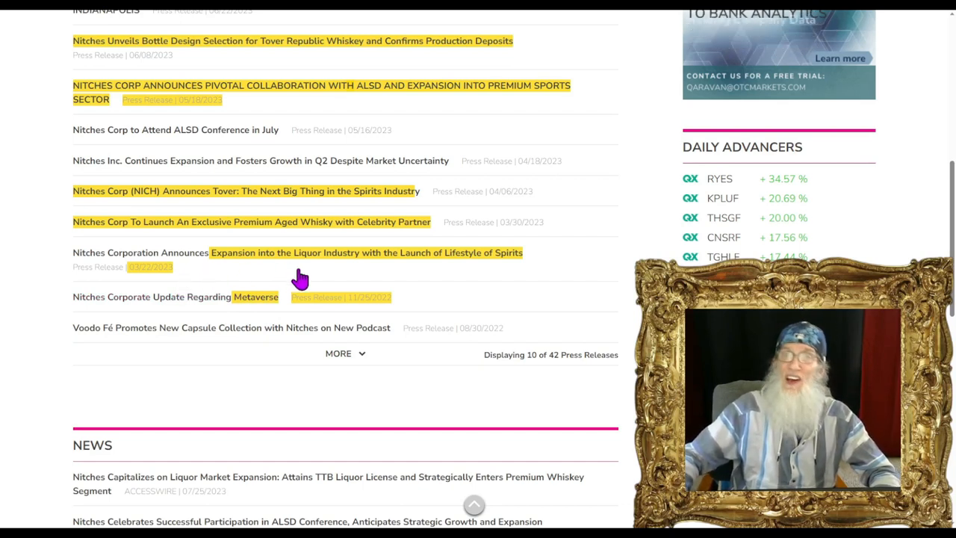
pyautogui.moveTo(452, 278)
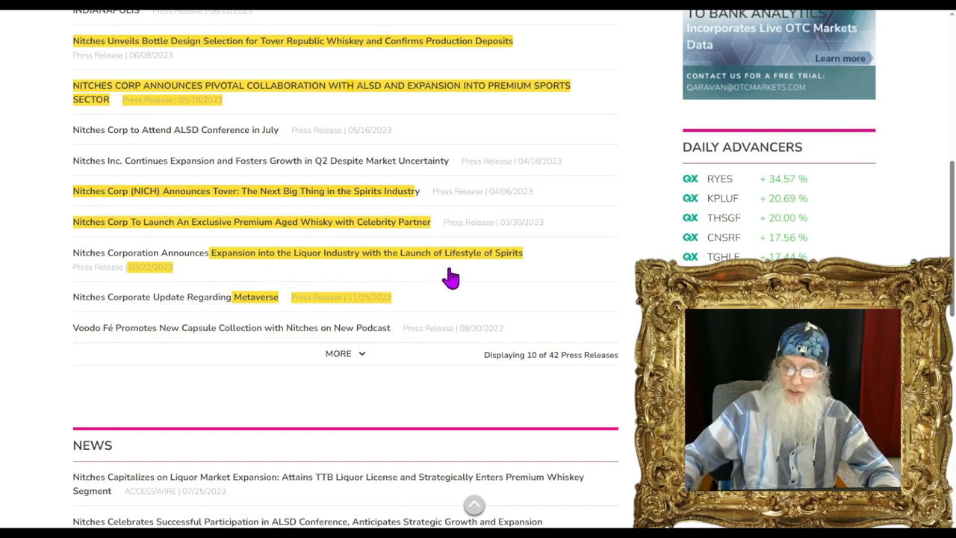
pyautogui.moveTo(496, 277)
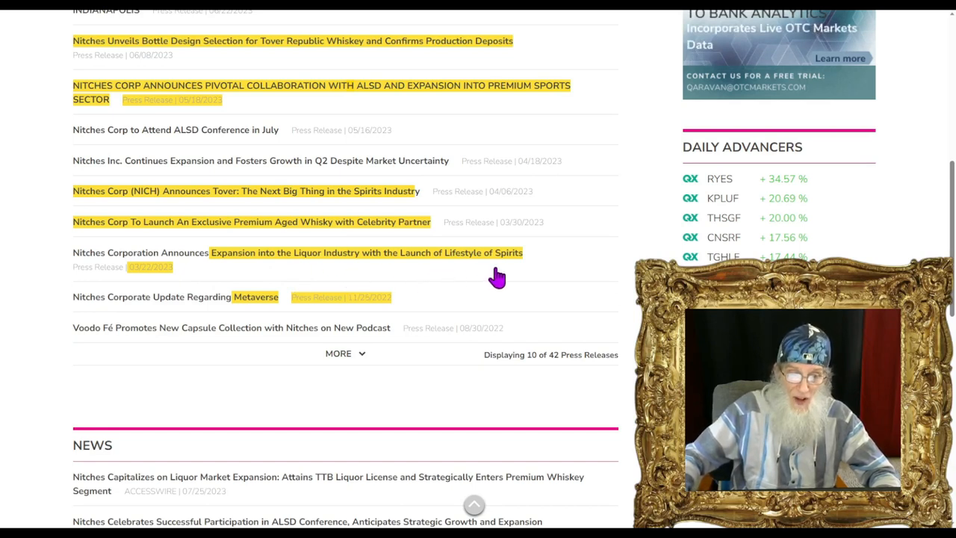
pyautogui.moveTo(224, 209)
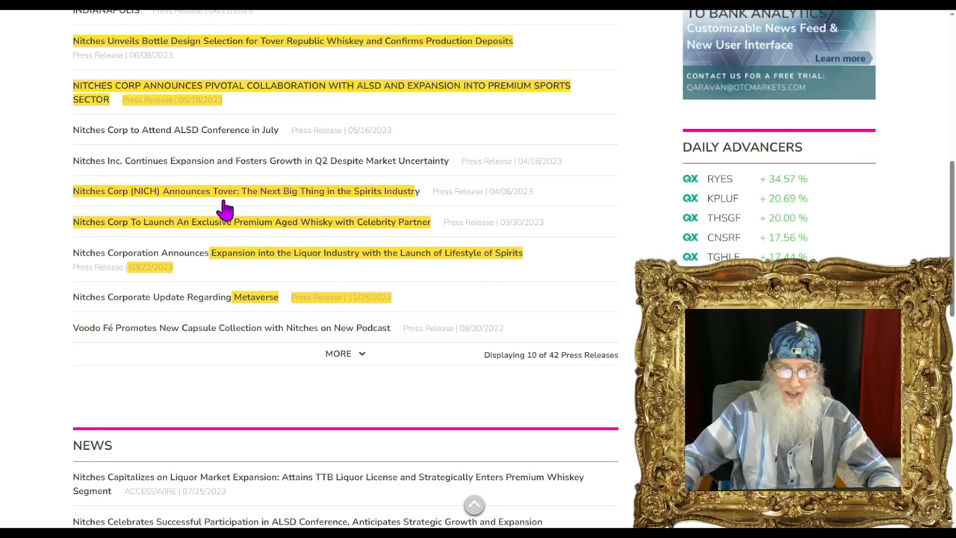
pyautogui.moveTo(156, 237)
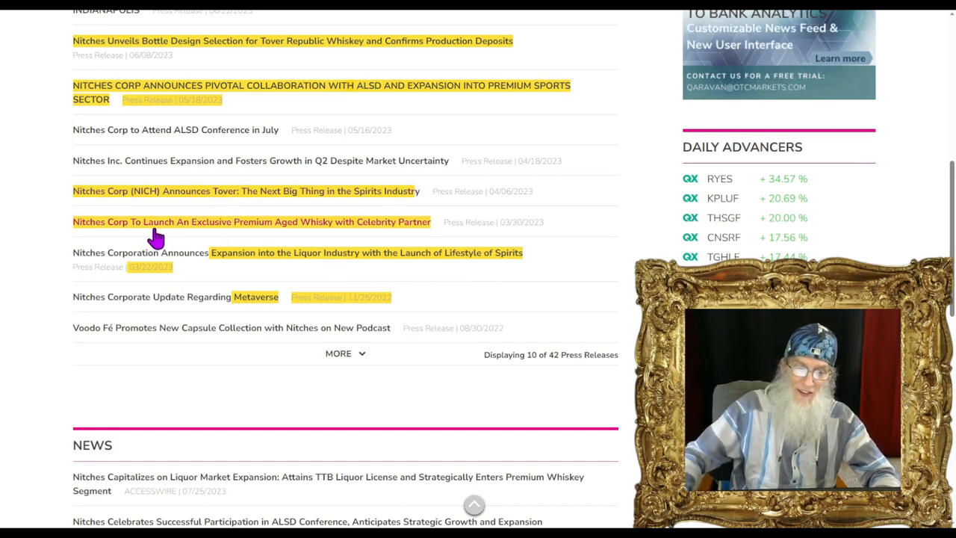
pyautogui.moveTo(287, 241)
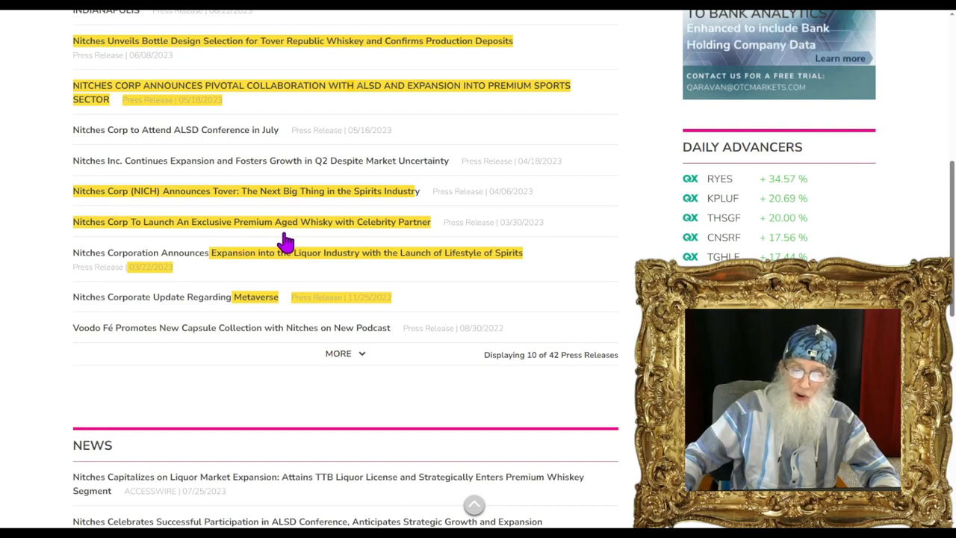
pyautogui.moveTo(386, 242)
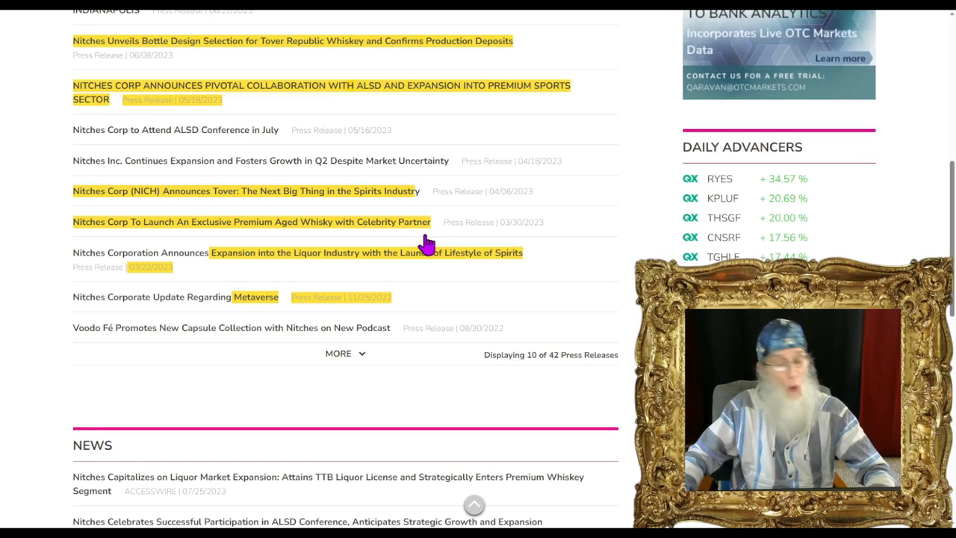
pyautogui.moveTo(404, 238)
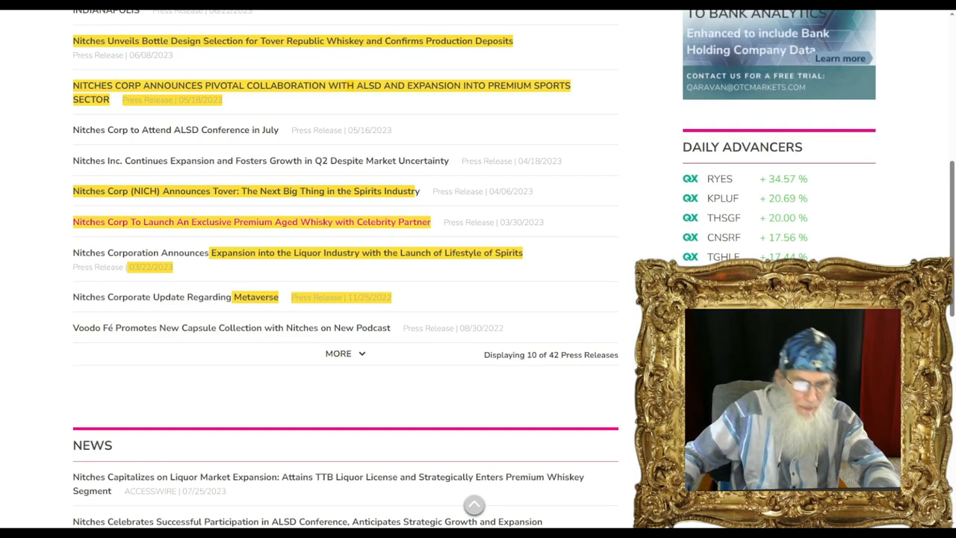
pyautogui.scroll(3)
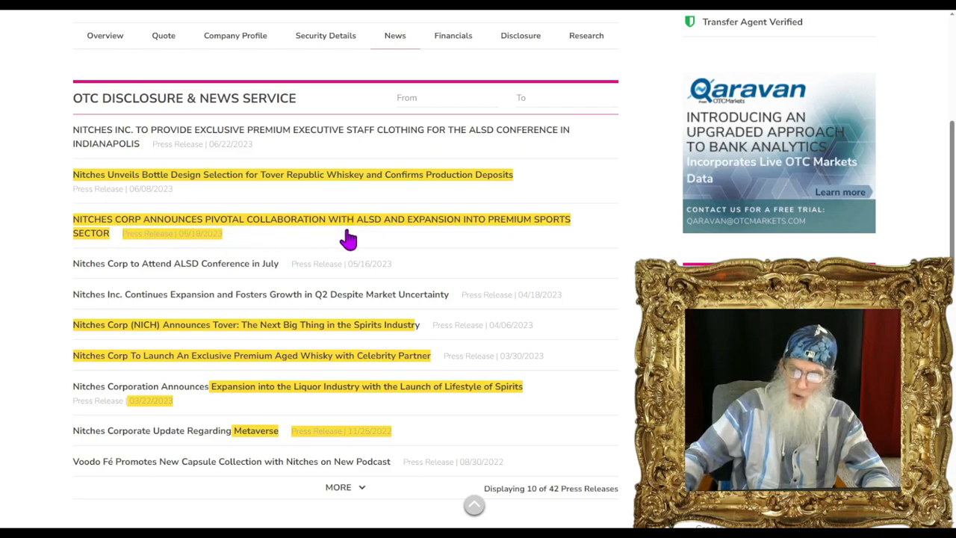
pyautogui.moveTo(396, 239)
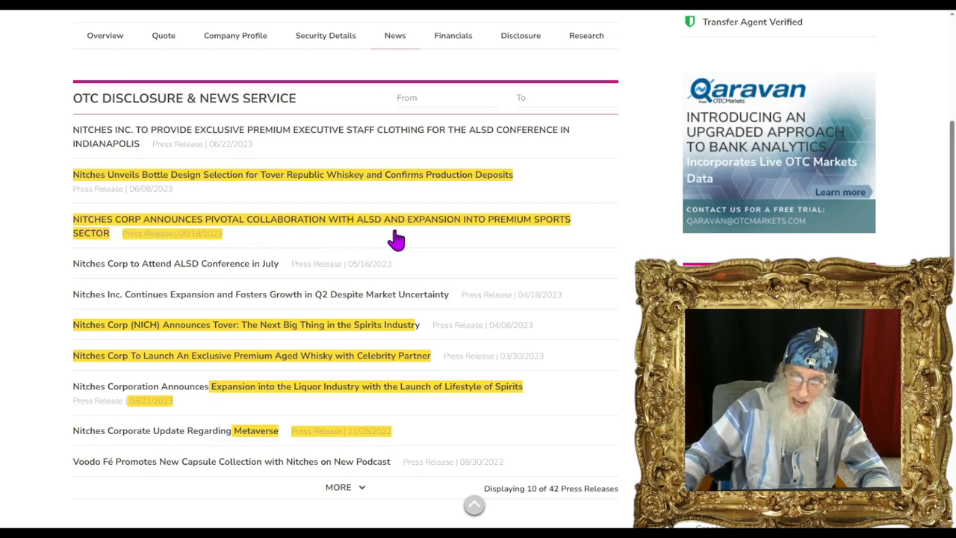
pyautogui.moveTo(299, 251)
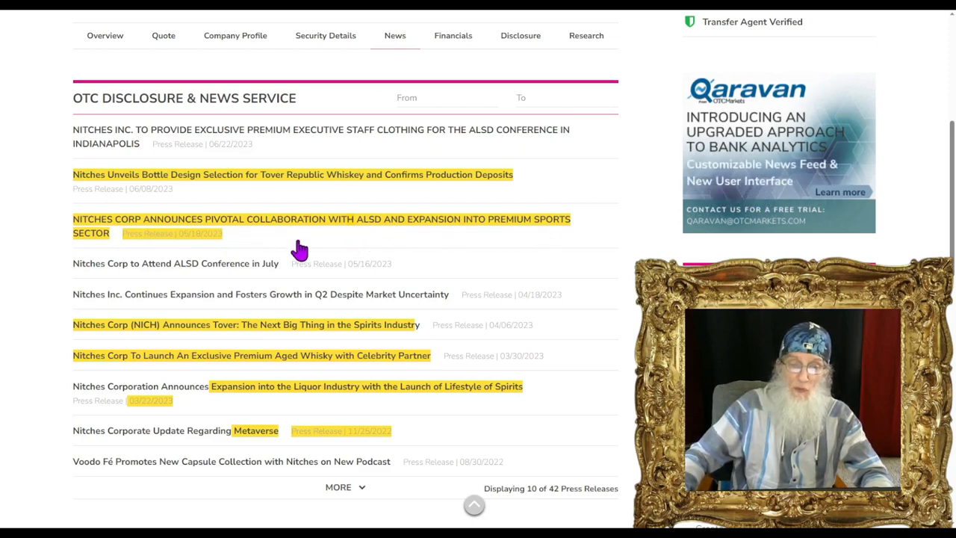
# Step: Read the 'Nitches Corp Announces Pivotal Collaboration with ALSD' press release through to the end
pyautogui.click(321, 226)
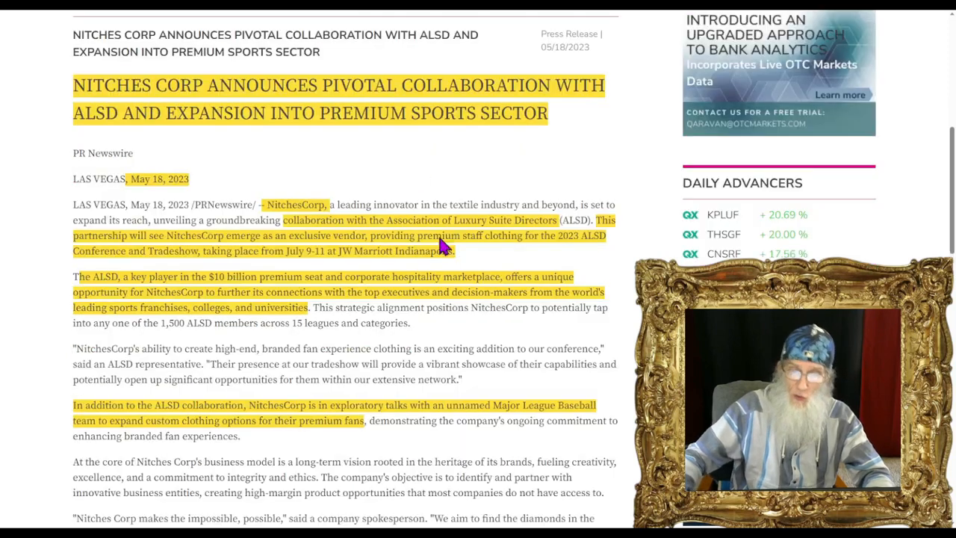
pyautogui.scroll(-3)
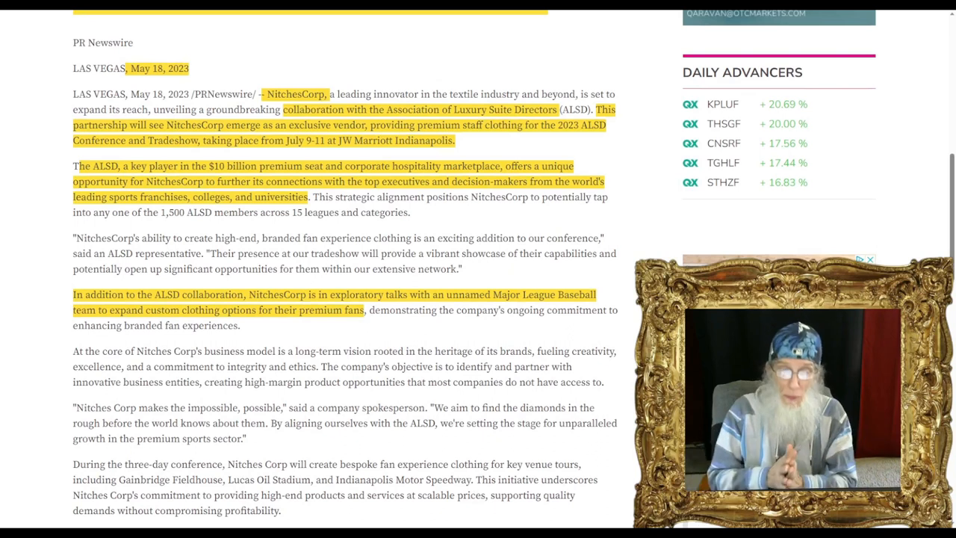
pyautogui.moveTo(412, 143)
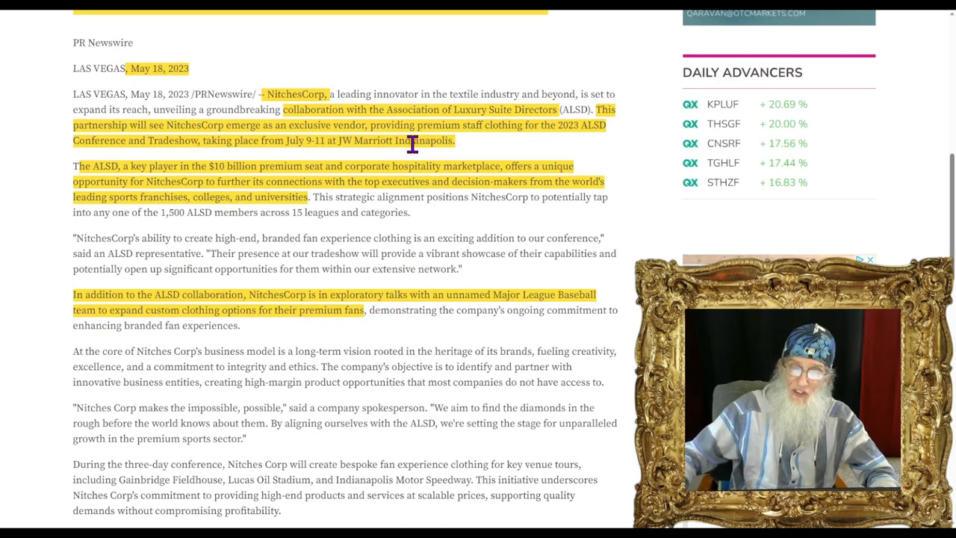
pyautogui.moveTo(516, 127)
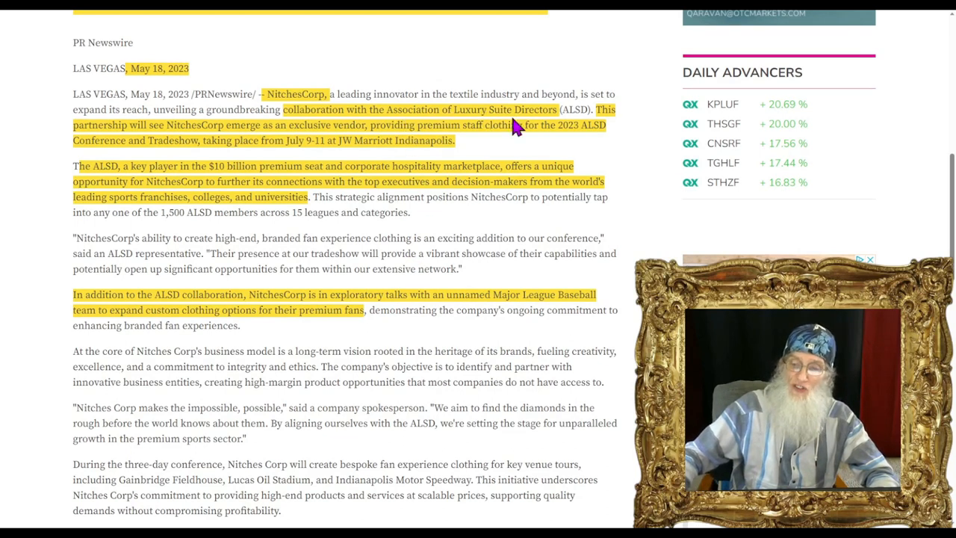
pyautogui.moveTo(321, 157)
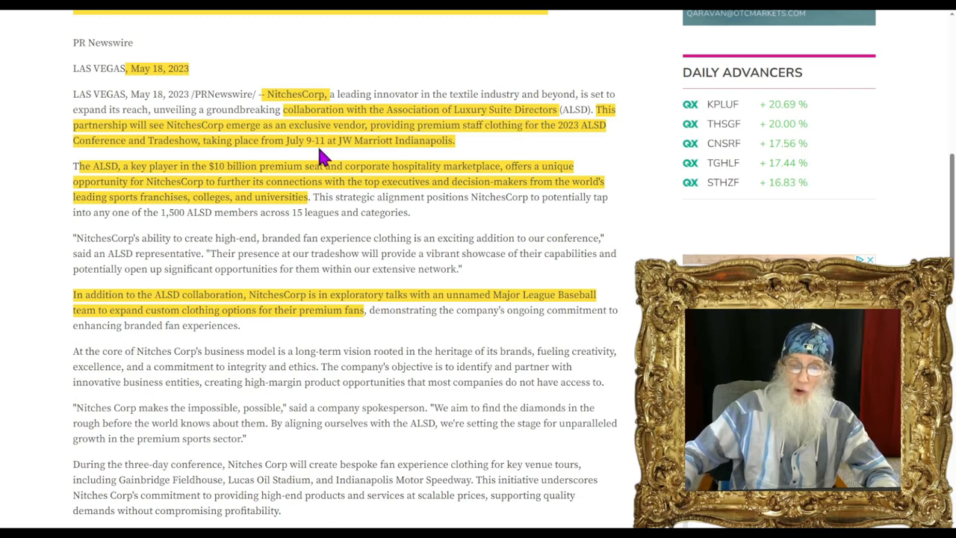
pyautogui.moveTo(467, 142)
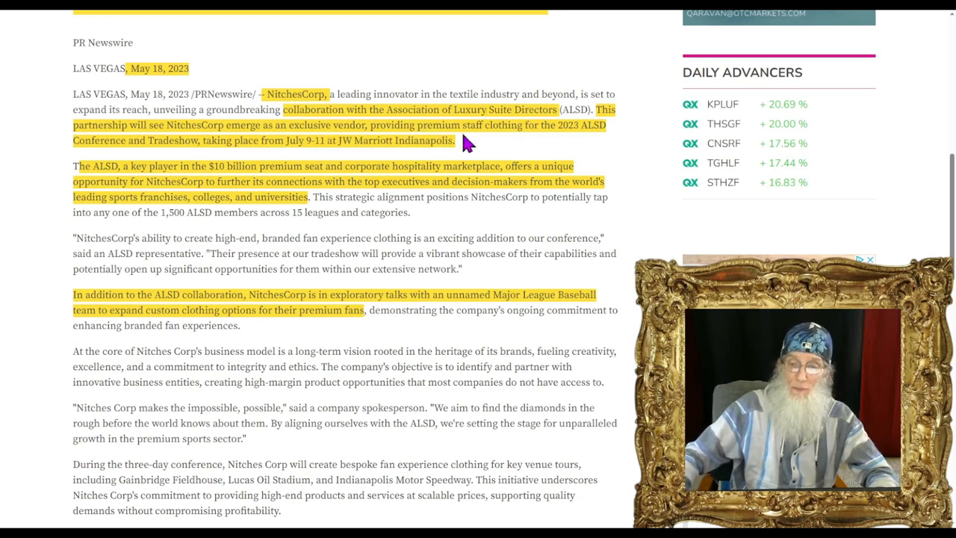
pyautogui.moveTo(575, 148)
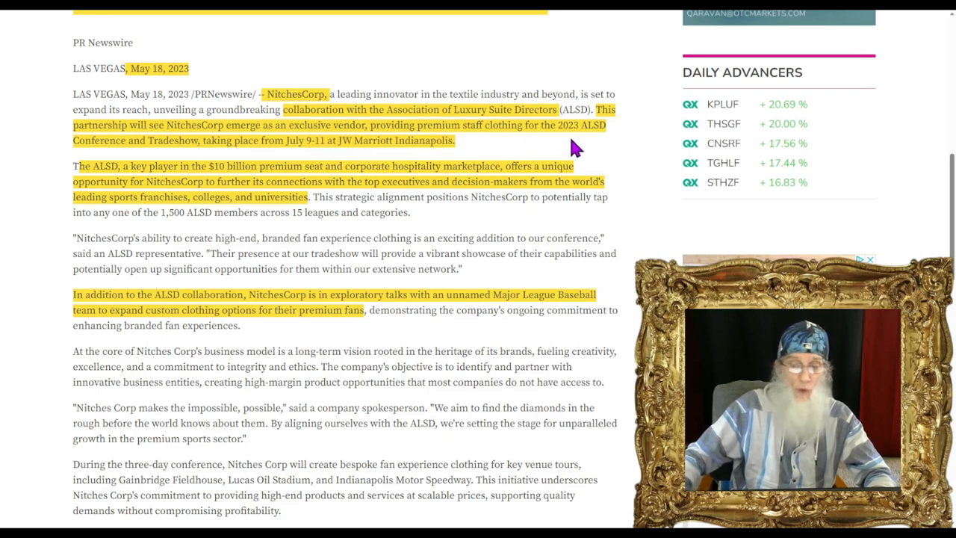
pyautogui.moveTo(254, 162)
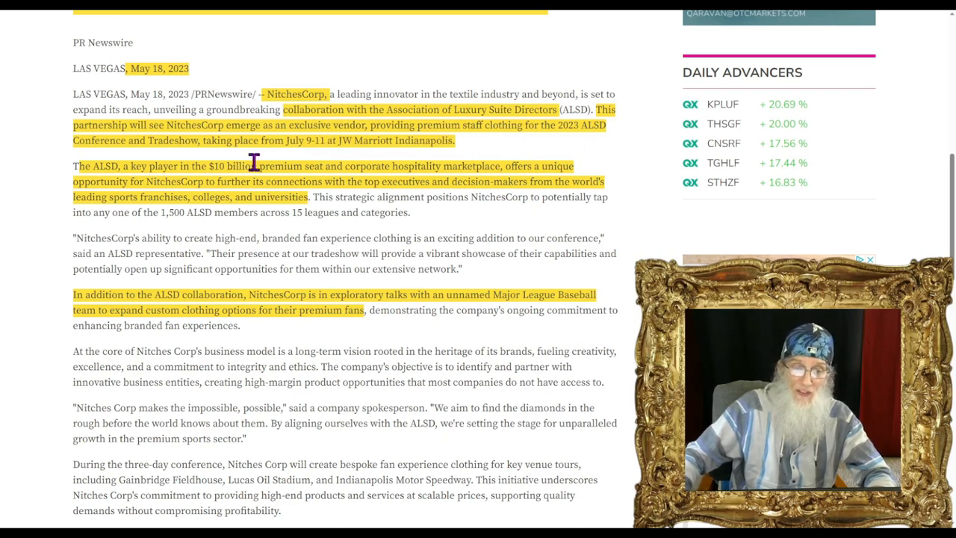
pyautogui.moveTo(282, 167)
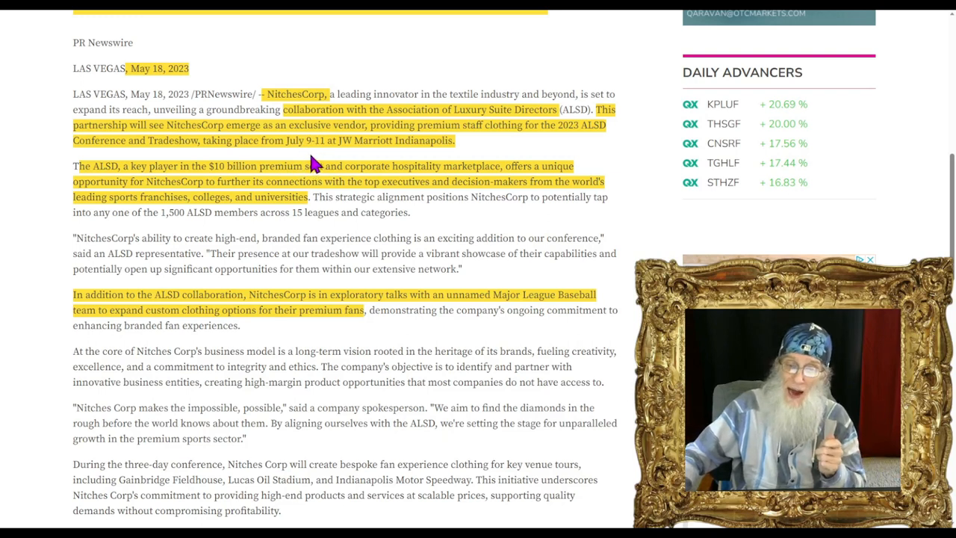
pyautogui.moveTo(416, 161)
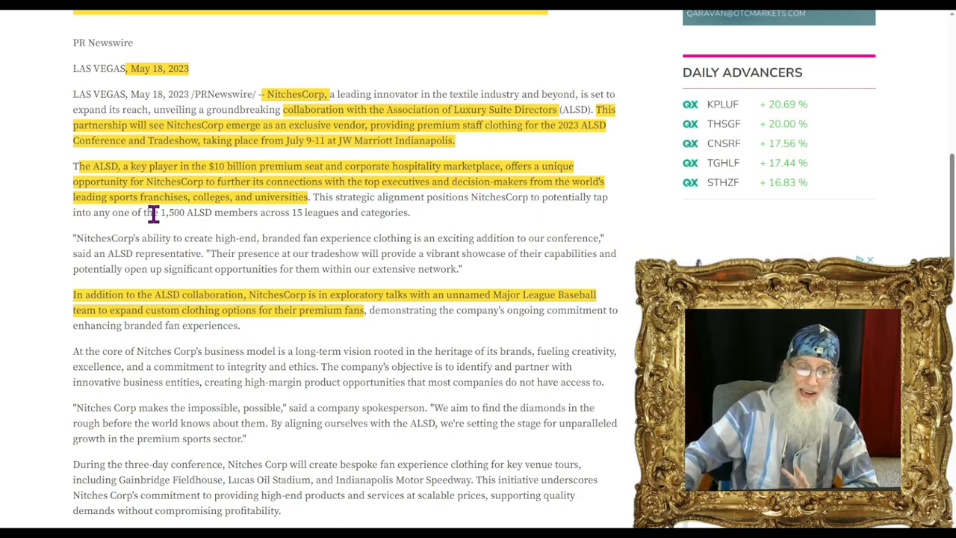
pyautogui.moveTo(227, 212)
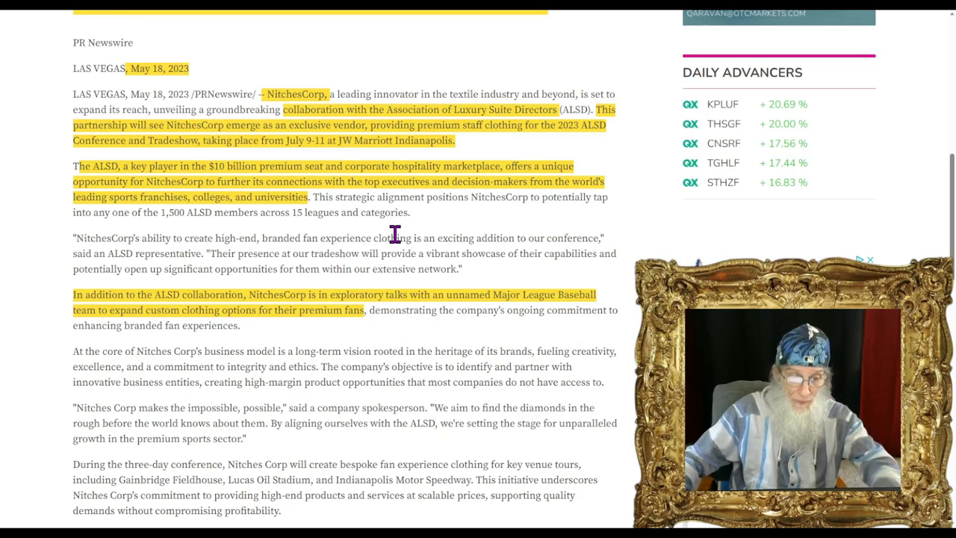
pyautogui.scroll(-3)
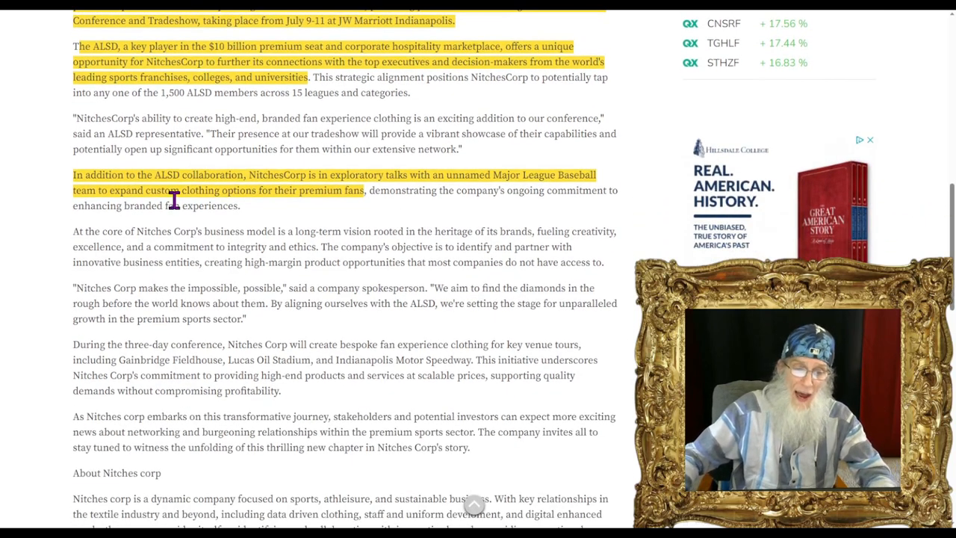
pyautogui.moveTo(224, 191)
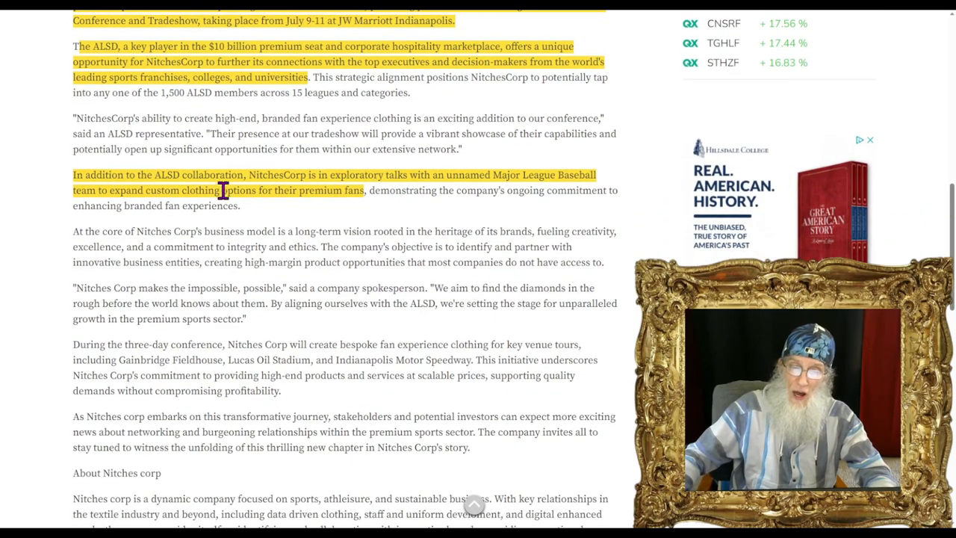
pyautogui.moveTo(404, 190)
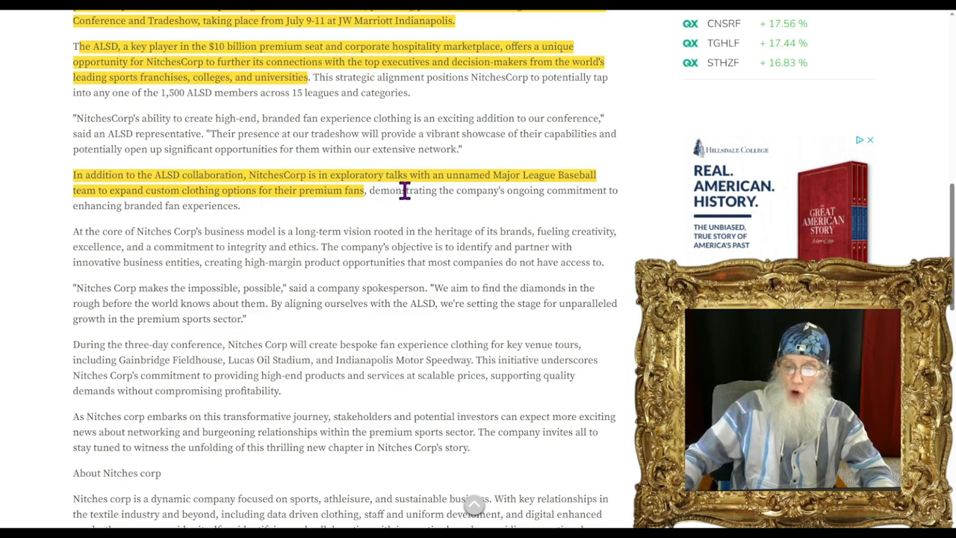
pyautogui.moveTo(555, 194)
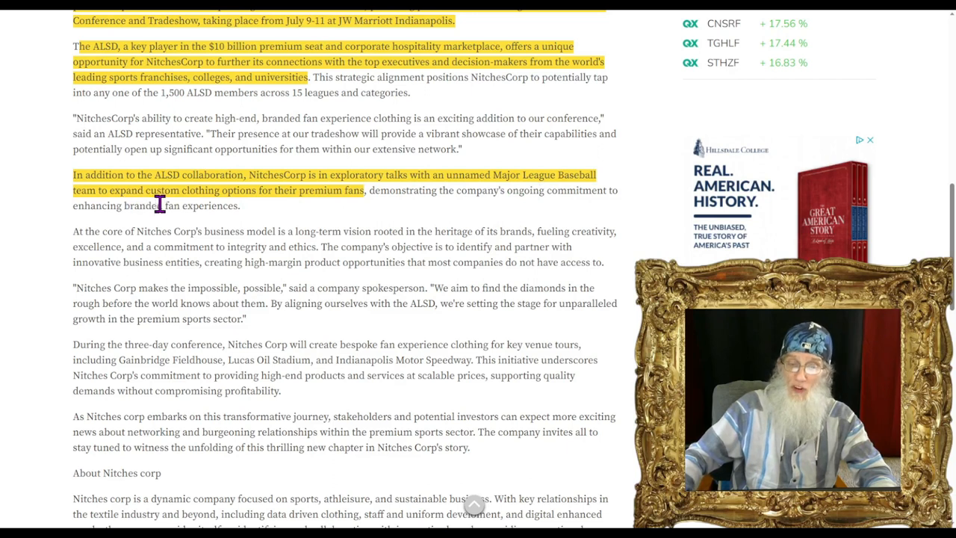
pyautogui.moveTo(332, 236)
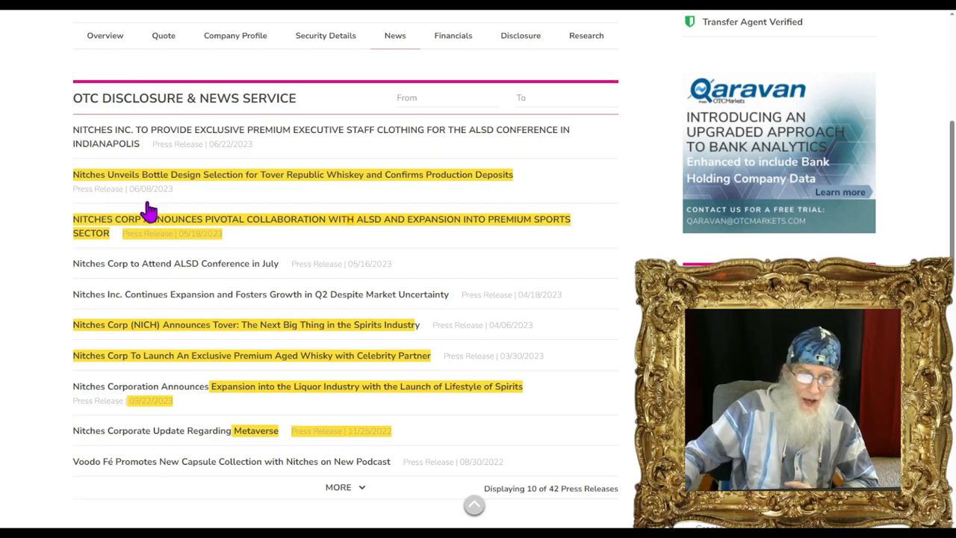
pyautogui.moveTo(141, 206)
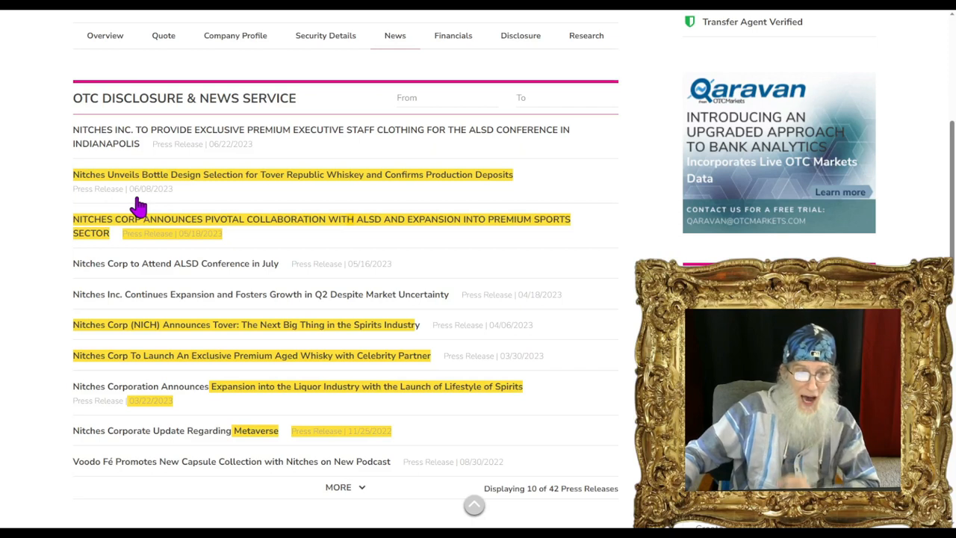
pyautogui.moveTo(193, 197)
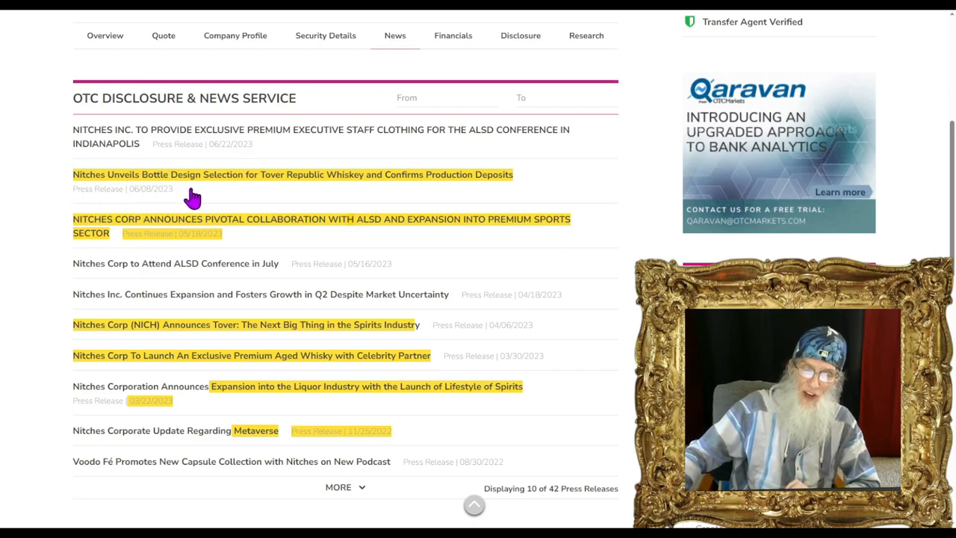
pyautogui.moveTo(356, 197)
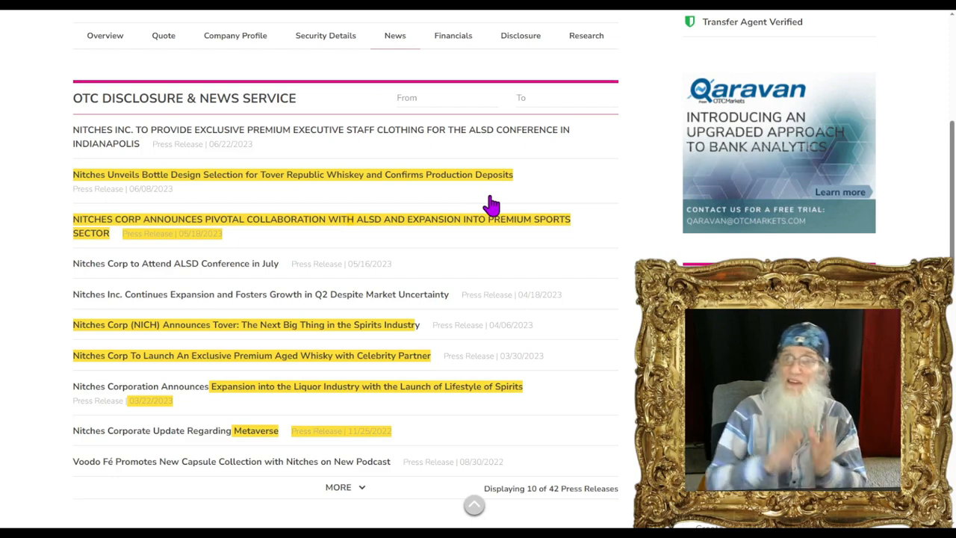
# Step: Return to the news listings and locate the 'Nitches Capitalizes on Liquor Market Expansion' headline
pyautogui.scroll(3)
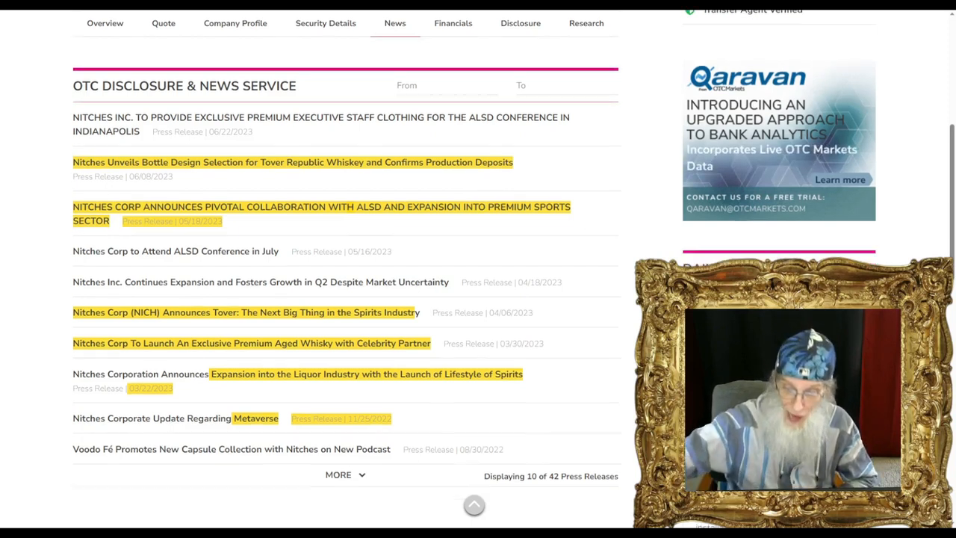
pyautogui.scroll(-3)
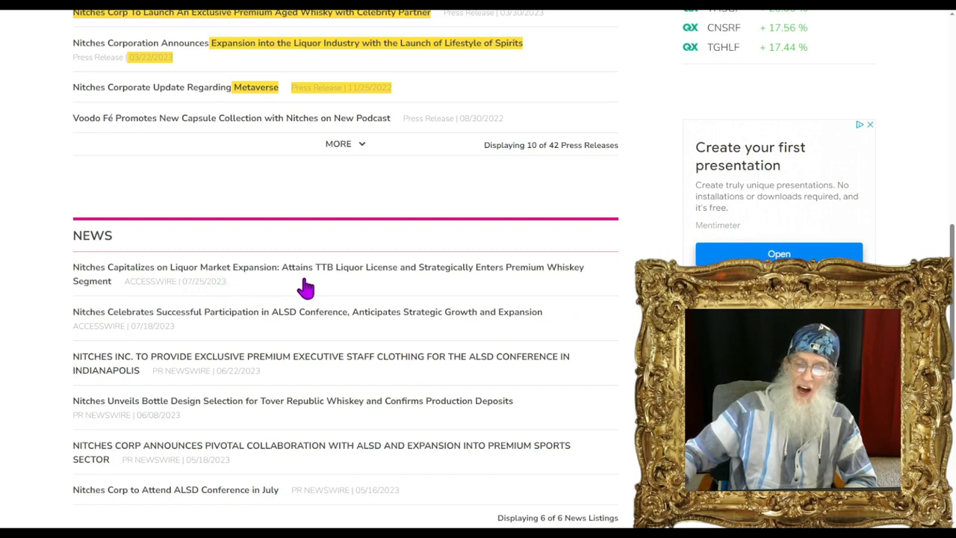
pyautogui.moveTo(396, 290)
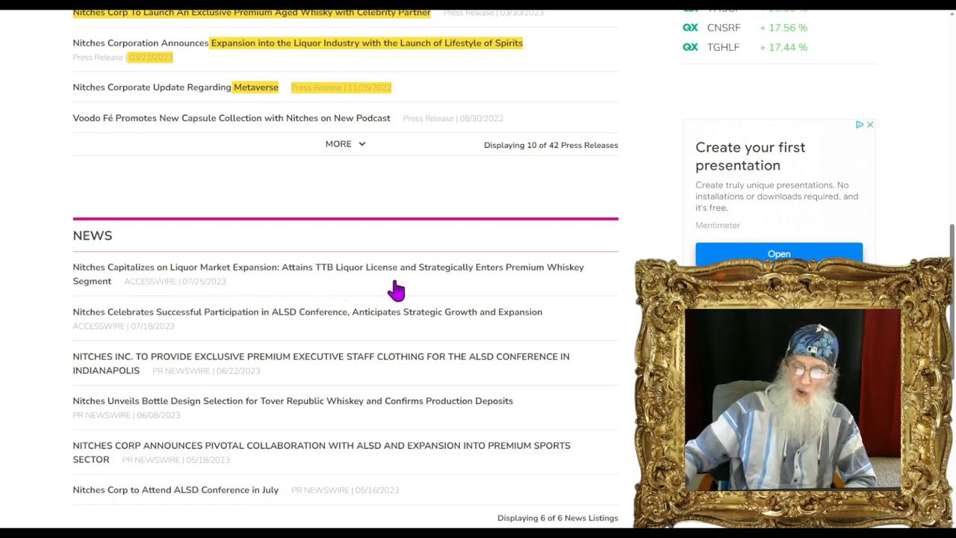
pyautogui.moveTo(519, 289)
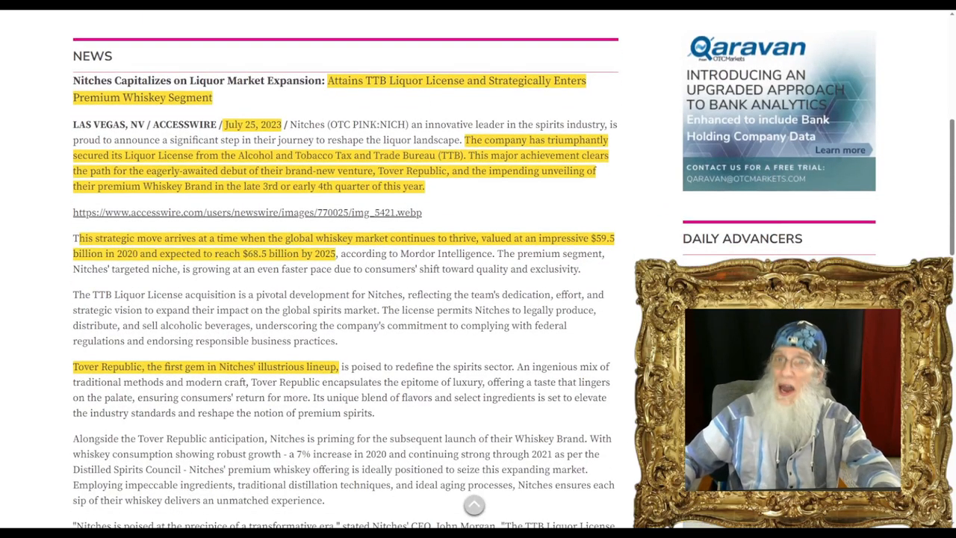
pyautogui.scroll(3)
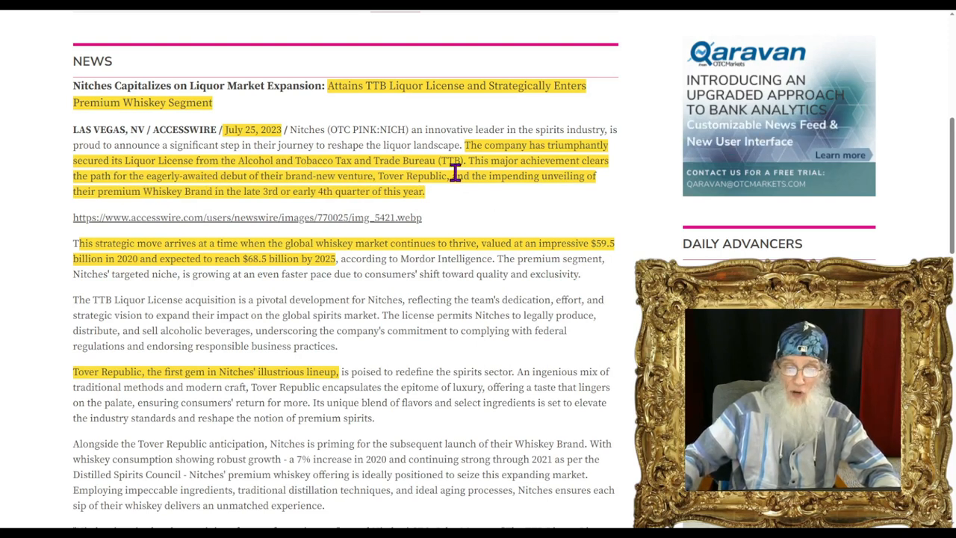
pyautogui.moveTo(460, 209)
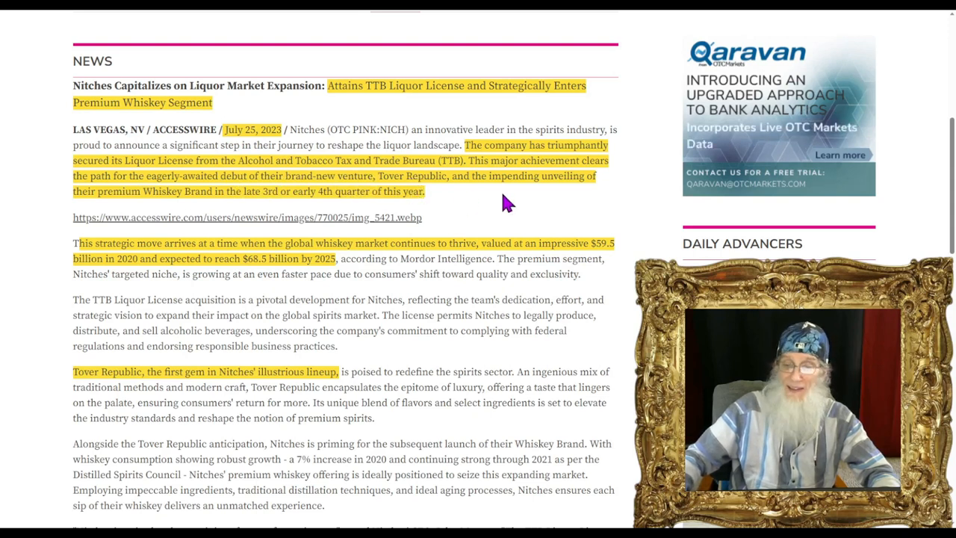
pyautogui.moveTo(172, 218)
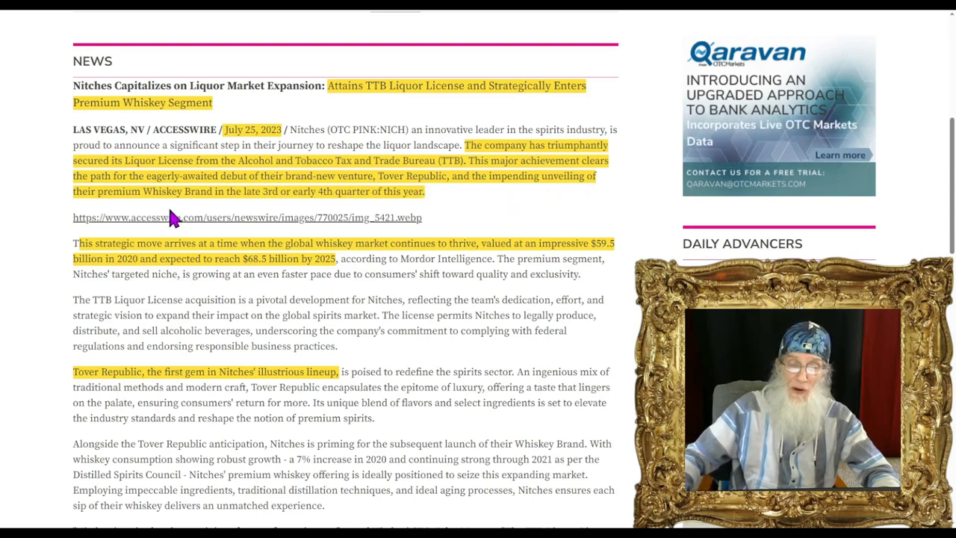
pyautogui.moveTo(287, 219)
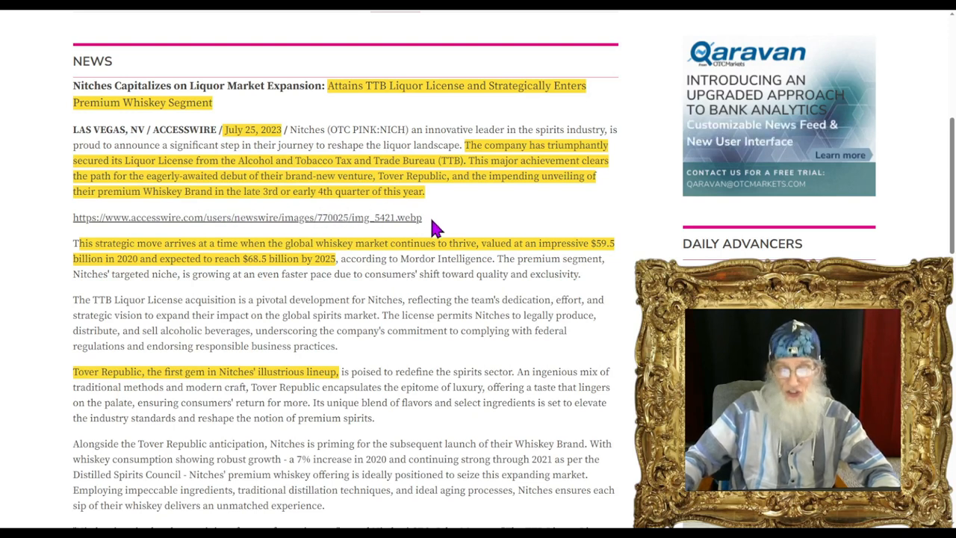
pyautogui.moveTo(187, 260)
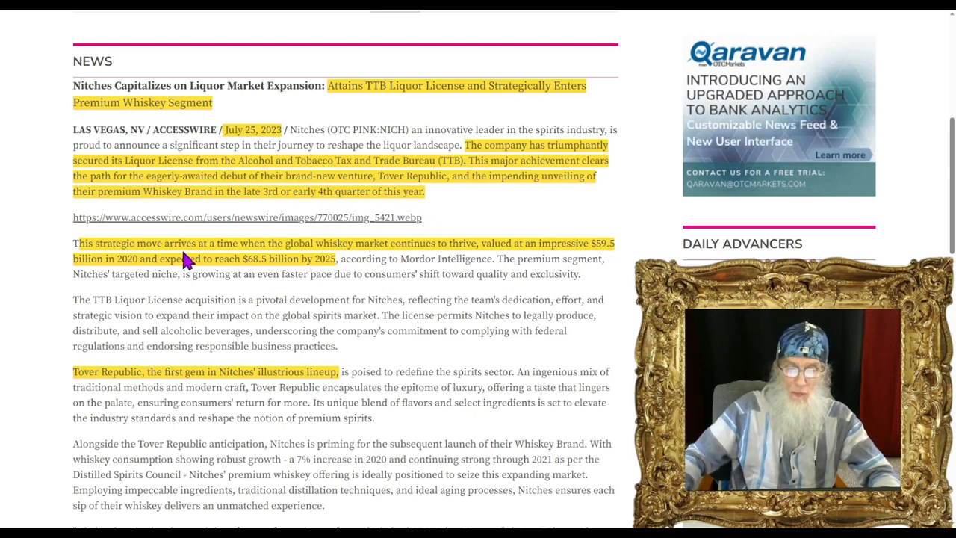
pyautogui.moveTo(383, 266)
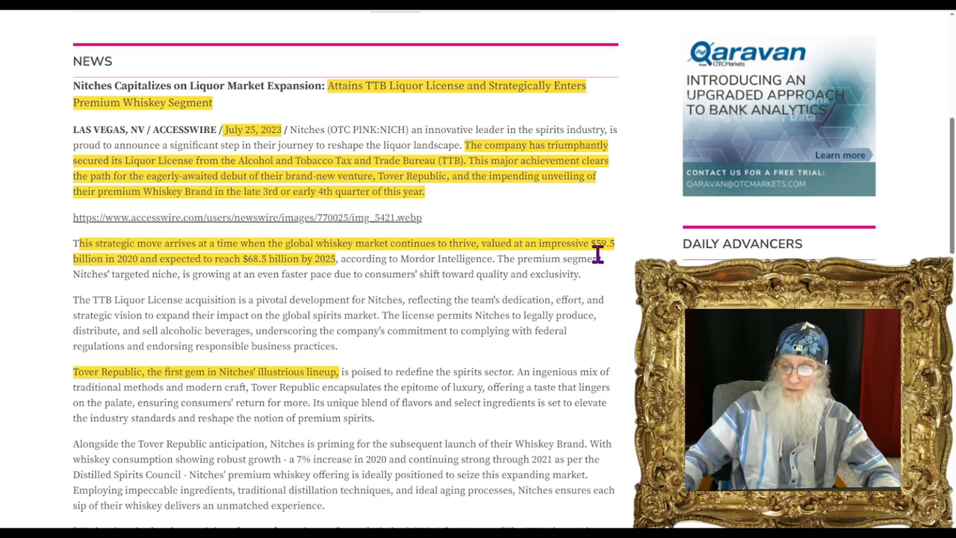
pyautogui.moveTo(471, 281)
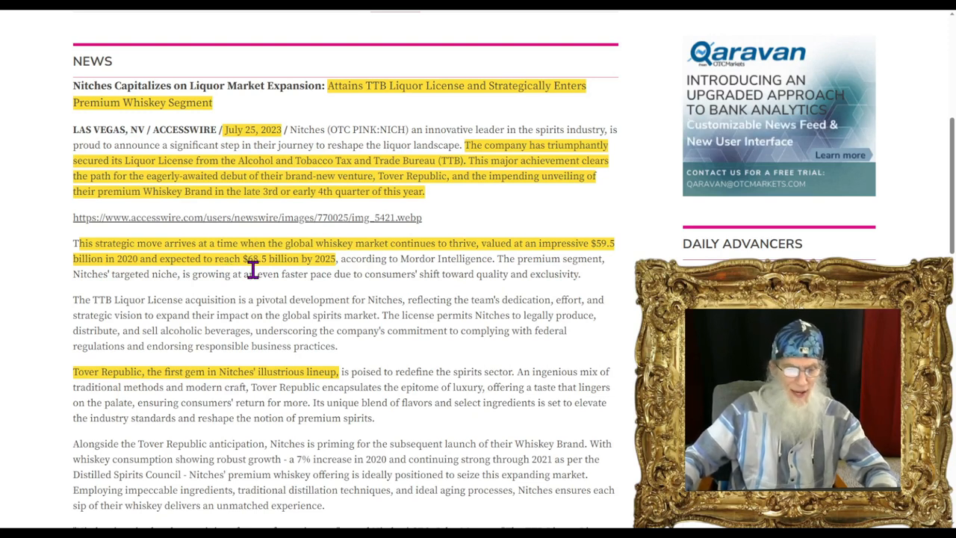
pyautogui.scroll(-3)
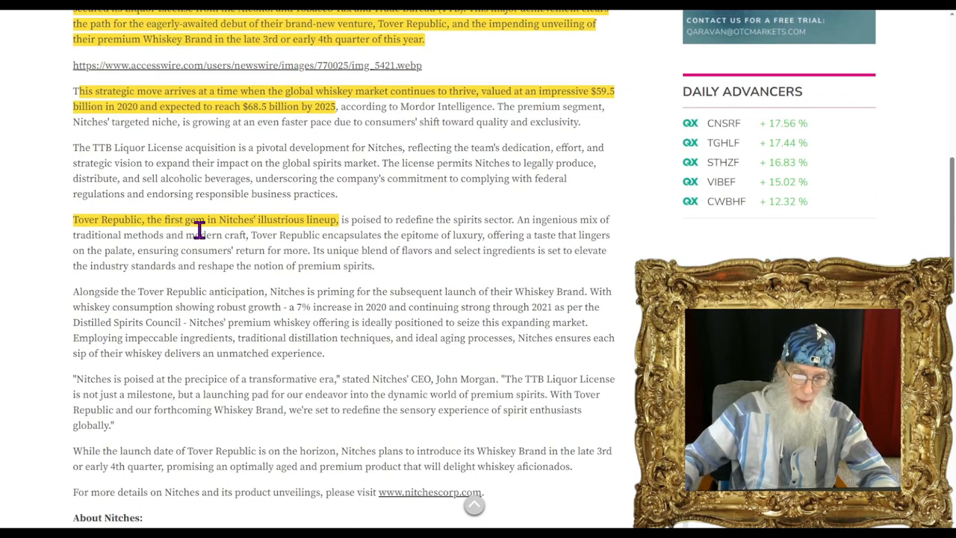
pyautogui.moveTo(442, 290)
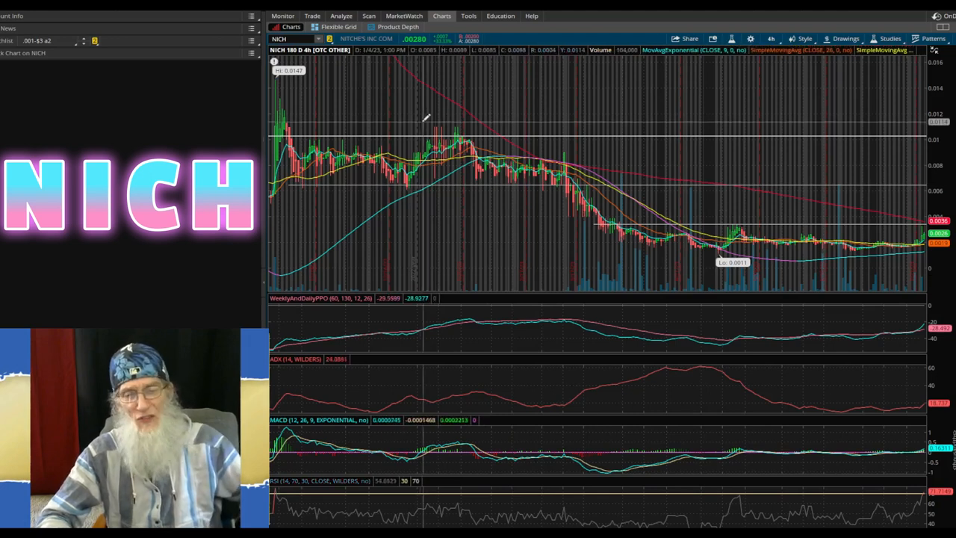
pyautogui.moveTo(287, 91)
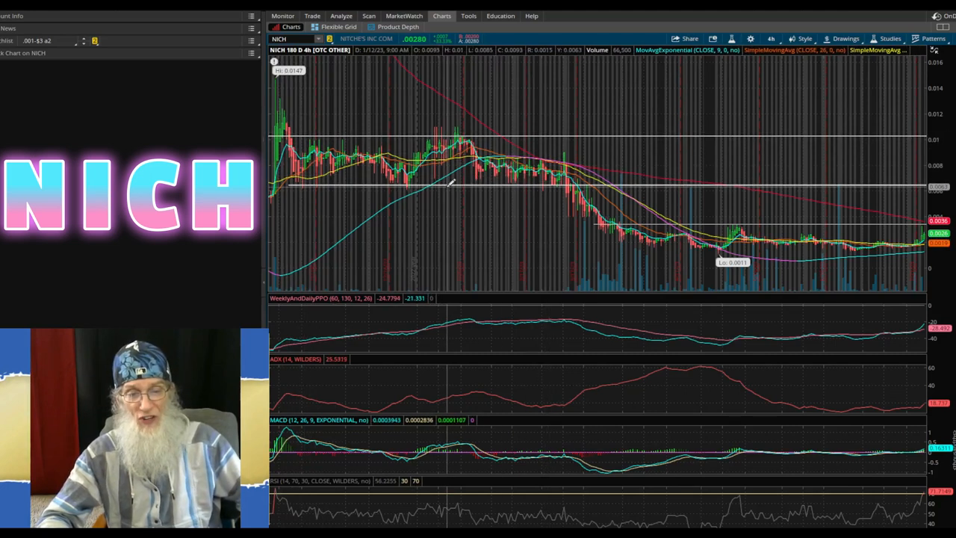
pyautogui.moveTo(467, 137)
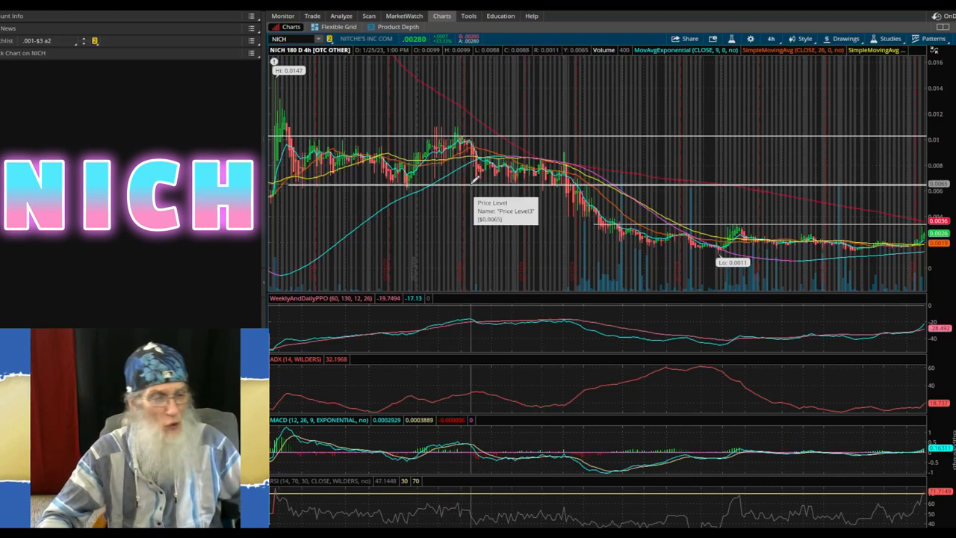
pyautogui.moveTo(690, 208)
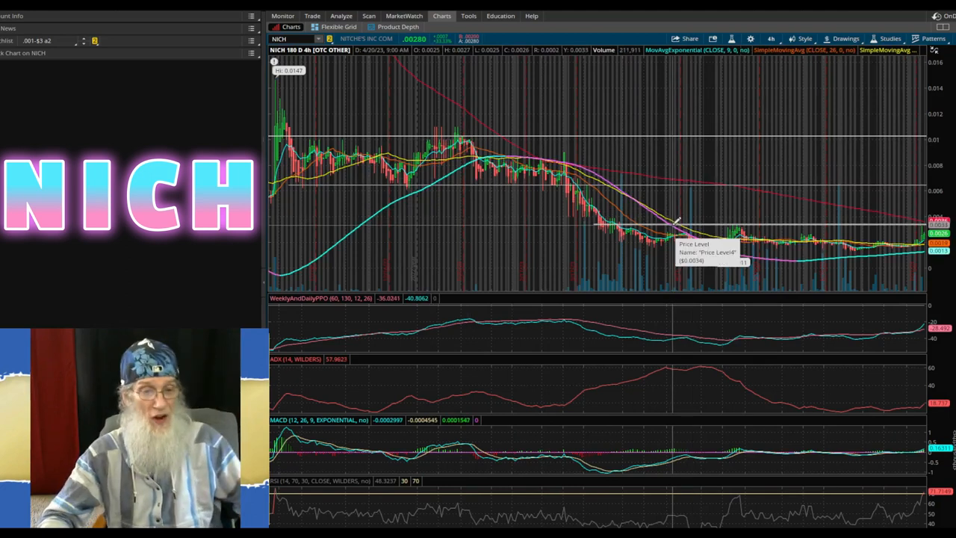
pyautogui.moveTo(565, 156)
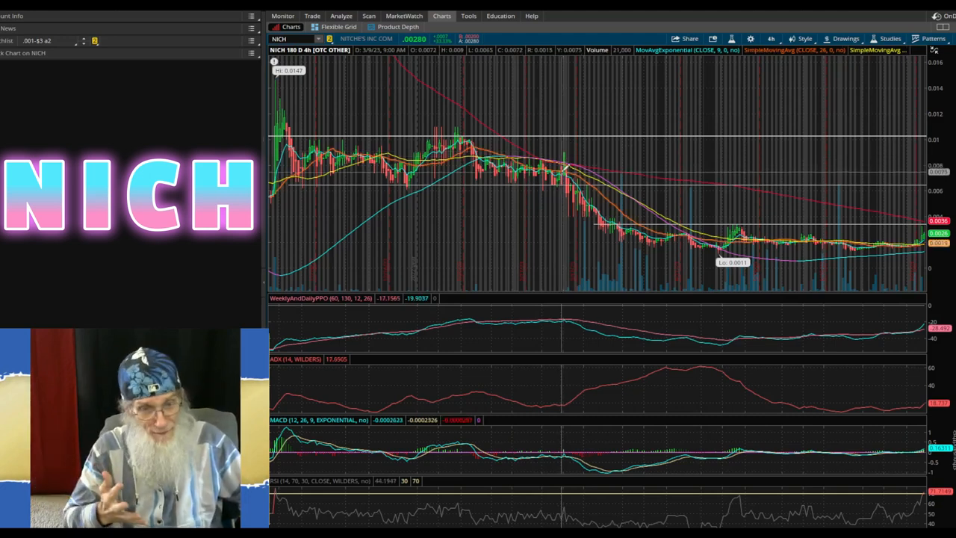
pyautogui.moveTo(720, 281)
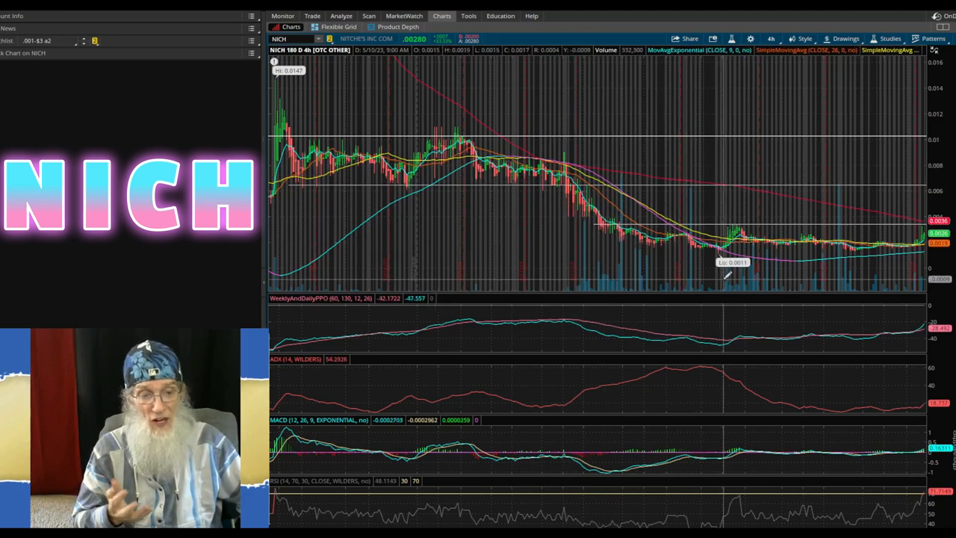
pyautogui.moveTo(725, 274)
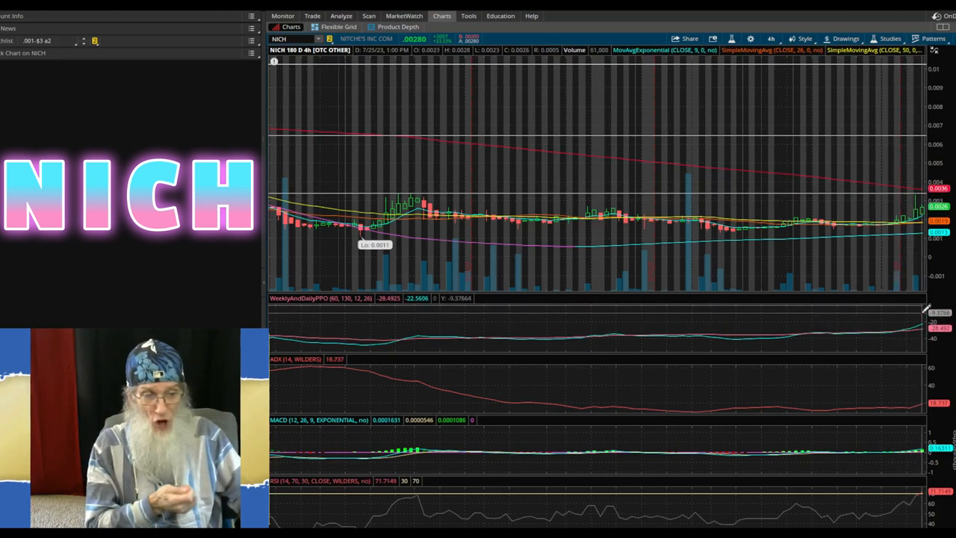
pyautogui.moveTo(845, 371)
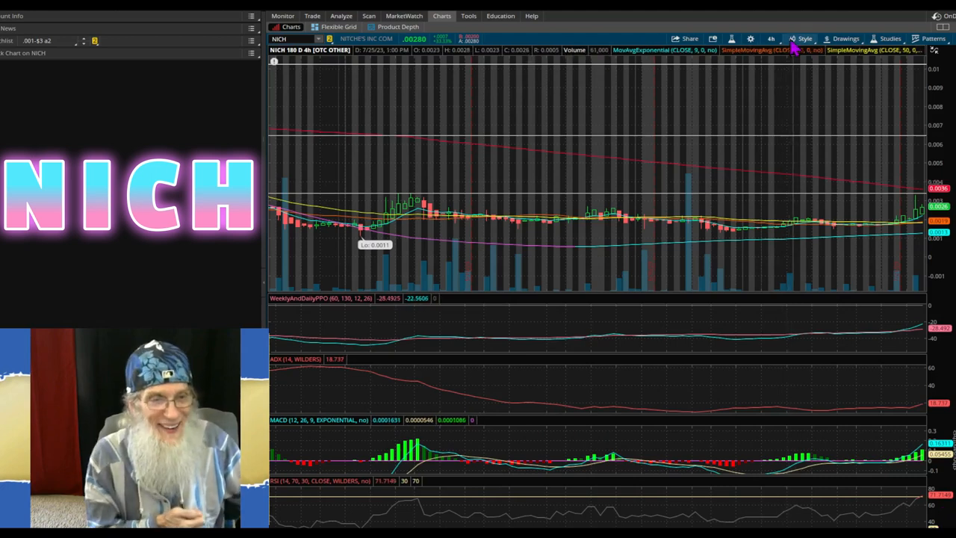
# Step: Set the NICH chart timeframe to 30 D : 1h
pyautogui.click(771, 39)
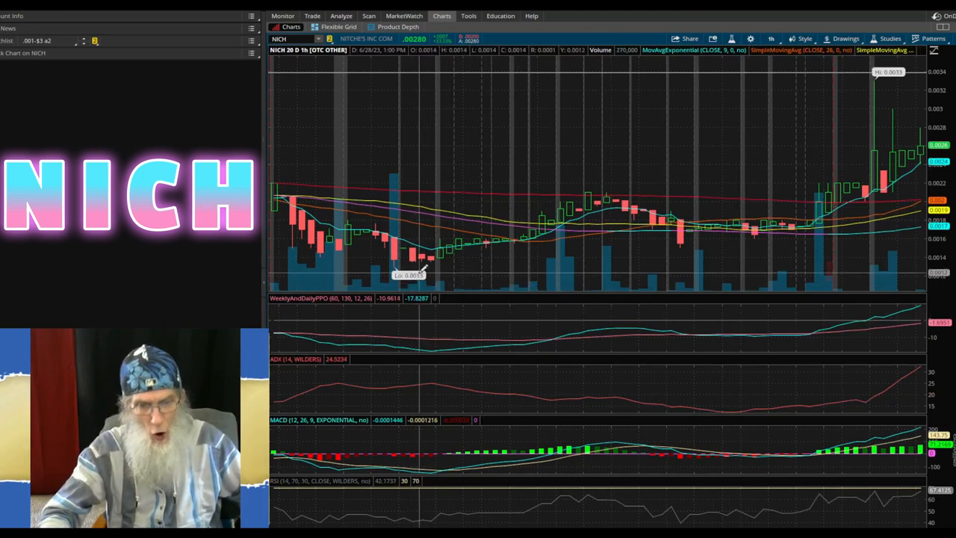
pyautogui.moveTo(493, 239)
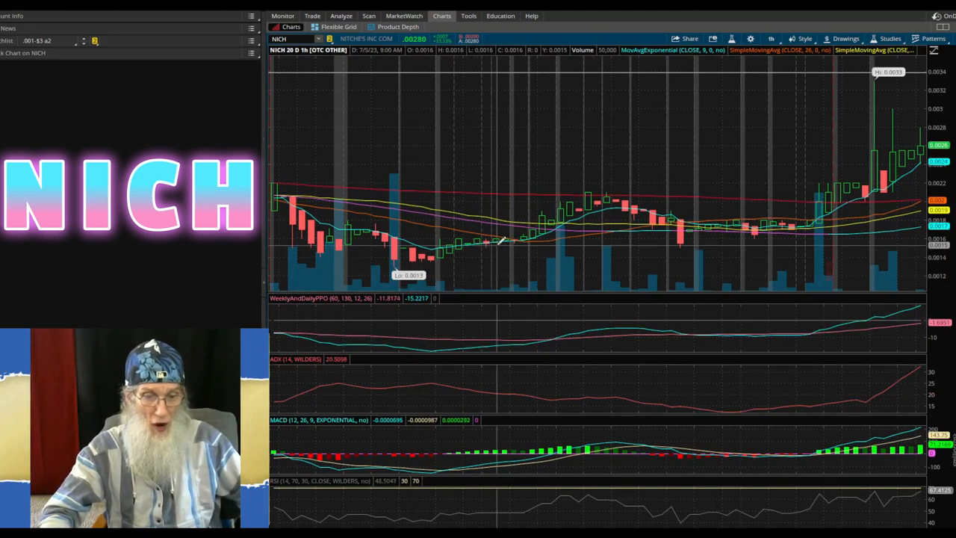
pyautogui.moveTo(595, 200)
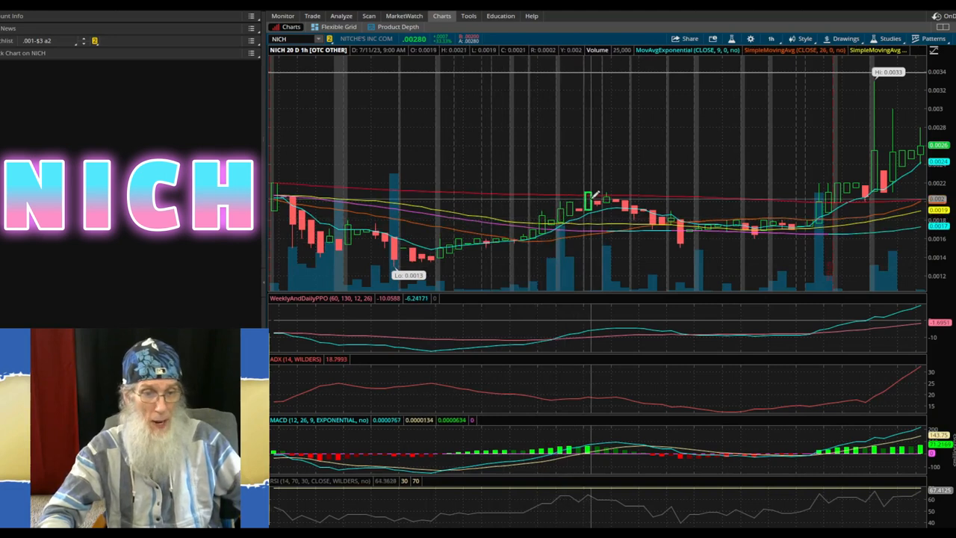
pyautogui.moveTo(799, 221)
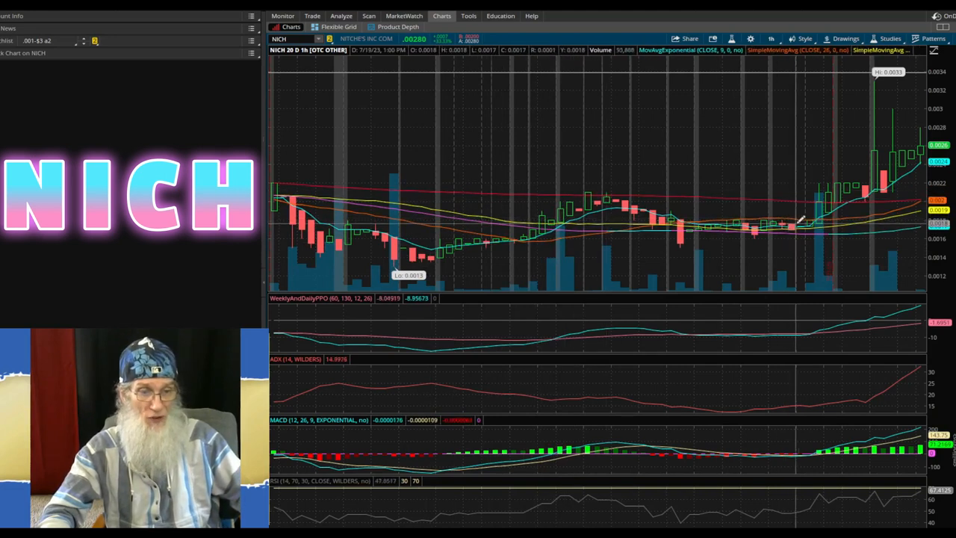
pyautogui.moveTo(908, 134)
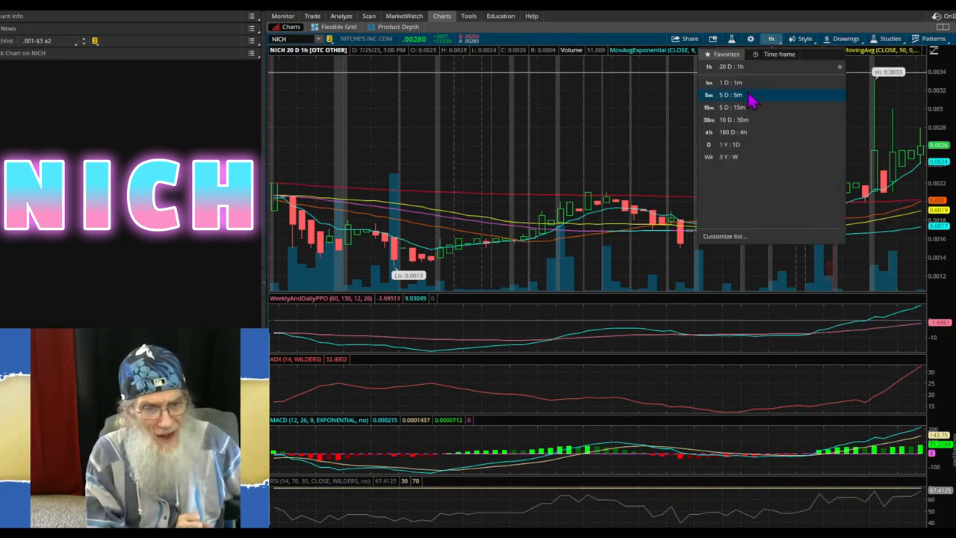
# Step: Set the NICH chart timeframe to 5 D : 5m
pyautogui.click(729, 96)
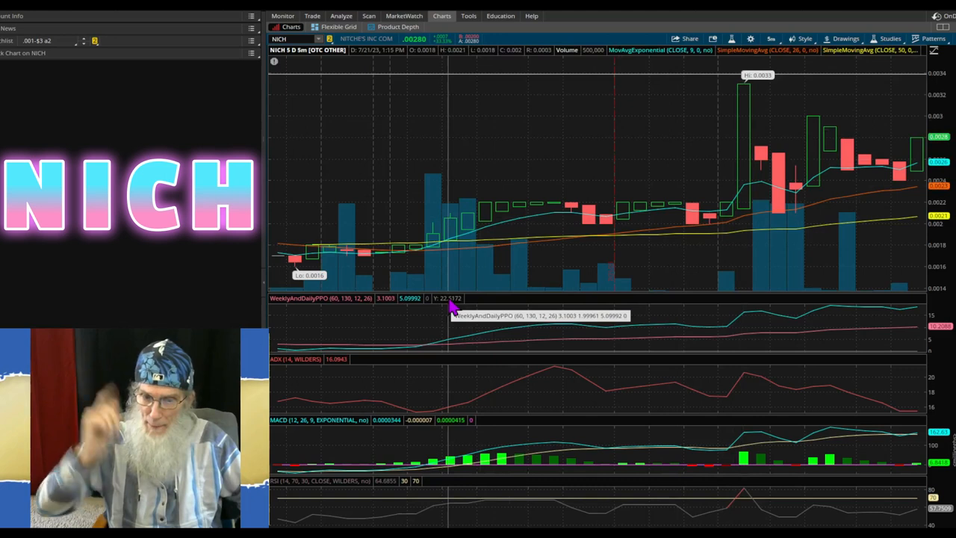
pyautogui.moveTo(321, 302)
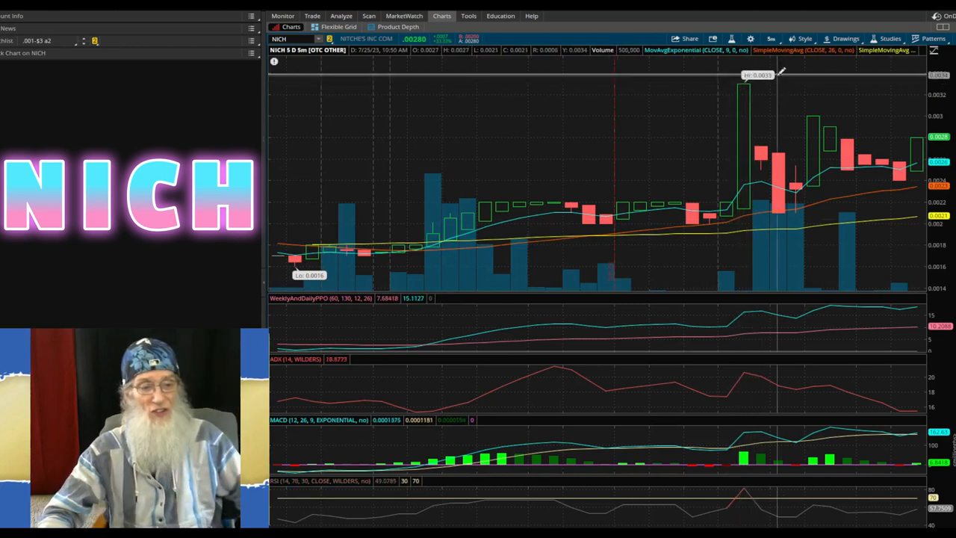
pyautogui.moveTo(475, 224)
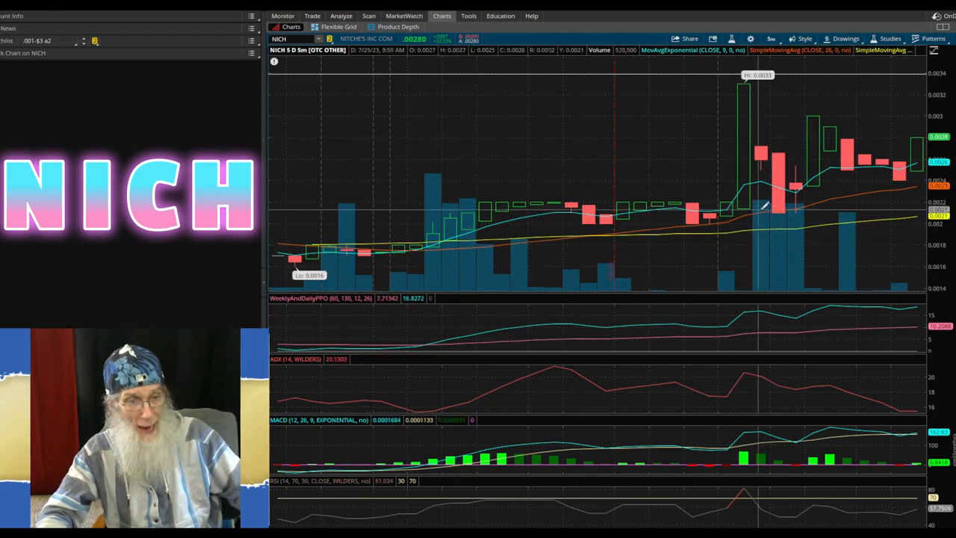
pyautogui.moveTo(788, 227)
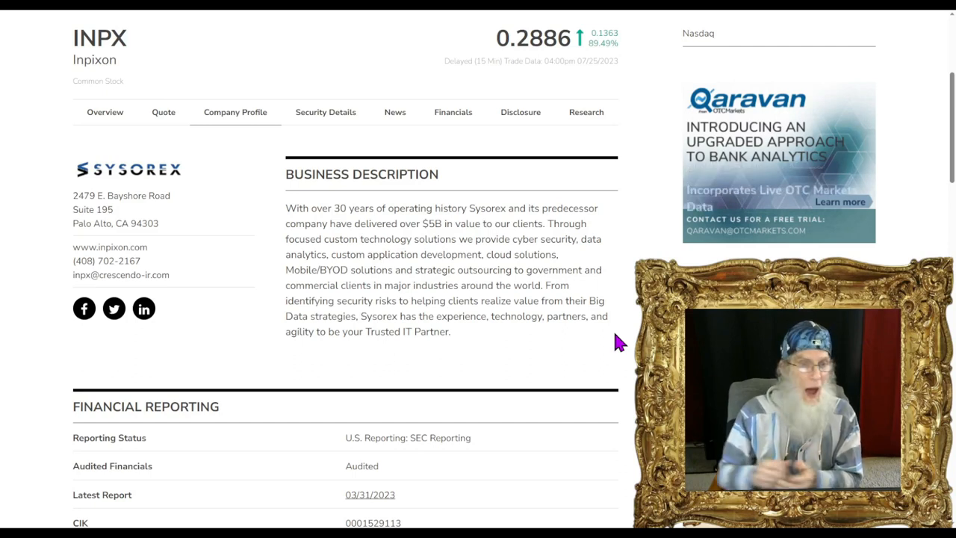
pyautogui.moveTo(556, 82)
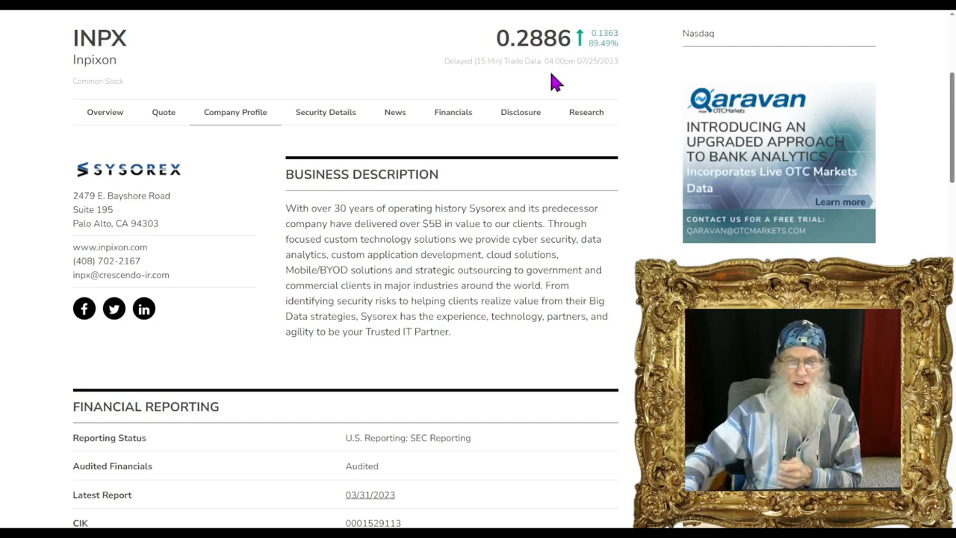
pyautogui.moveTo(595, 82)
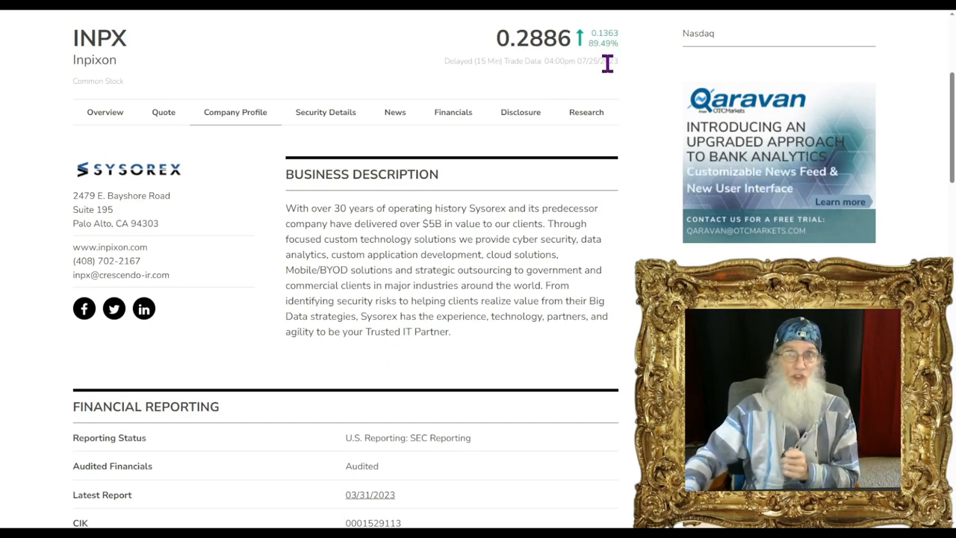
pyautogui.moveTo(666, 71)
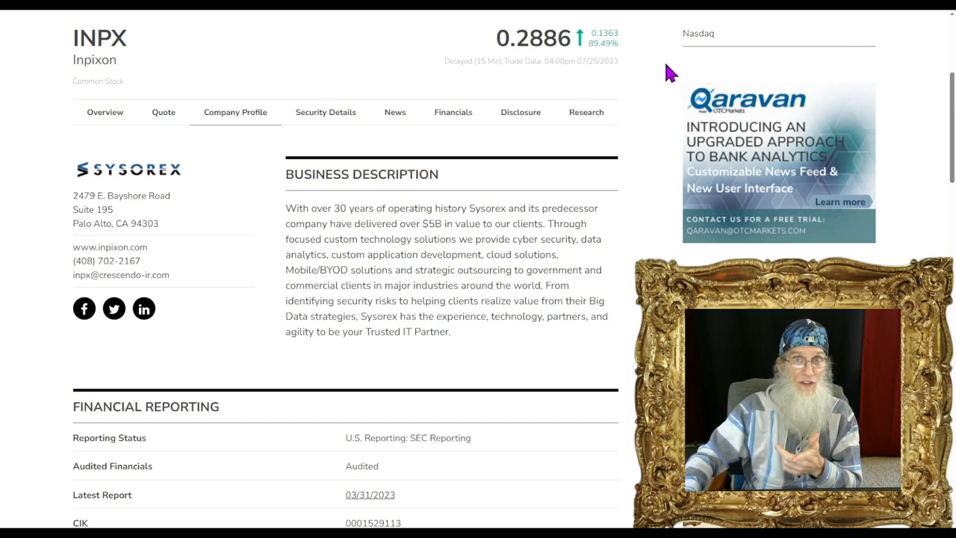
pyautogui.moveTo(655, 125)
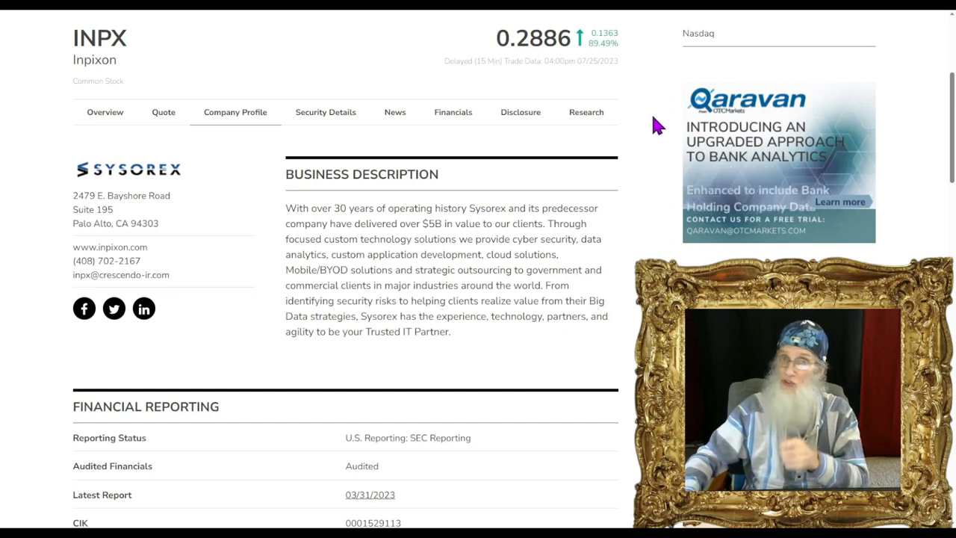
pyautogui.moveTo(648, 151)
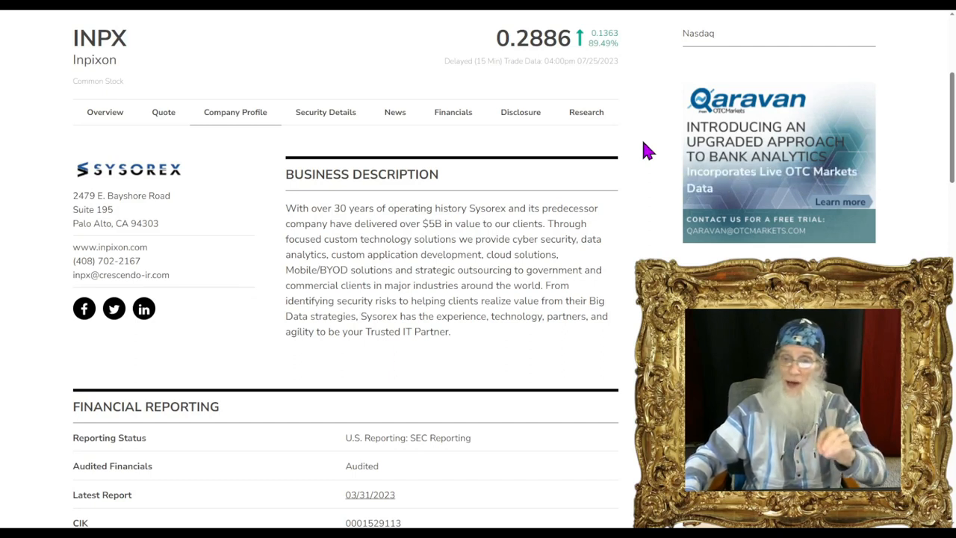
pyautogui.moveTo(624, 191)
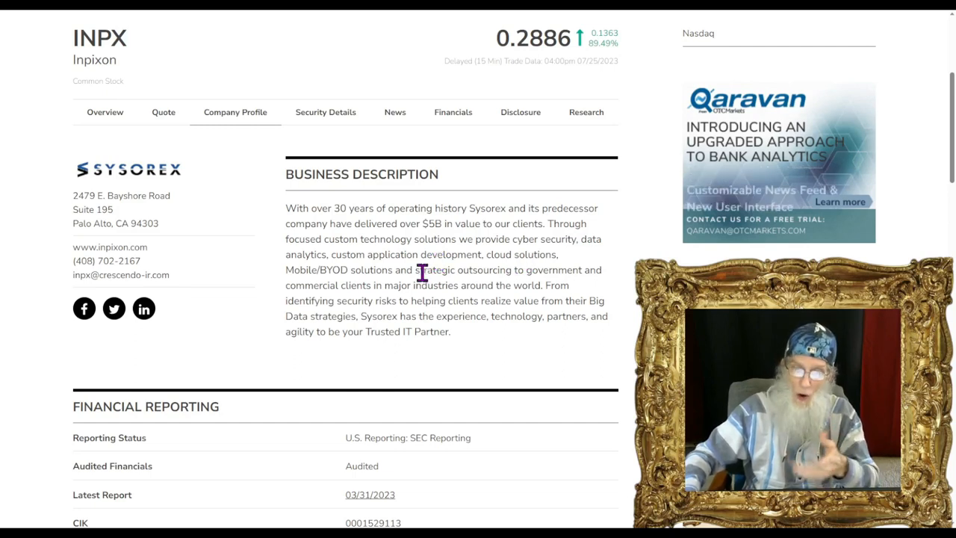
pyautogui.moveTo(493, 364)
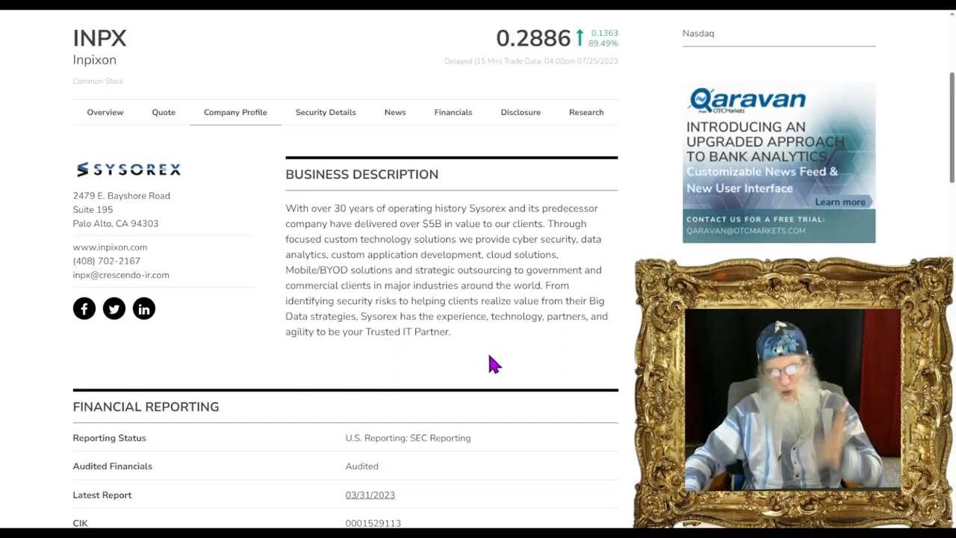
# Step: Scroll through the Inpixon press release to its 'About Inpixon' description
pyautogui.scroll(-3)
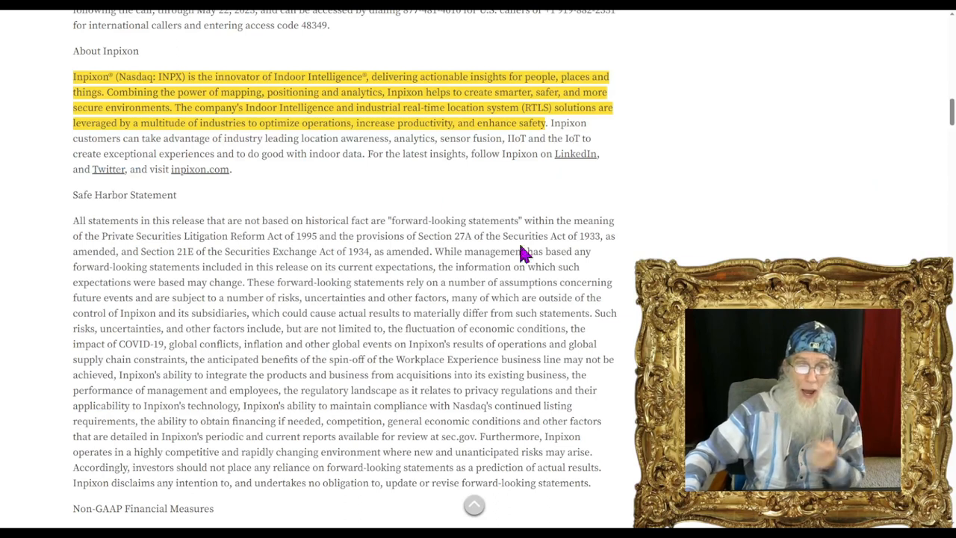
pyautogui.scroll(3)
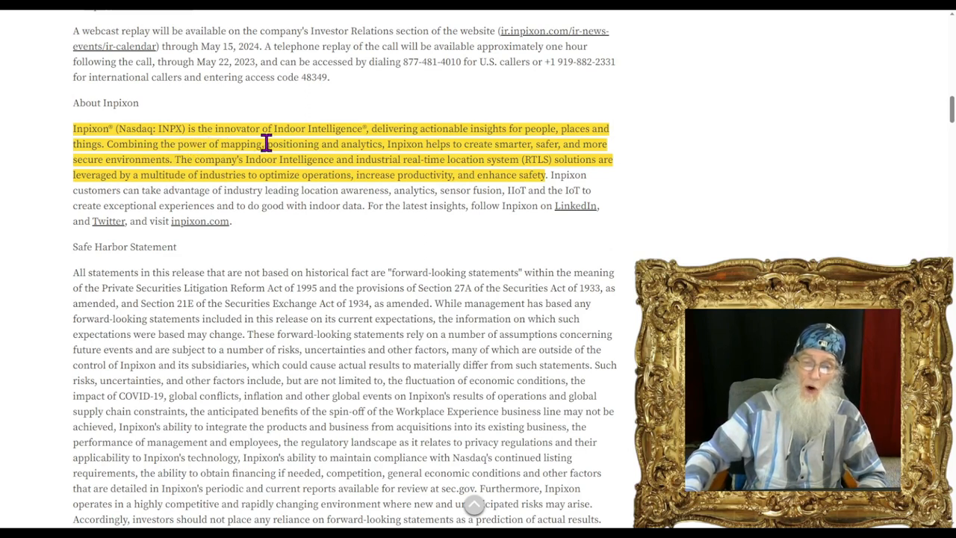
pyautogui.moveTo(366, 148)
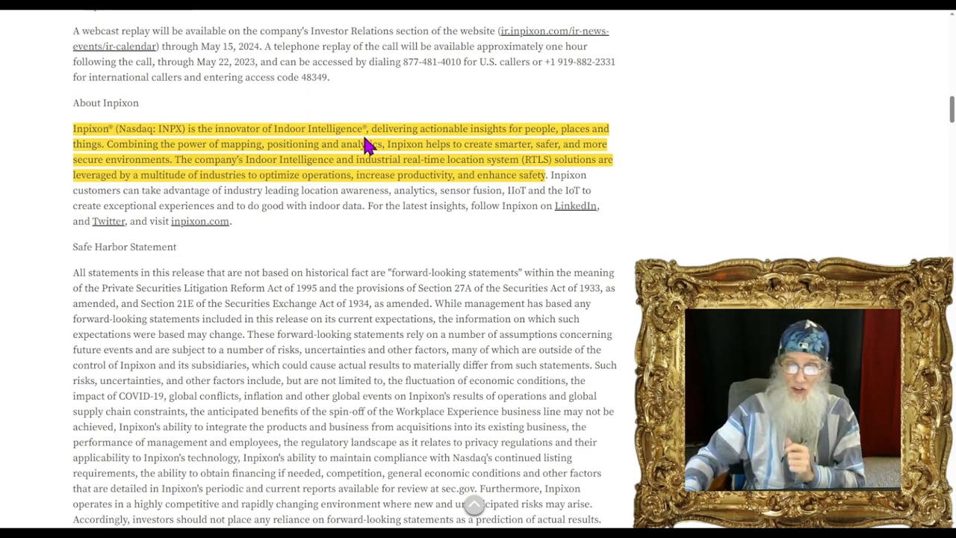
pyautogui.moveTo(401, 142)
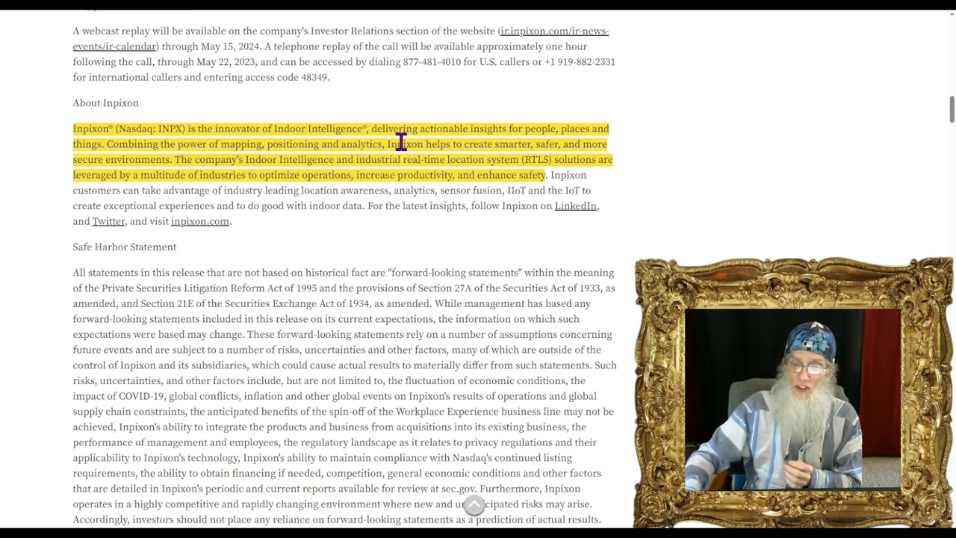
pyautogui.moveTo(522, 139)
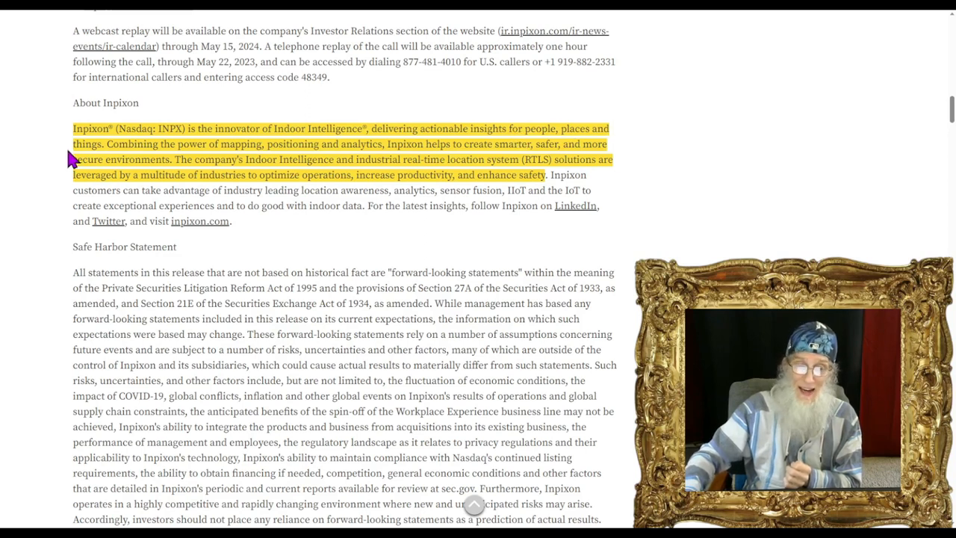
pyautogui.moveTo(236, 158)
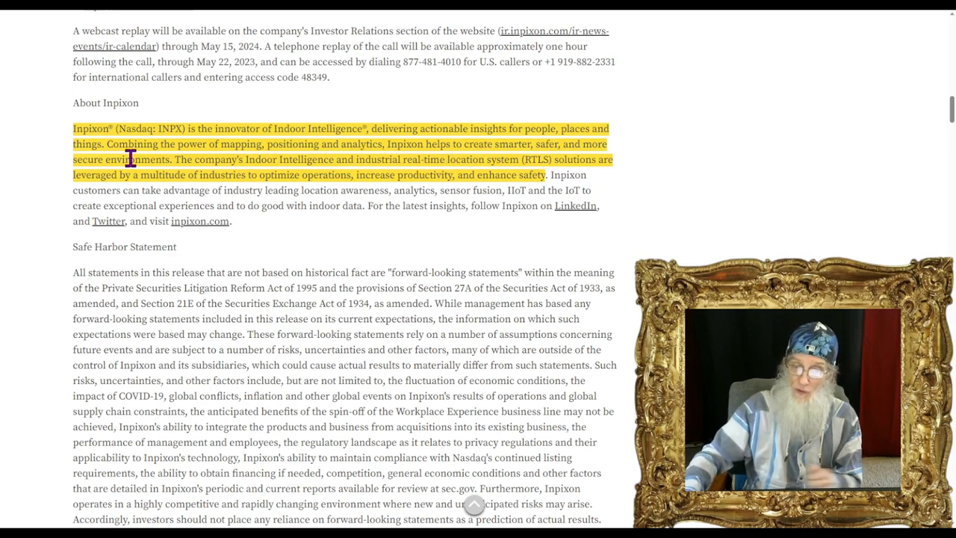
pyautogui.moveTo(308, 174)
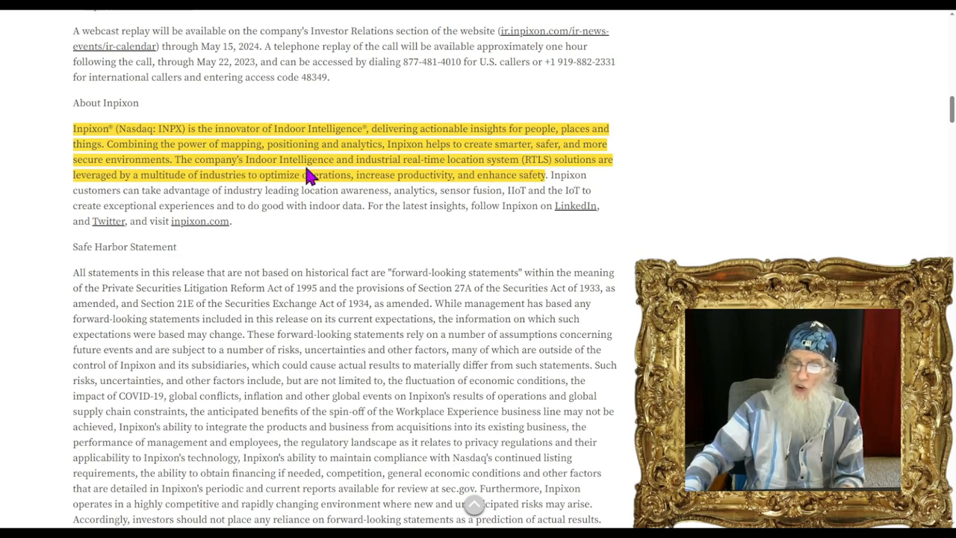
pyautogui.moveTo(407, 177)
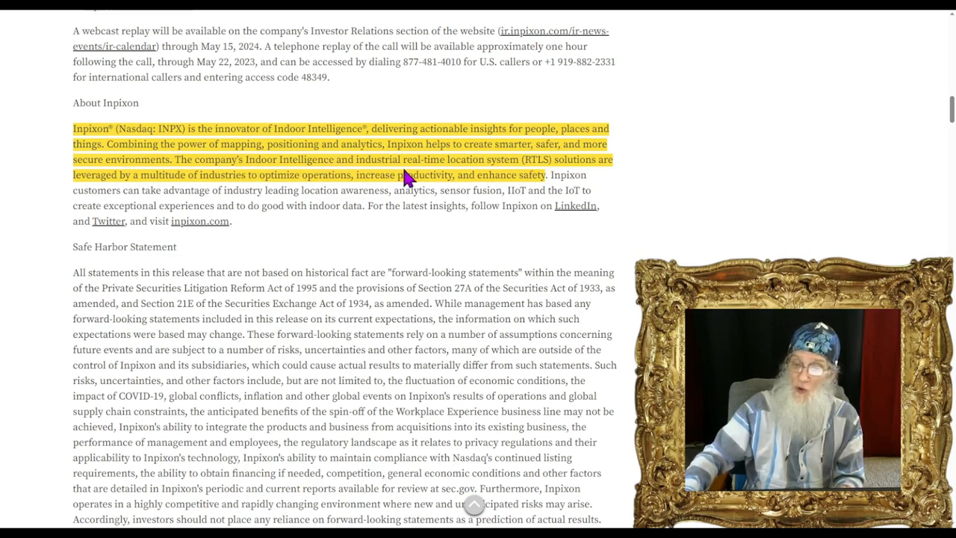
pyautogui.moveTo(502, 167)
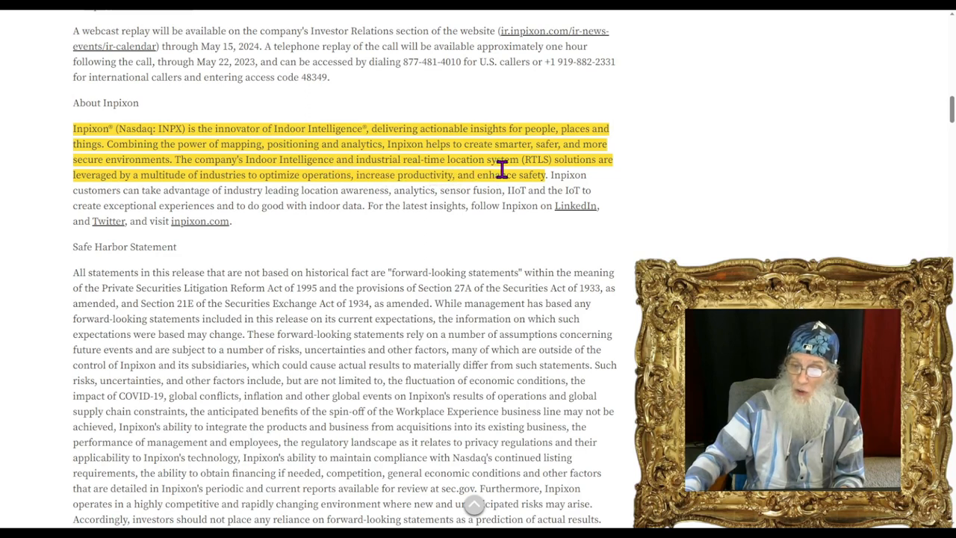
pyautogui.moveTo(573, 179)
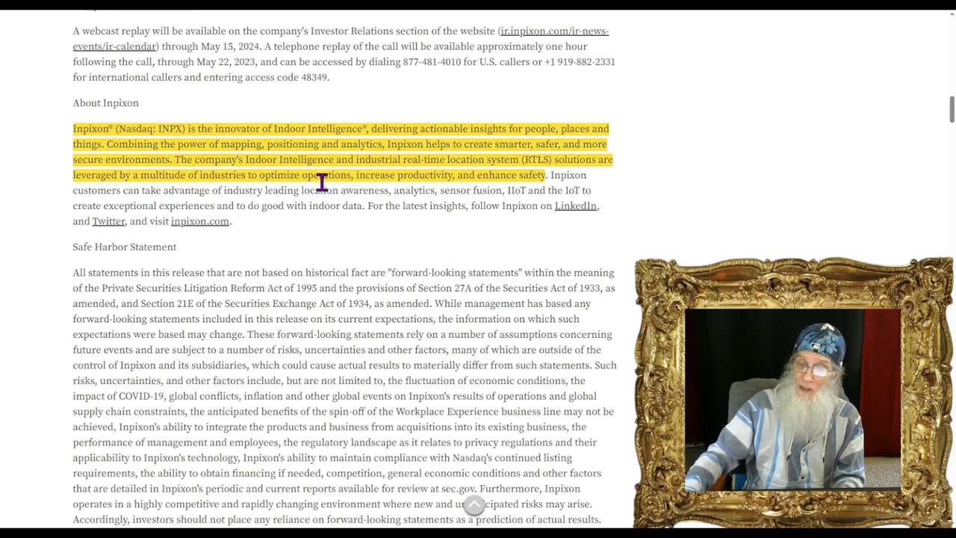
pyautogui.moveTo(410, 187)
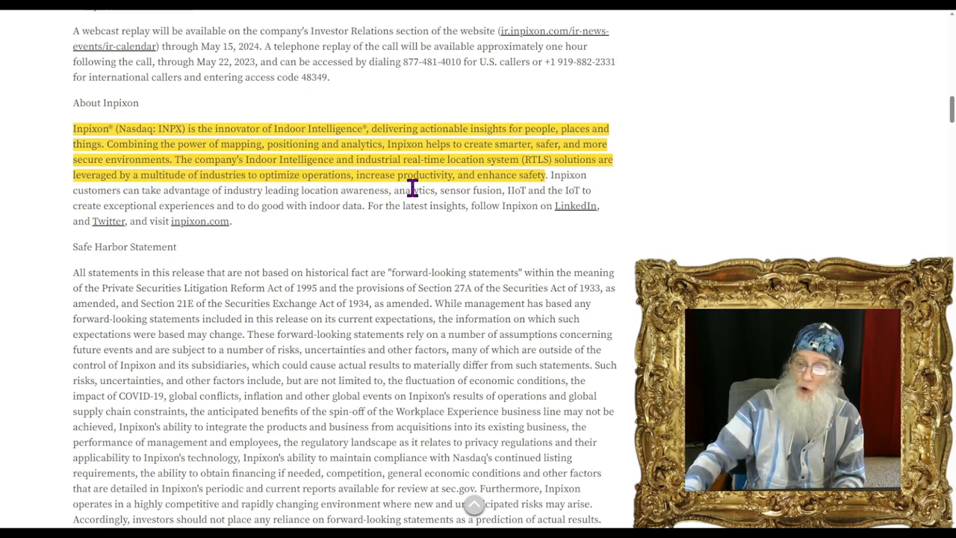
pyautogui.moveTo(508, 208)
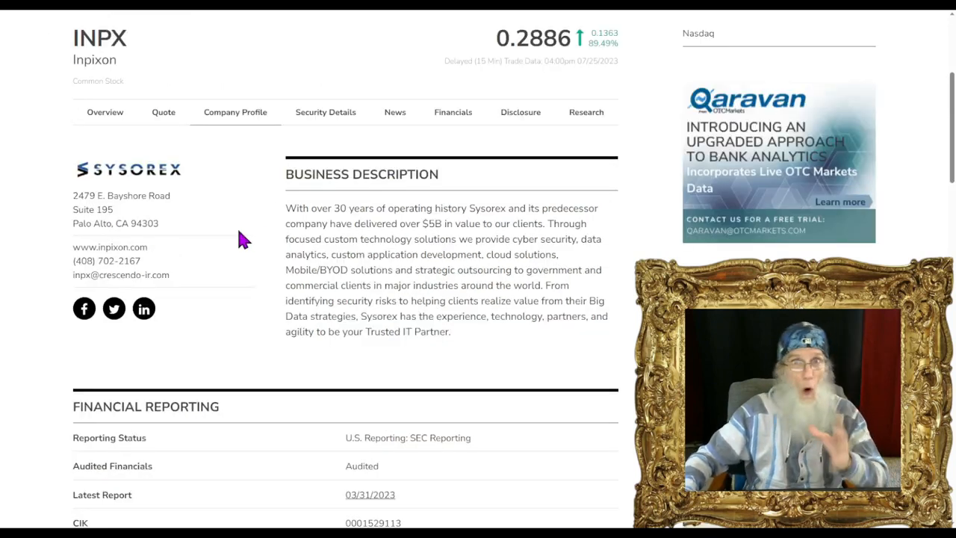
# Step: Show the INPX quote figures: open 0.251, range 0.1538–0.398, volume 264,083,728
pyautogui.scroll(3)
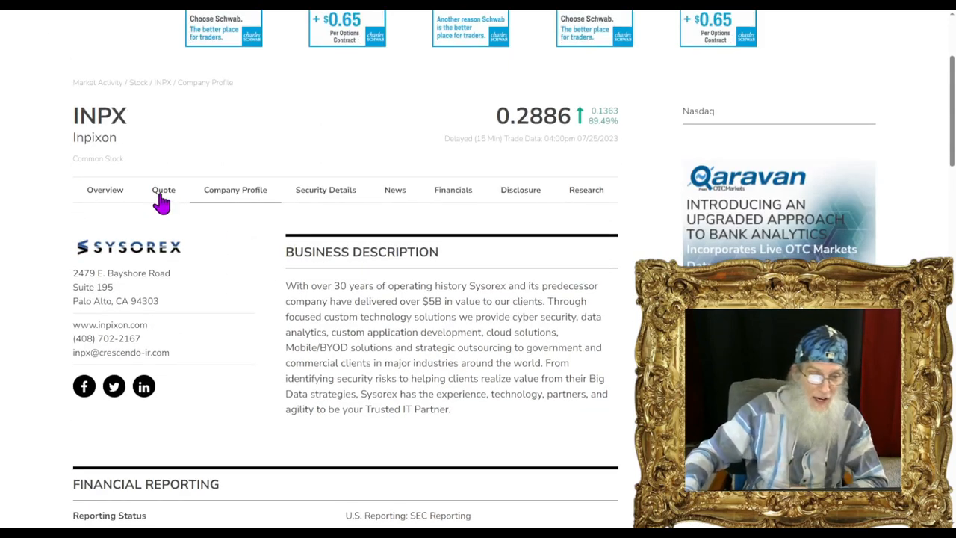
pyautogui.click(163, 188)
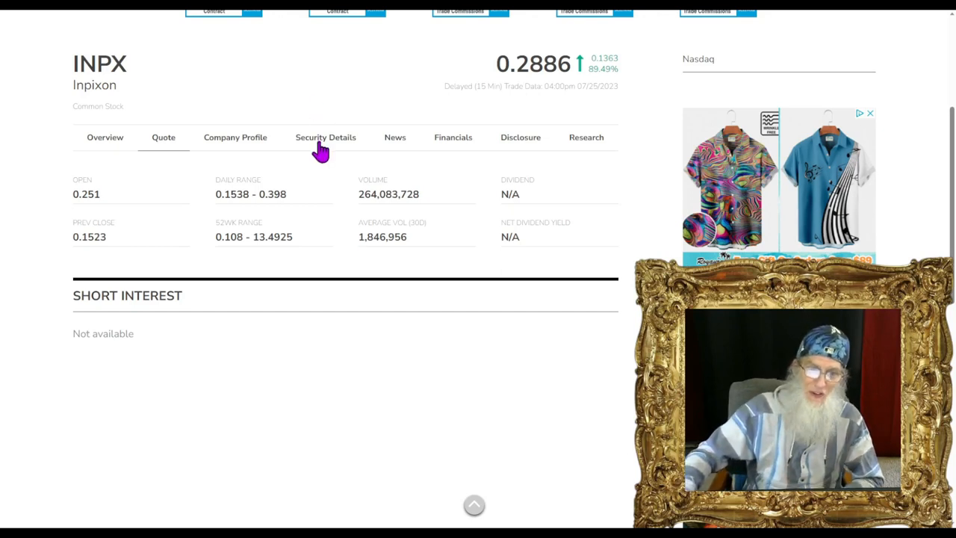
# Step: Scroll to Inpixon's share structure and highlight the 26,665,373 outstanding shares
pyautogui.scroll(-3)
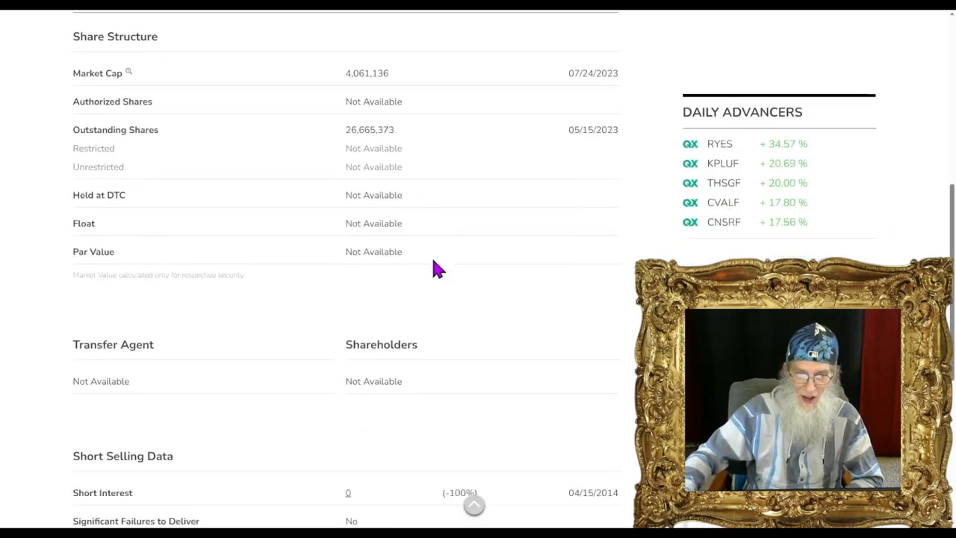
pyautogui.scroll(-3)
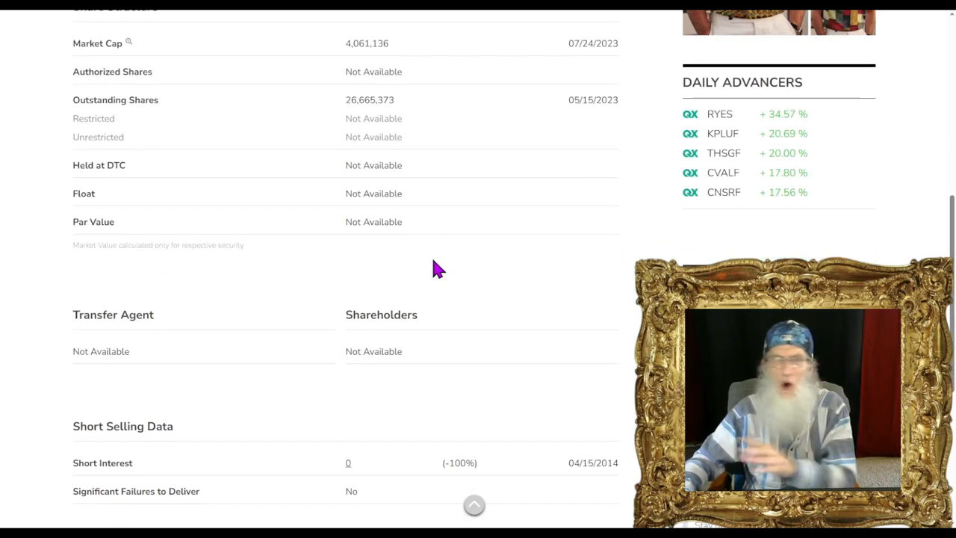
pyautogui.moveTo(361, 116)
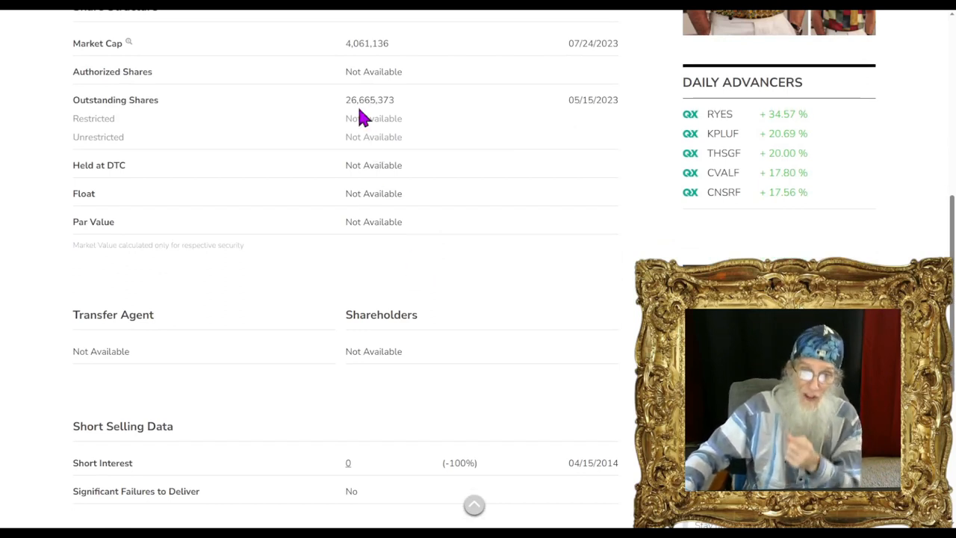
pyautogui.doubleClick(369, 98)
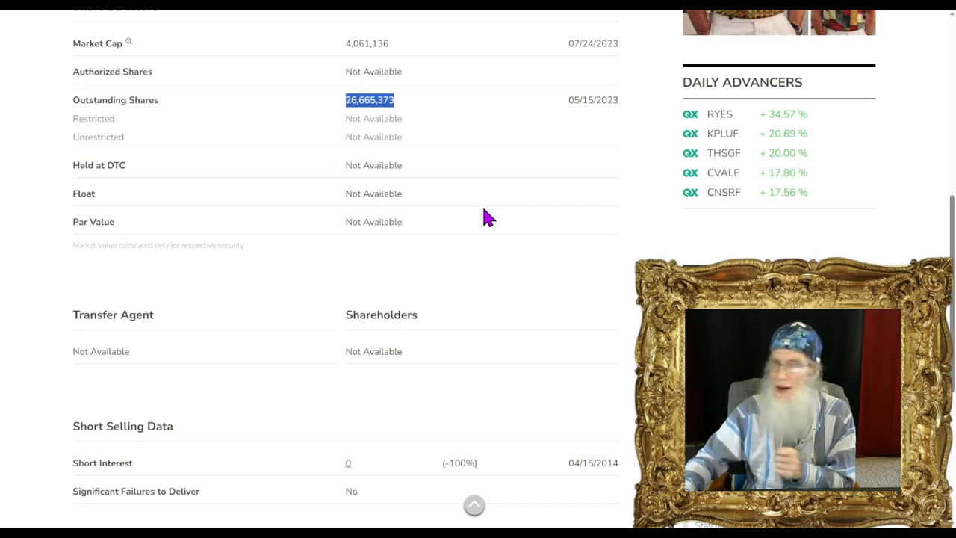
pyautogui.moveTo(487, 241)
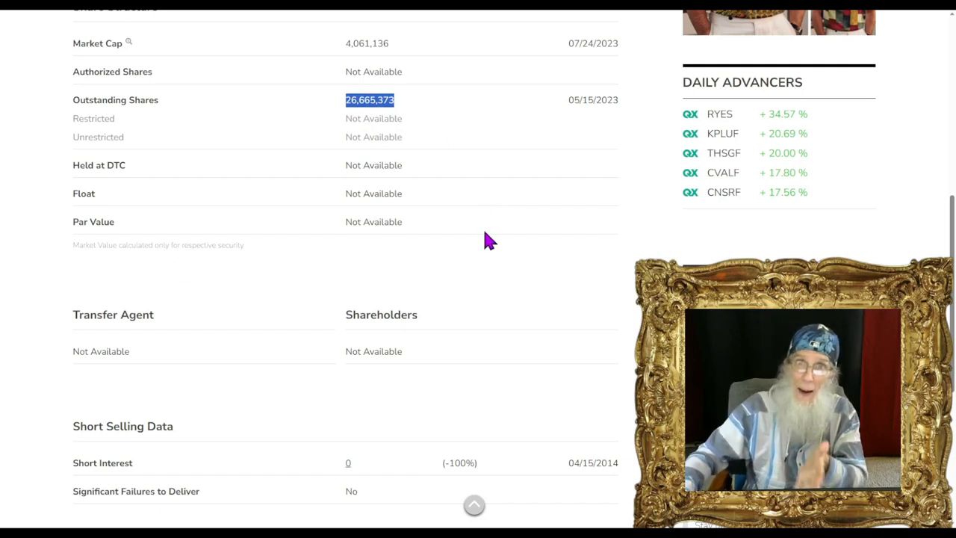
pyautogui.scroll(3)
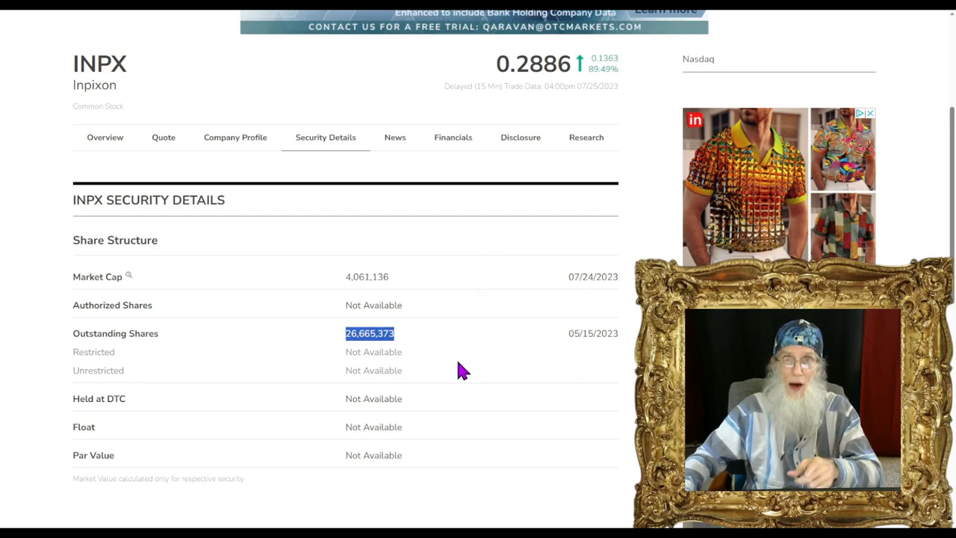
pyautogui.scroll(-3)
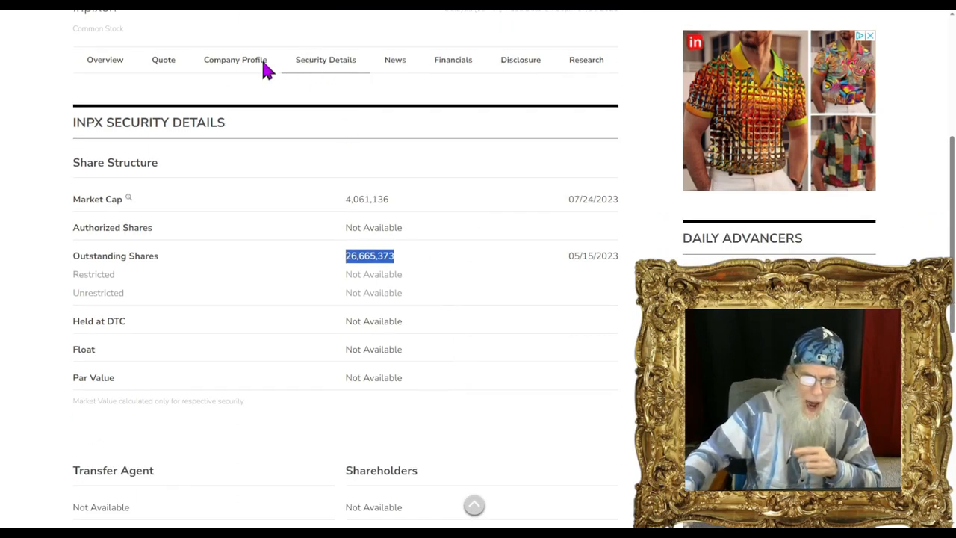
# Step: Check the INPX quote briefly, then return to security details and re-highlight the outstanding shares
pyautogui.click(163, 60)
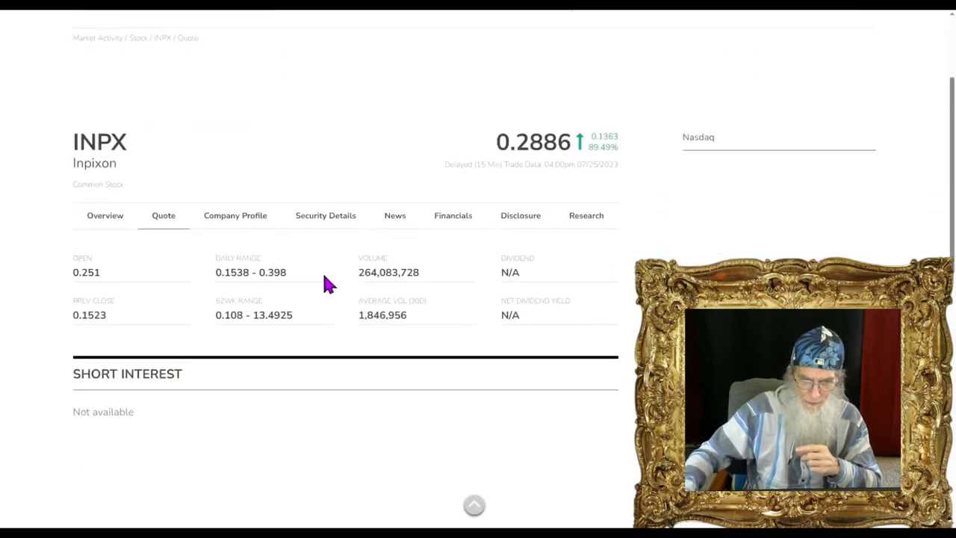
pyautogui.scroll(3)
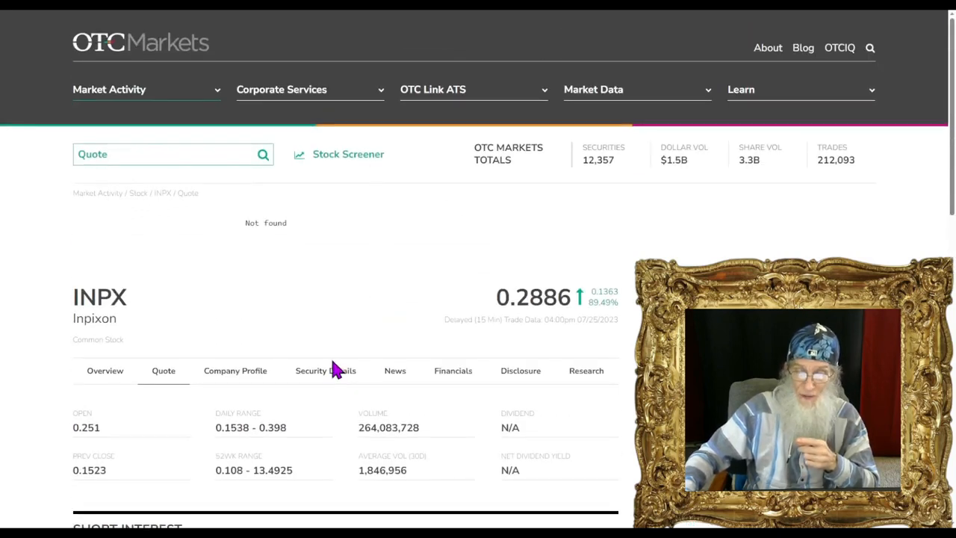
pyautogui.click(326, 371)
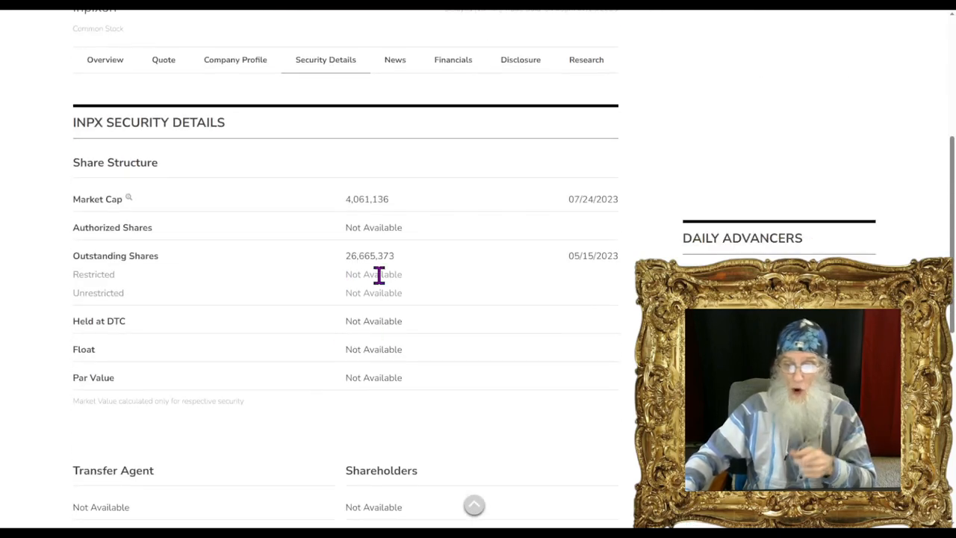
pyautogui.doubleClick(369, 255)
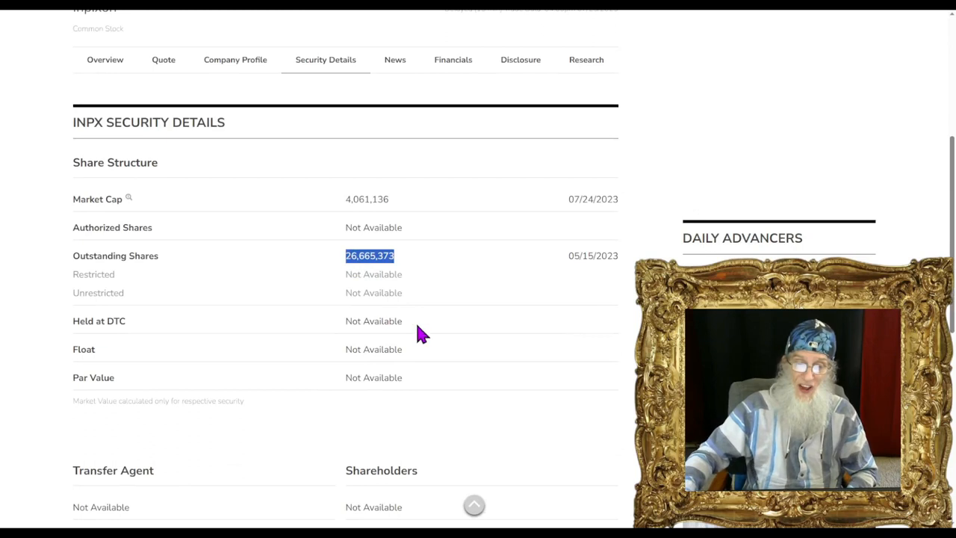
pyautogui.moveTo(377, 269)
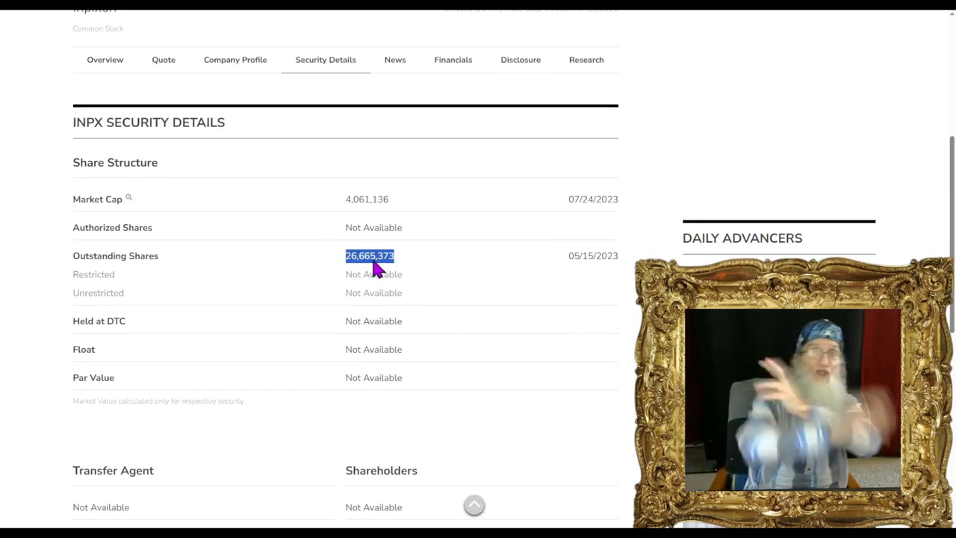
pyautogui.moveTo(366, 278)
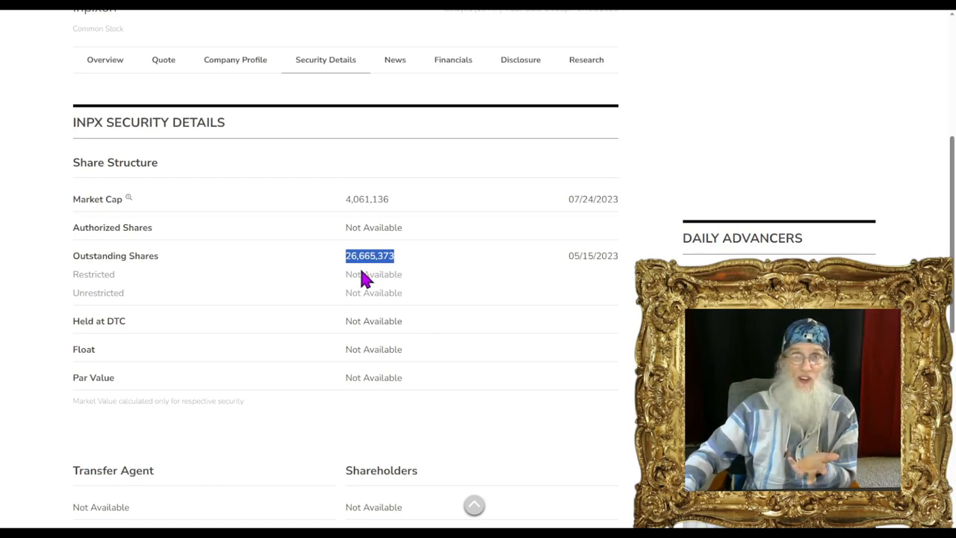
pyautogui.moveTo(426, 283)
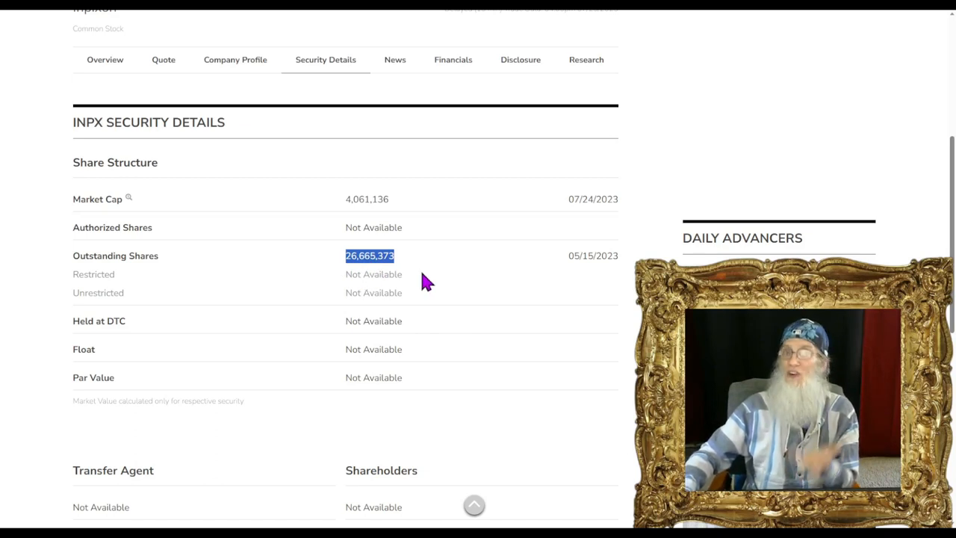
pyautogui.moveTo(381, 291)
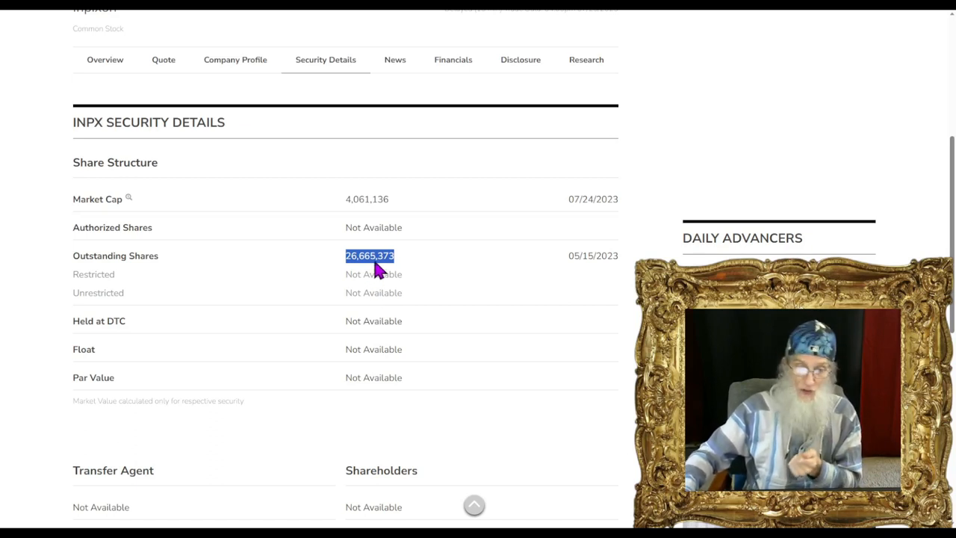
pyautogui.moveTo(481, 323)
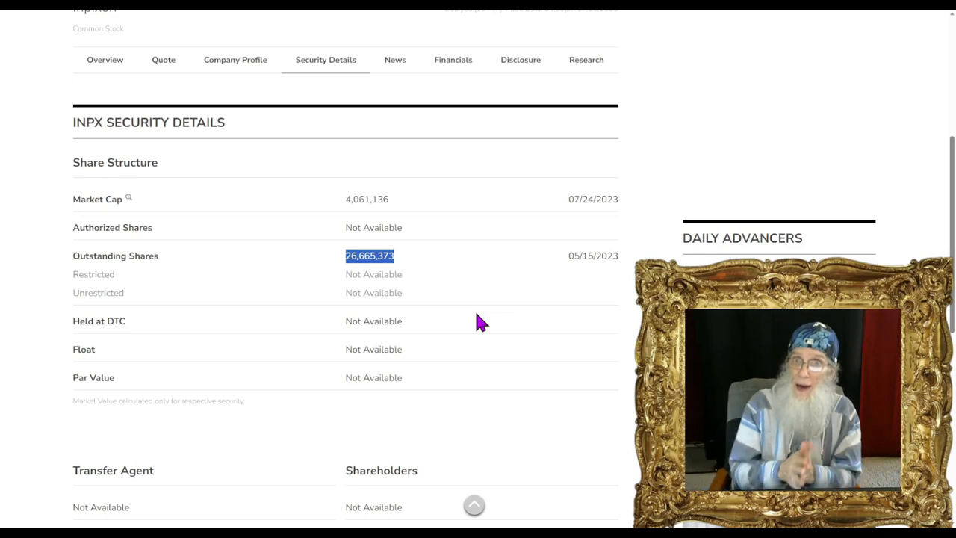
pyautogui.moveTo(445, 102)
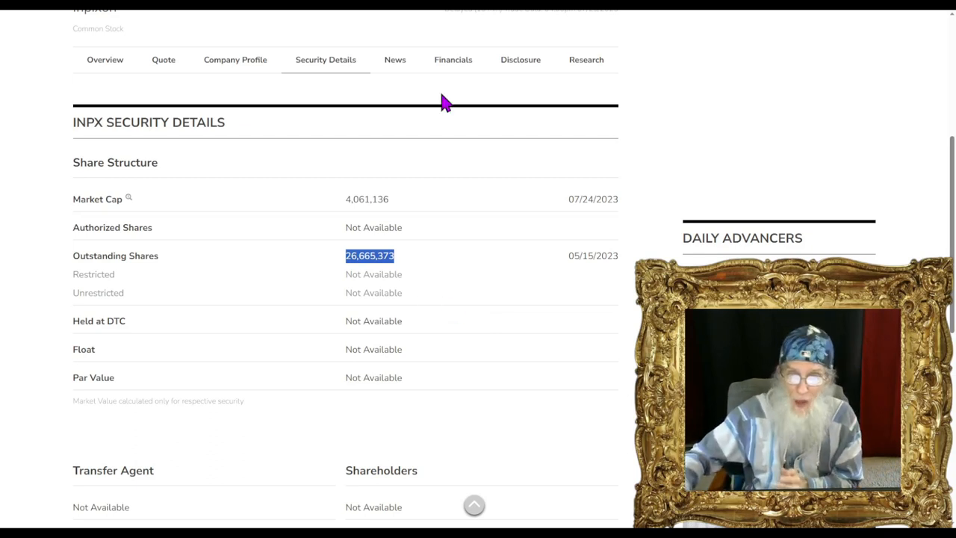
# Step: Show Inpixon's income statement quarterly, with 3,104 total revenue for 3/31/2023
pyautogui.click(452, 59)
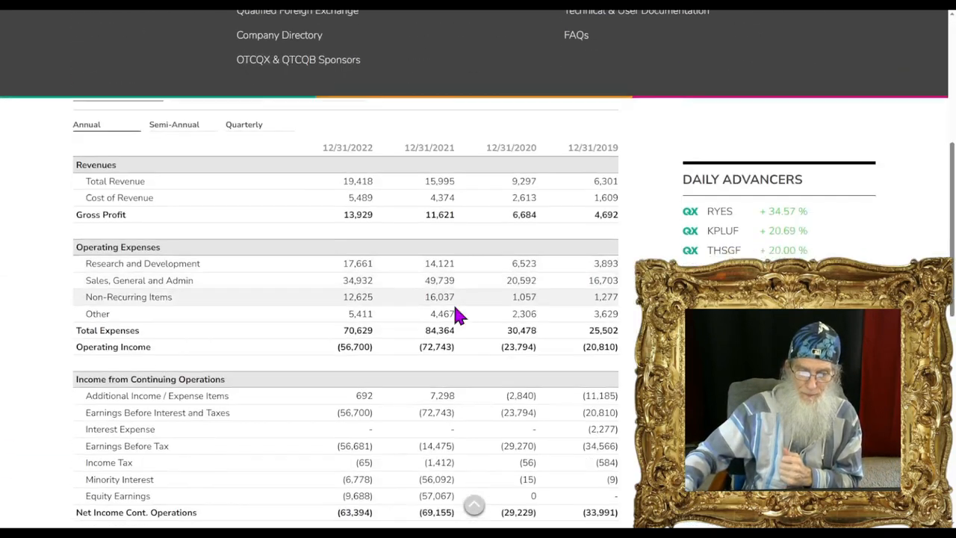
pyautogui.scroll(3)
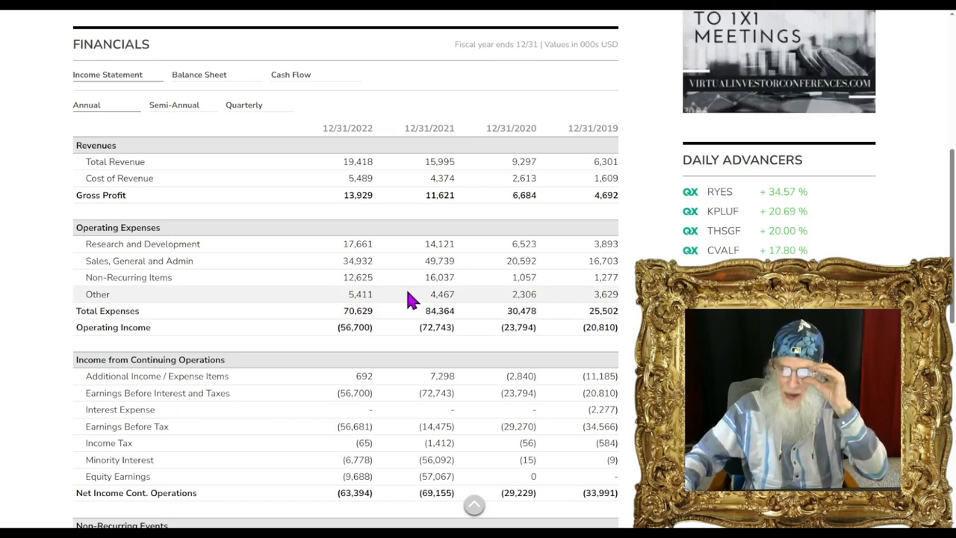
pyautogui.moveTo(582, 186)
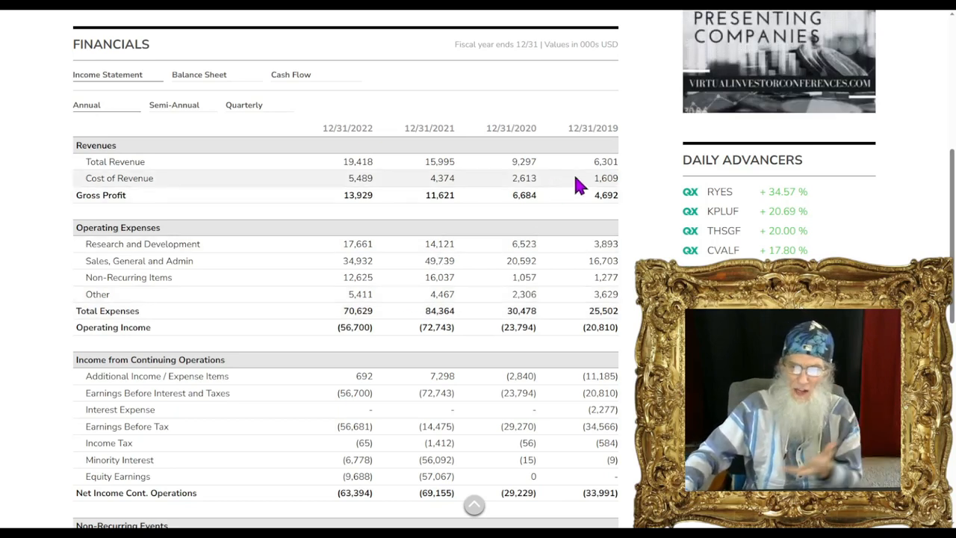
pyautogui.moveTo(523, 178)
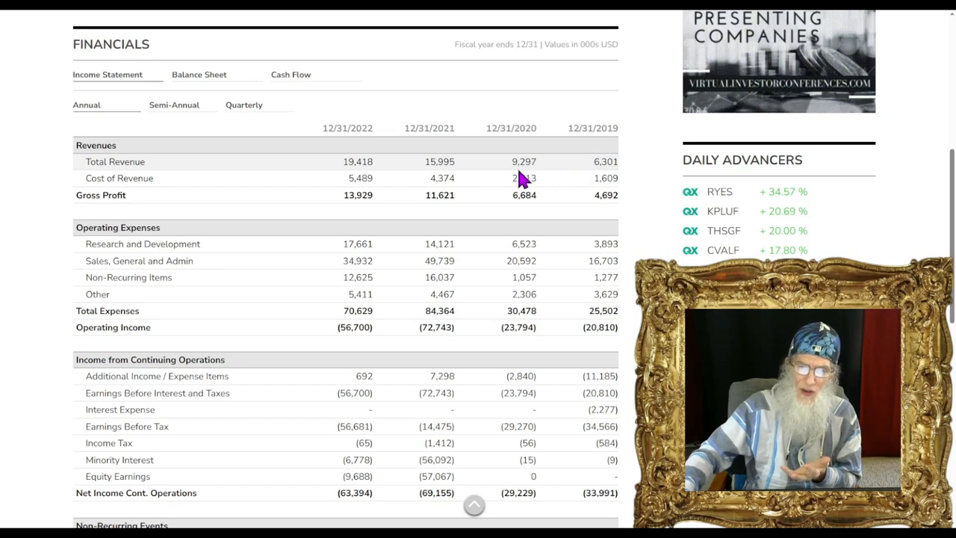
pyautogui.moveTo(371, 197)
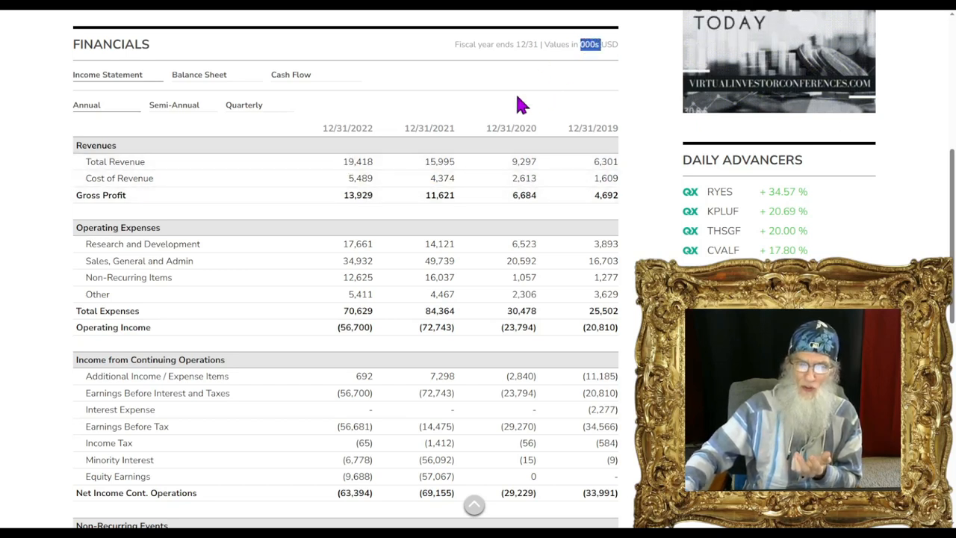
pyautogui.click(244, 105)
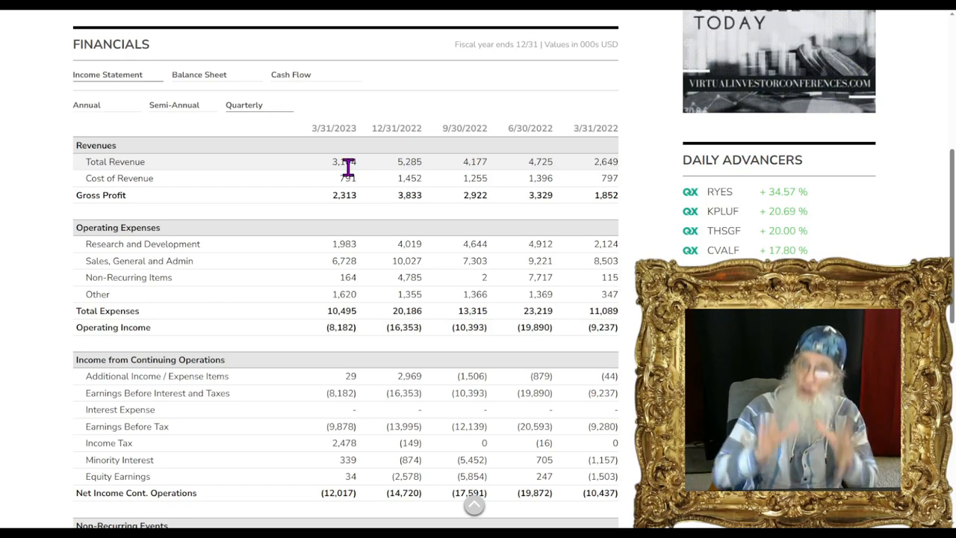
pyautogui.scroll(3)
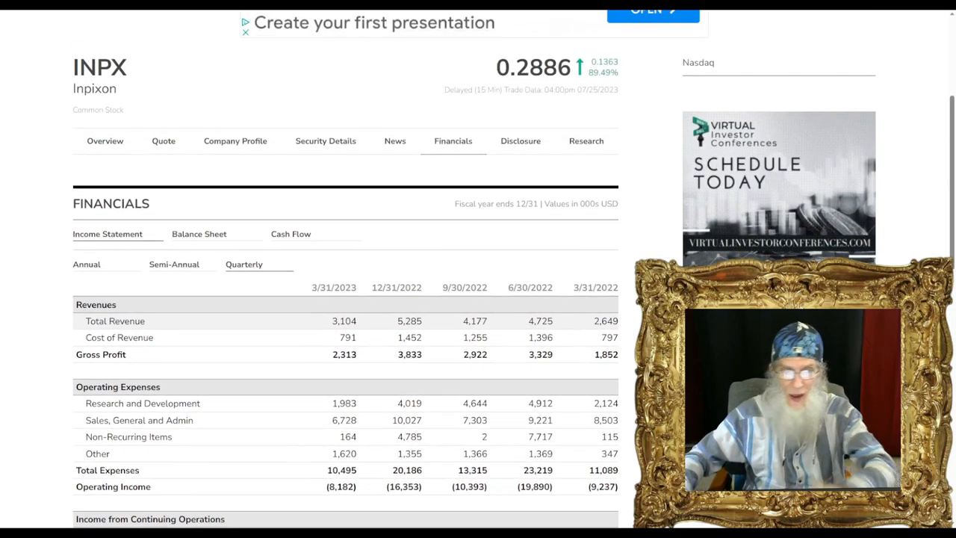
# Step: Show Inpixon's disclosure page with its SEC filings list, including the SC 13G of 07/25/2023
pyautogui.click(520, 140)
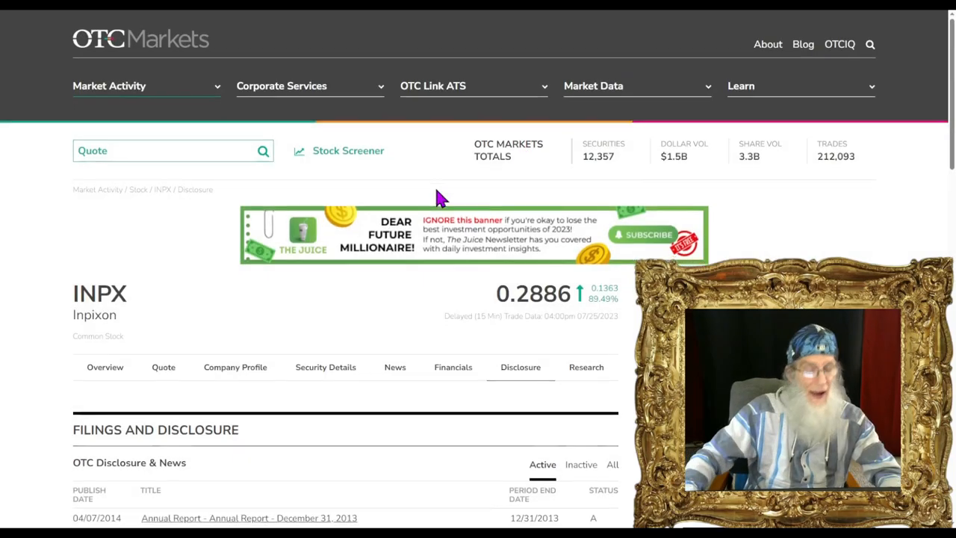
pyautogui.scroll(-3)
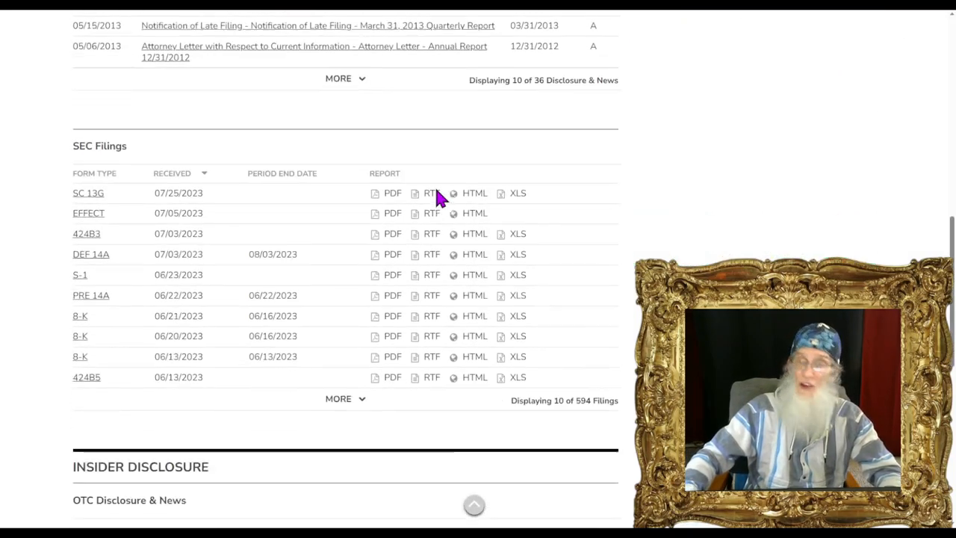
pyautogui.scroll(-3)
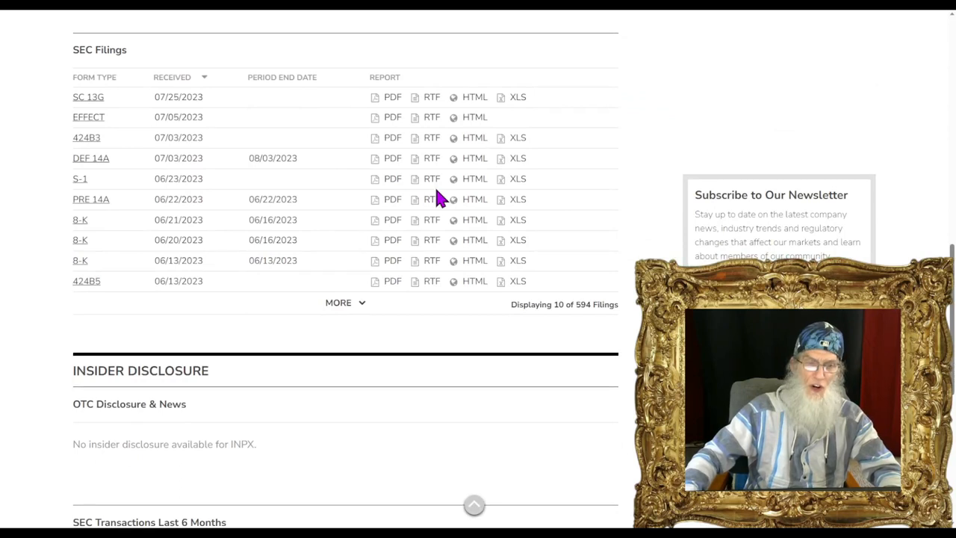
pyautogui.scroll(3)
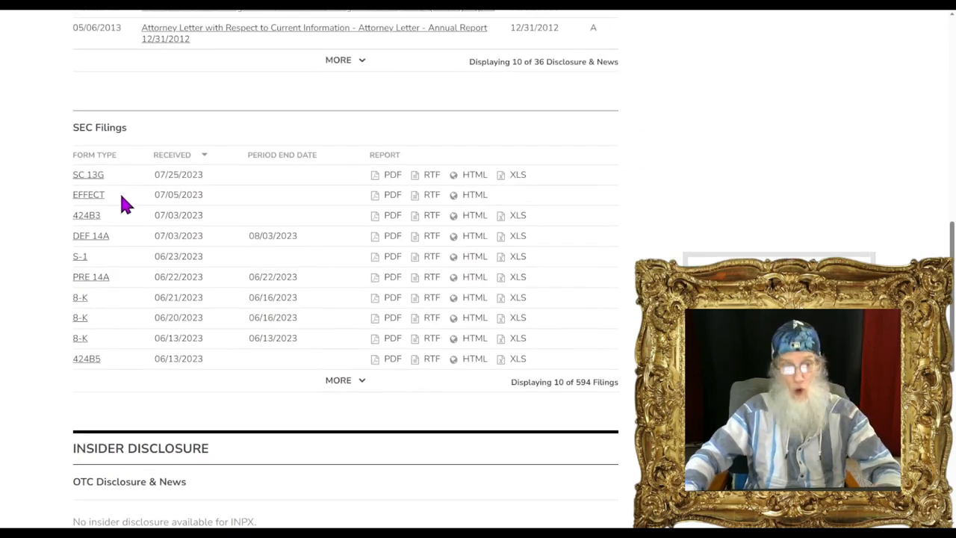
pyautogui.moveTo(120, 203)
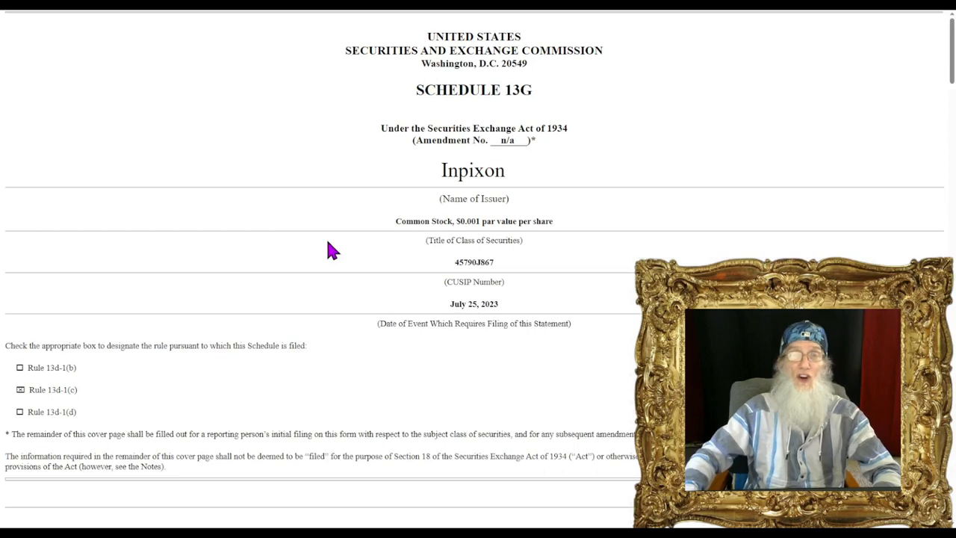
# Step: Highlight Streeterville Capital LLC, its sole dispositive share count and the 9.99% percent of class
pyautogui.scroll(-3)
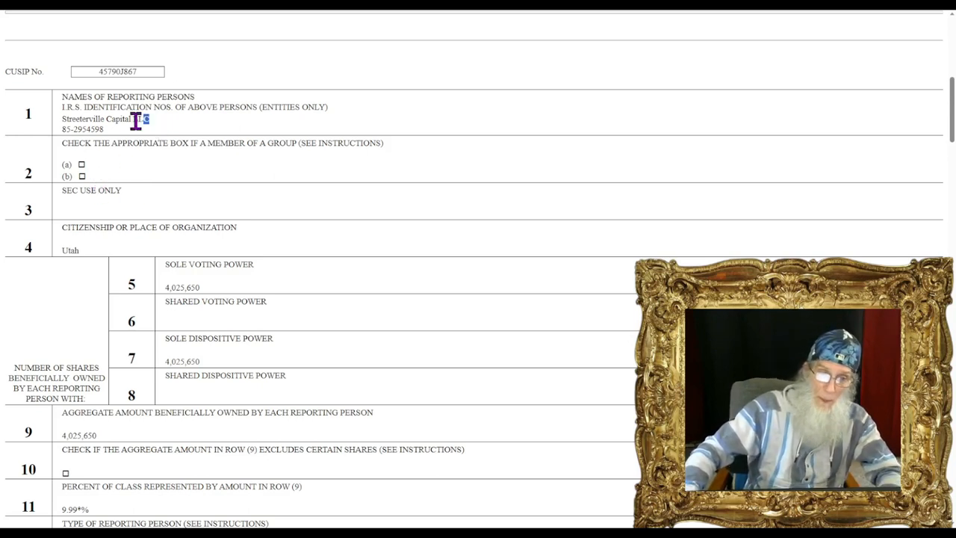
pyautogui.doubleClick(104, 120)
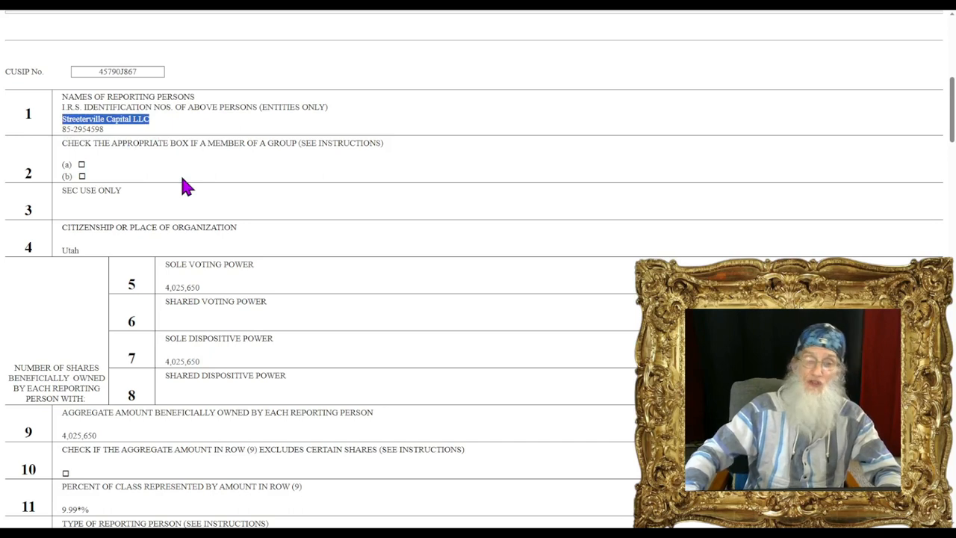
pyautogui.scroll(-3)
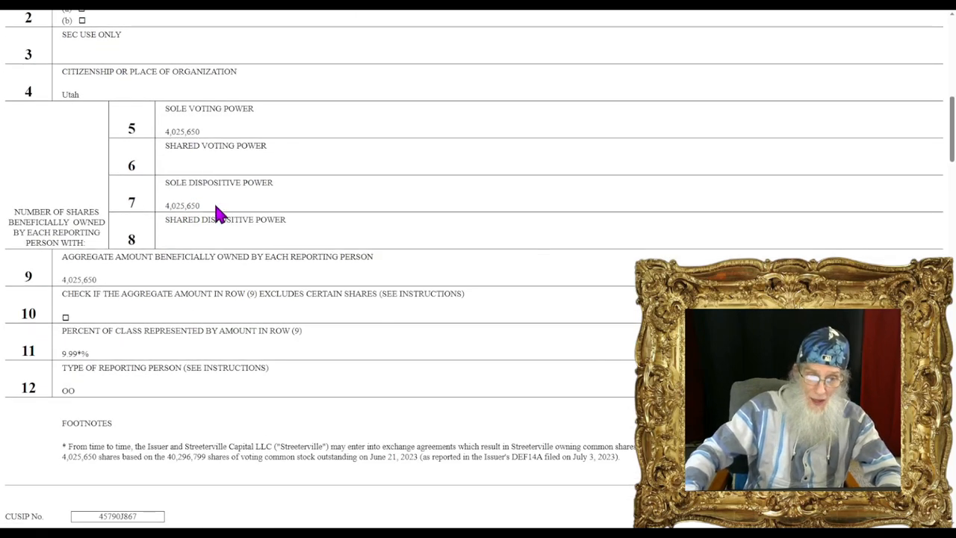
pyautogui.doubleClick(182, 206)
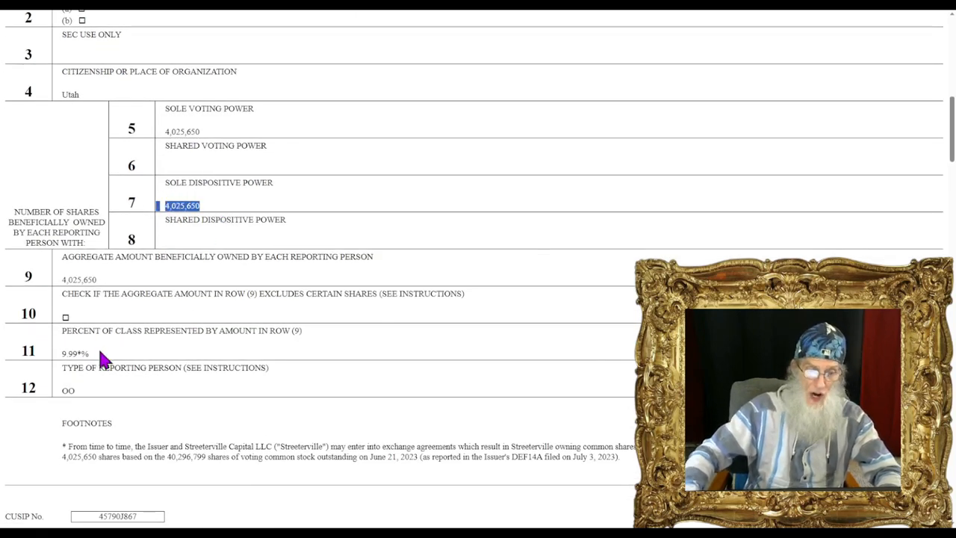
pyautogui.doubleClick(74, 352)
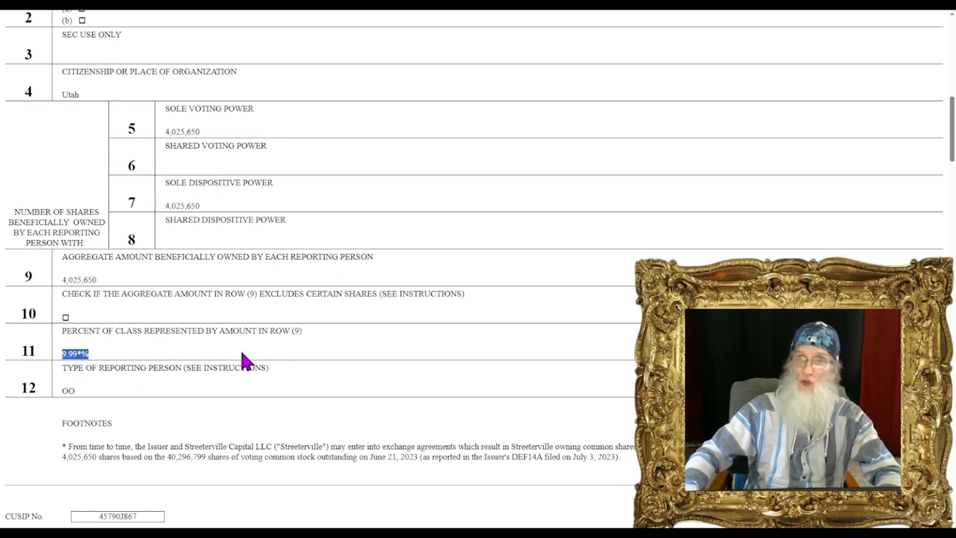
# Step: Further down the 13G, highlight the 4,025,650-share figure and the 9.99% stake again
pyautogui.scroll(-3)
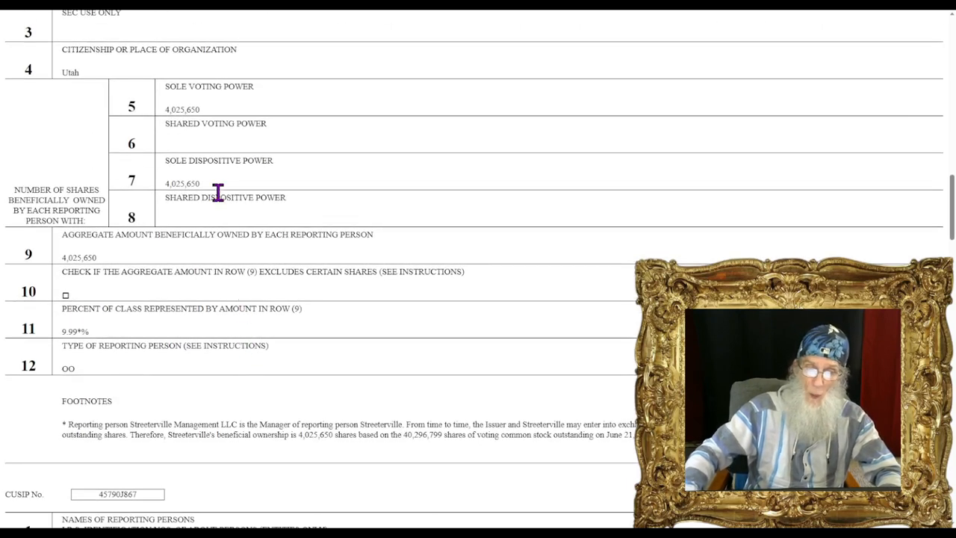
pyautogui.doubleClick(183, 183)
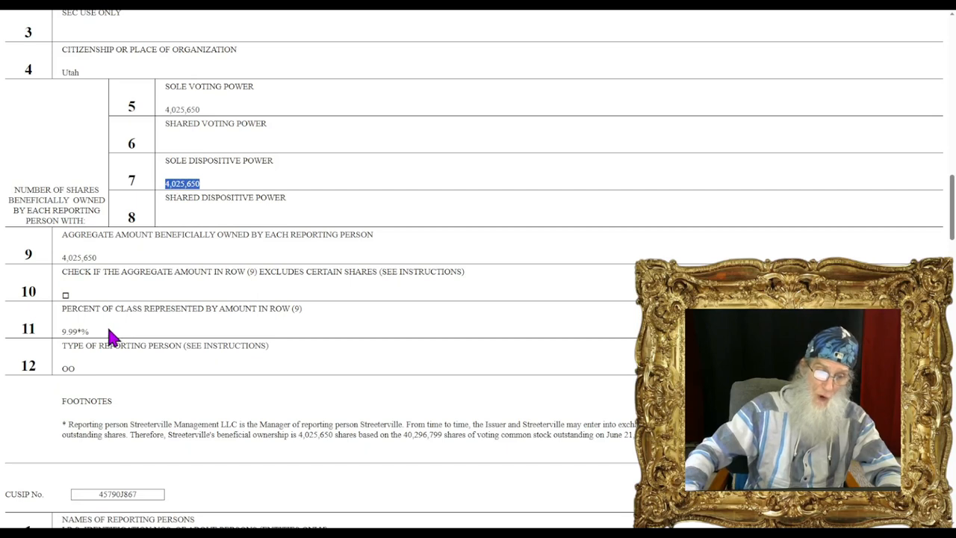
pyautogui.scroll(-3)
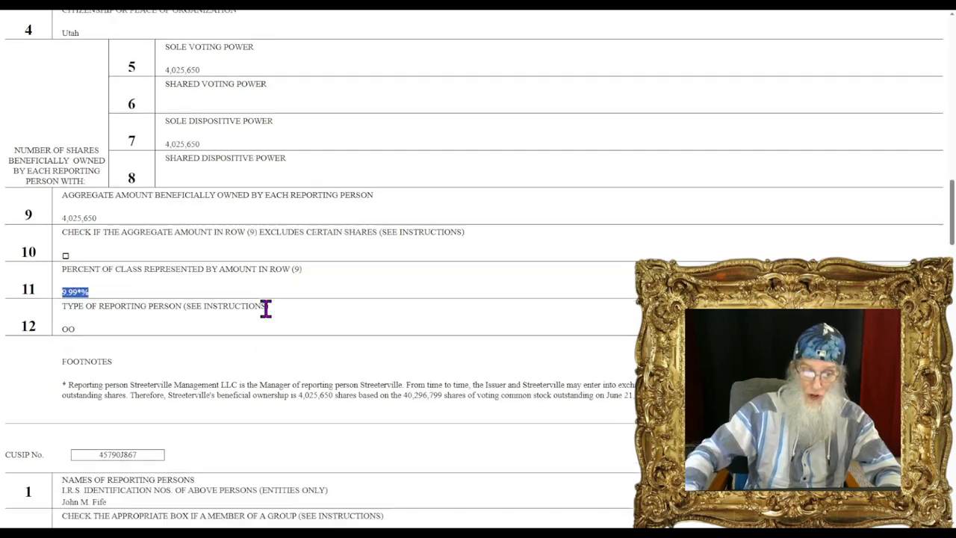
pyautogui.scroll(3)
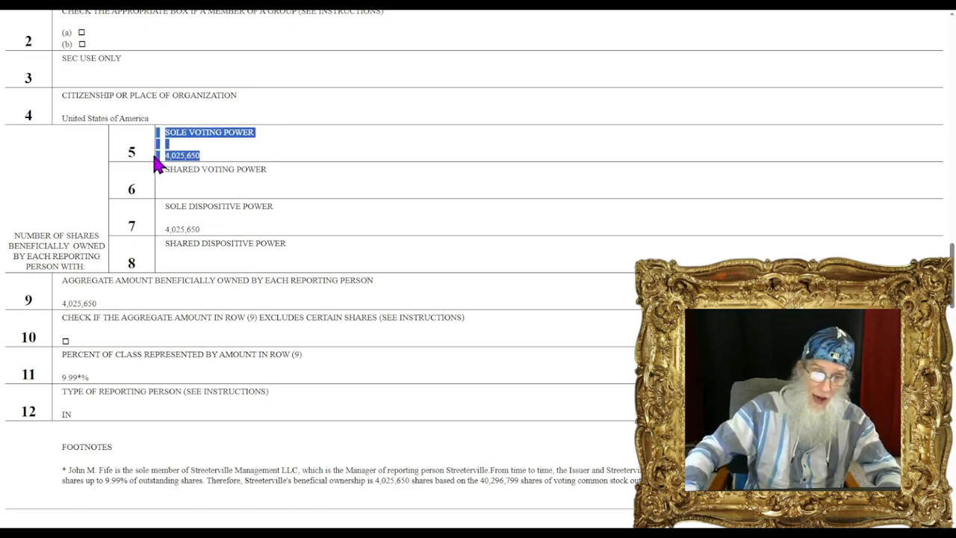
pyautogui.doubleClick(75, 376)
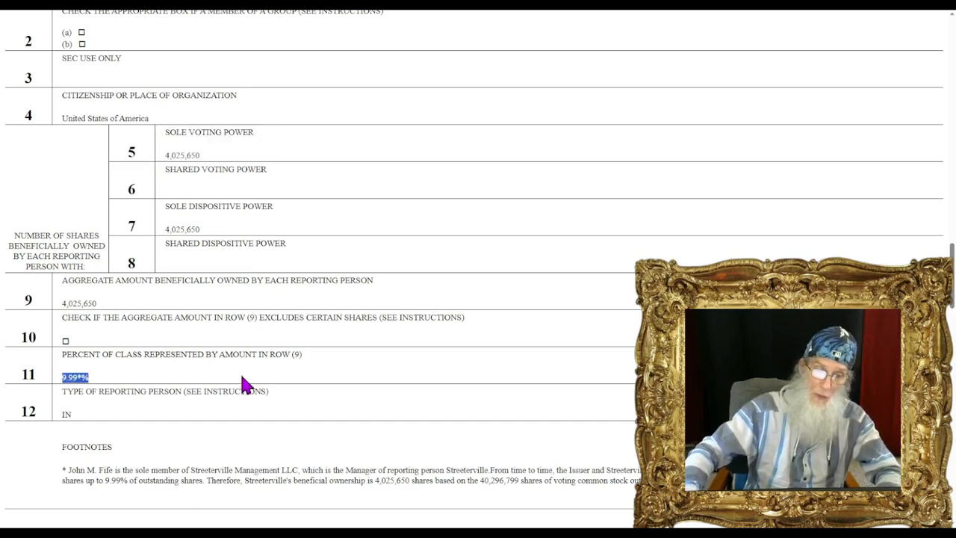
pyautogui.scroll(-3)
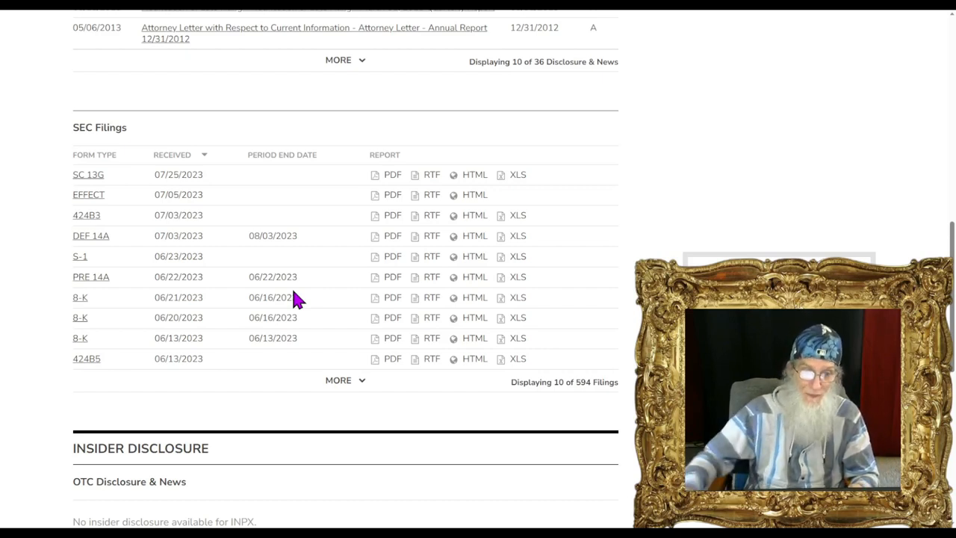
pyautogui.moveTo(87, 221)
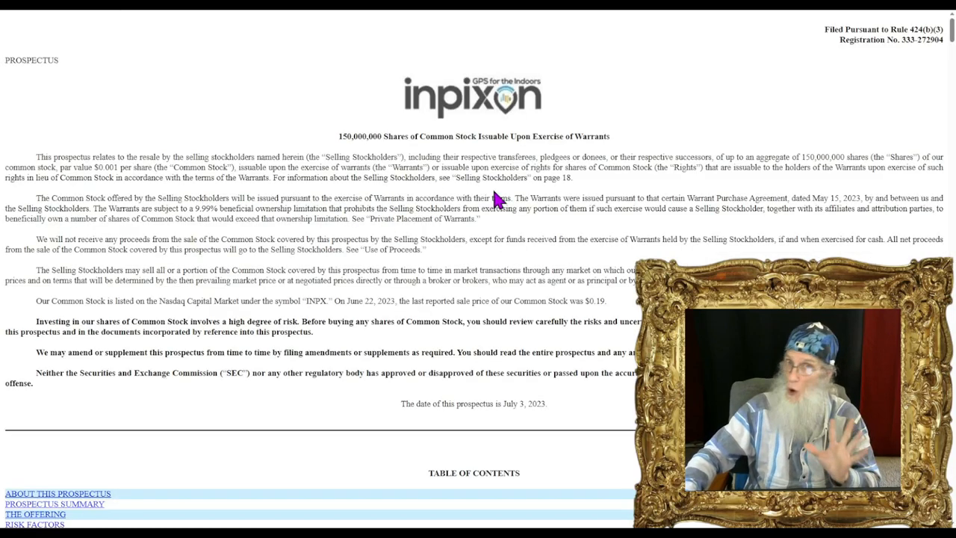
pyautogui.moveTo(580, 158)
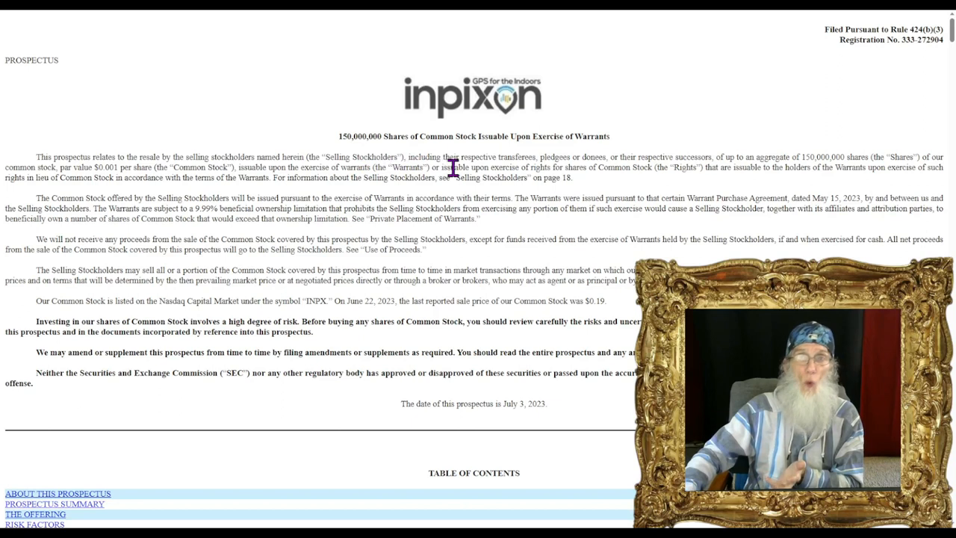
pyautogui.moveTo(499, 197)
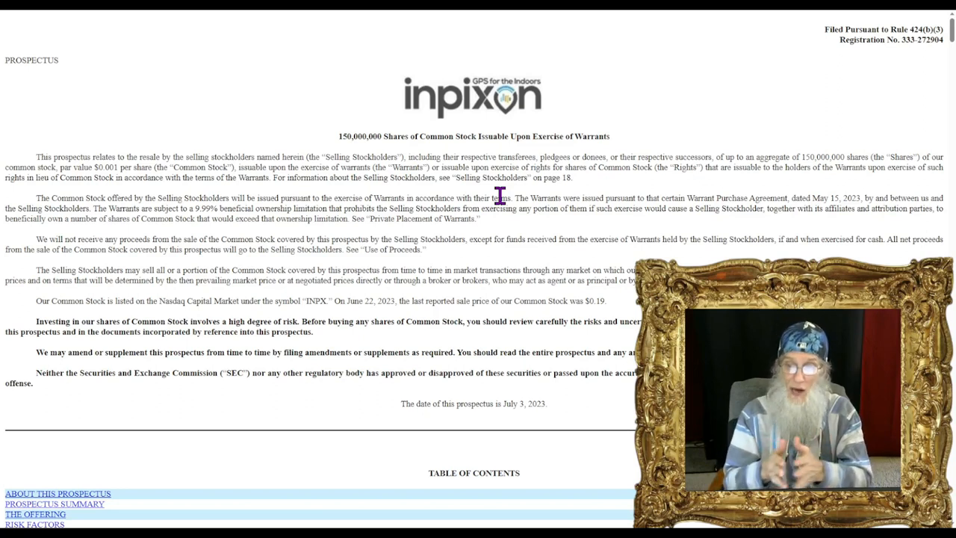
pyautogui.moveTo(397, 356)
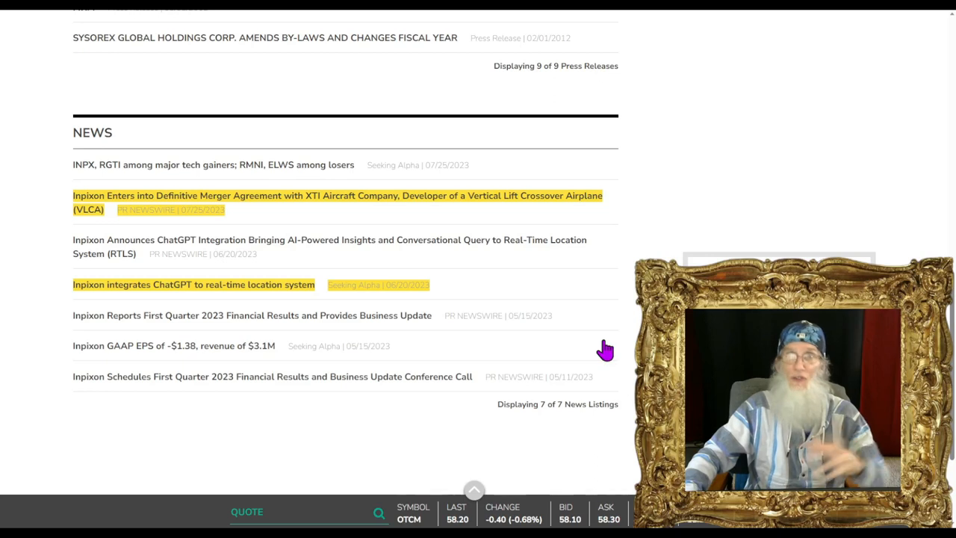
pyautogui.moveTo(607, 350)
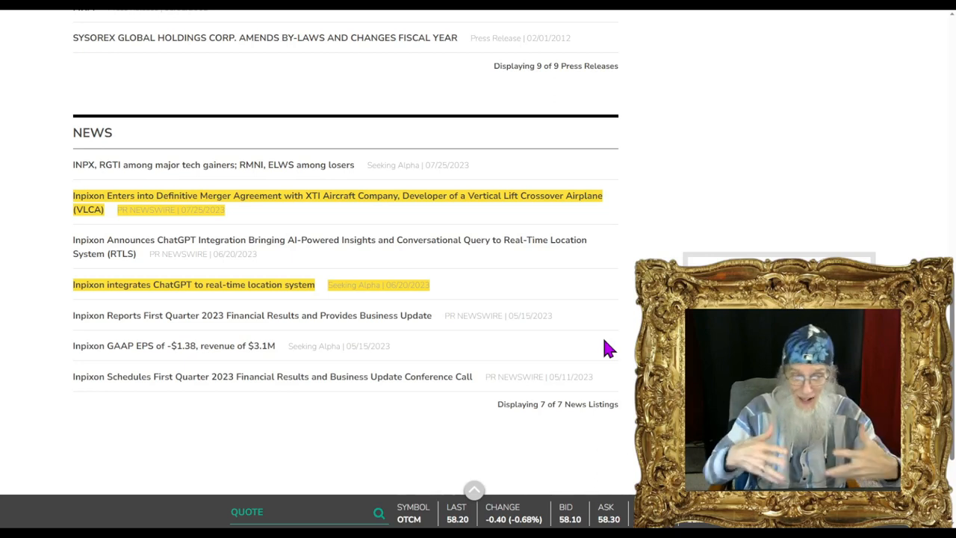
pyautogui.moveTo(180, 307)
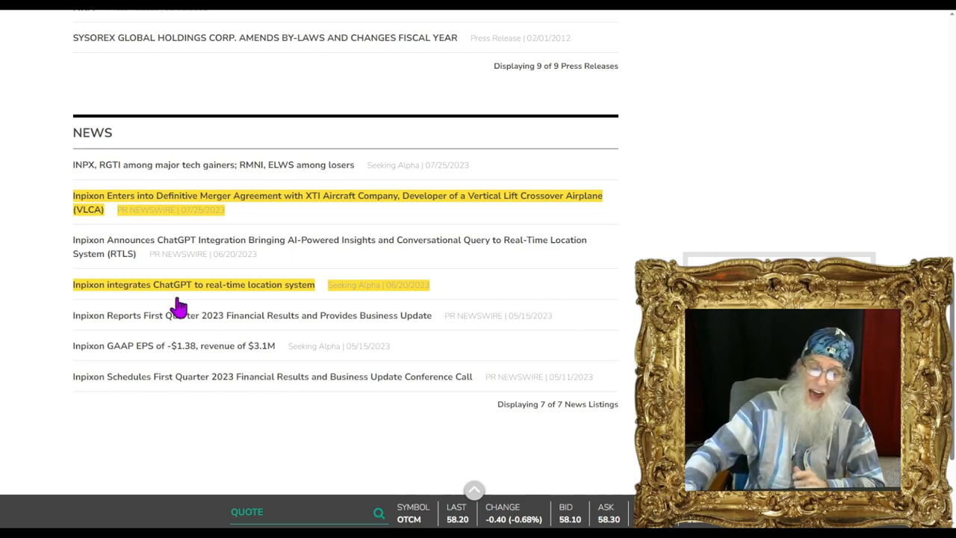
pyautogui.moveTo(296, 307)
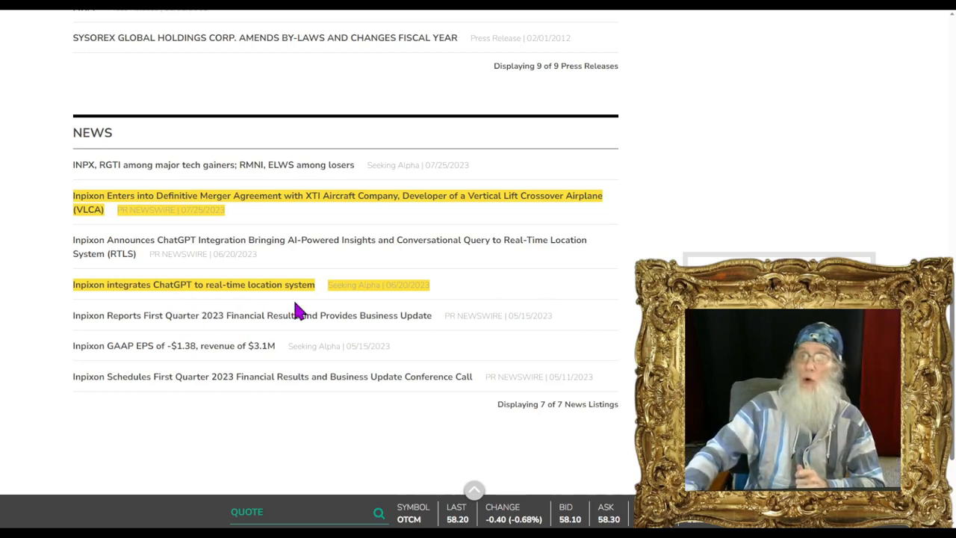
pyautogui.moveTo(305, 312)
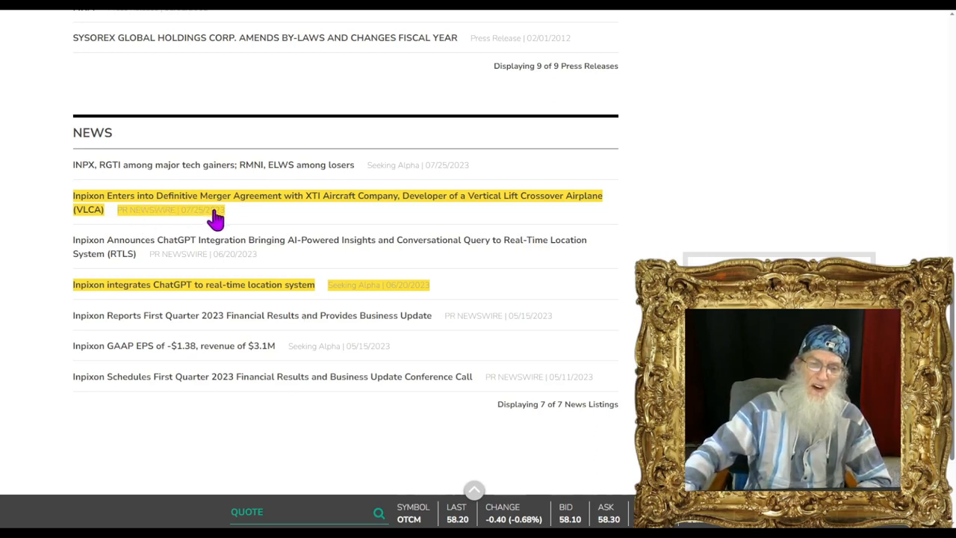
pyautogui.moveTo(308, 218)
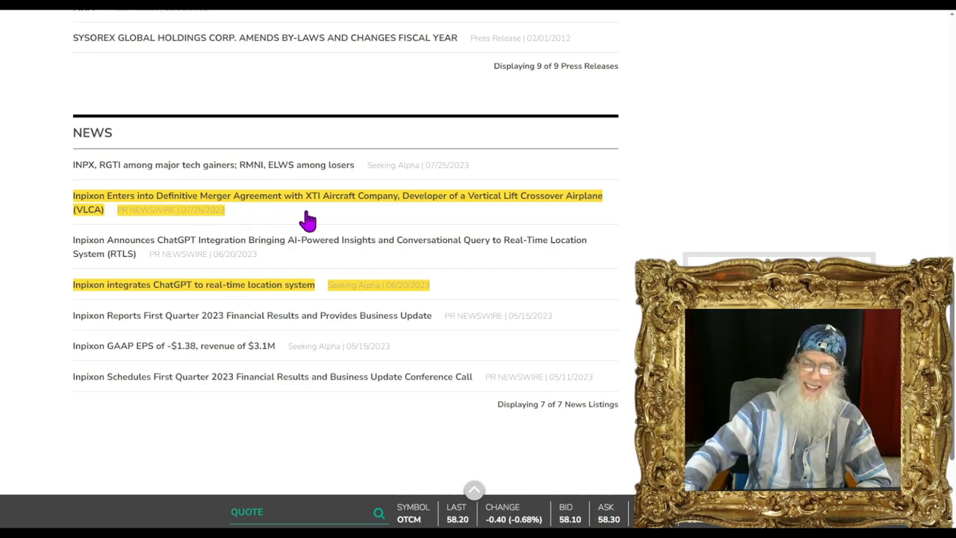
pyautogui.moveTo(385, 216)
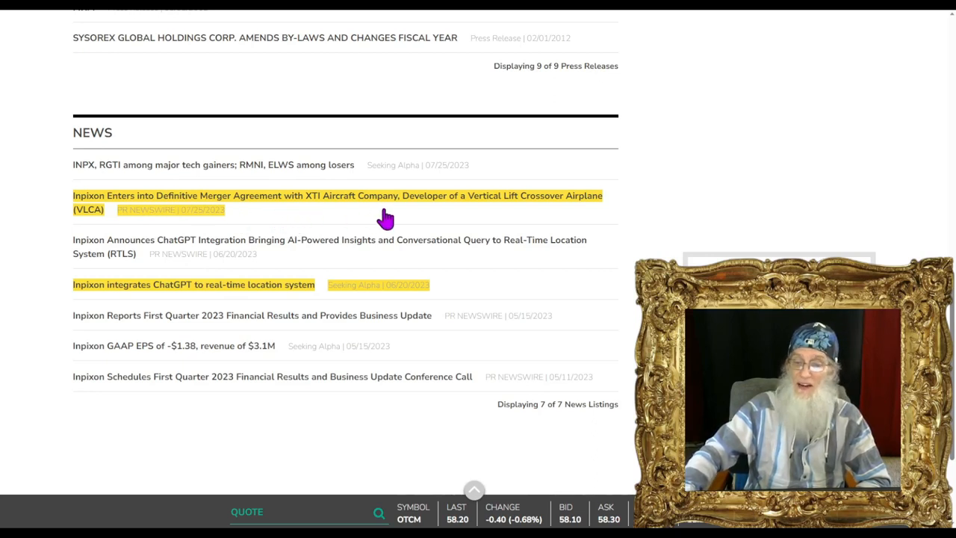
pyautogui.moveTo(558, 221)
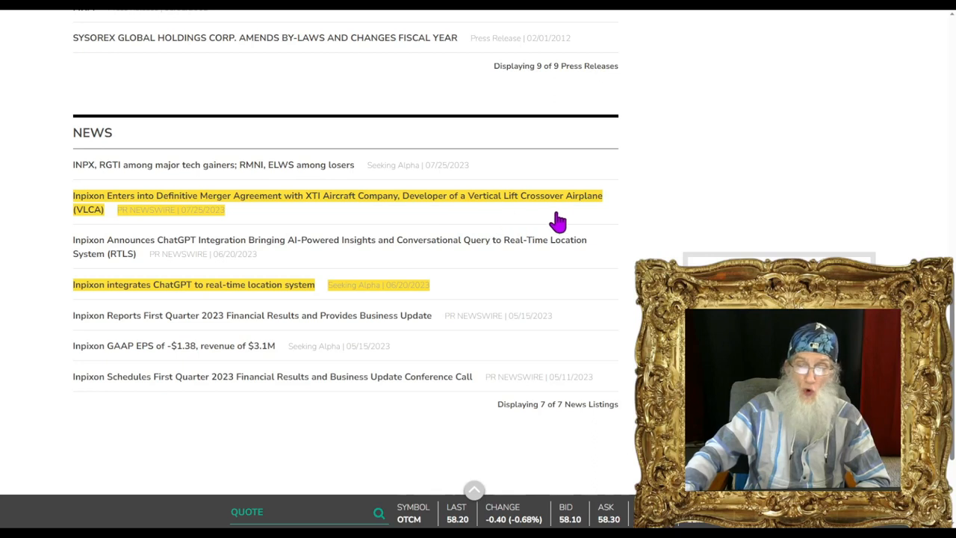
pyautogui.moveTo(133, 236)
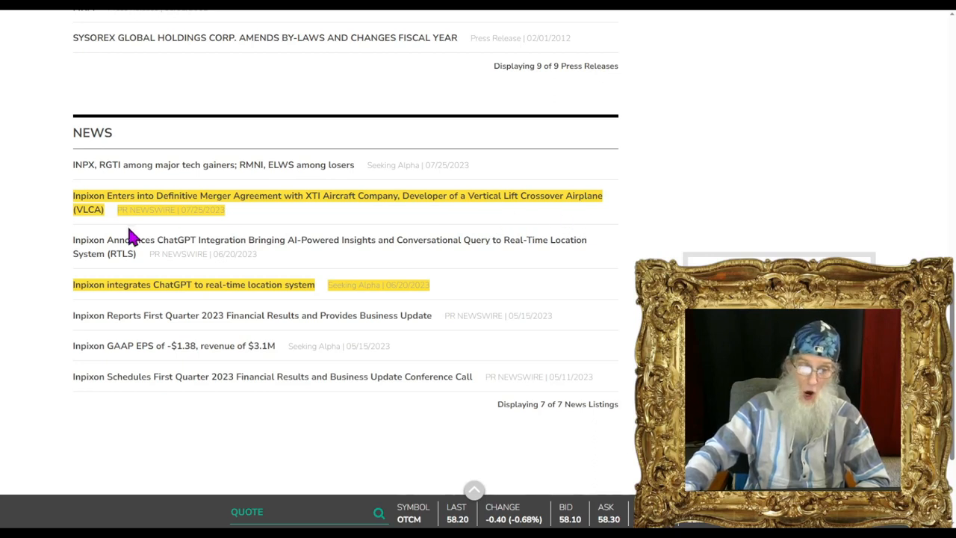
pyautogui.moveTo(191, 242)
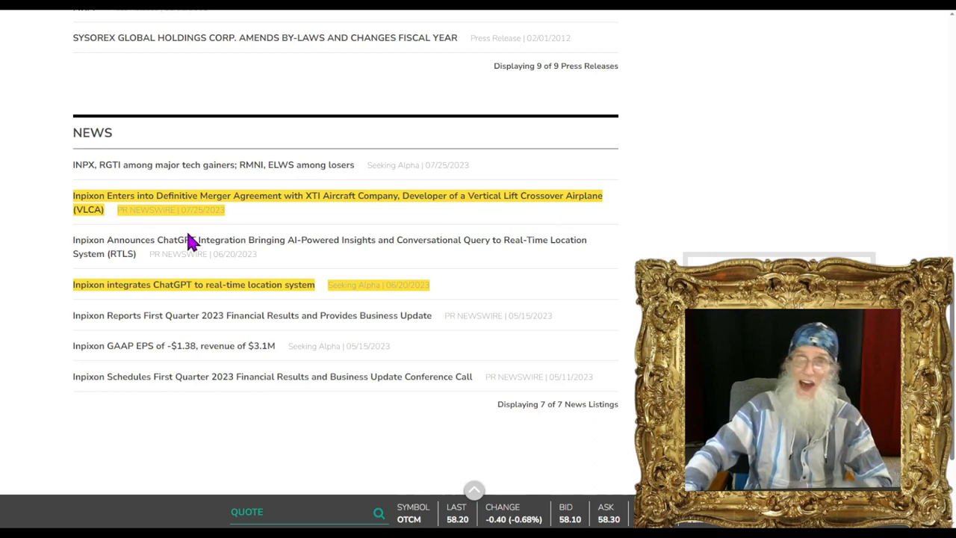
# Step: Read the Inpixon–XTI Aircraft merger press release down to the ~$1.6 billion enterprise value
pyautogui.click(338, 194)
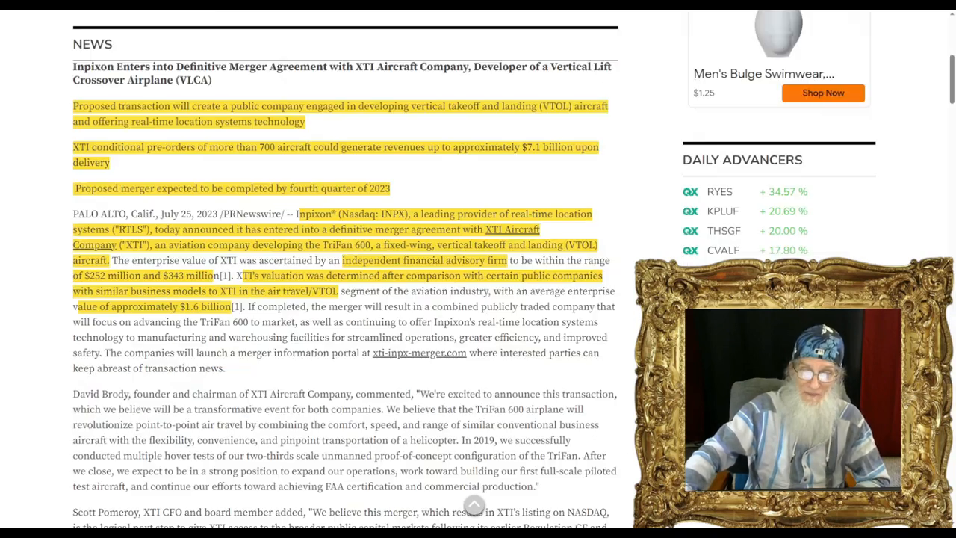
pyautogui.scroll(-3)
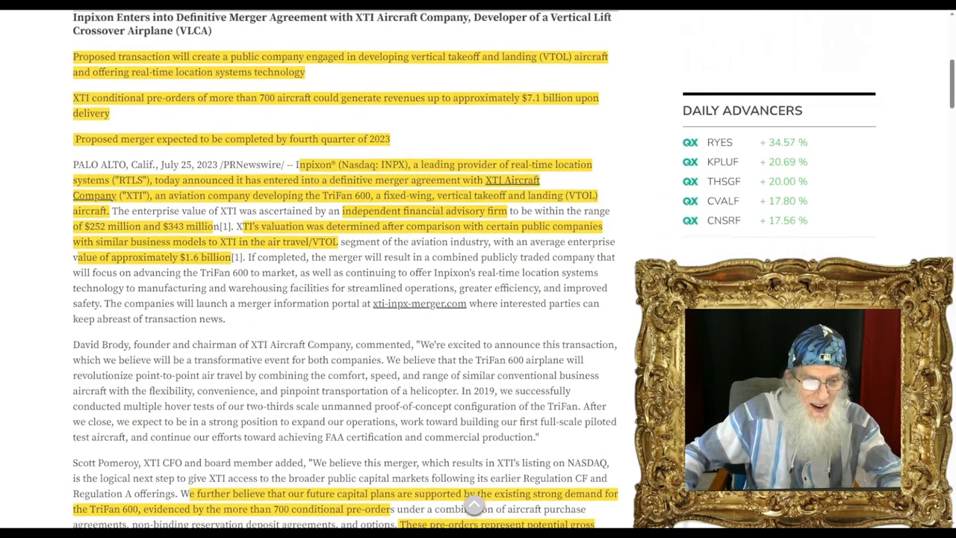
pyautogui.scroll(-3)
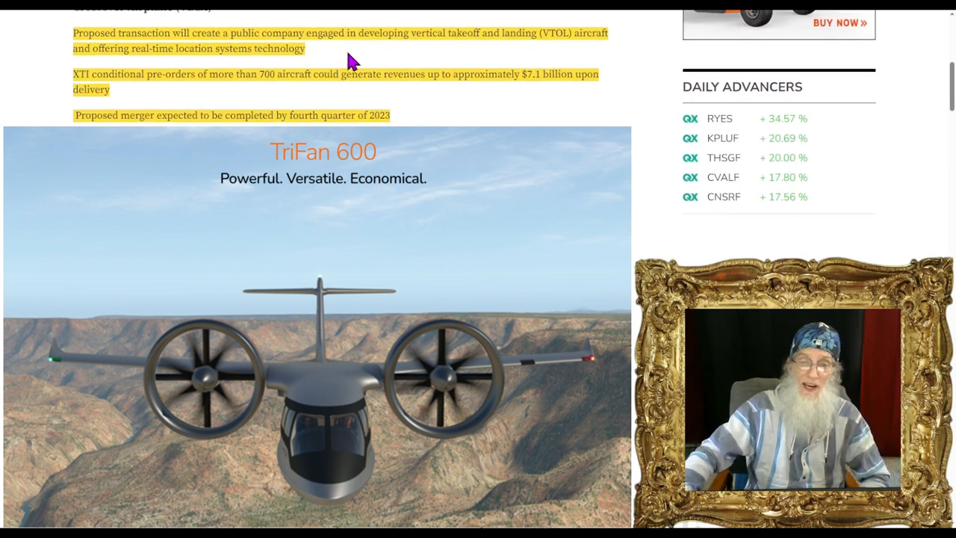
pyautogui.moveTo(477, 57)
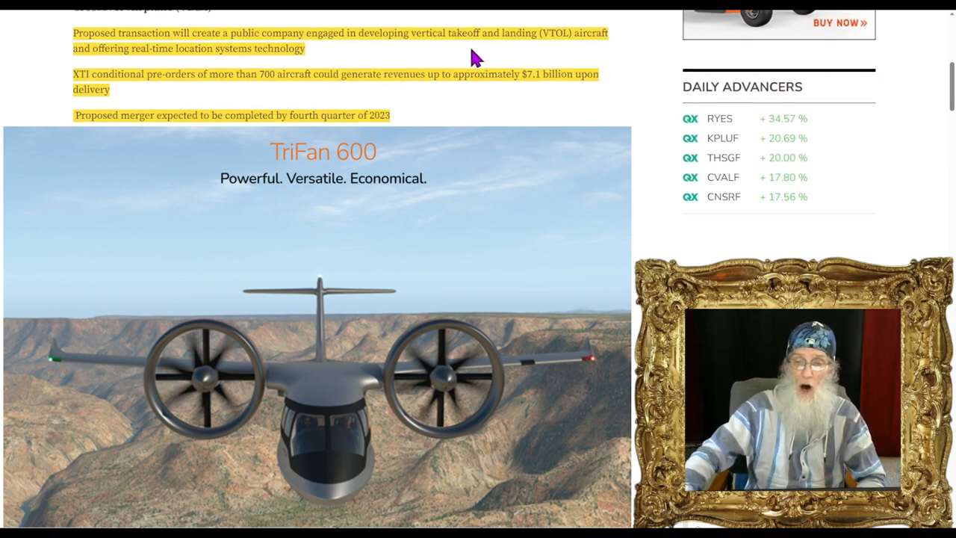
pyautogui.moveTo(559, 54)
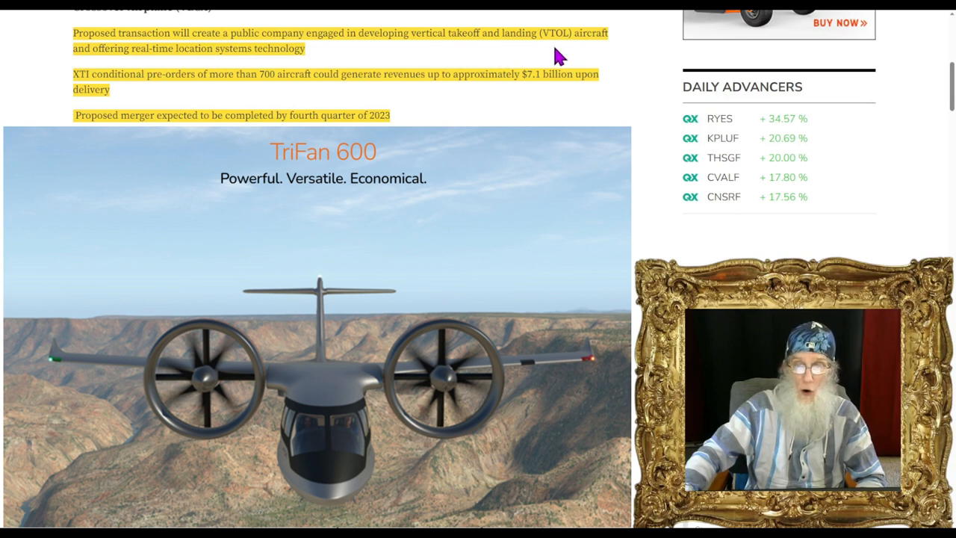
pyautogui.moveTo(371, 66)
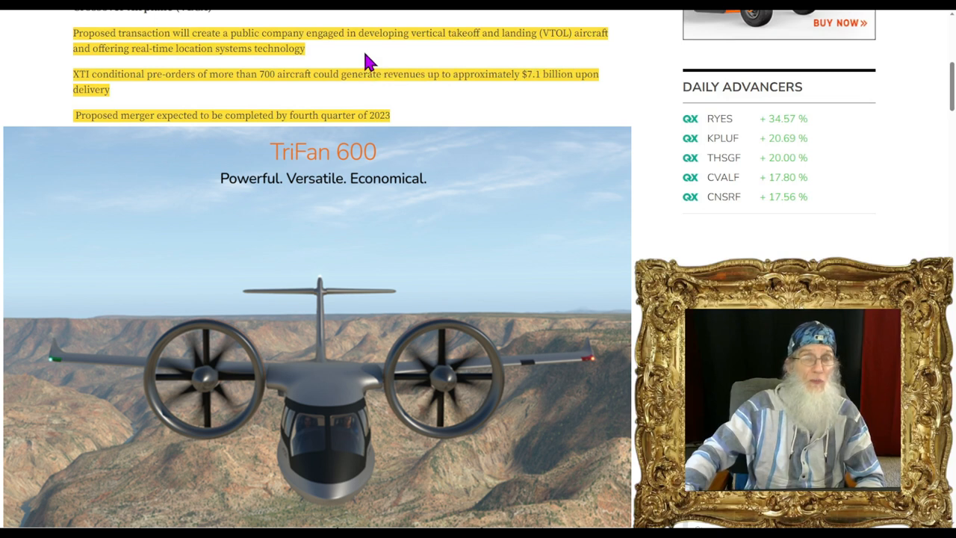
pyautogui.scroll(-3)
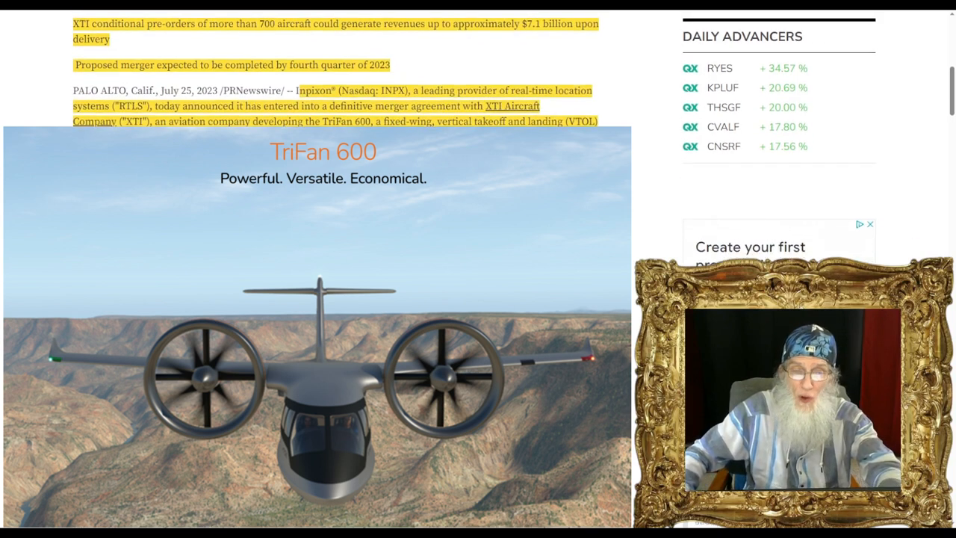
pyautogui.scroll(-3)
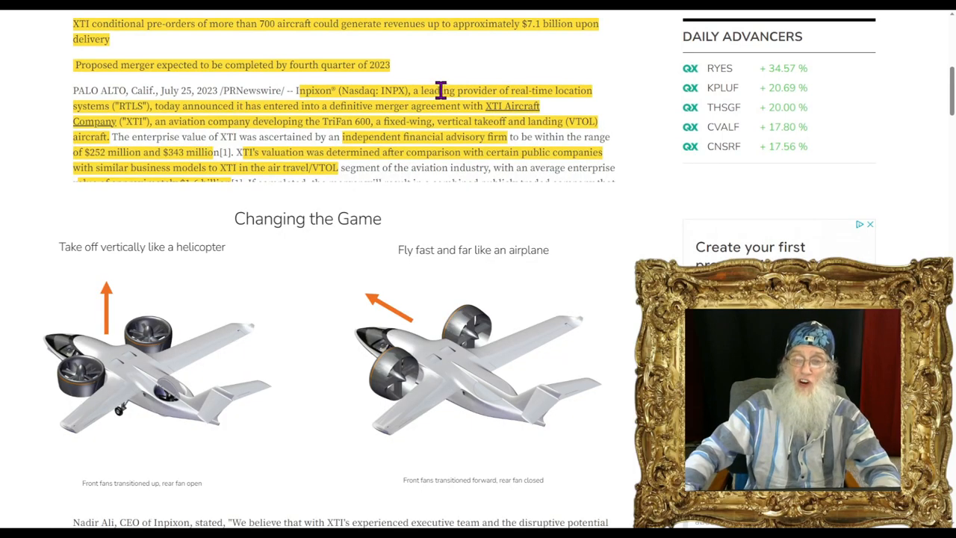
pyautogui.moveTo(621, 70)
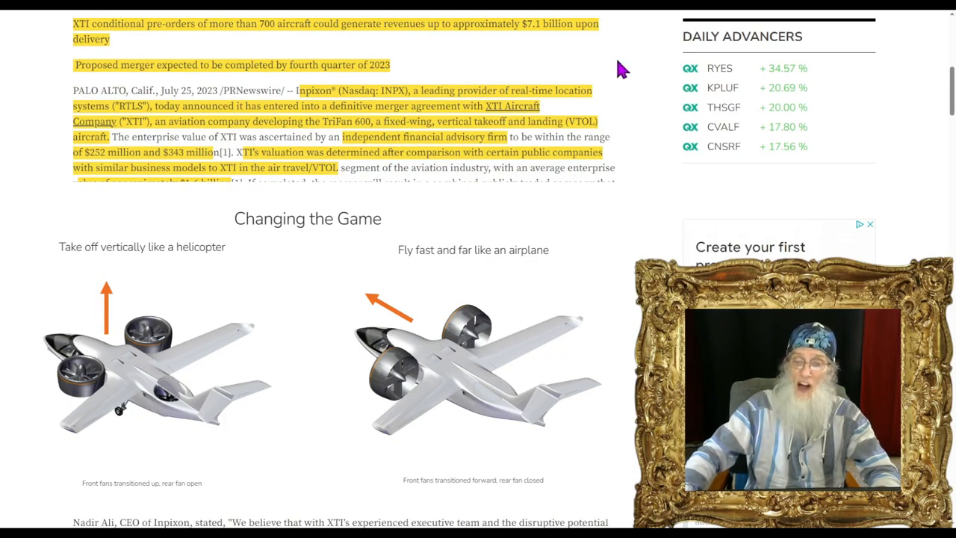
pyautogui.moveTo(630, 69)
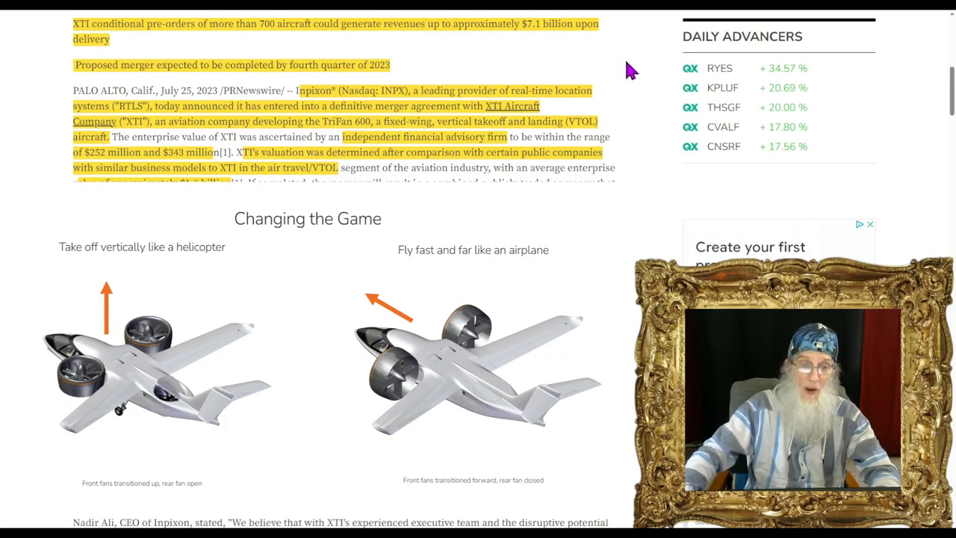
pyautogui.moveTo(213, 82)
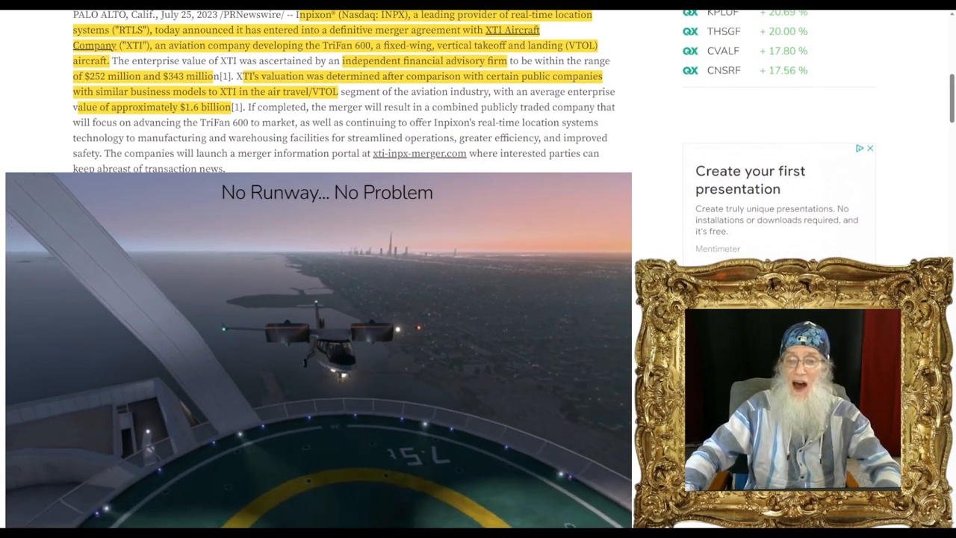
pyautogui.moveTo(152, 123)
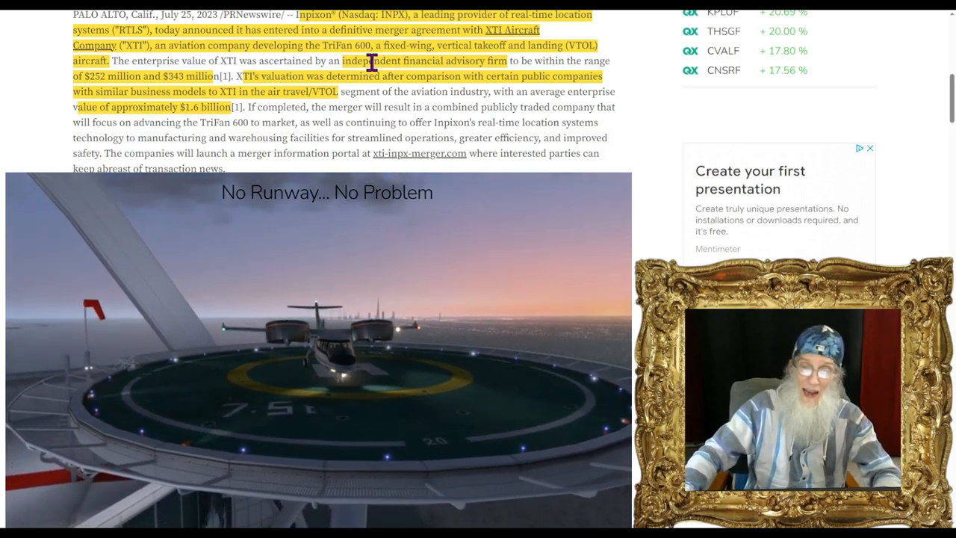
pyautogui.scroll(-3)
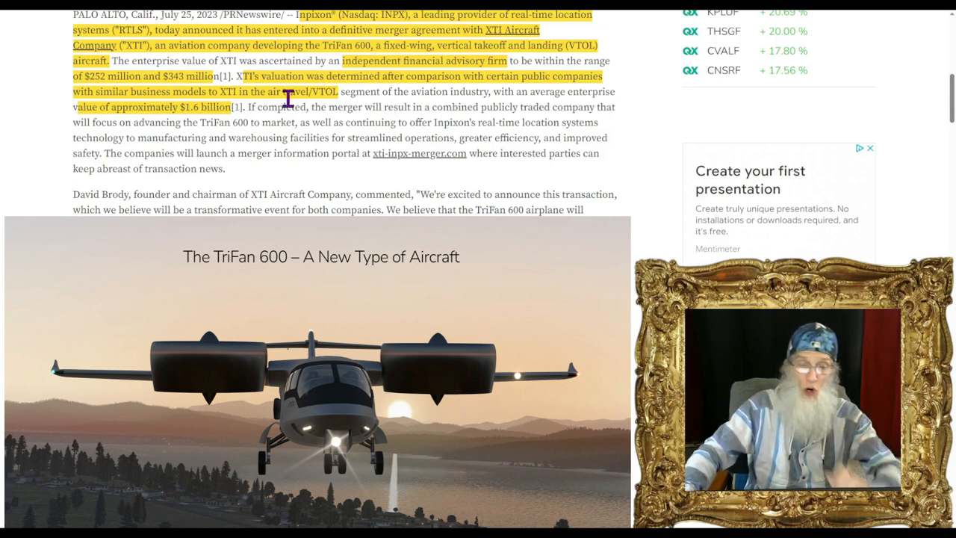
pyautogui.moveTo(161, 85)
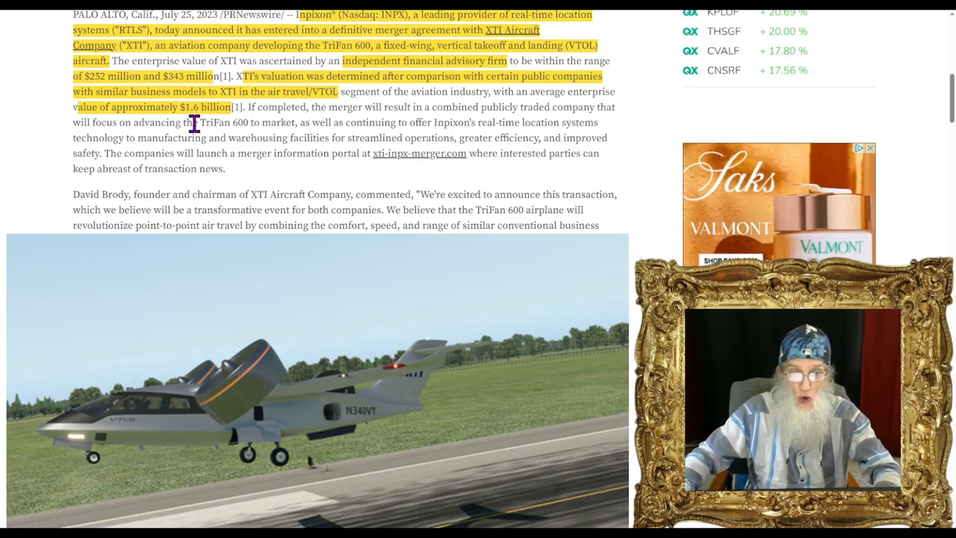
pyautogui.scroll(-3)
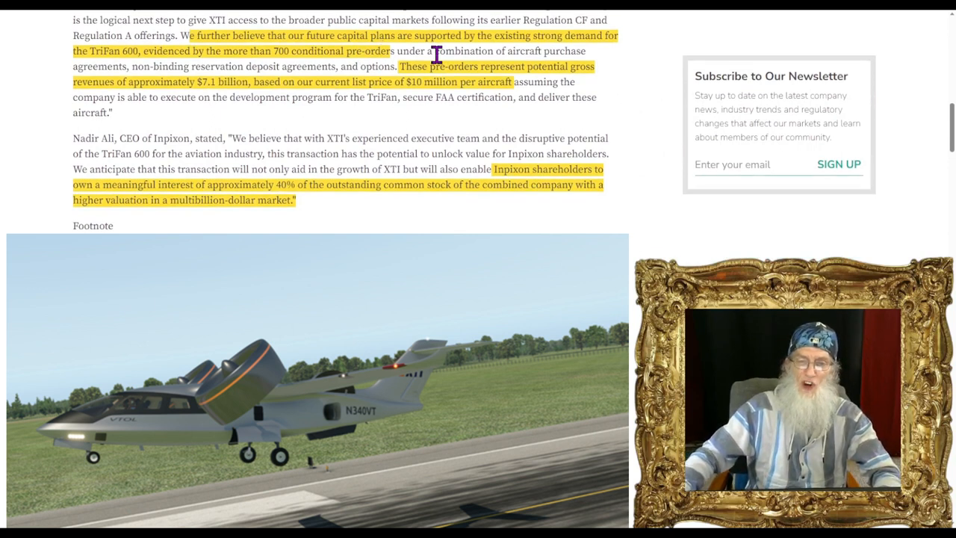
pyautogui.moveTo(457, 61)
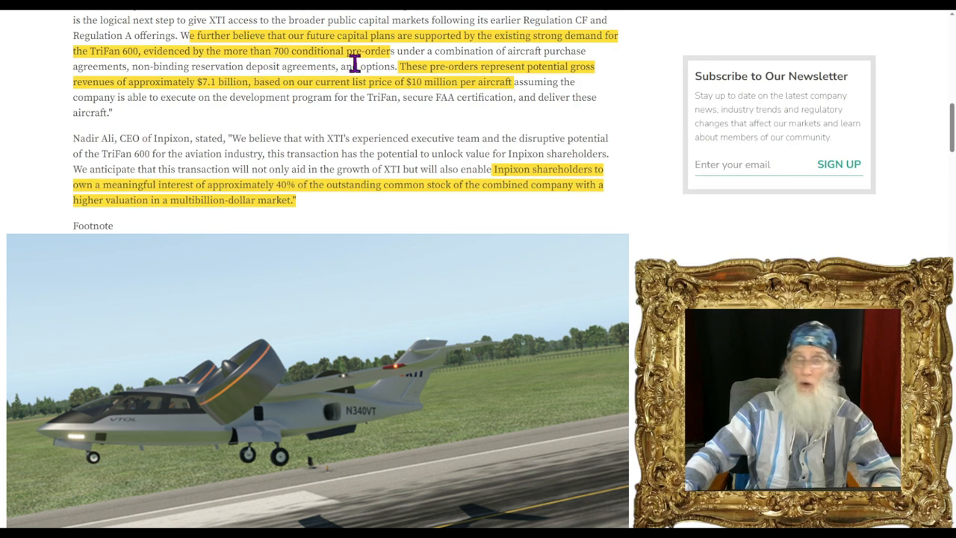
pyautogui.moveTo(366, 66)
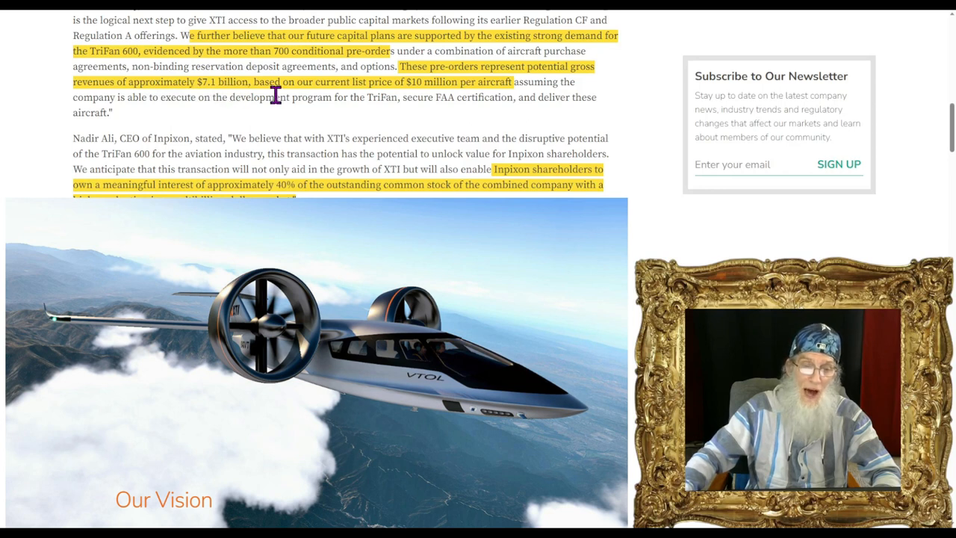
pyautogui.moveTo(395, 112)
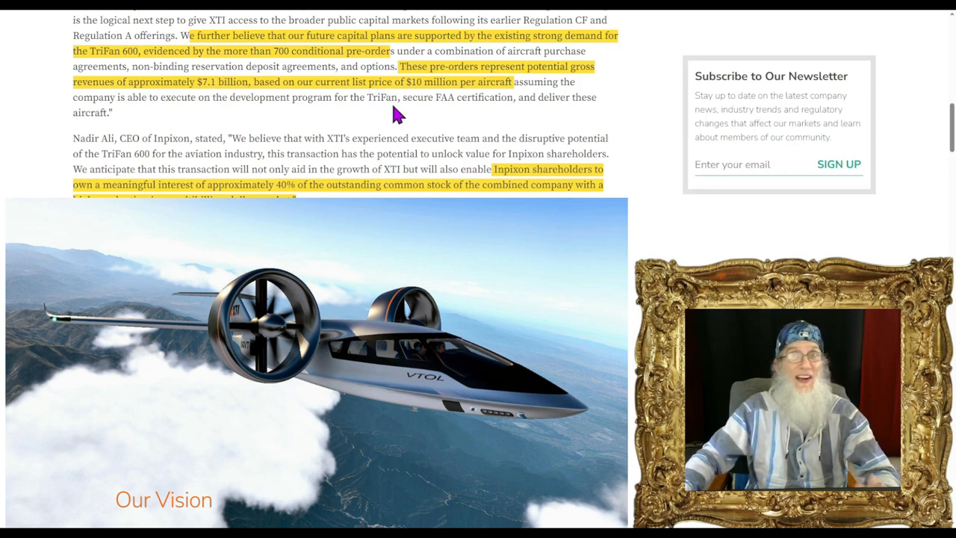
pyautogui.moveTo(434, 112)
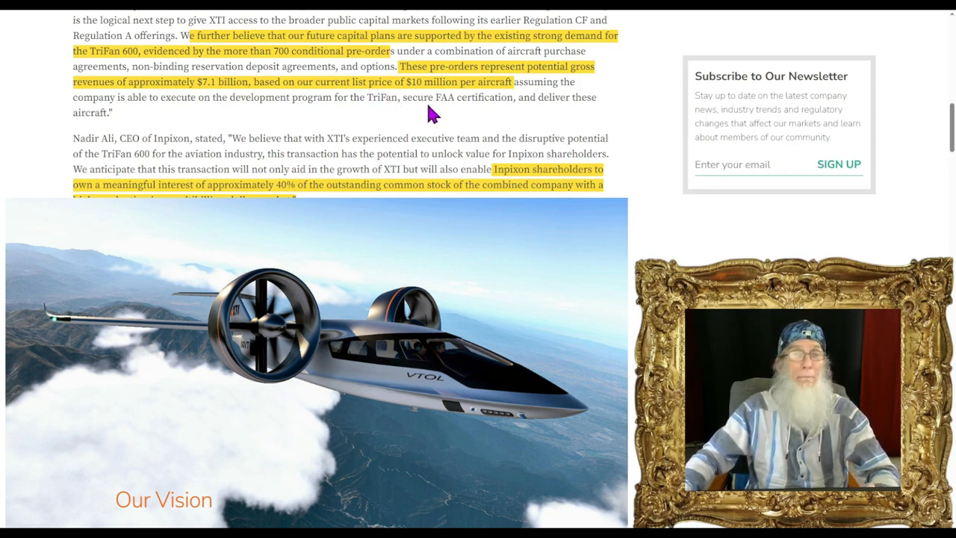
pyautogui.scroll(-3)
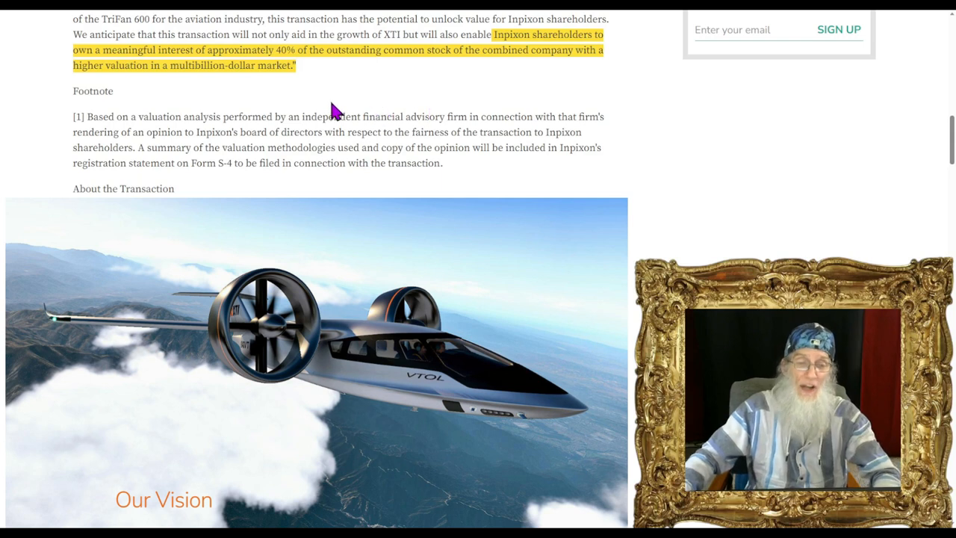
pyautogui.moveTo(314, 104)
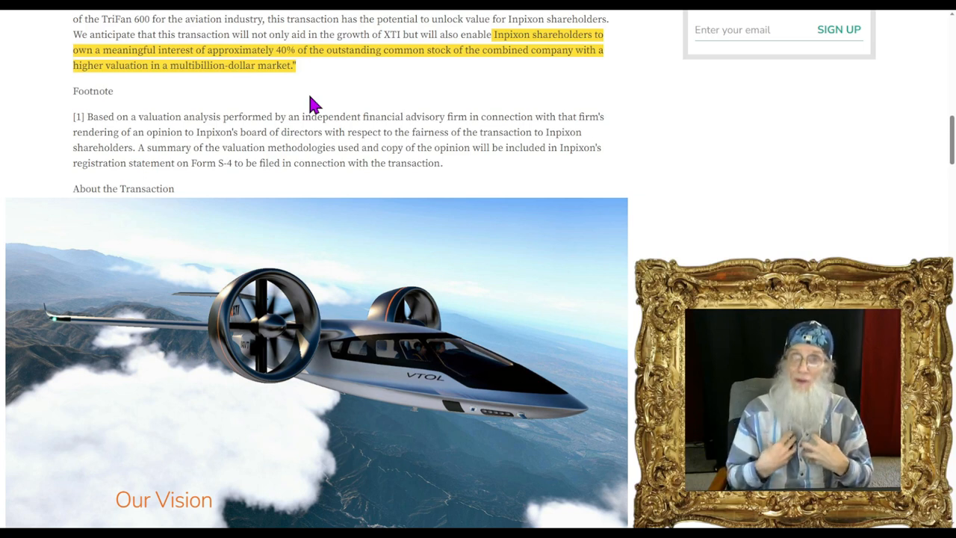
pyautogui.scroll(-3)
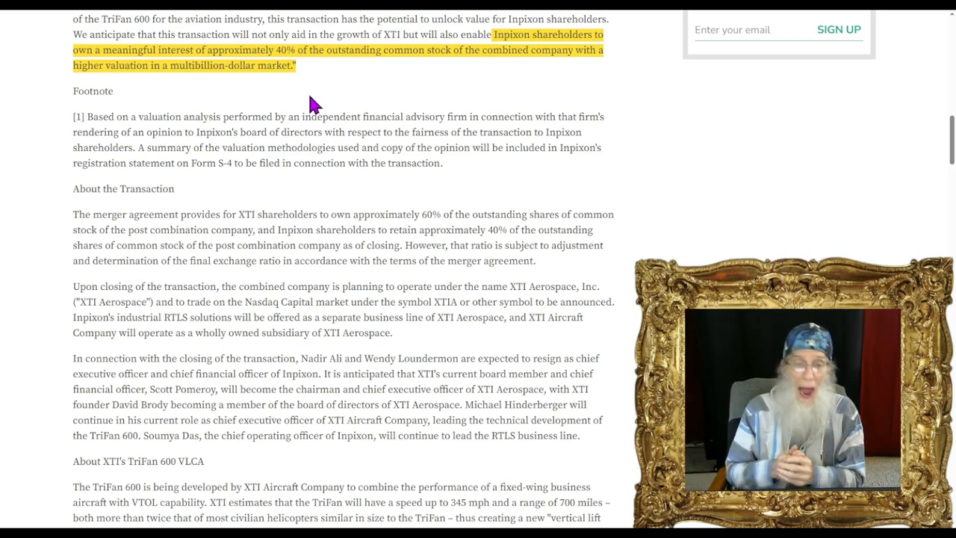
pyautogui.scroll(-3)
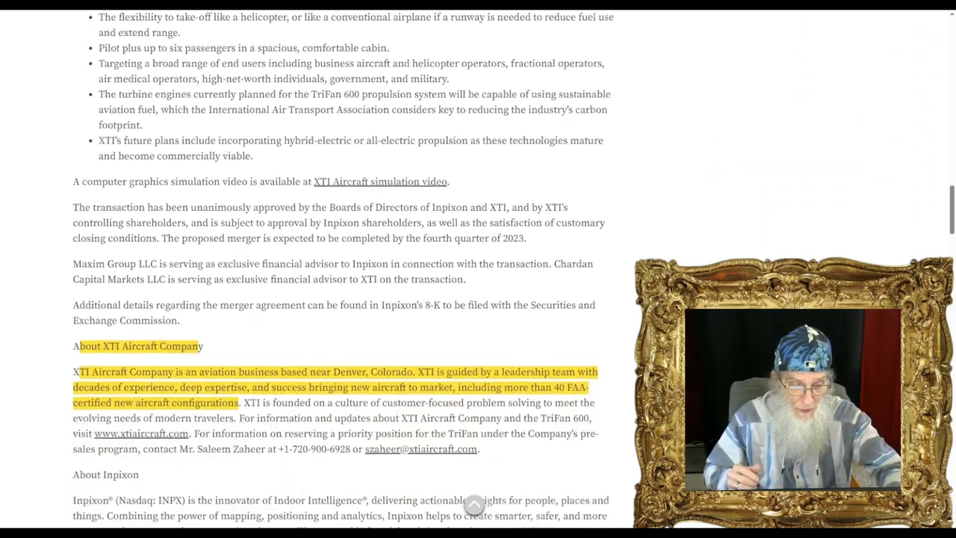
pyautogui.scroll(-3)
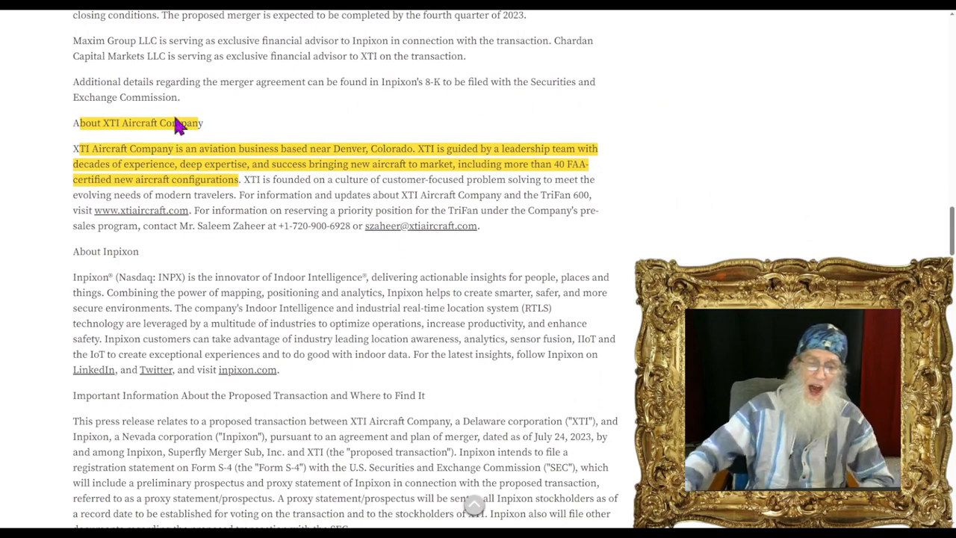
pyautogui.moveTo(221, 164)
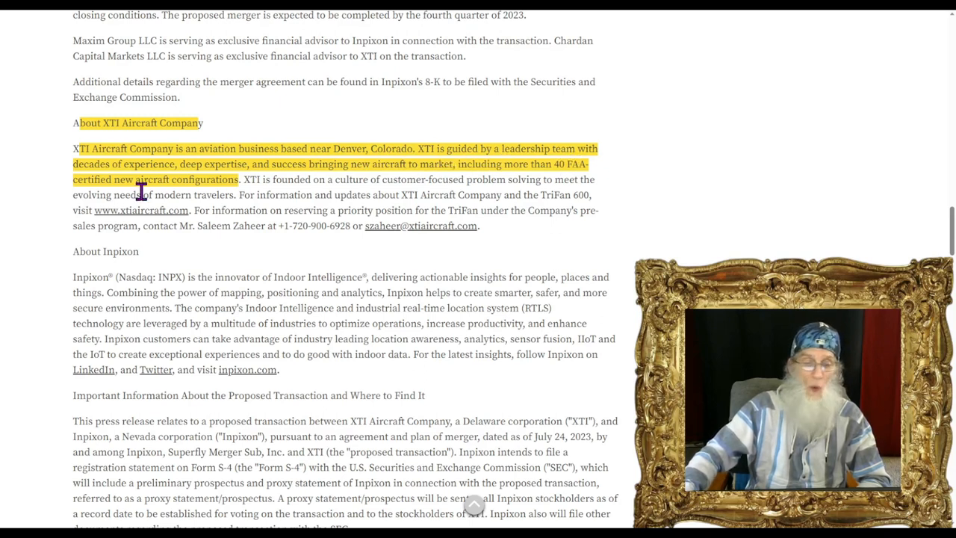
pyautogui.moveTo(191, 196)
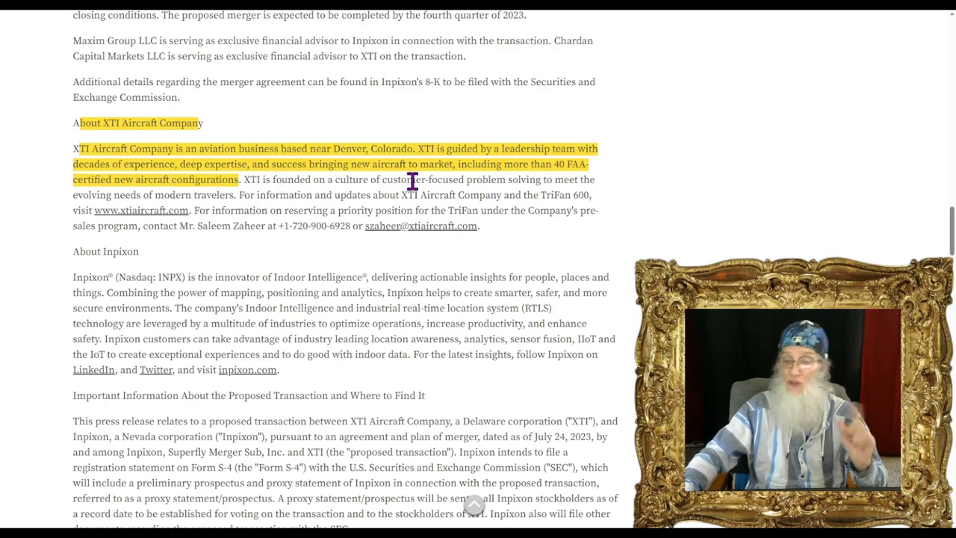
pyautogui.moveTo(568, 182)
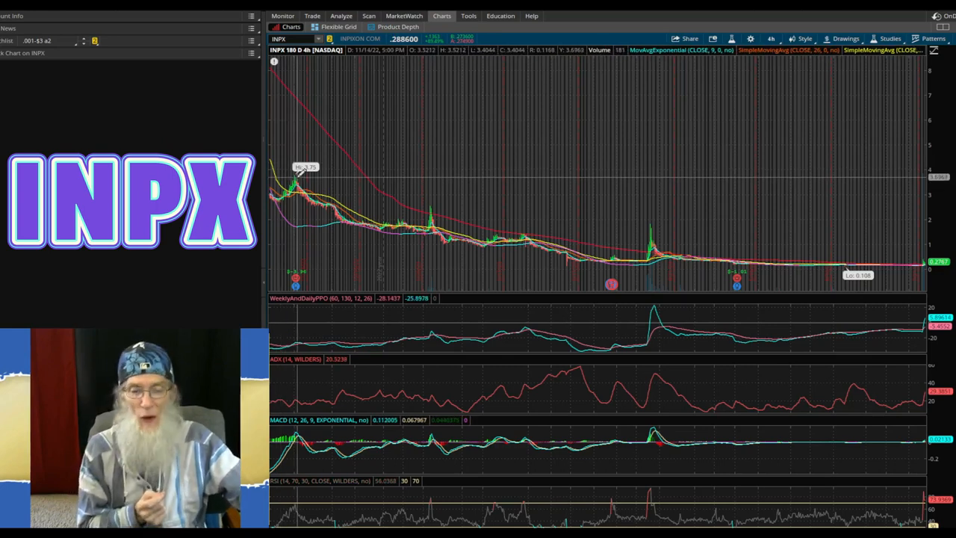
pyautogui.moveTo(392, 239)
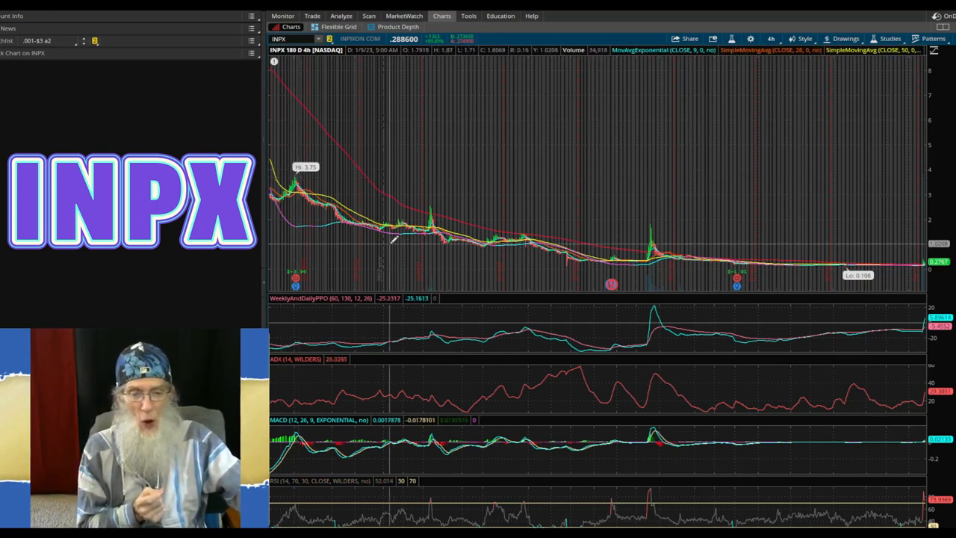
pyautogui.moveTo(611, 301)
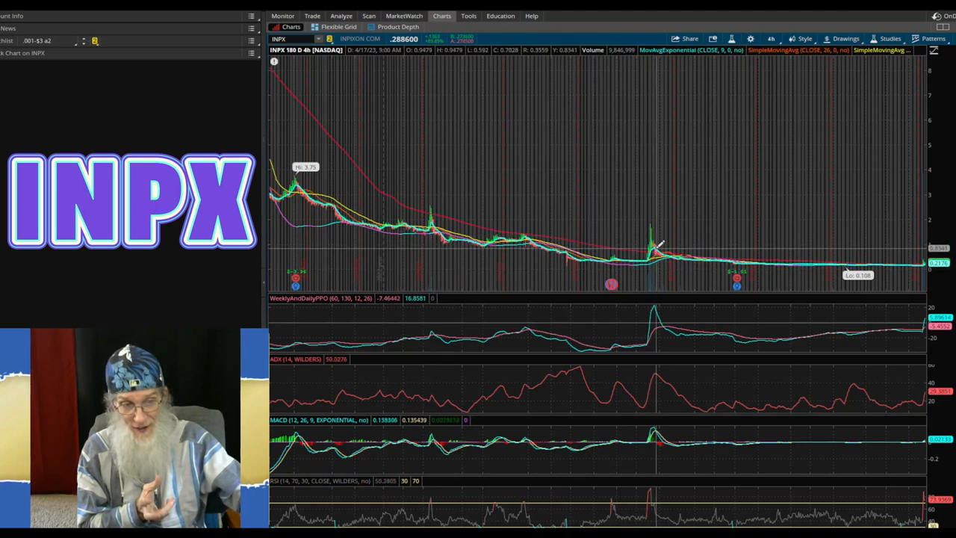
pyautogui.moveTo(750, 239)
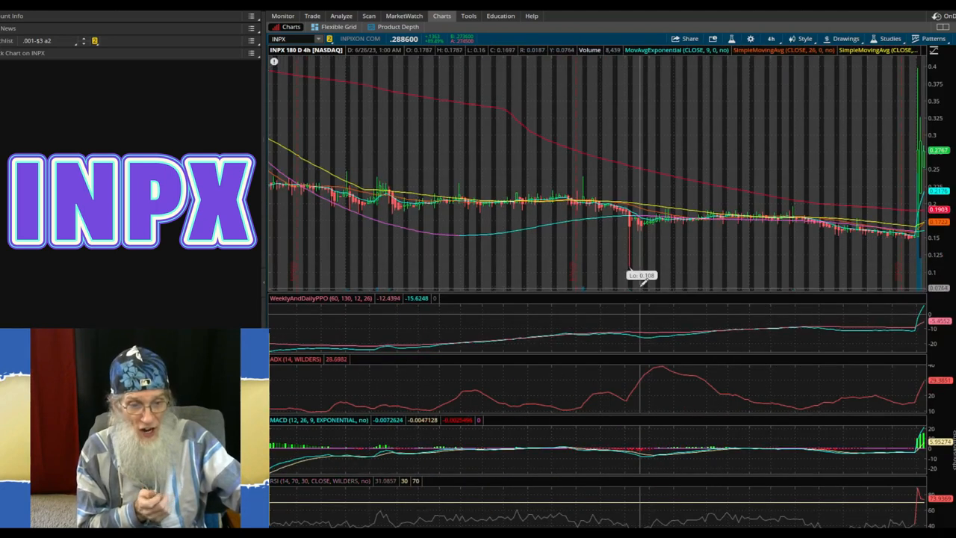
pyautogui.moveTo(635, 281)
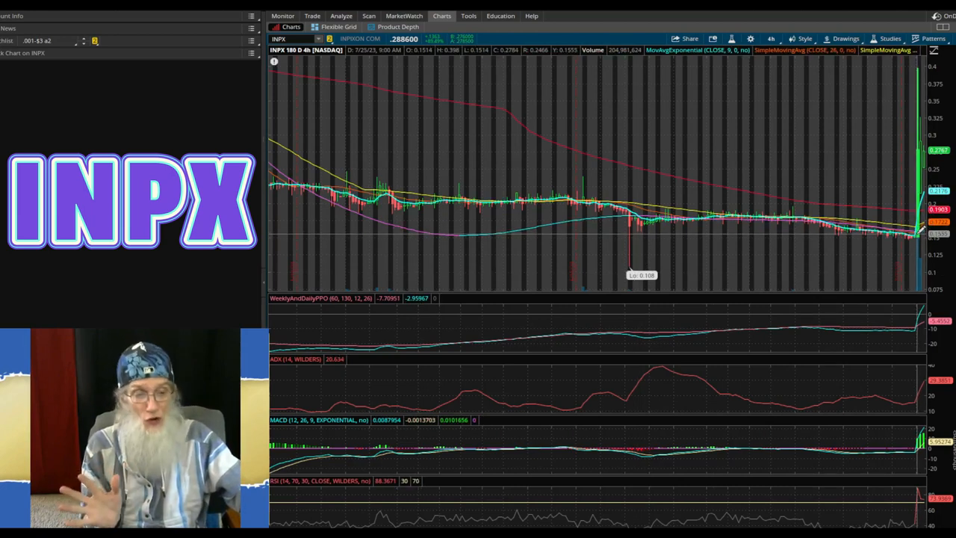
pyautogui.moveTo(889, 239)
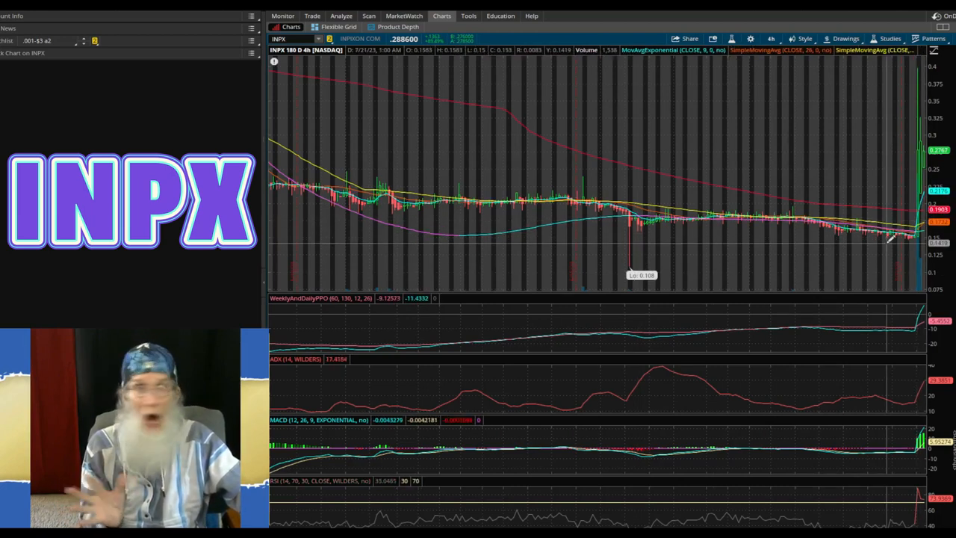
pyautogui.moveTo(924, 237)
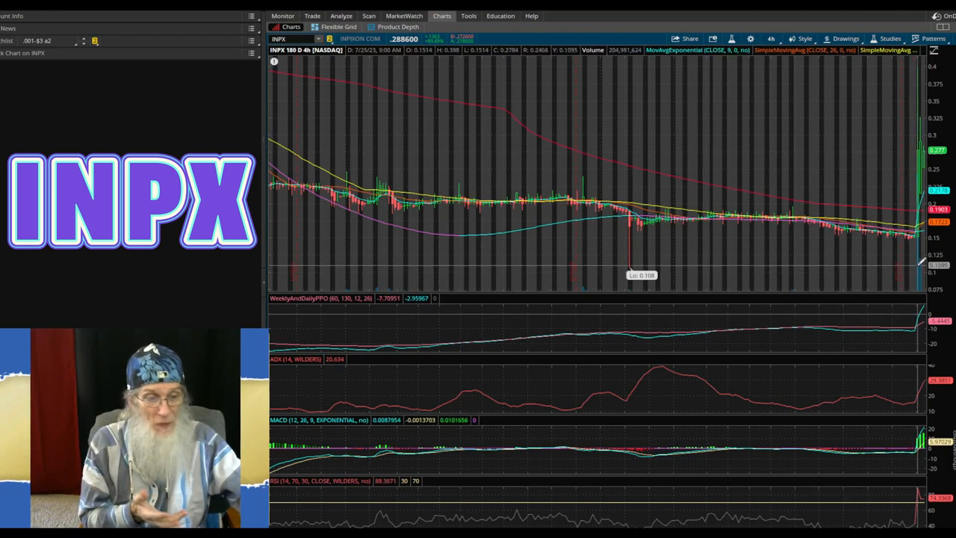
pyautogui.moveTo(754, 268)
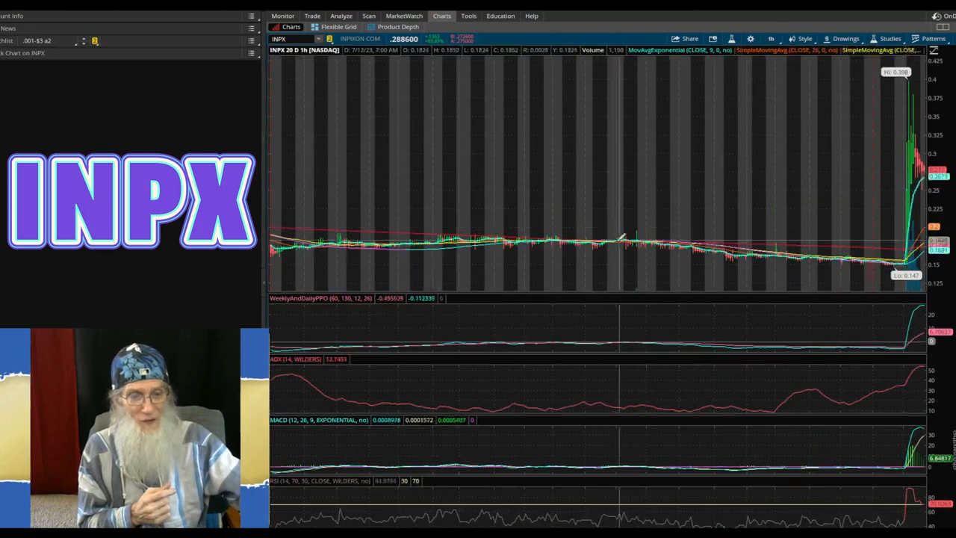
pyautogui.moveTo(705, 150)
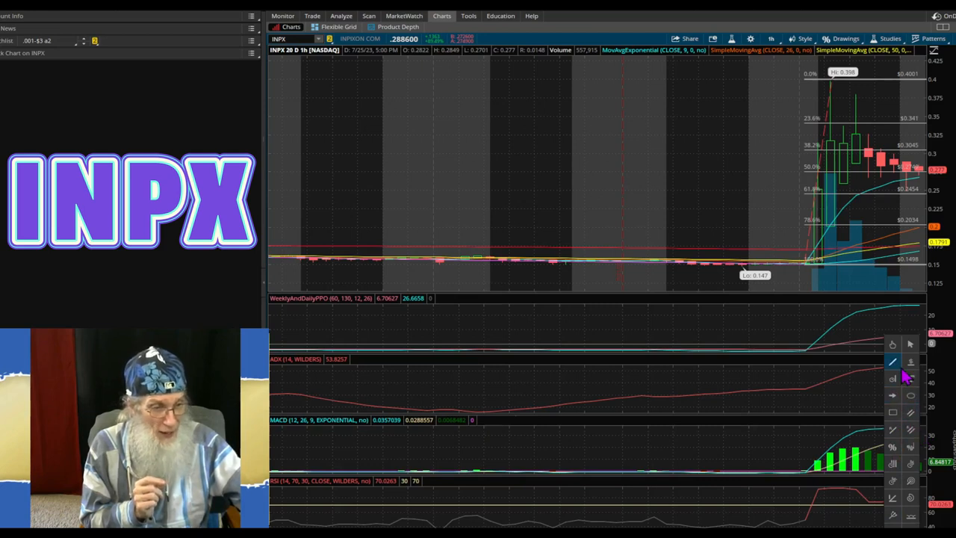
pyautogui.moveTo(710, 167)
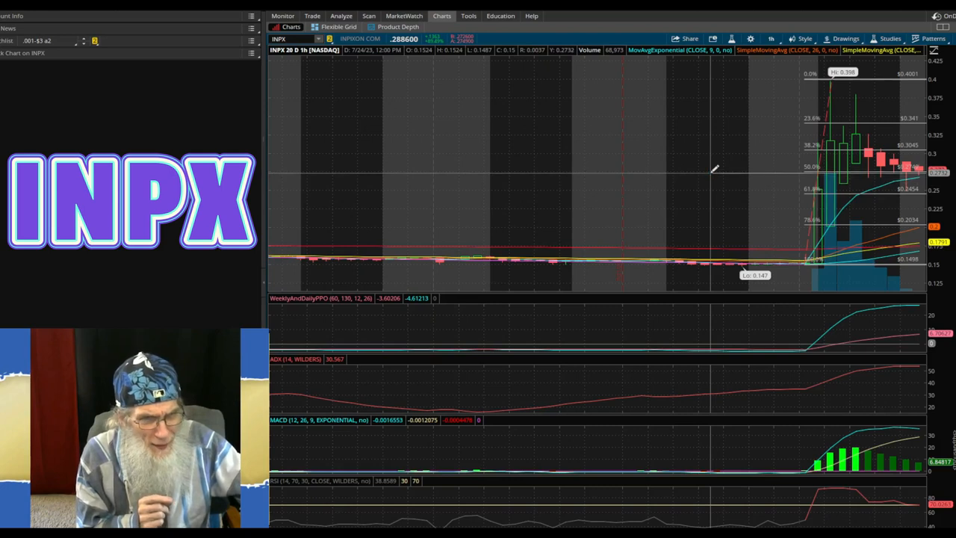
# Step: Remove the Fibonacci retracement drawing from the INPX 20-day hourly chart
pyautogui.rightClick(829, 224)
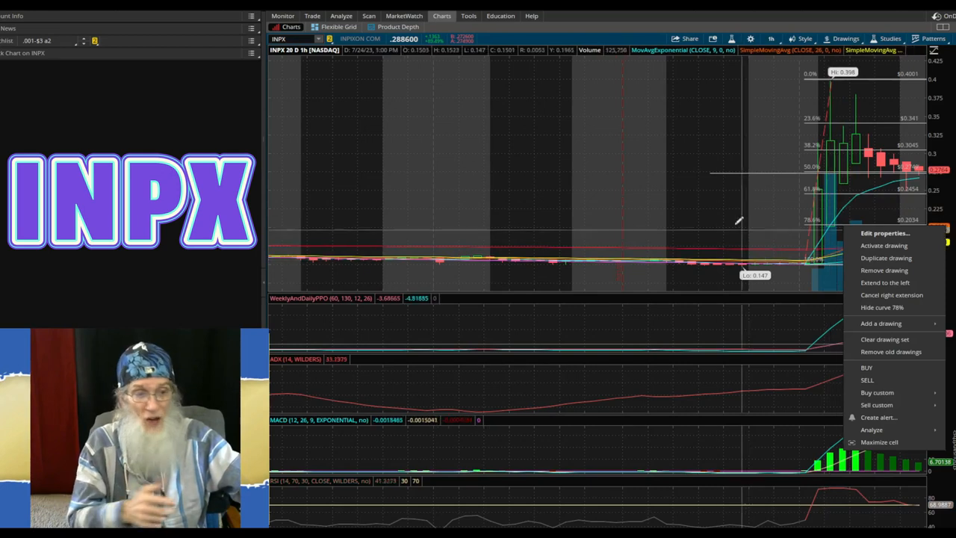
pyautogui.moveTo(747, 172)
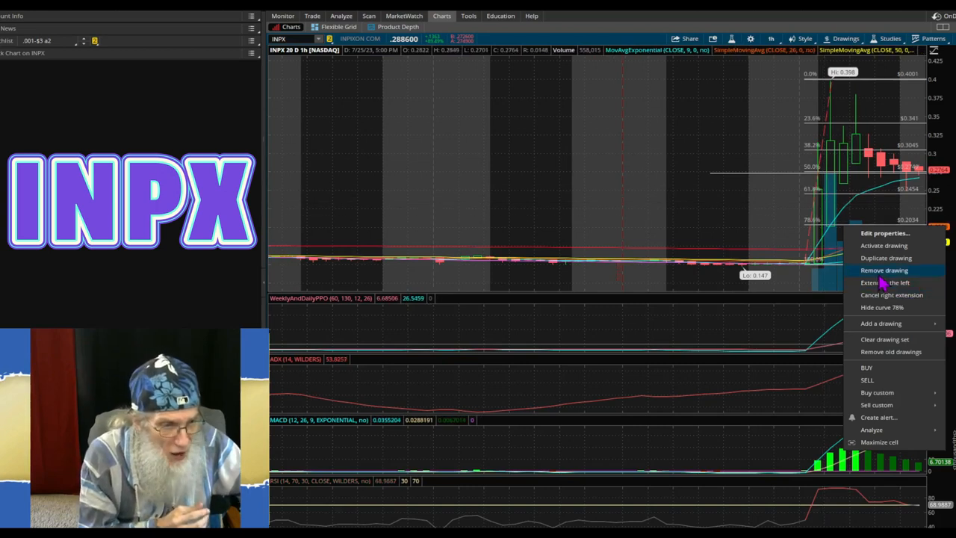
pyautogui.click(884, 269)
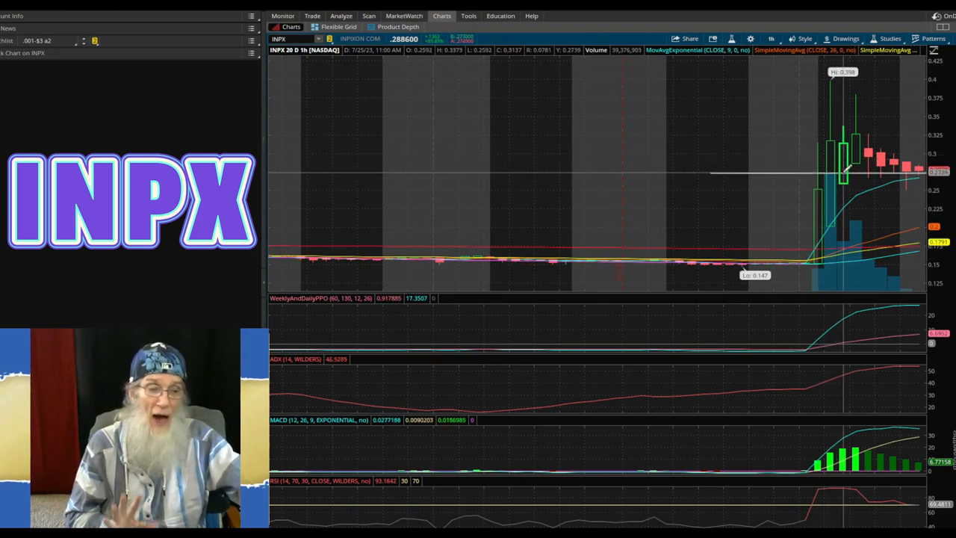
pyautogui.moveTo(843, 171)
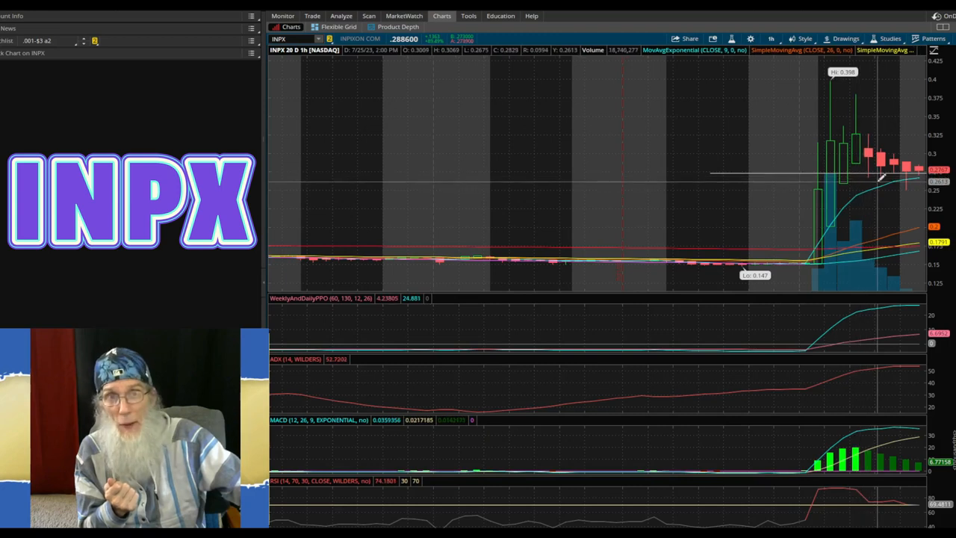
pyautogui.moveTo(849, 178)
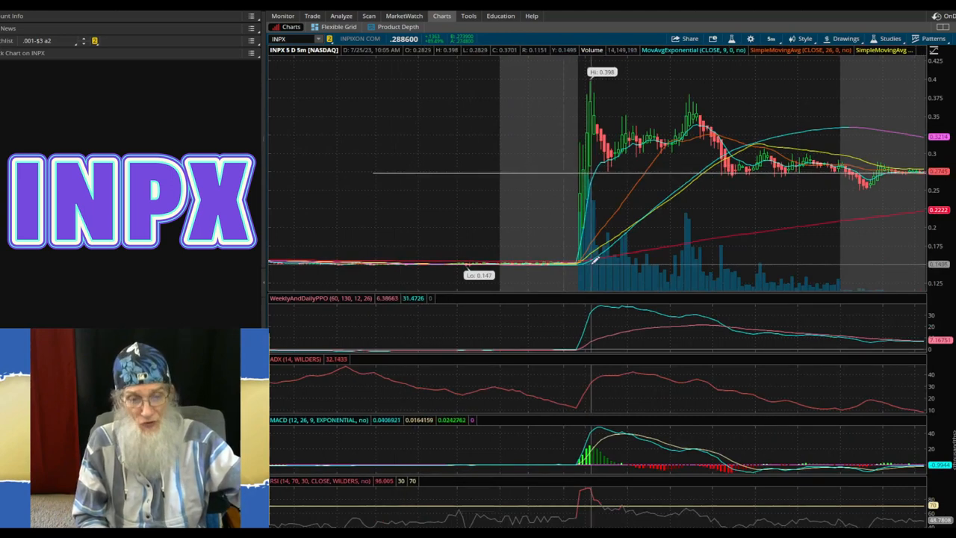
pyautogui.moveTo(585, 179)
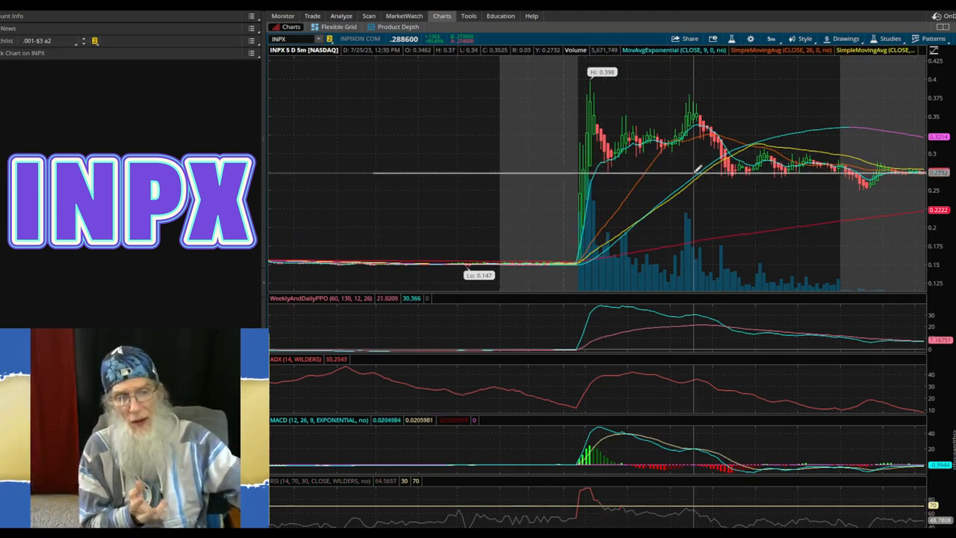
pyautogui.moveTo(729, 176)
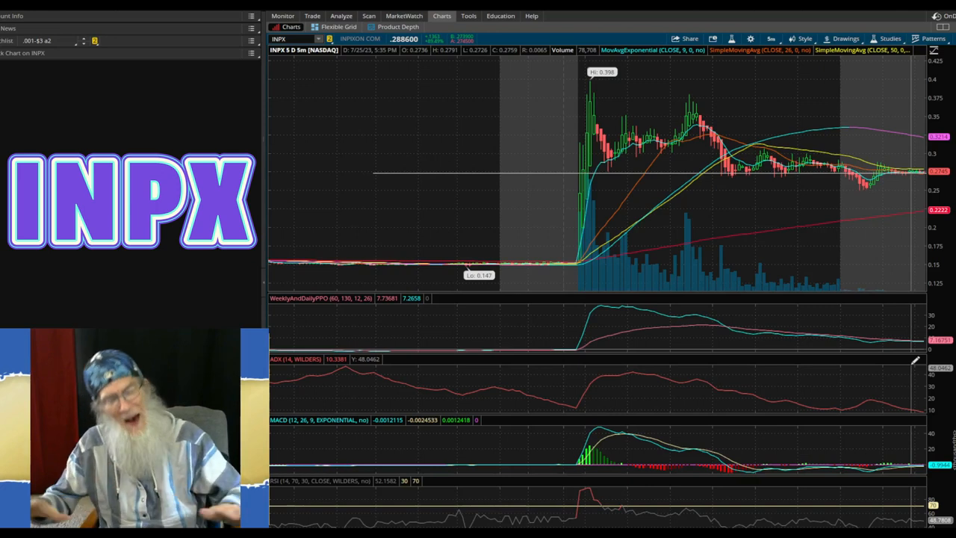
pyautogui.moveTo(810, 266)
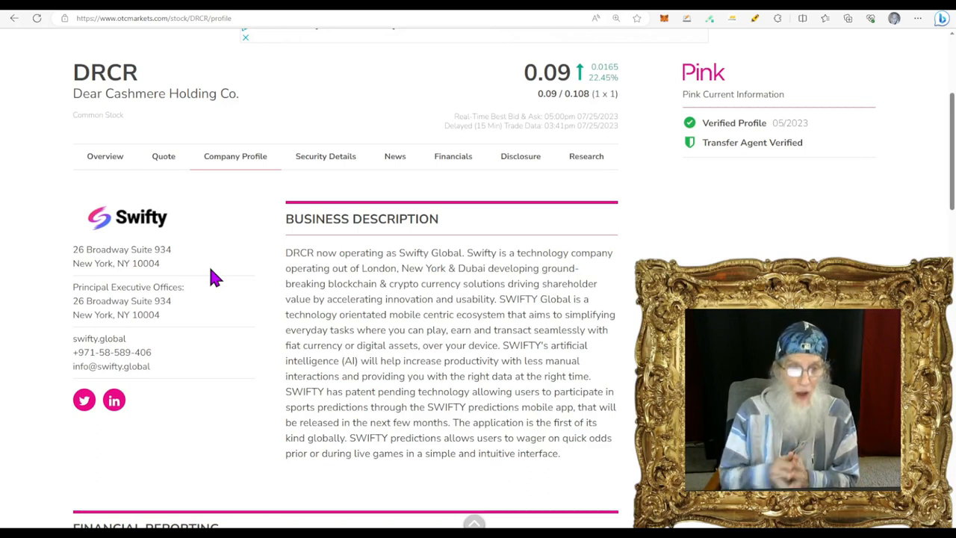
pyautogui.moveTo(567, 187)
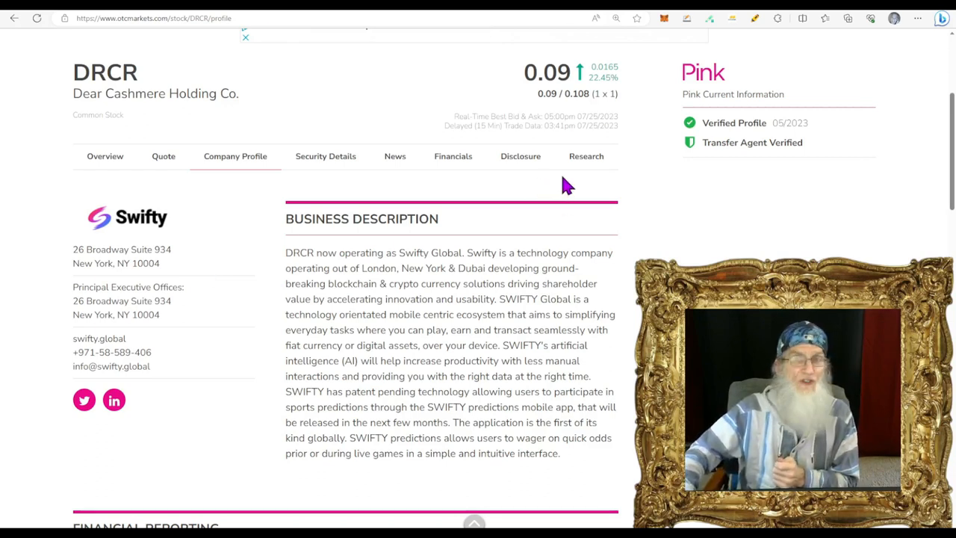
pyautogui.moveTo(616, 147)
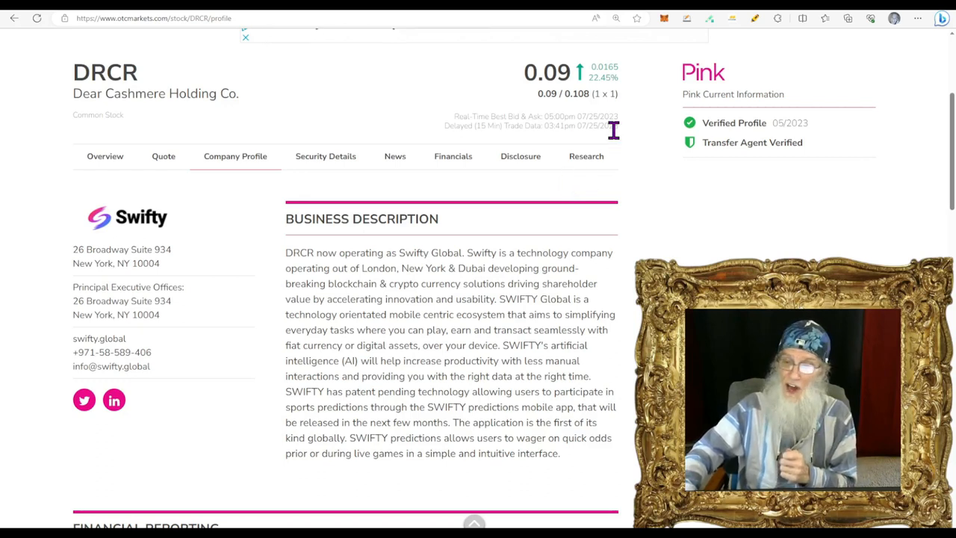
pyautogui.moveTo(680, 119)
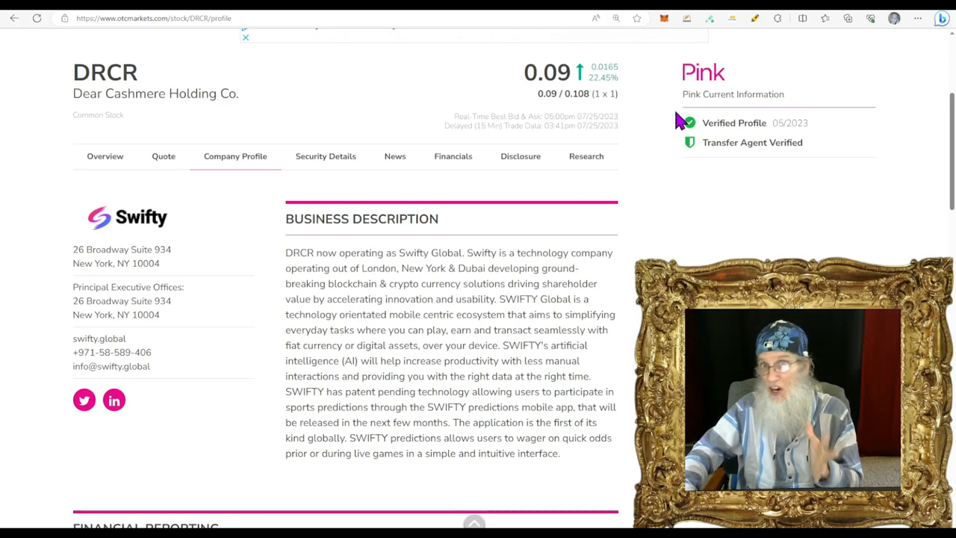
pyautogui.moveTo(666, 131)
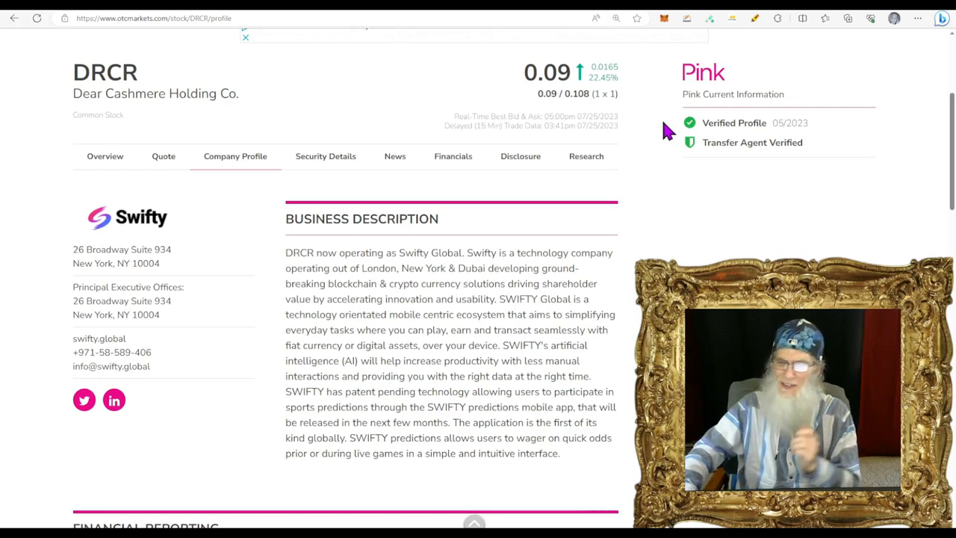
pyautogui.moveTo(676, 134)
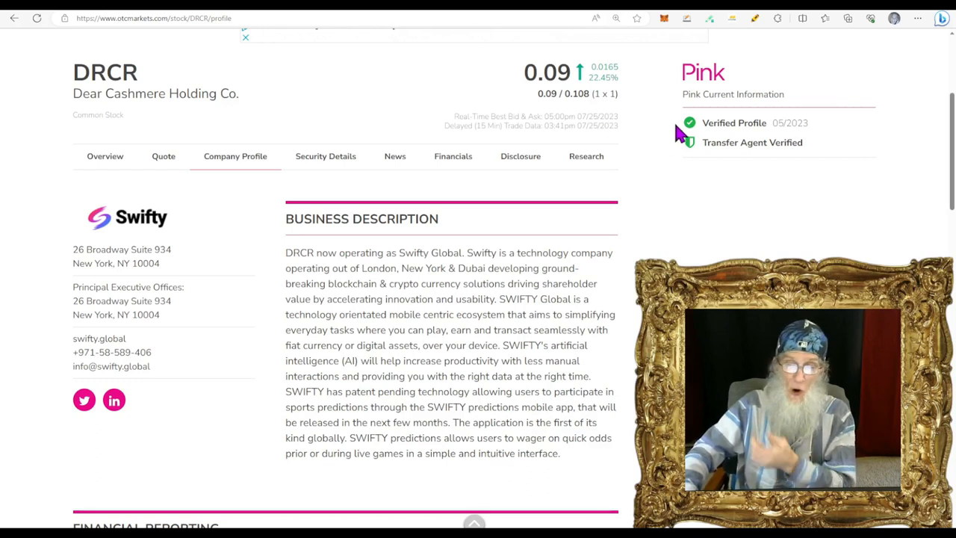
pyautogui.moveTo(689, 149)
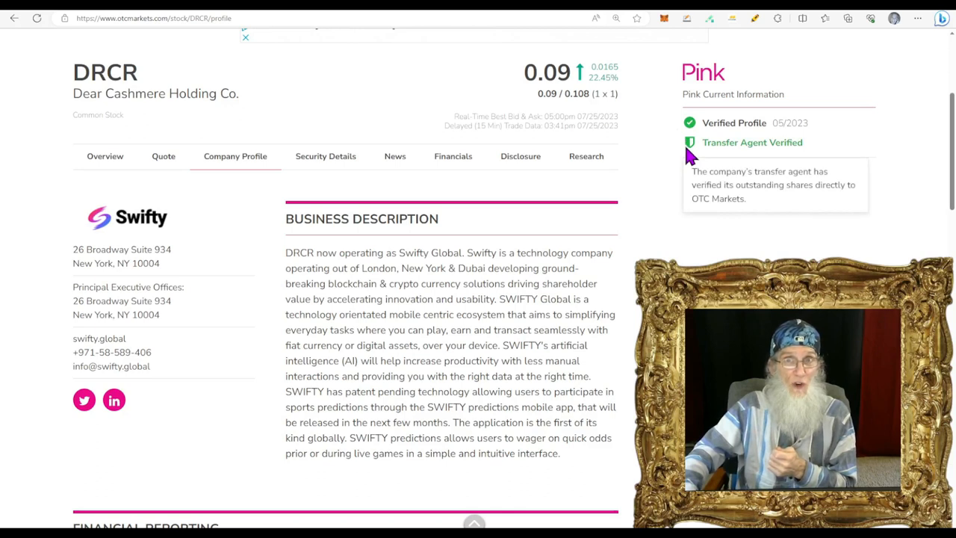
pyautogui.moveTo(686, 167)
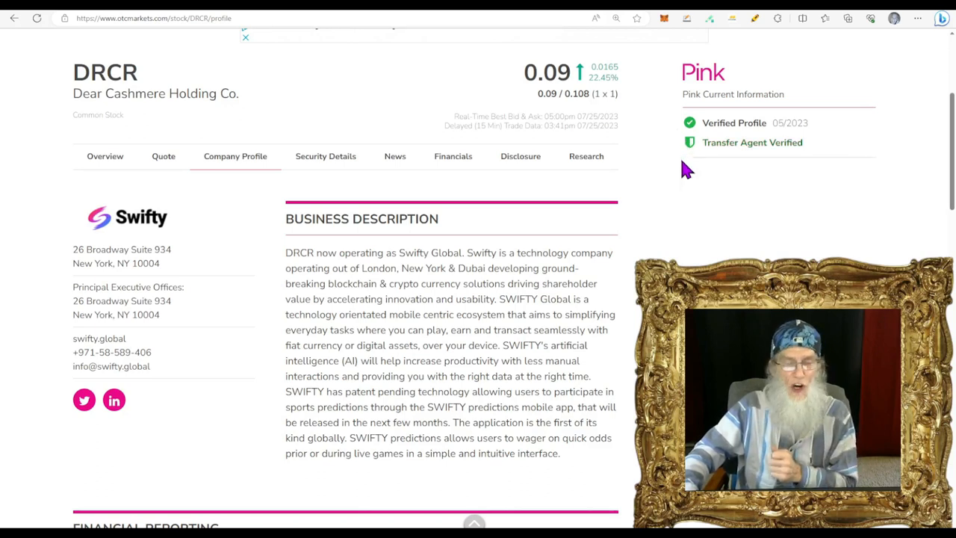
pyautogui.moveTo(490, 357)
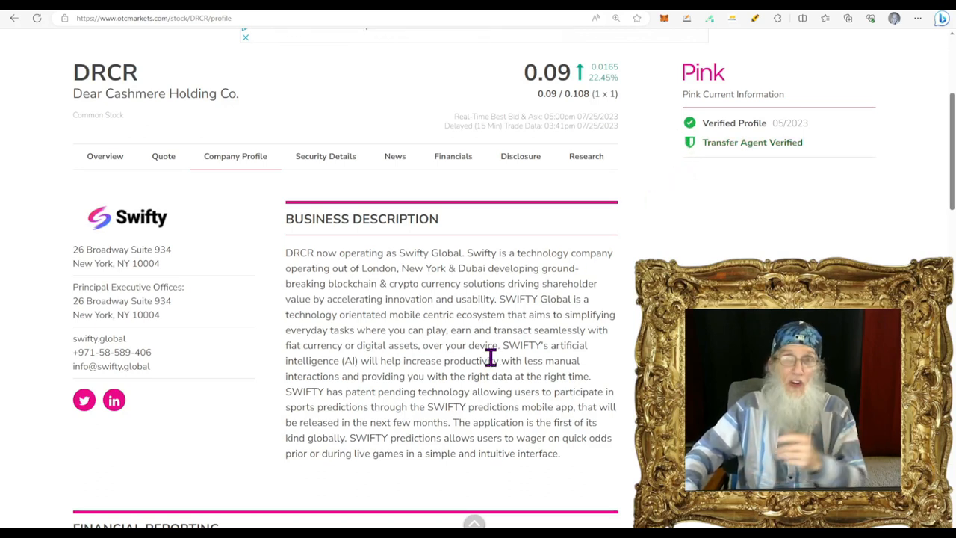
pyautogui.moveTo(163, 248)
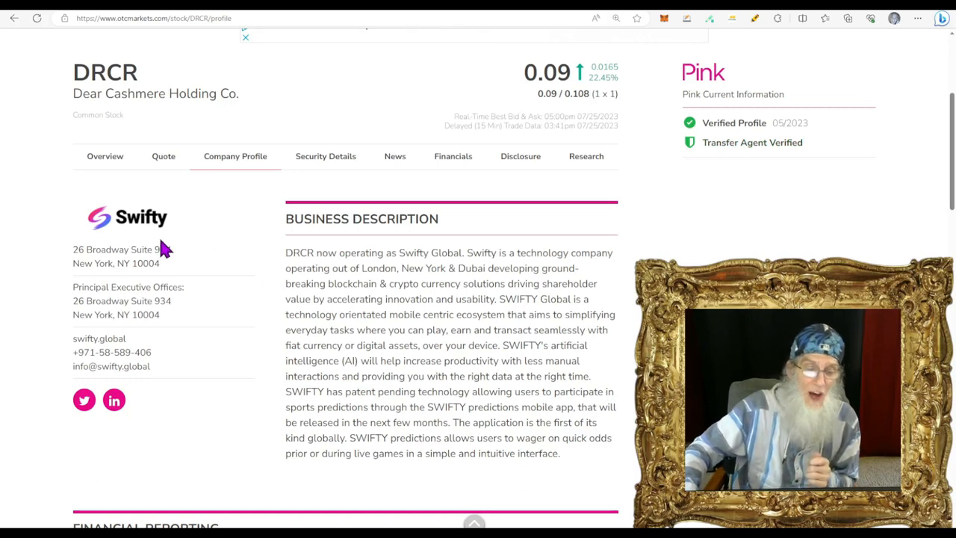
# Step: Show DRCR's quote: previous close 0.0735, 52-week range 0.058–0.435, average volume 103,429
pyautogui.click(165, 156)
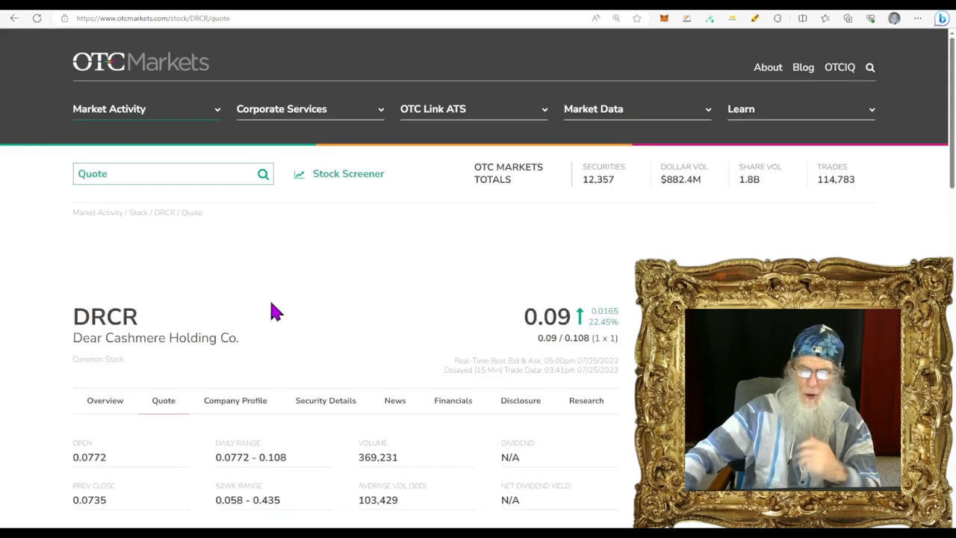
pyautogui.scroll(-3)
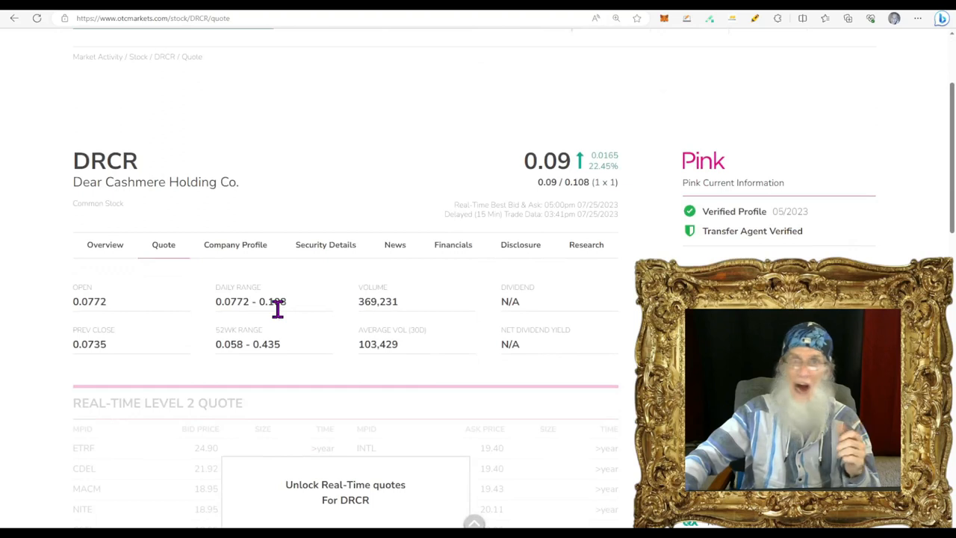
pyautogui.moveTo(388, 343)
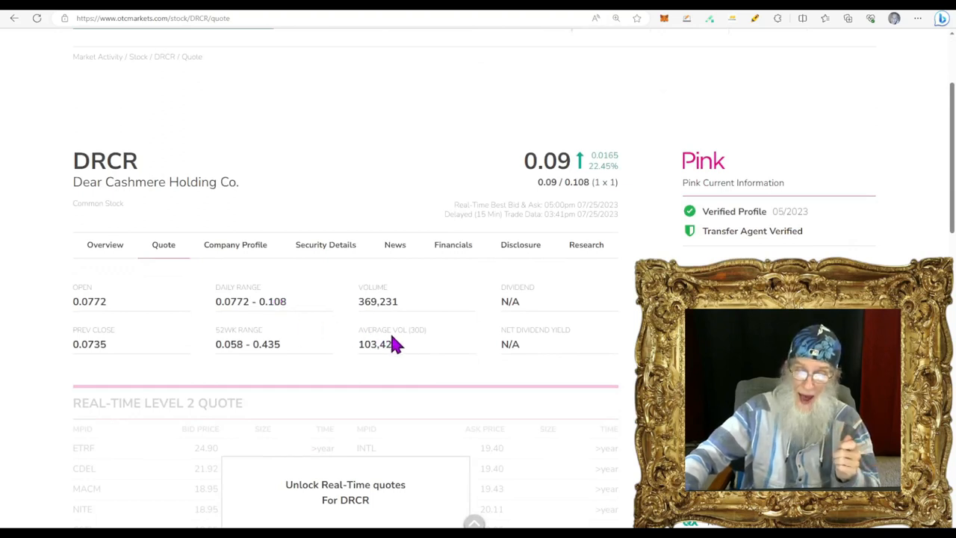
pyautogui.moveTo(445, 353)
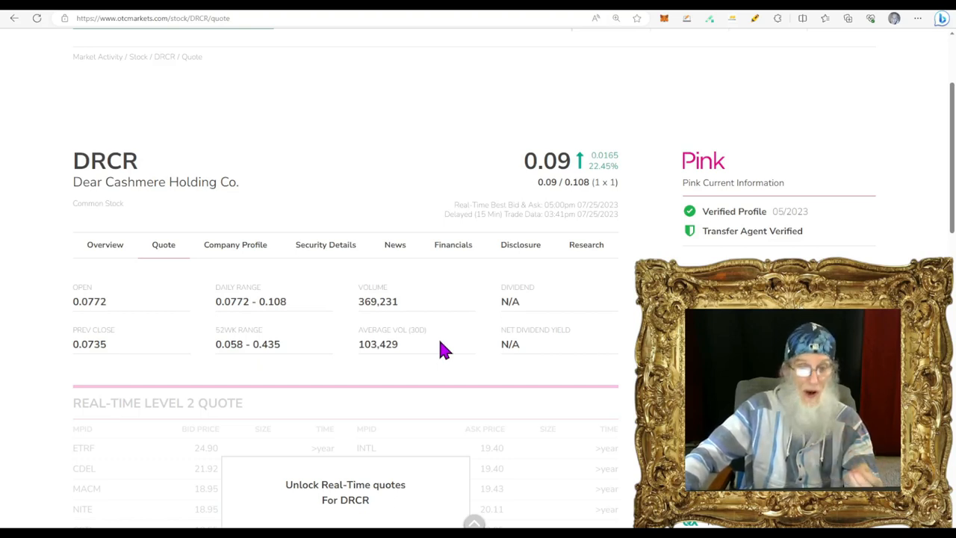
# Step: Show DRCR's share structure and highlight the 53,786,516 outstanding shares
pyautogui.click(326, 245)
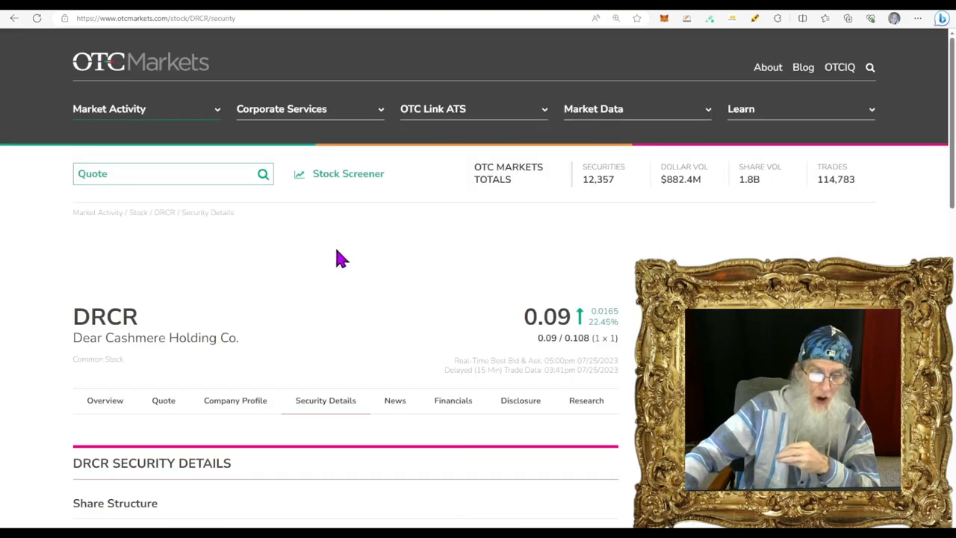
pyautogui.scroll(-3)
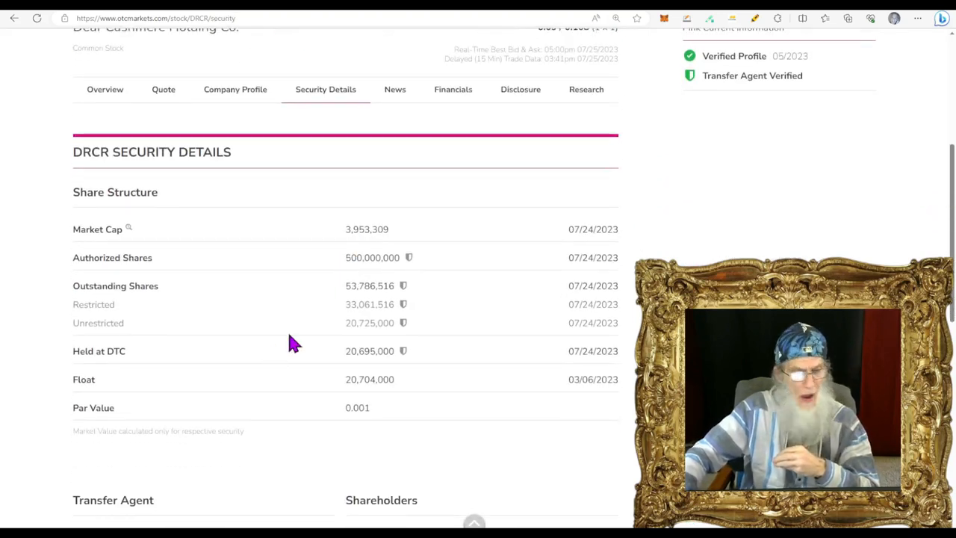
pyautogui.doubleClick(369, 286)
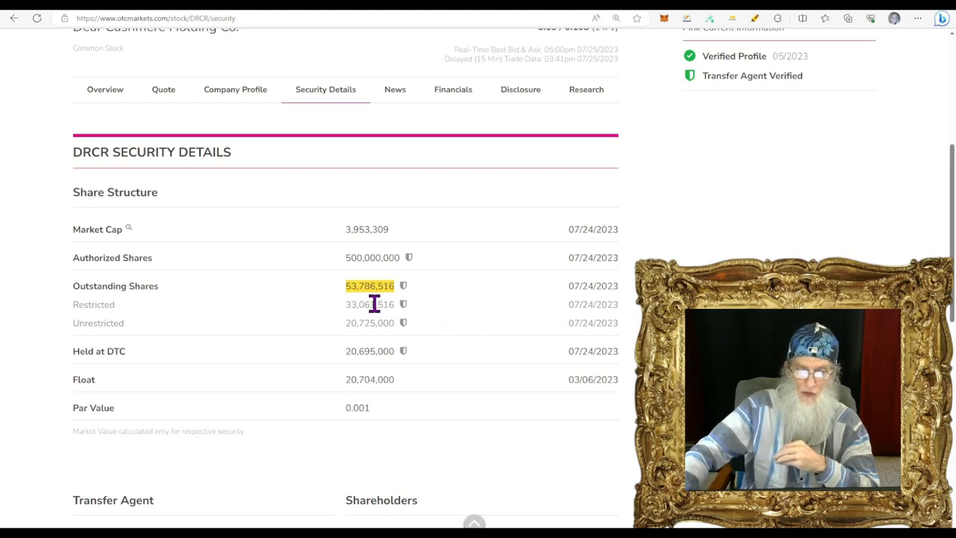
pyautogui.scroll(-3)
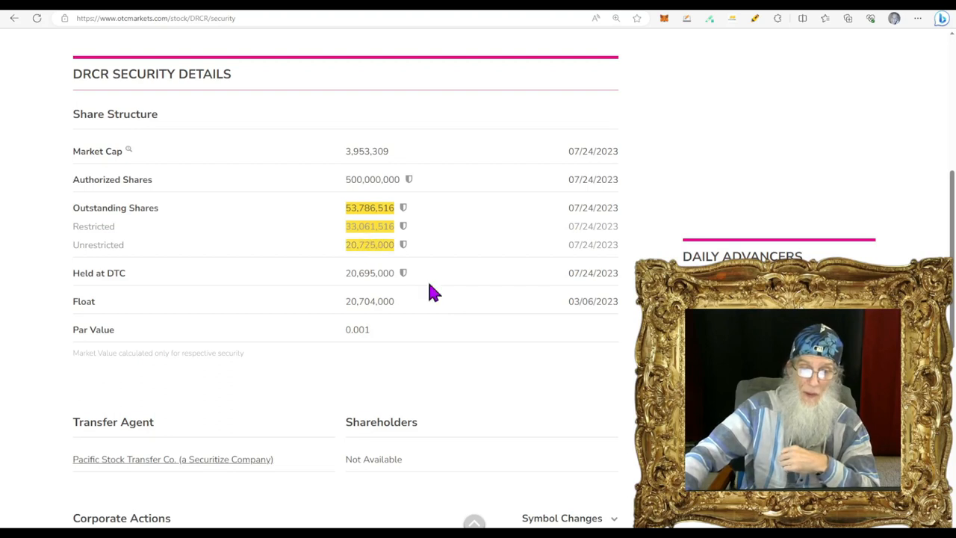
pyautogui.scroll(3)
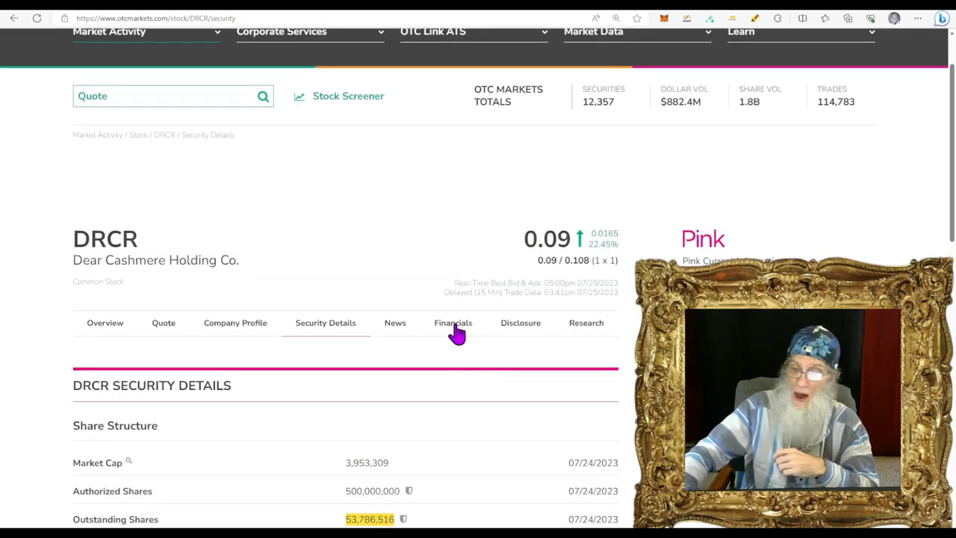
# Step: Show DRCR's income statement broken down by quarter
pyautogui.click(452, 323)
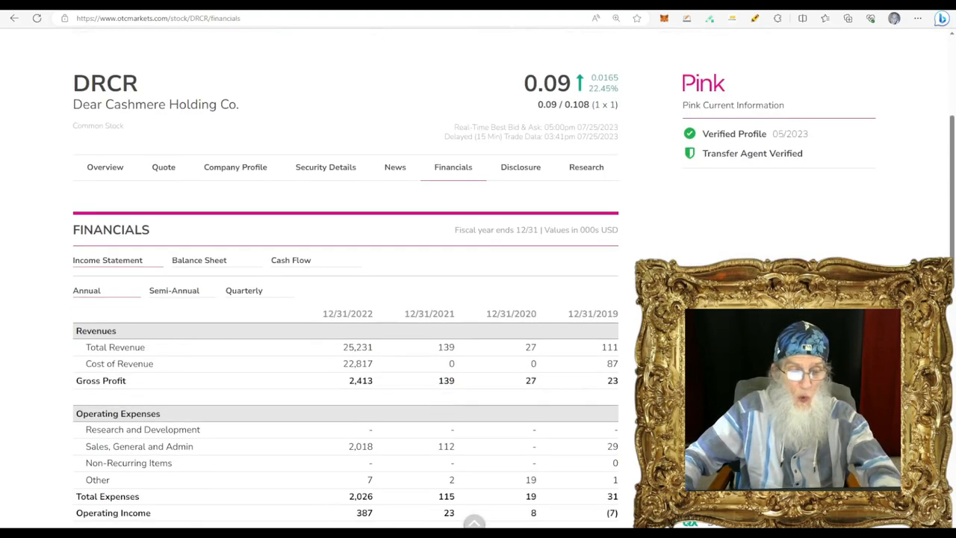
pyautogui.scroll(-3)
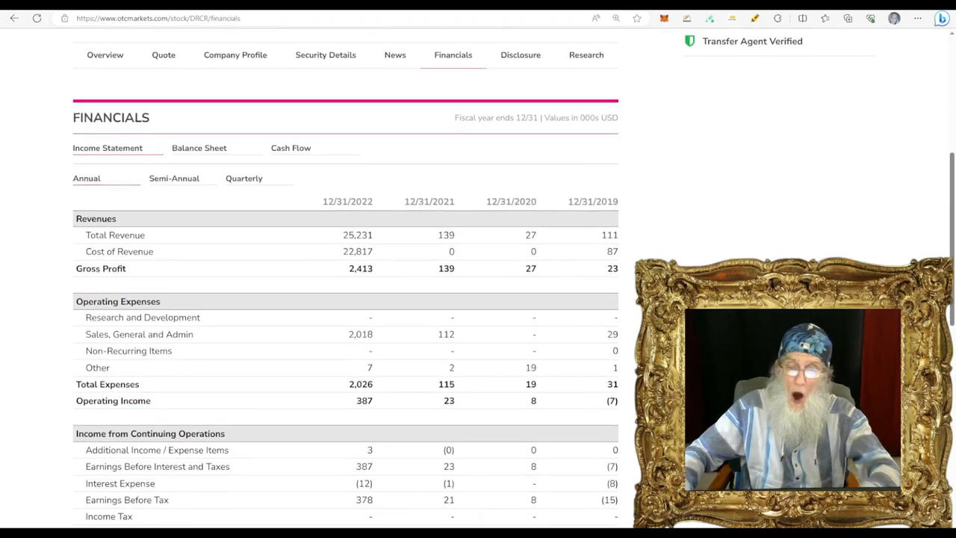
pyautogui.moveTo(366, 224)
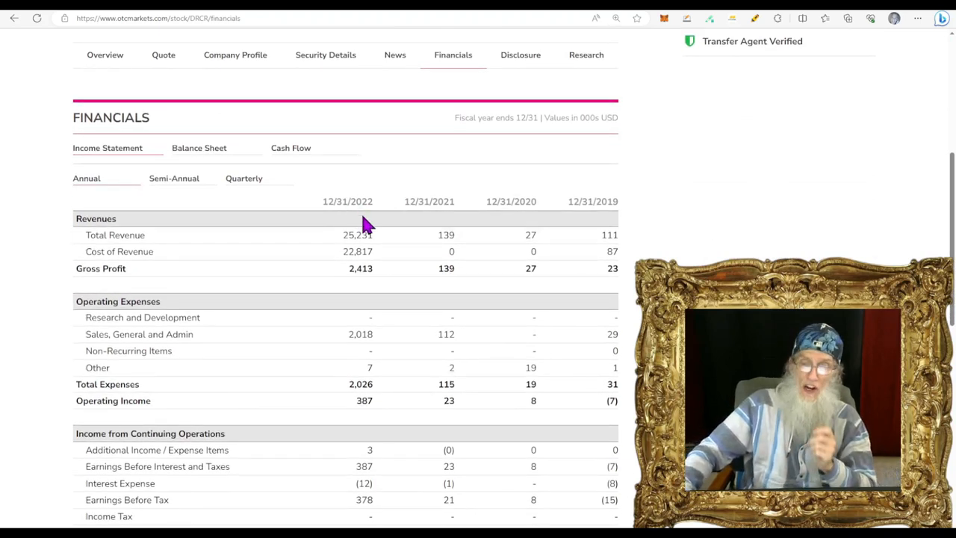
pyautogui.moveTo(365, 251)
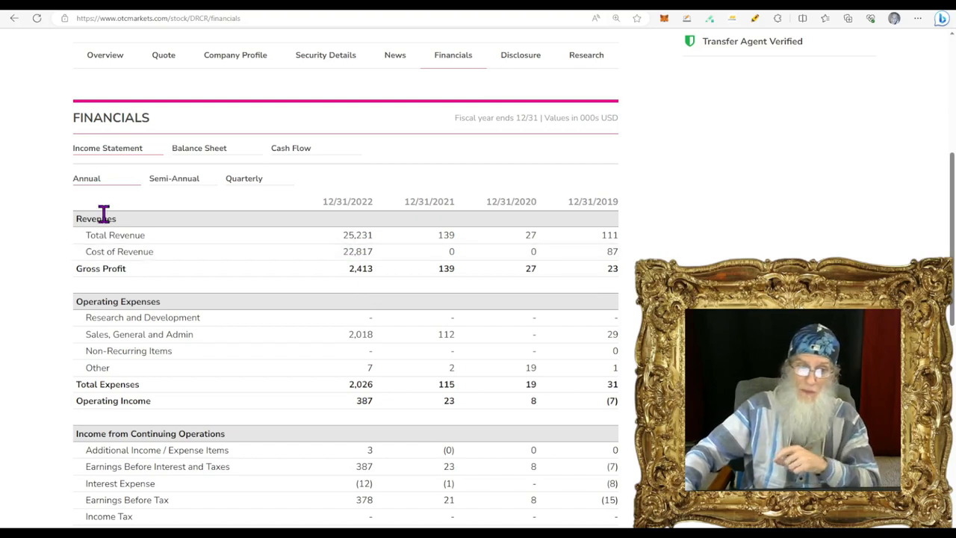
pyautogui.click(244, 178)
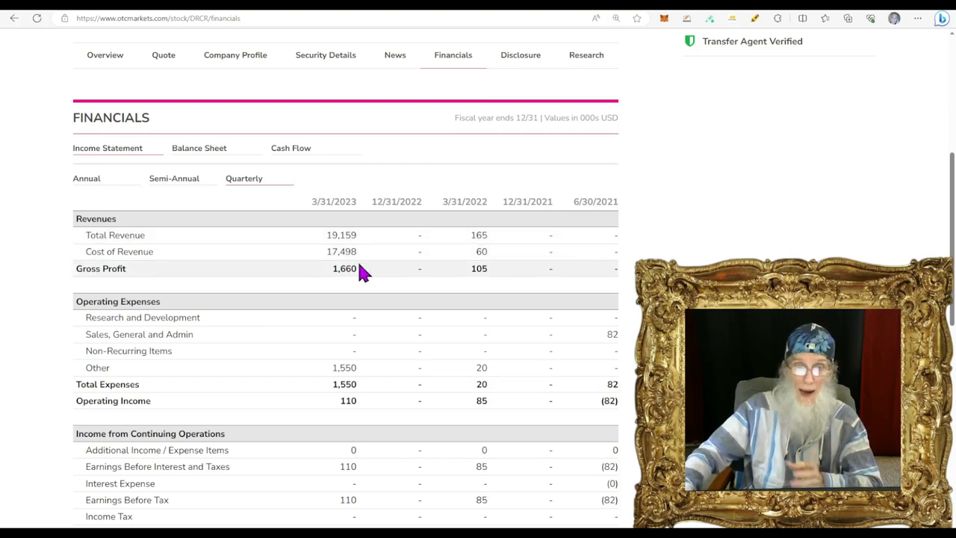
pyautogui.scroll(3)
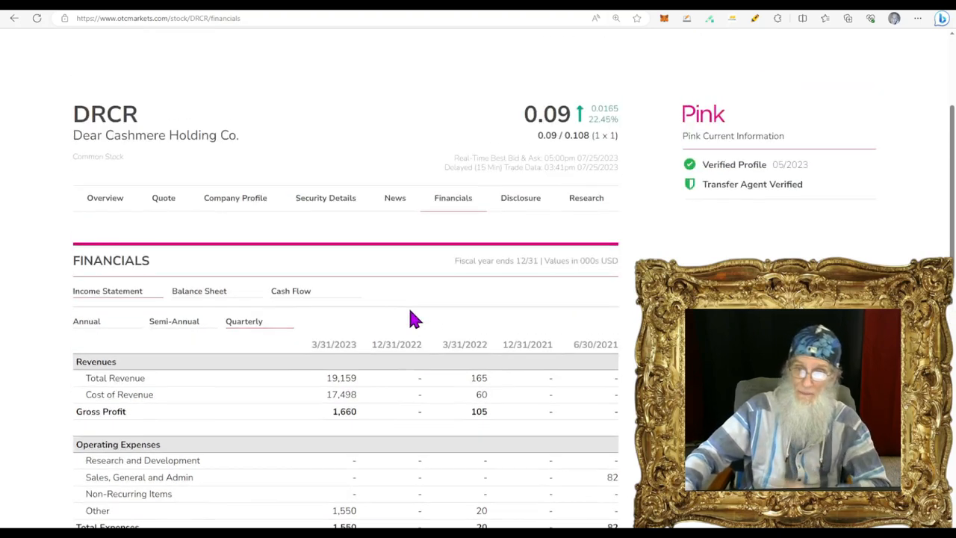
# Step: Show DRCR's disclosure page listing quarterly and annual reports but no SEC filings
pyautogui.click(520, 197)
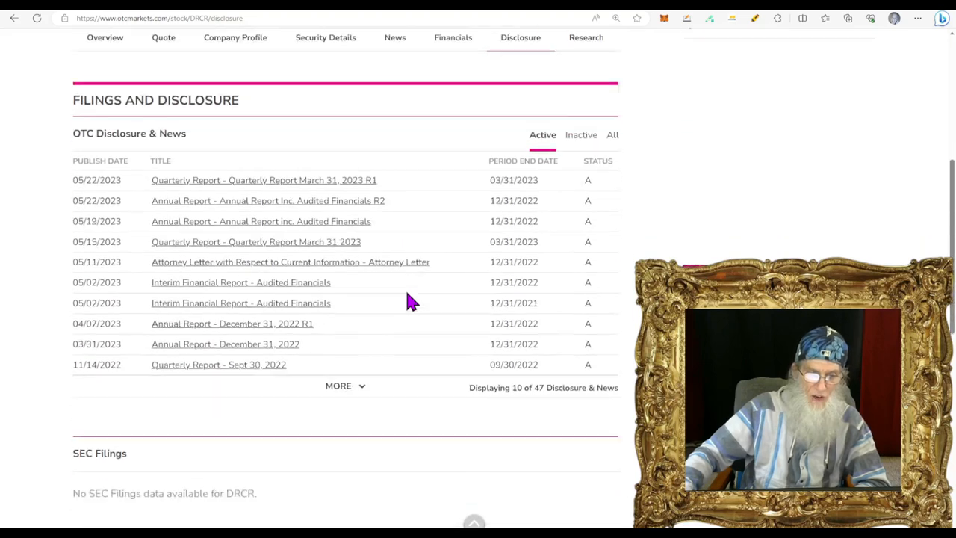
pyautogui.scroll(-3)
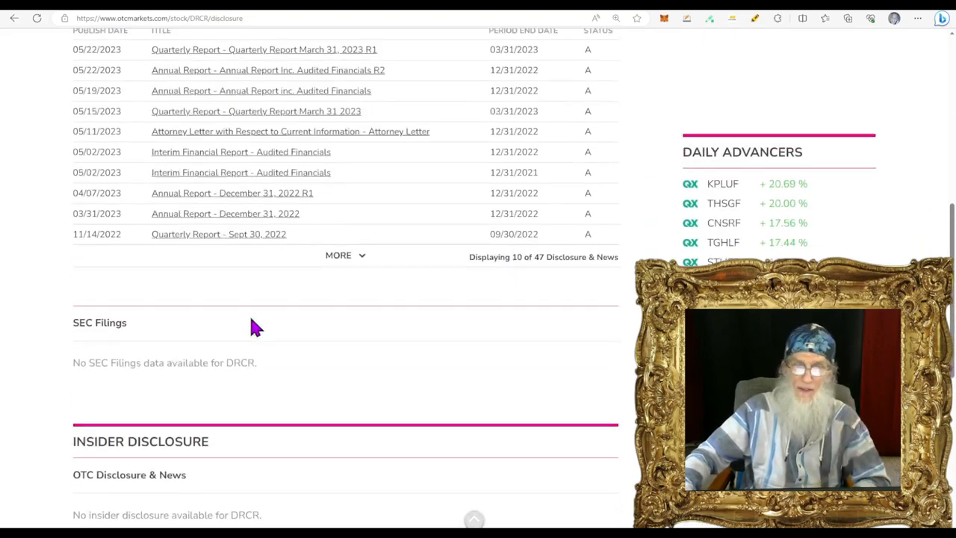
# Step: Show DRCR's News list of Swifty Global press releases from the top
pyautogui.click(395, 90)
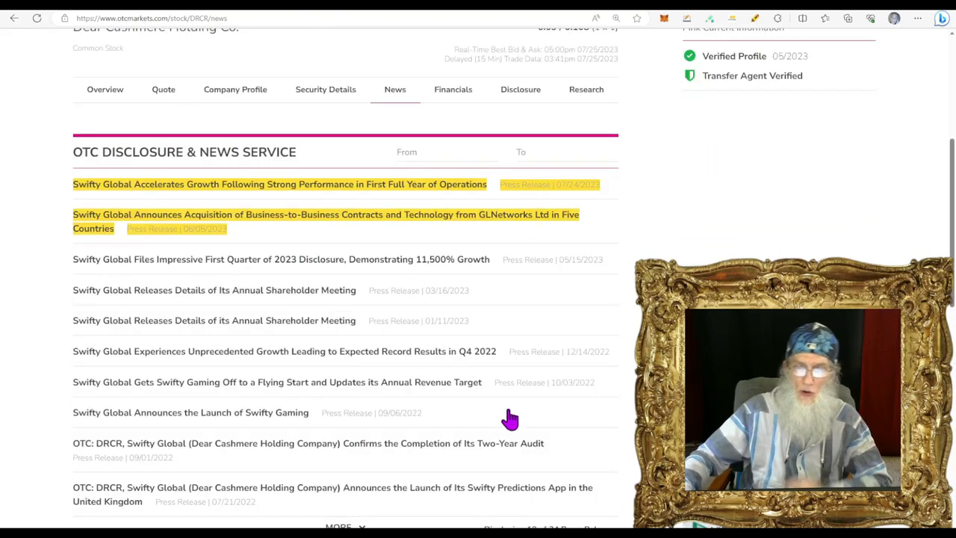
pyautogui.scroll(3)
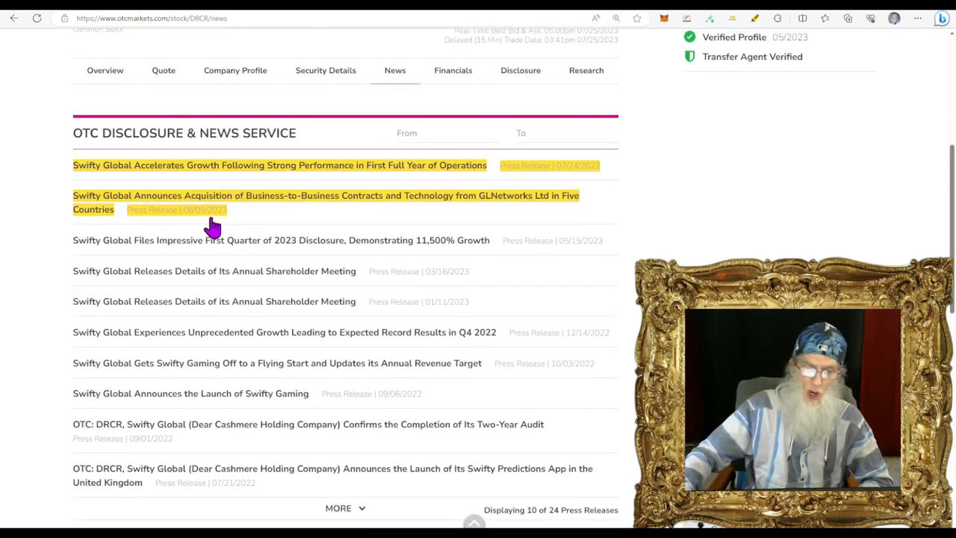
pyautogui.moveTo(545, 176)
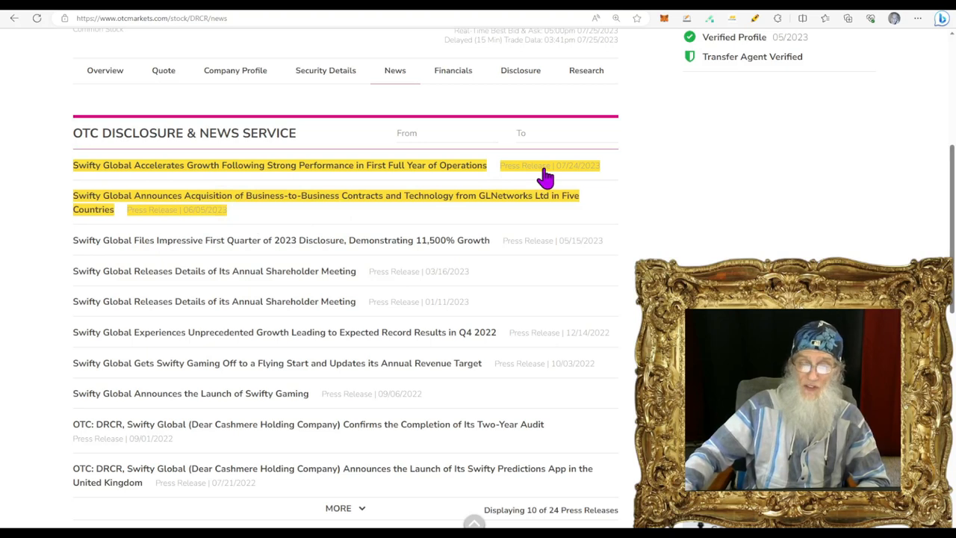
pyautogui.moveTo(161, 218)
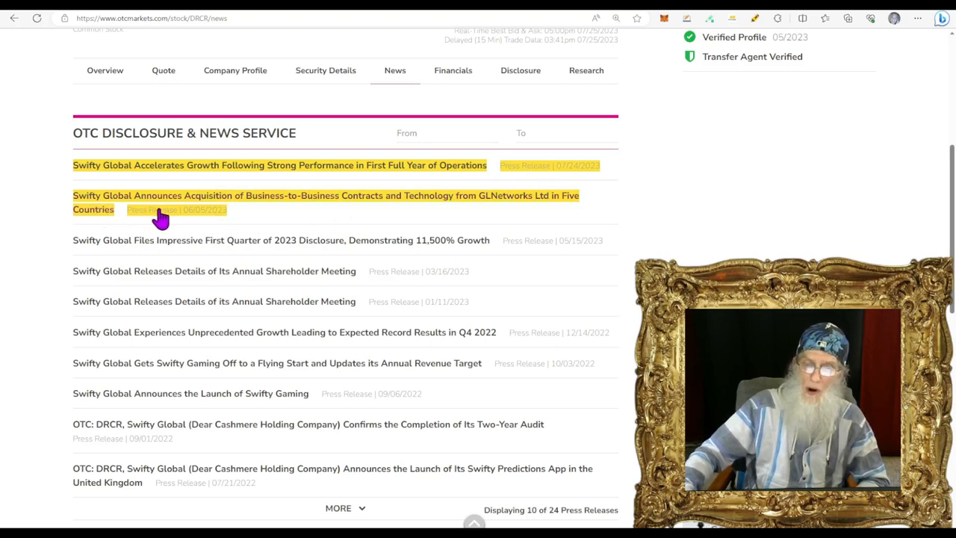
pyautogui.moveTo(323, 216)
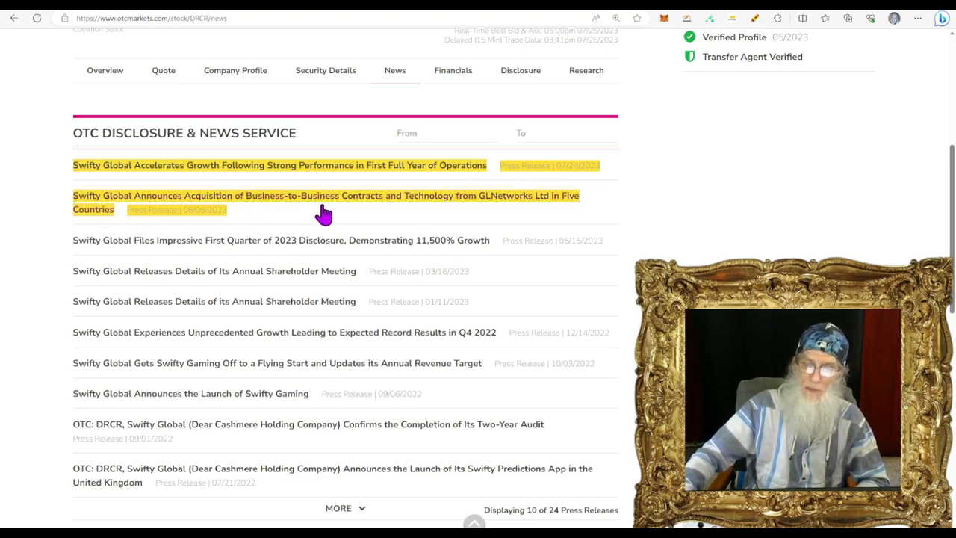
pyautogui.moveTo(466, 212)
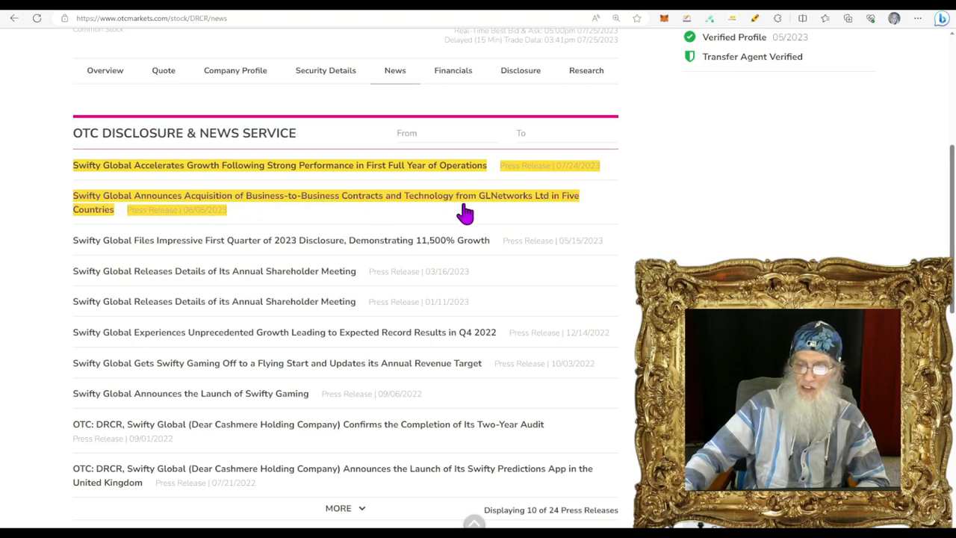
pyautogui.moveTo(528, 212)
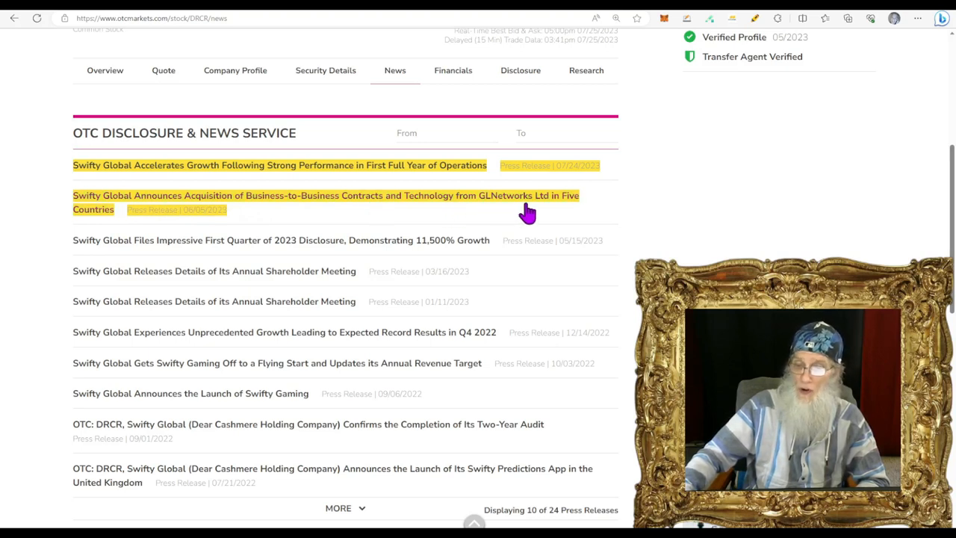
pyautogui.moveTo(499, 223)
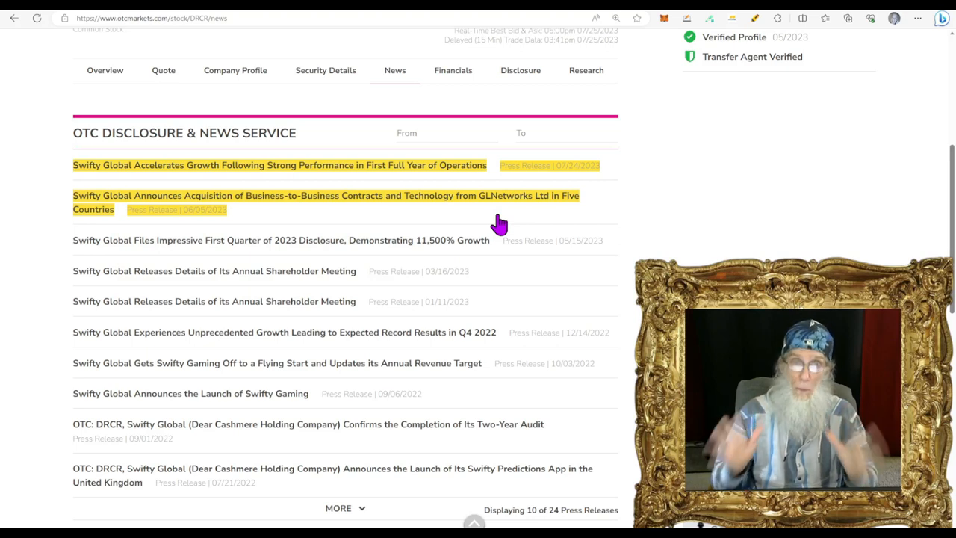
pyautogui.moveTo(242, 182)
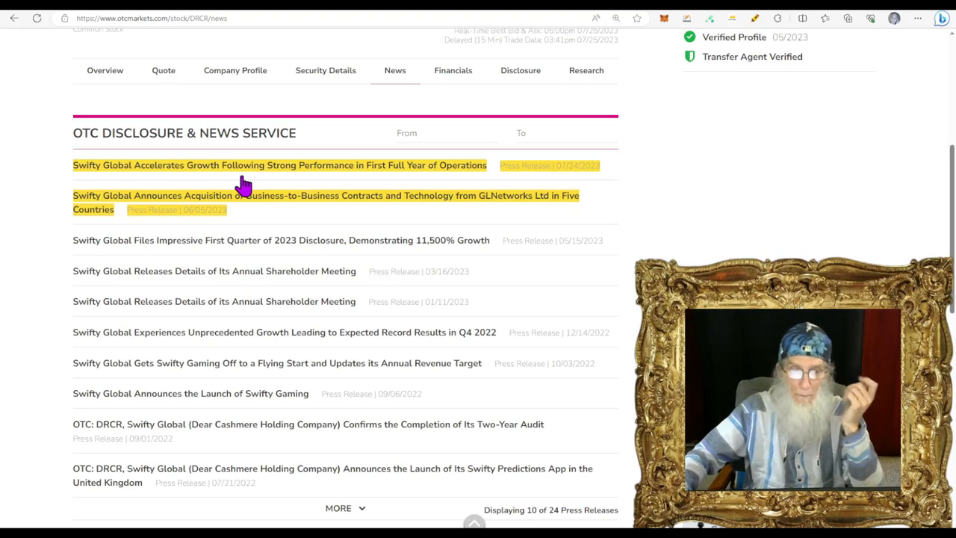
pyautogui.moveTo(179, 185)
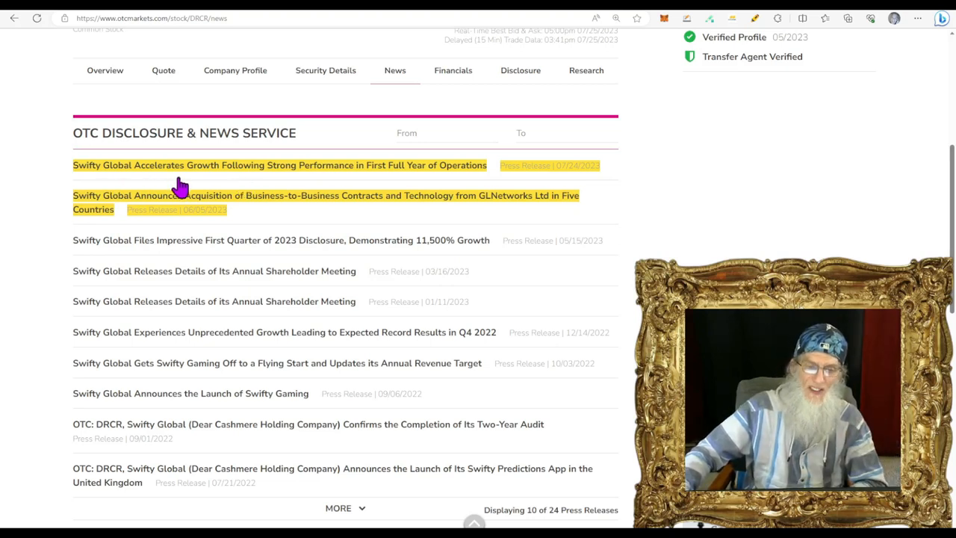
pyautogui.moveTo(366, 187)
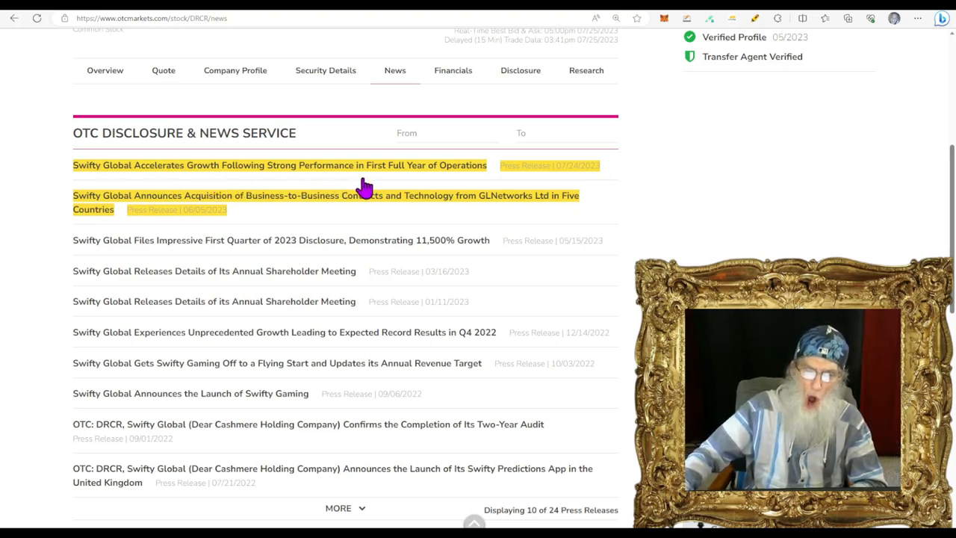
pyautogui.moveTo(431, 182)
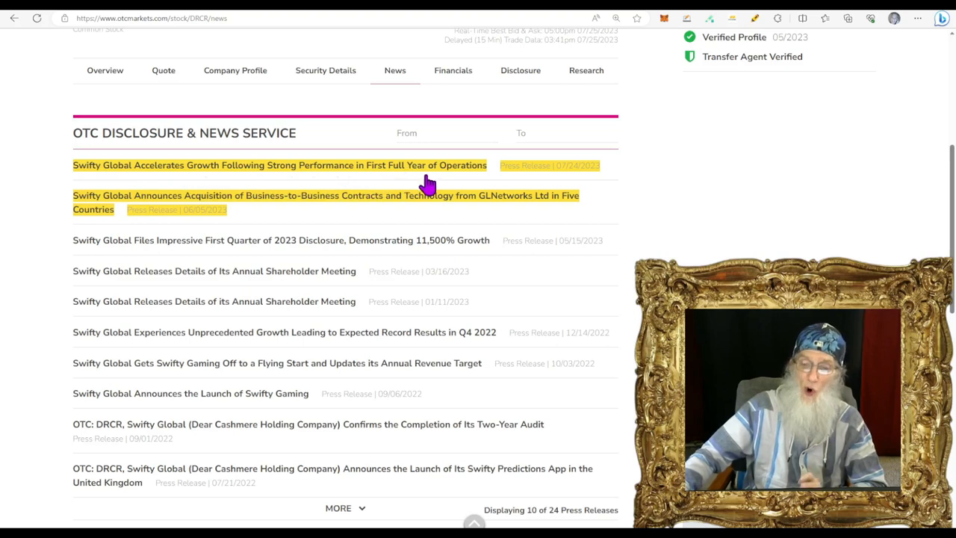
pyautogui.click(278, 164)
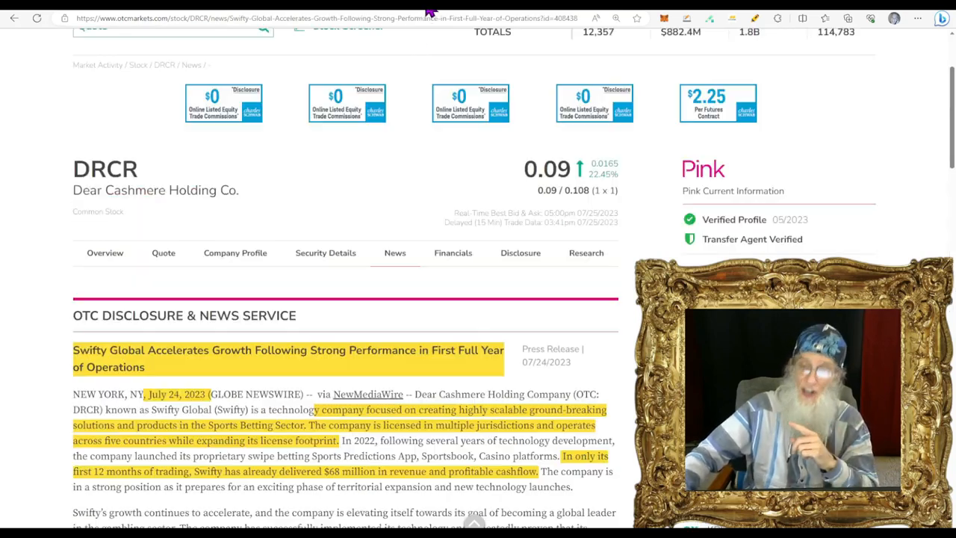
pyautogui.scroll(-3)
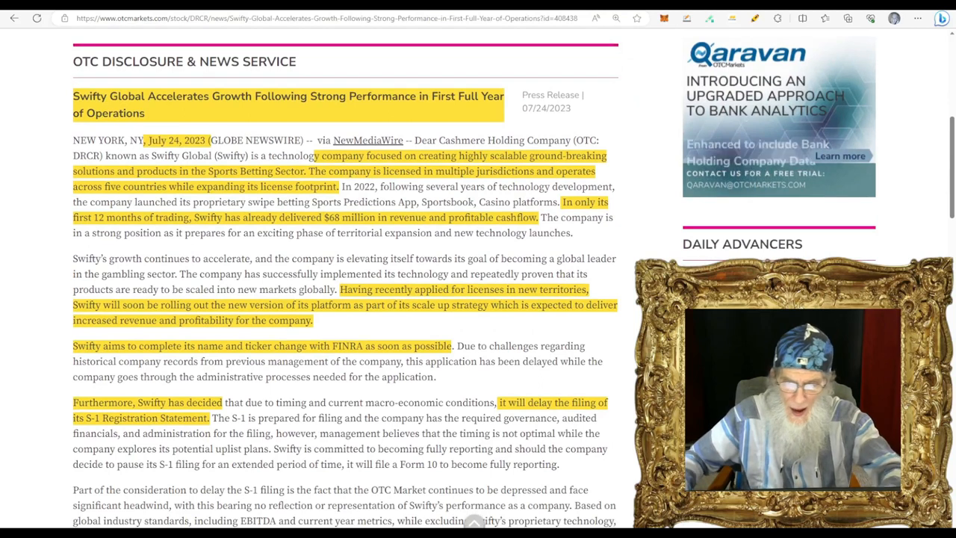
pyautogui.moveTo(268, 233)
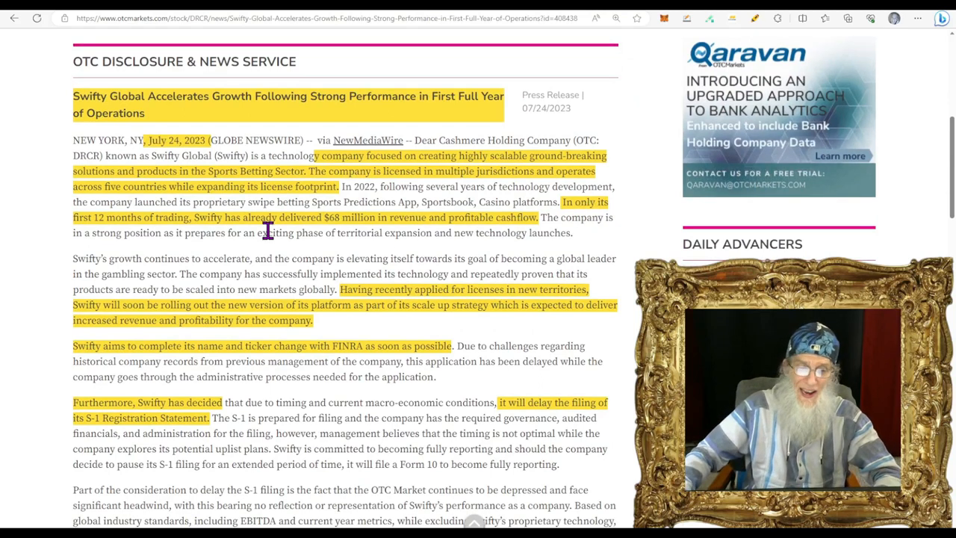
pyautogui.moveTo(176, 233)
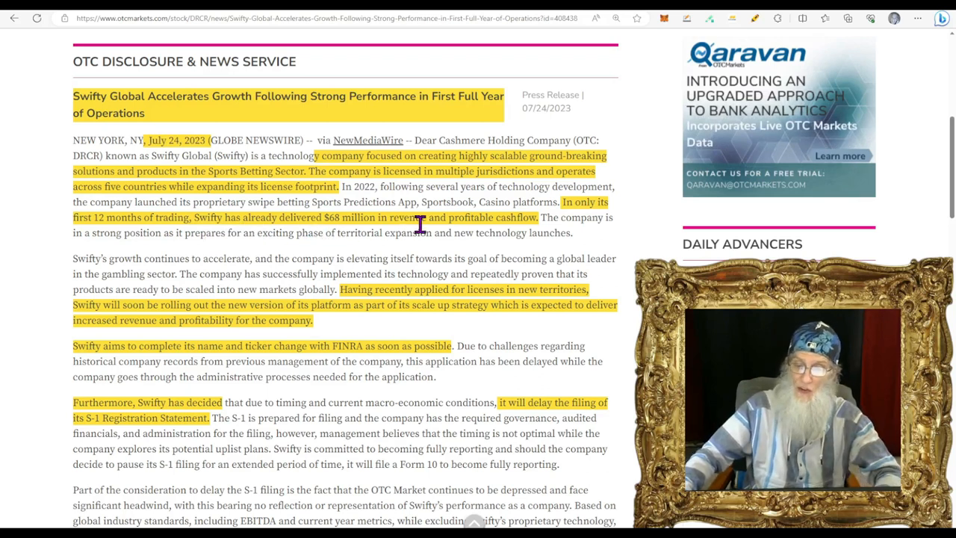
pyautogui.moveTo(515, 236)
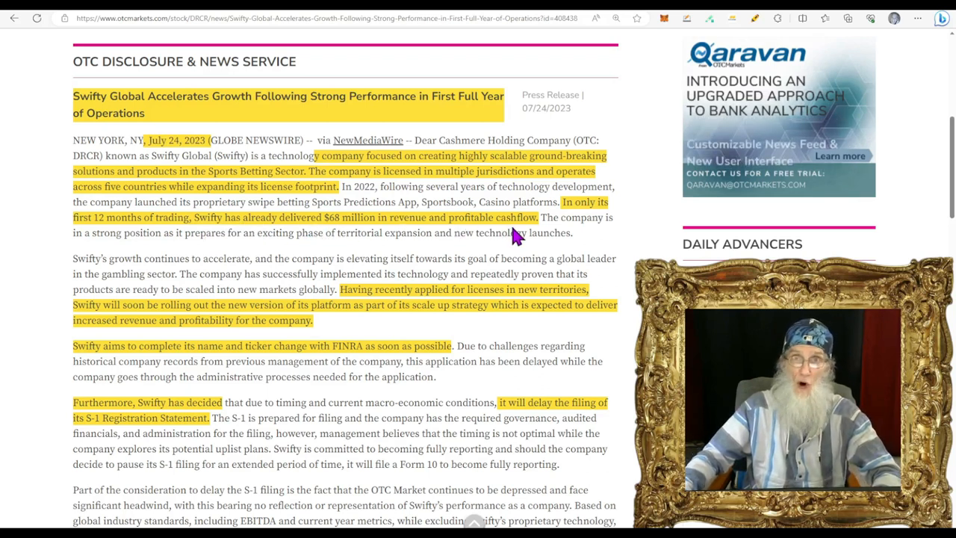
pyautogui.moveTo(511, 225)
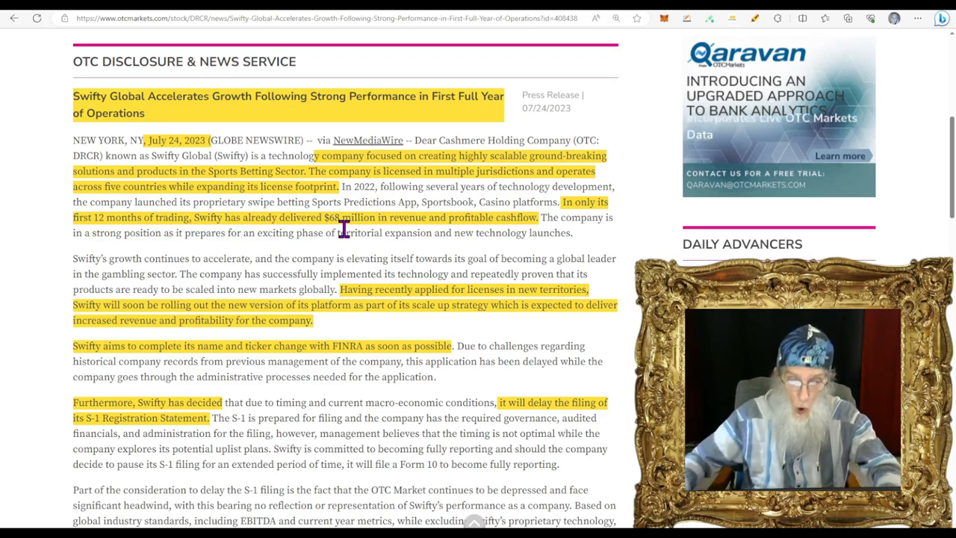
# Step: Scroll down the Swifty Global release to the licensing passage and chairman's billion-dollar-company quote
pyautogui.scroll(-3)
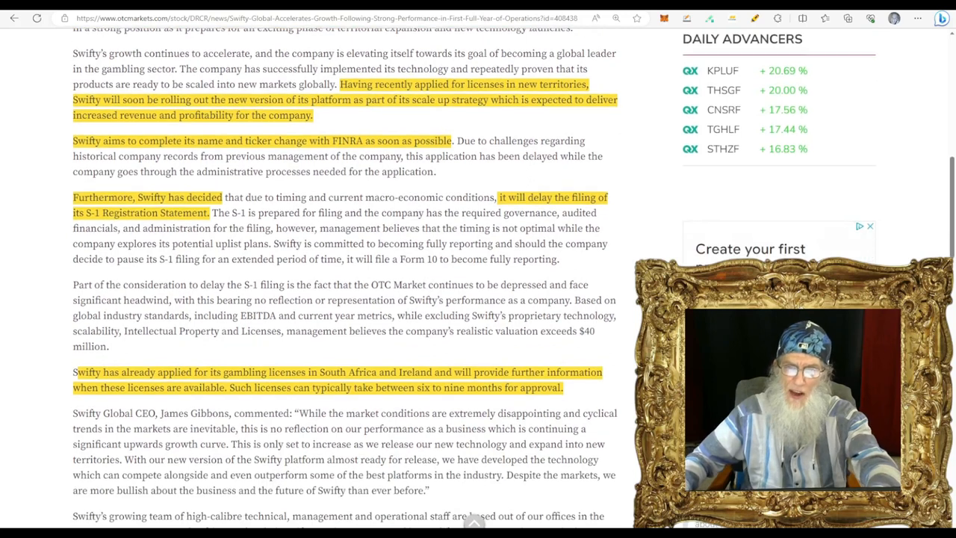
pyautogui.moveTo(296, 123)
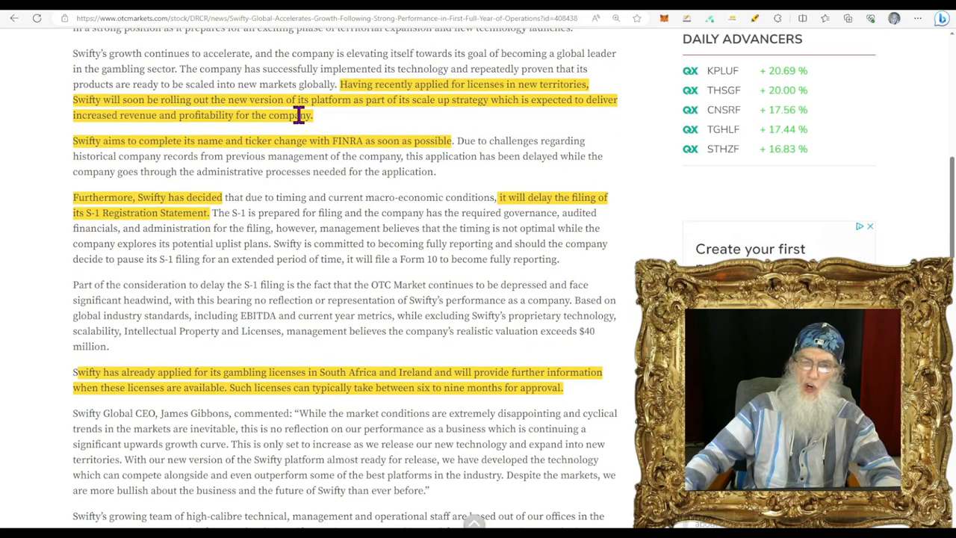
pyautogui.moveTo(396, 123)
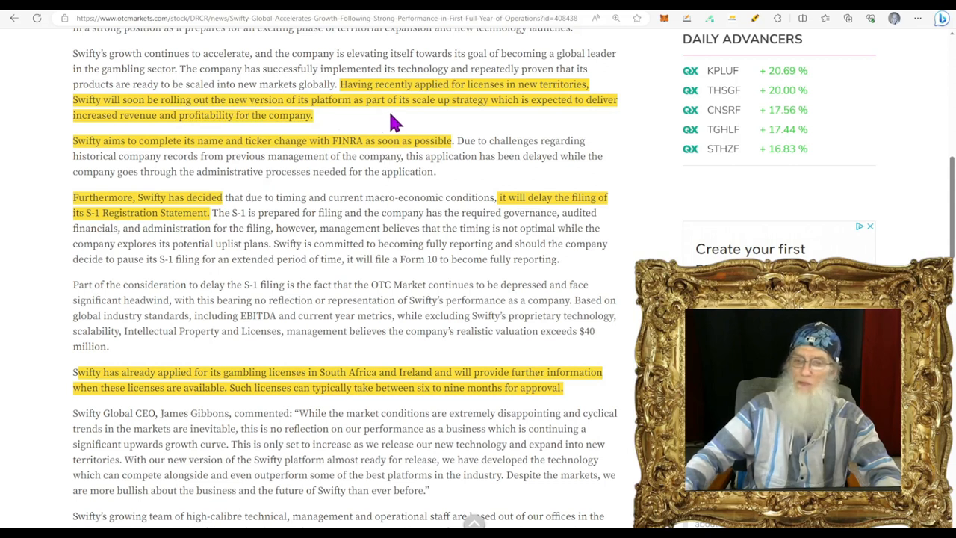
pyautogui.moveTo(520, 125)
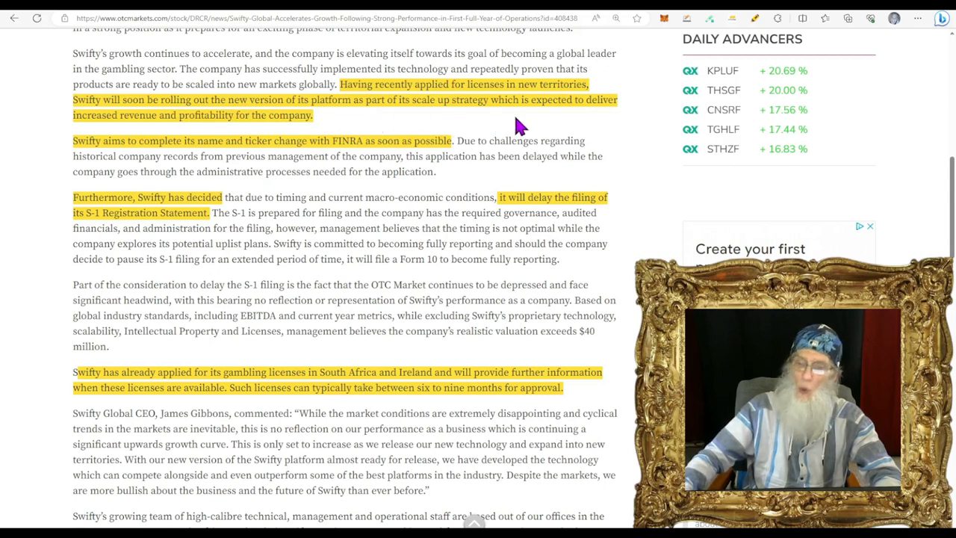
pyautogui.moveTo(152, 138)
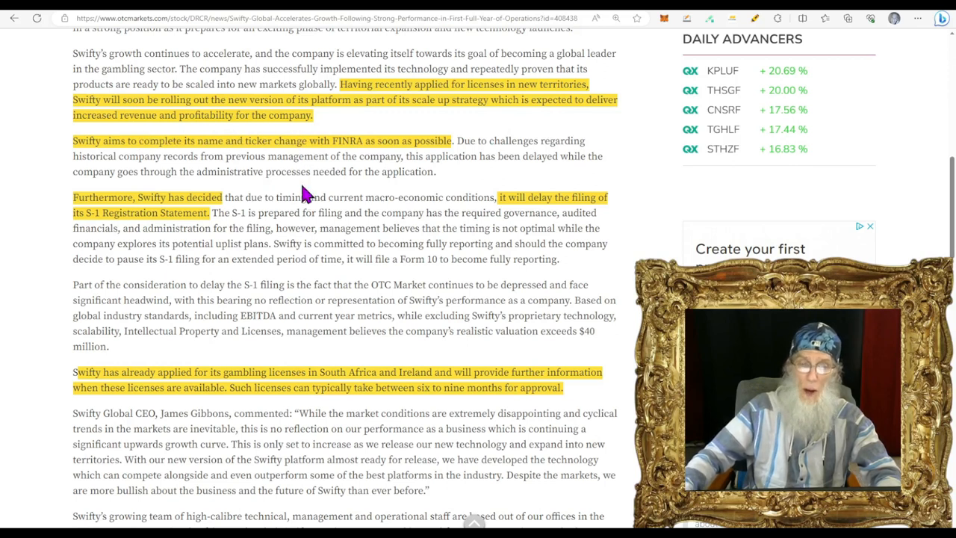
pyautogui.scroll(-3)
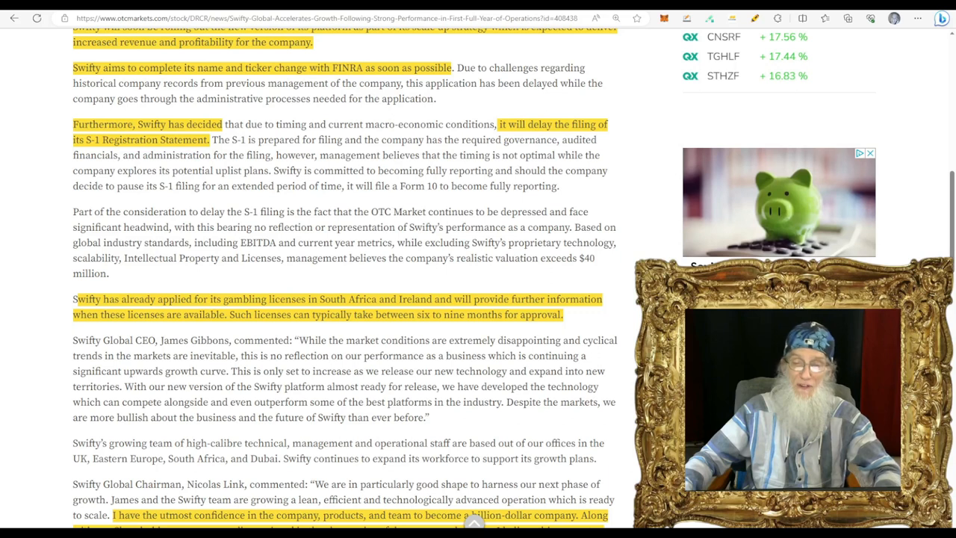
pyautogui.scroll(-3)
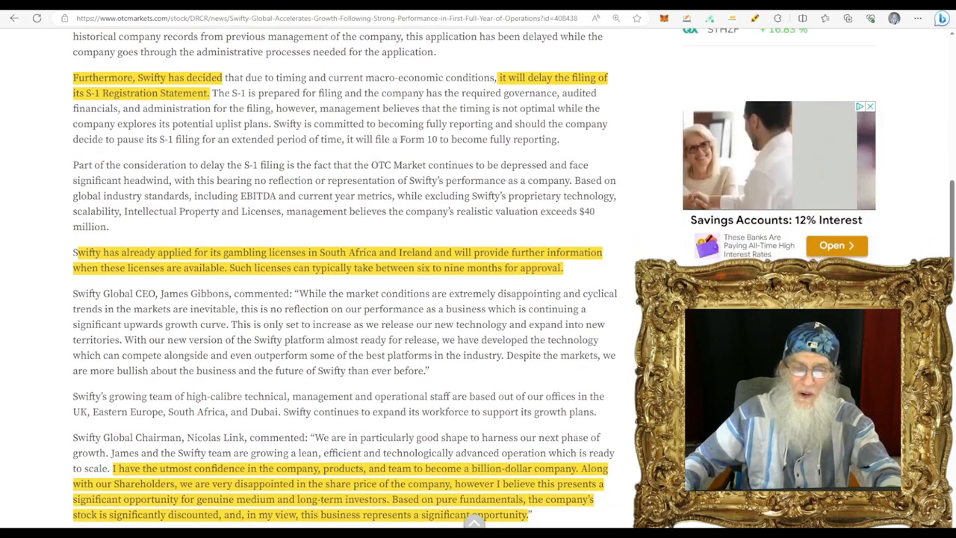
pyautogui.scroll(3)
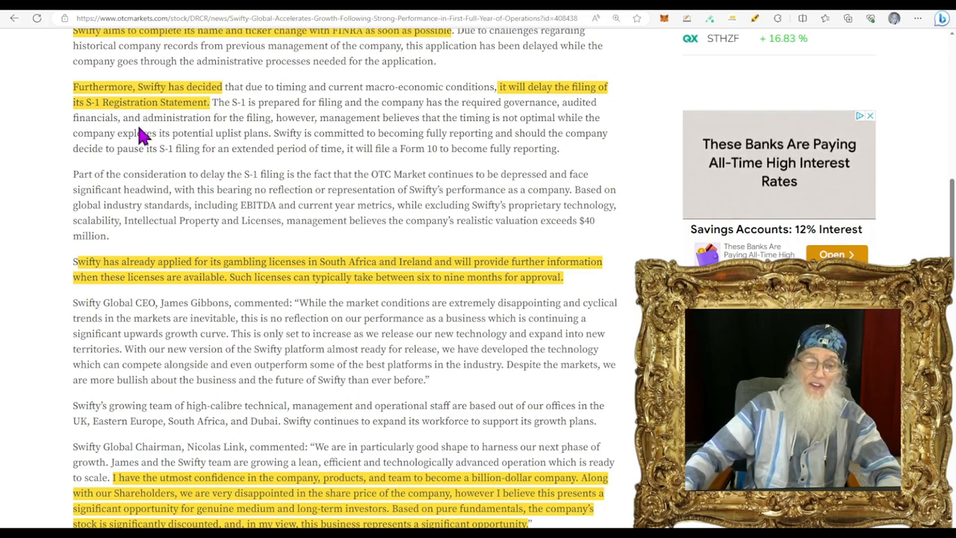
pyautogui.moveTo(331, 173)
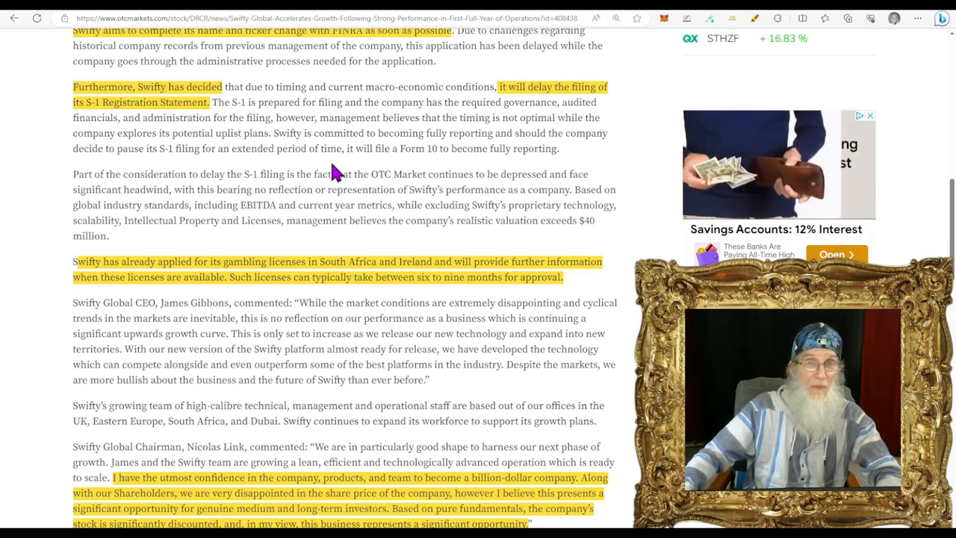
pyautogui.moveTo(338, 189)
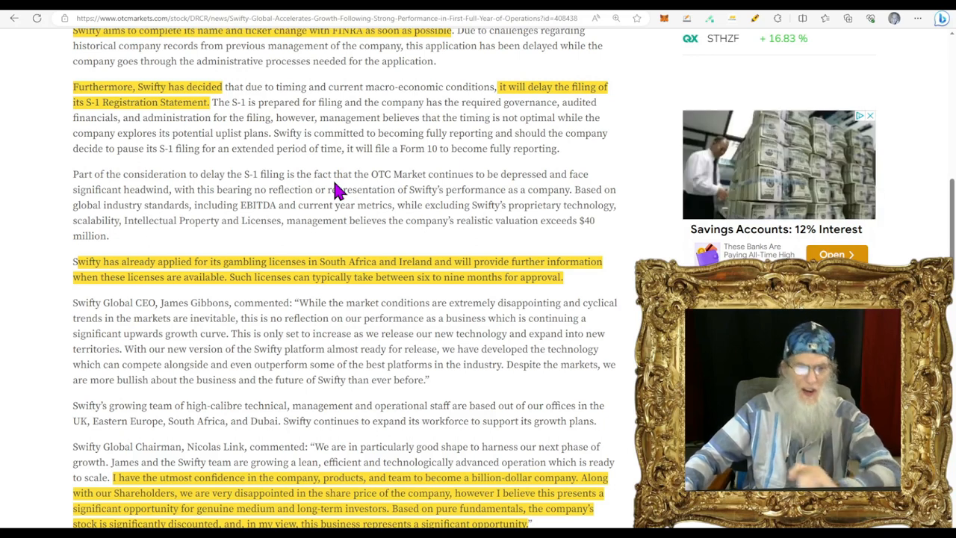
pyautogui.scroll(-3)
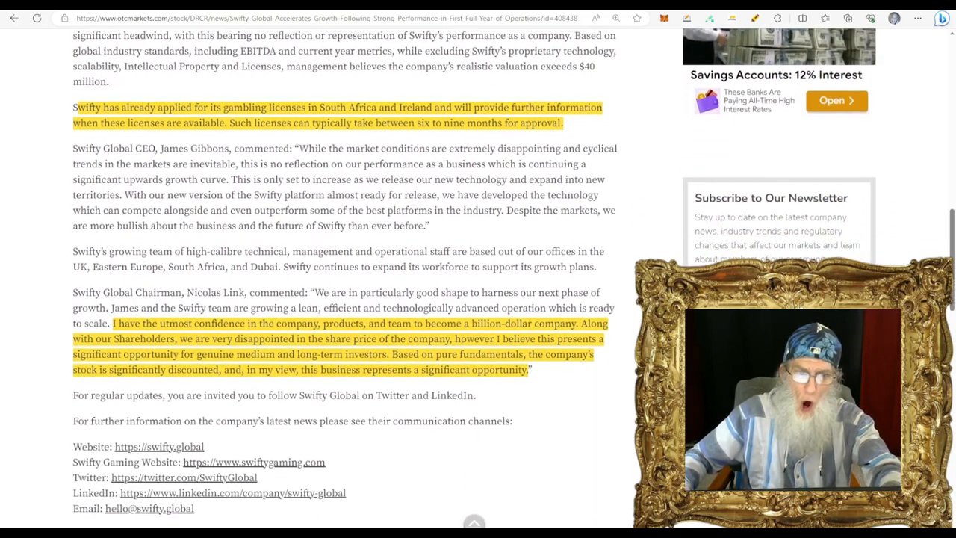
pyautogui.scroll(-3)
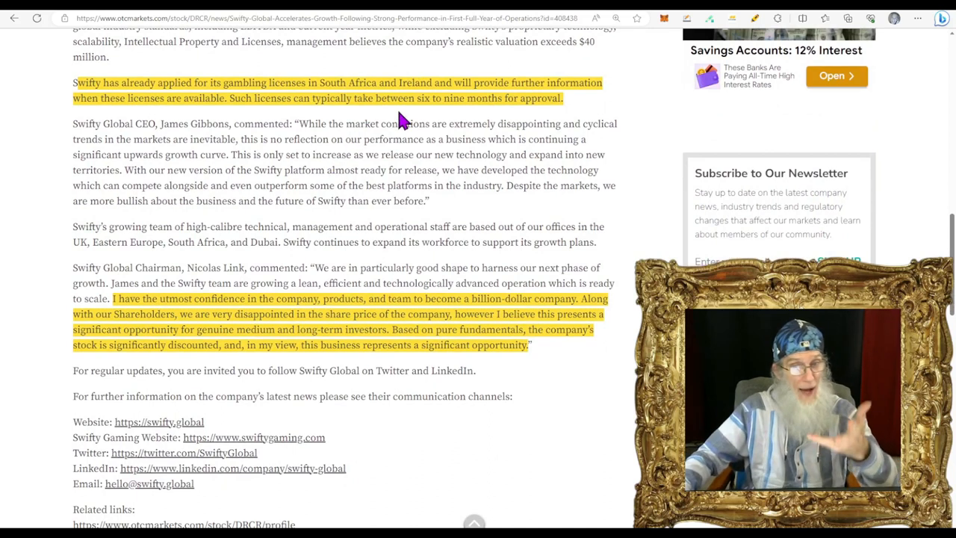
pyautogui.moveTo(568, 119)
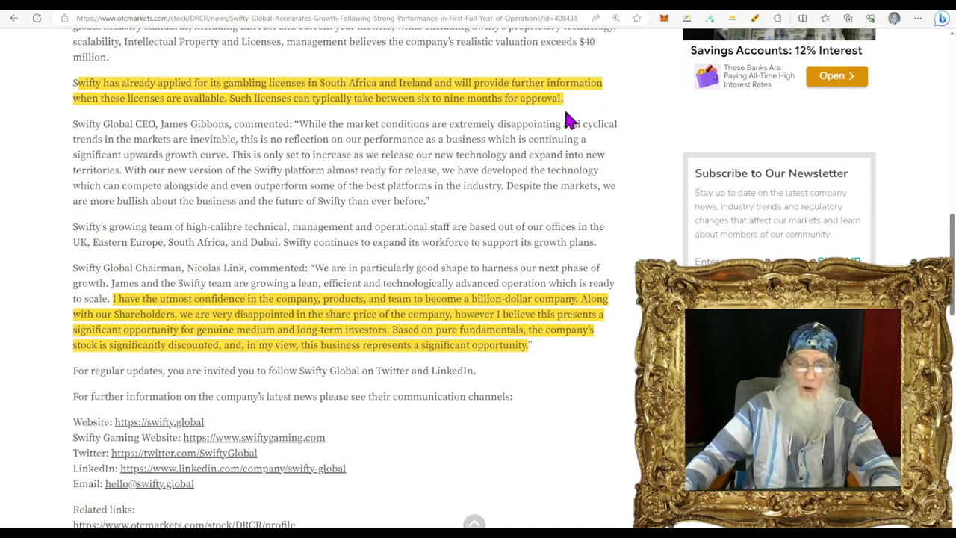
pyautogui.moveTo(186, 125)
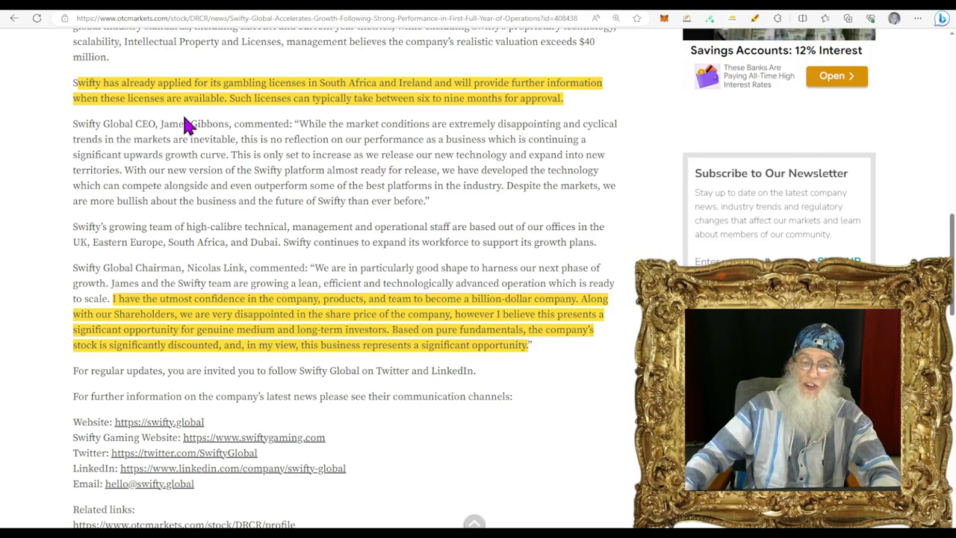
pyautogui.moveTo(306, 119)
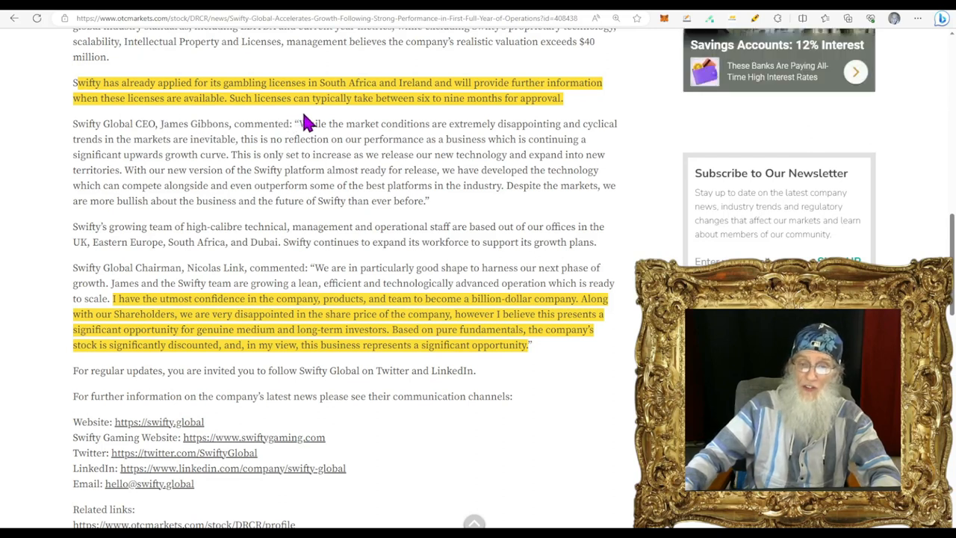
pyautogui.moveTo(447, 126)
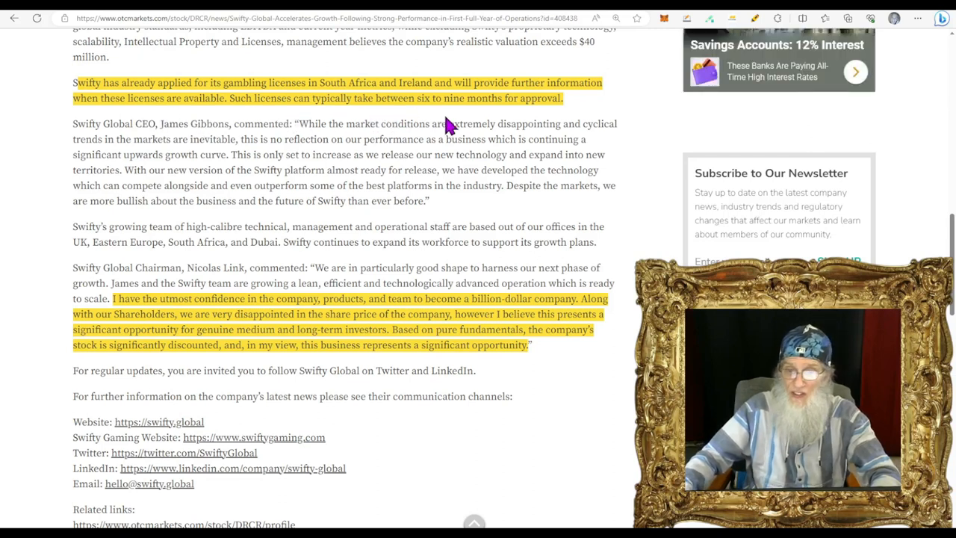
pyautogui.moveTo(420, 224)
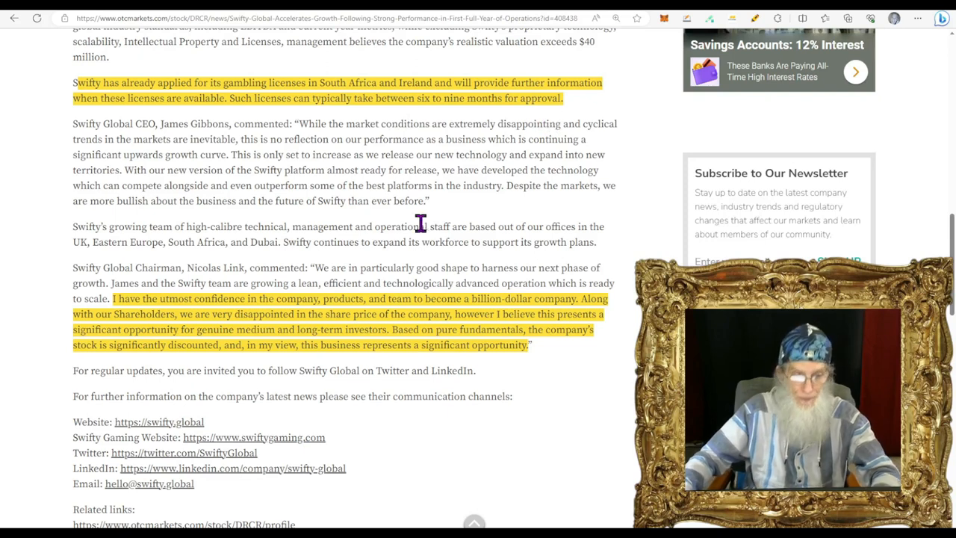
pyautogui.scroll(-3)
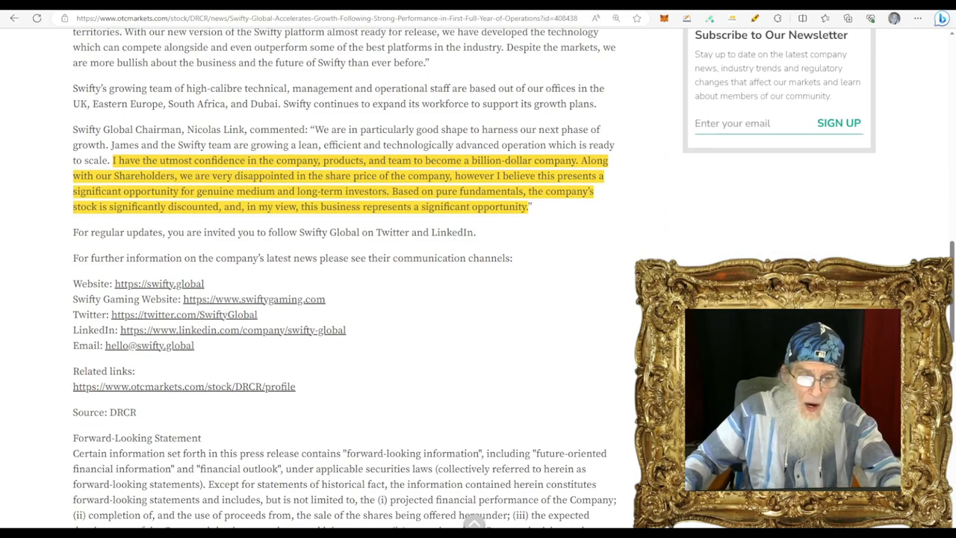
pyautogui.scroll(-3)
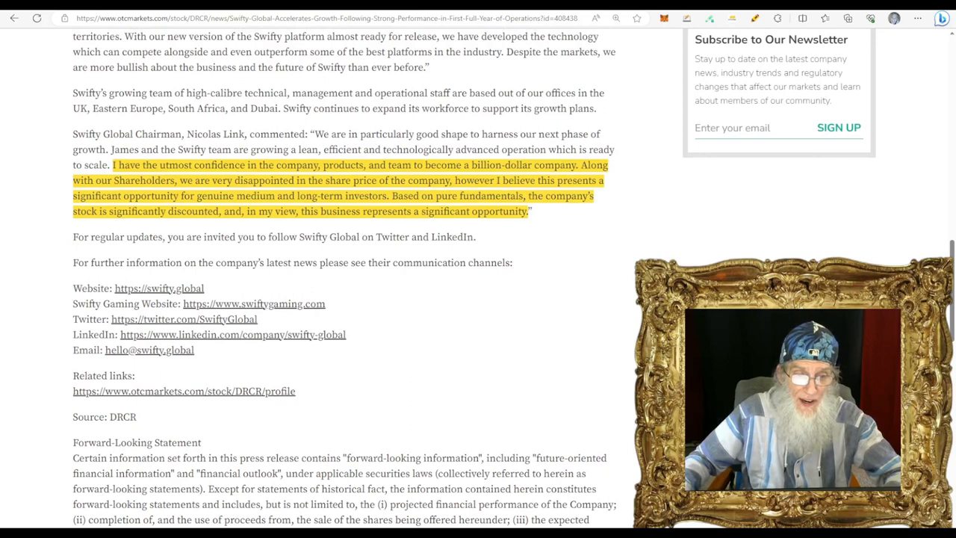
pyautogui.moveTo(411, 312)
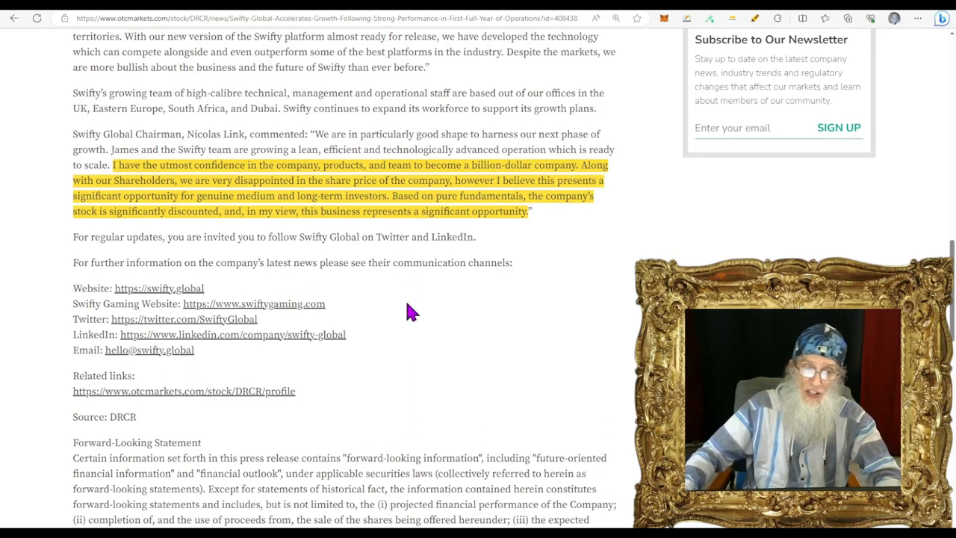
pyautogui.moveTo(278, 263)
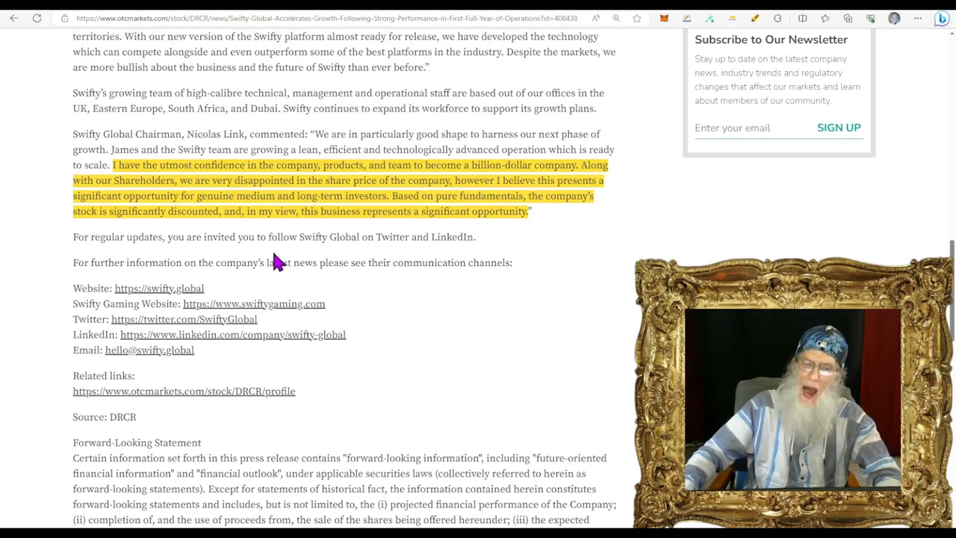
pyautogui.moveTo(302, 210)
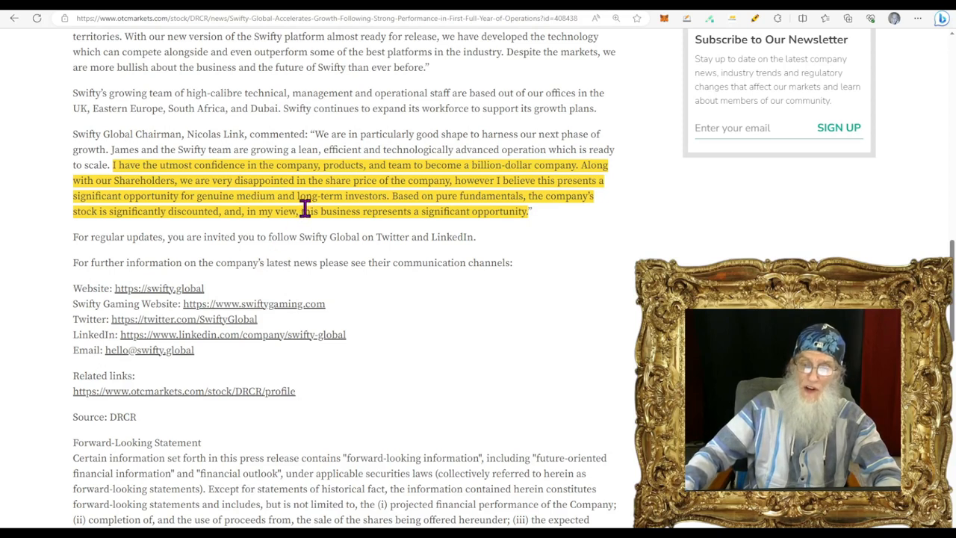
pyautogui.moveTo(381, 195)
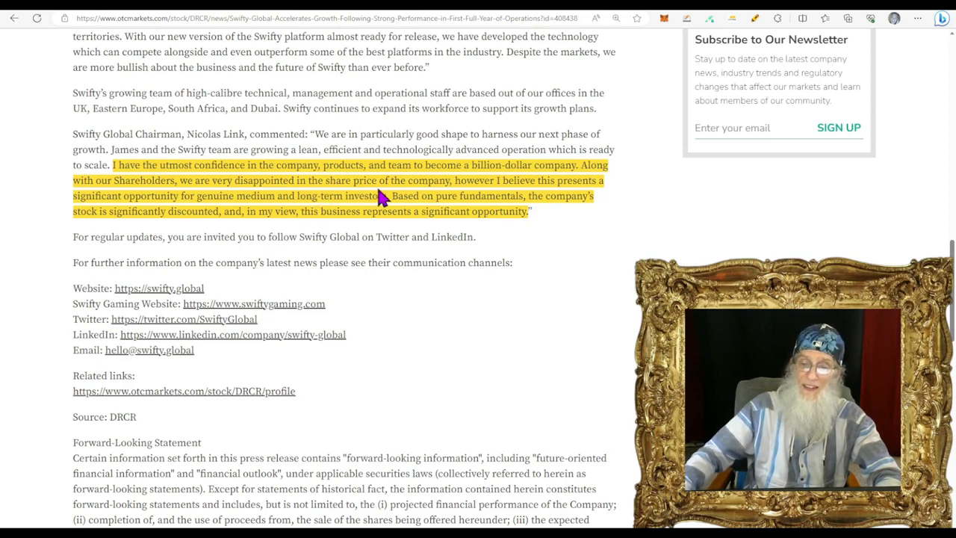
pyautogui.moveTo(420, 184)
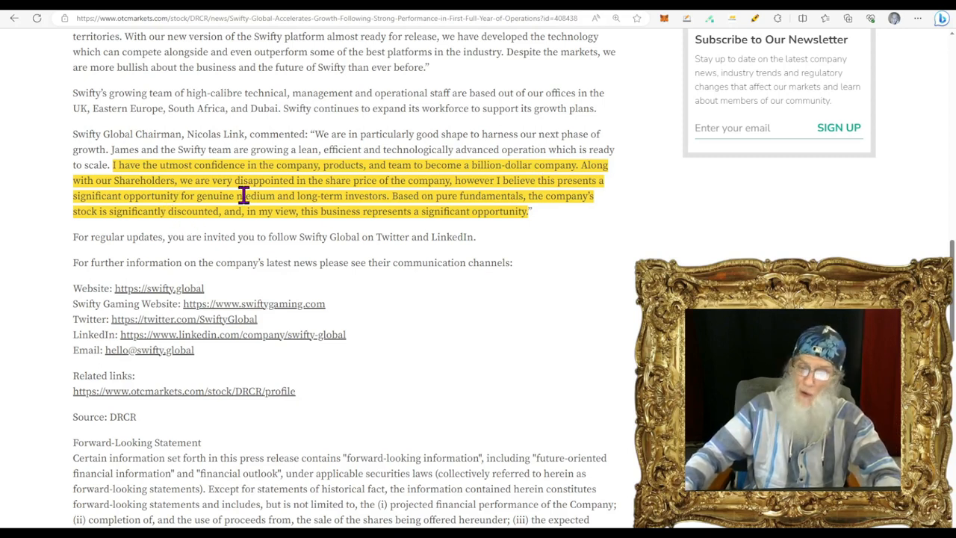
pyautogui.moveTo(427, 195)
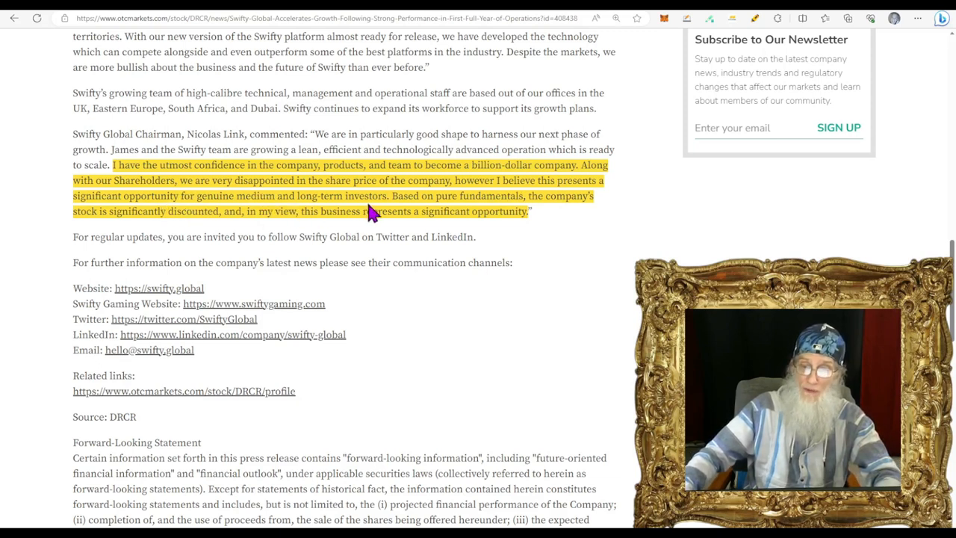
pyautogui.moveTo(506, 206)
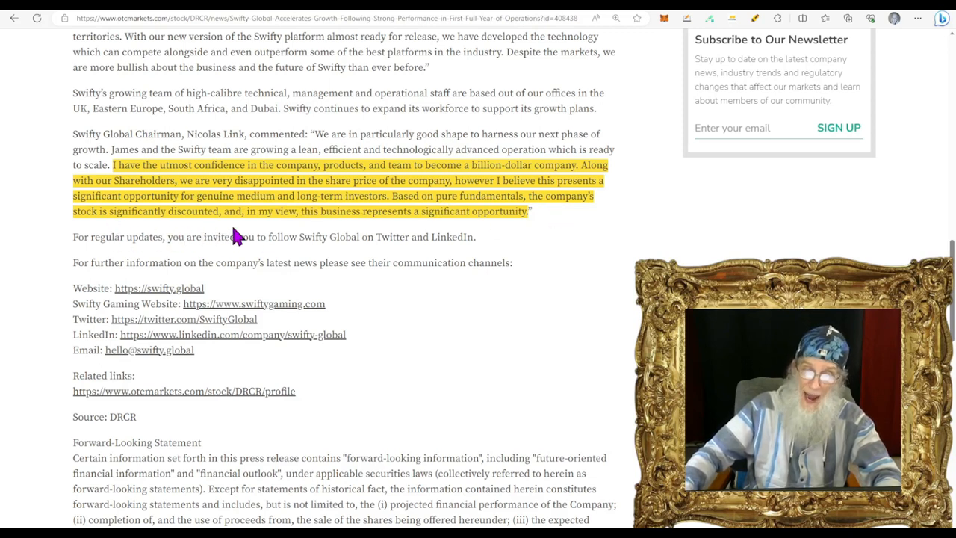
pyautogui.moveTo(400, 231)
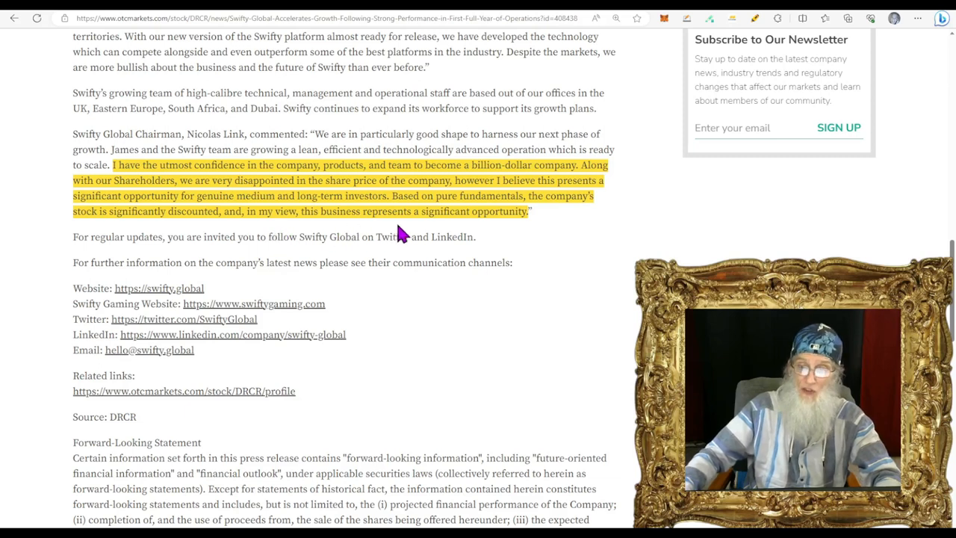
pyautogui.moveTo(508, 236)
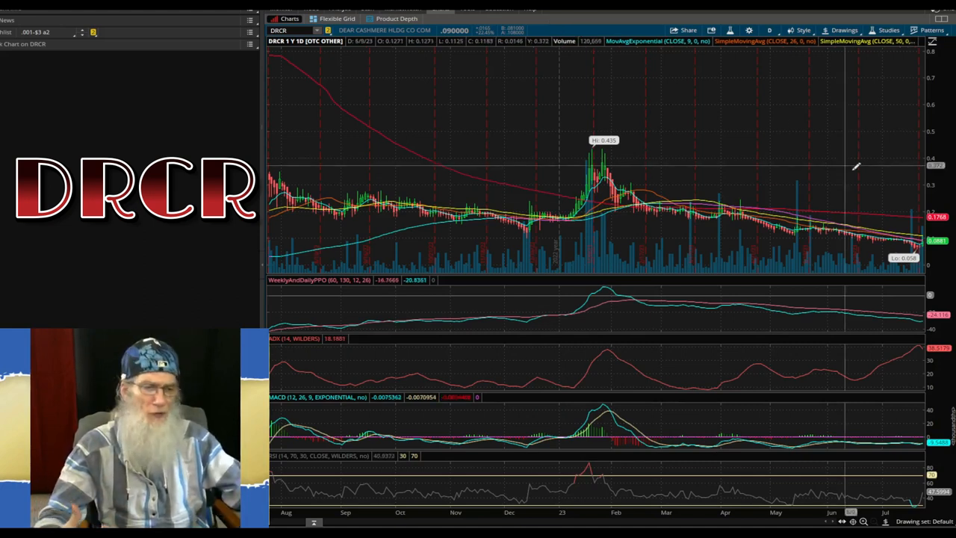
pyautogui.moveTo(908, 257)
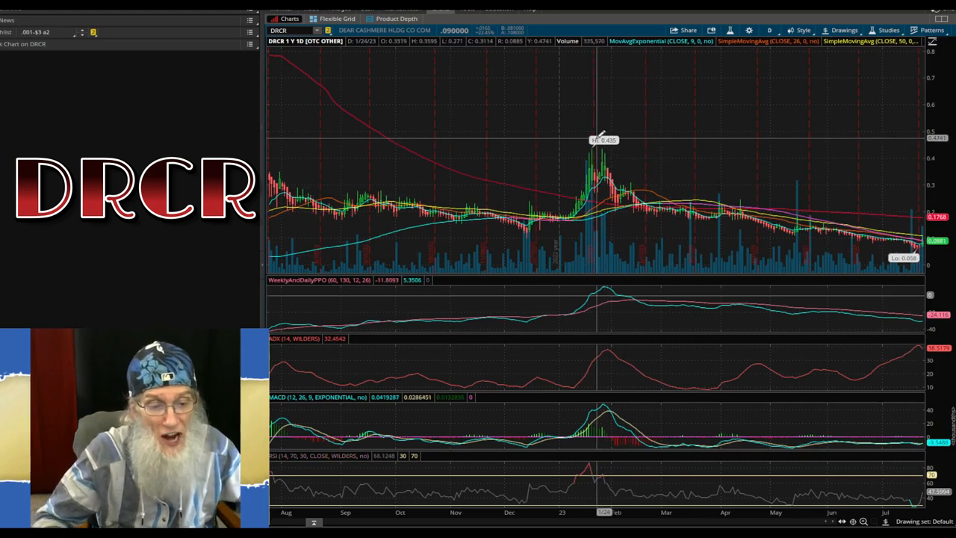
pyautogui.moveTo(836, 247)
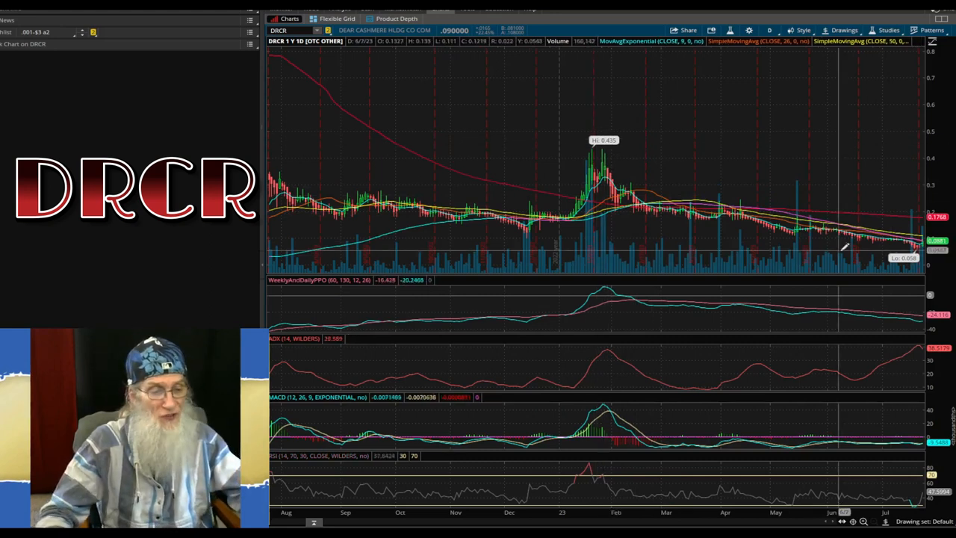
pyautogui.moveTo(889, 207)
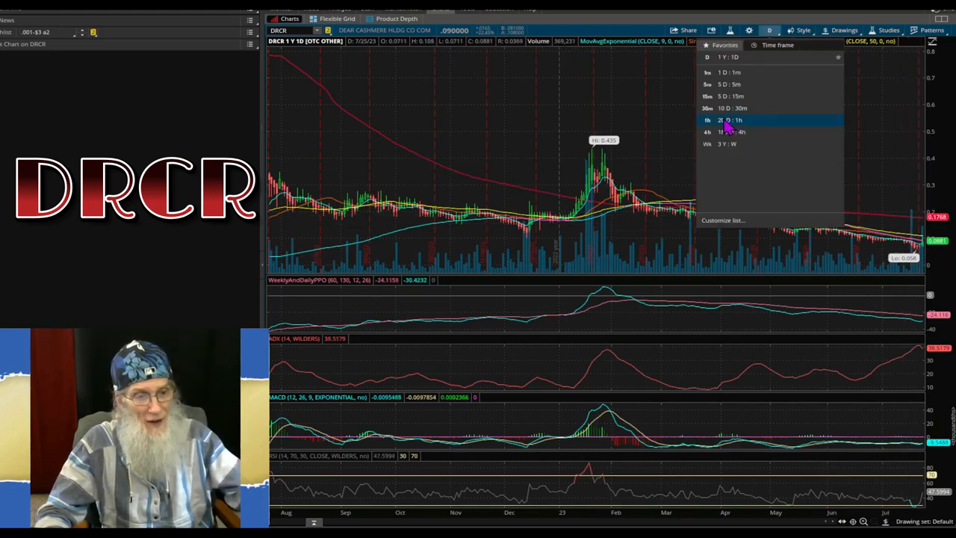
# Step: Set the DRCR chart to 180 D : 4h, showing the spike to 0.435
pyautogui.click(724, 131)
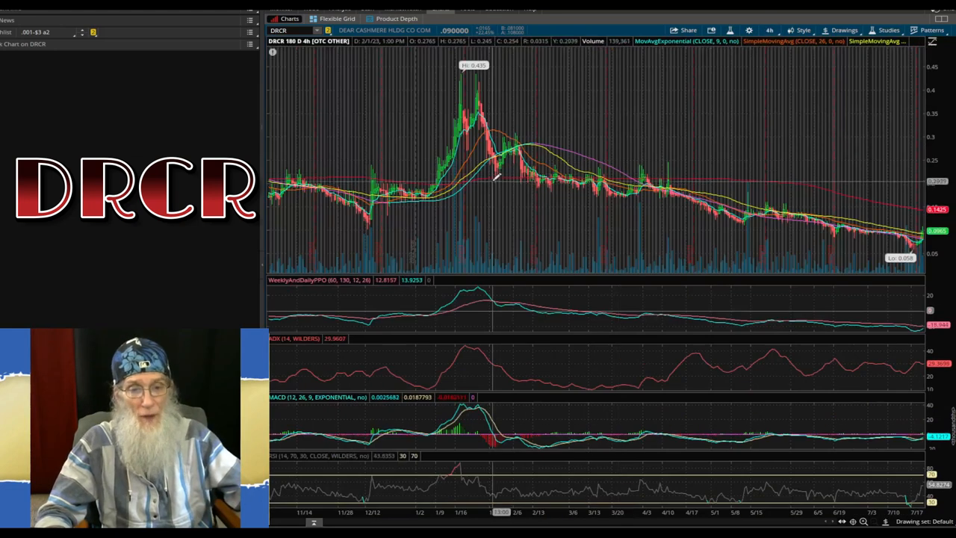
pyautogui.moveTo(466, 176)
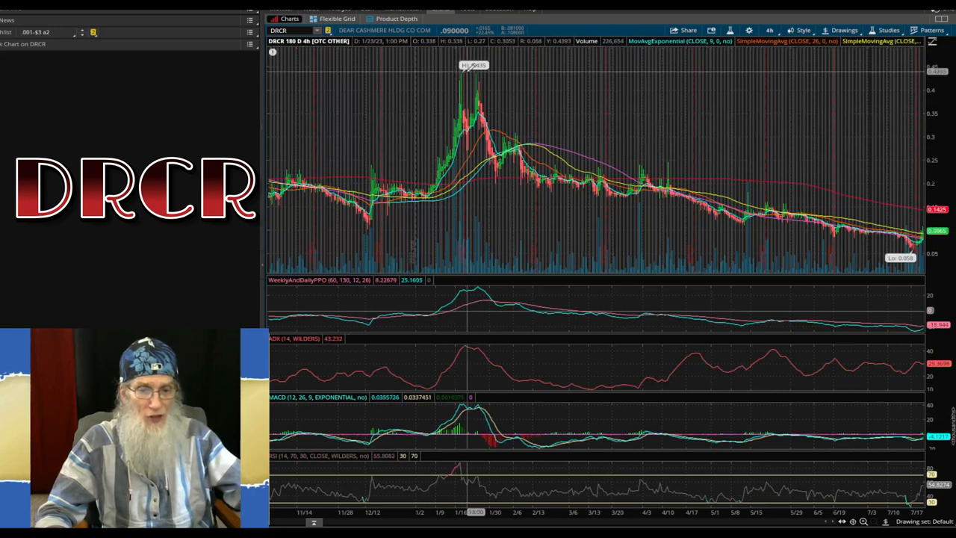
pyautogui.moveTo(568, 177)
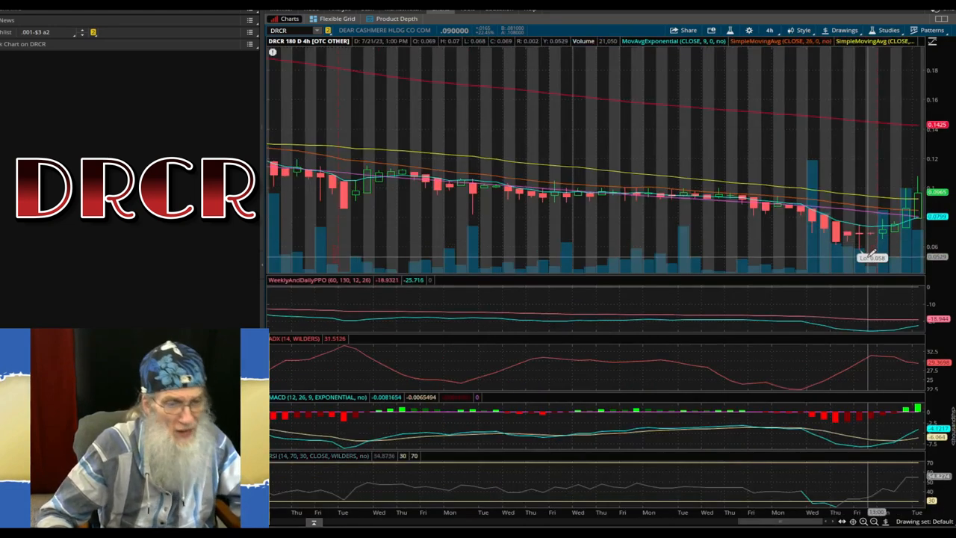
pyautogui.moveTo(889, 239)
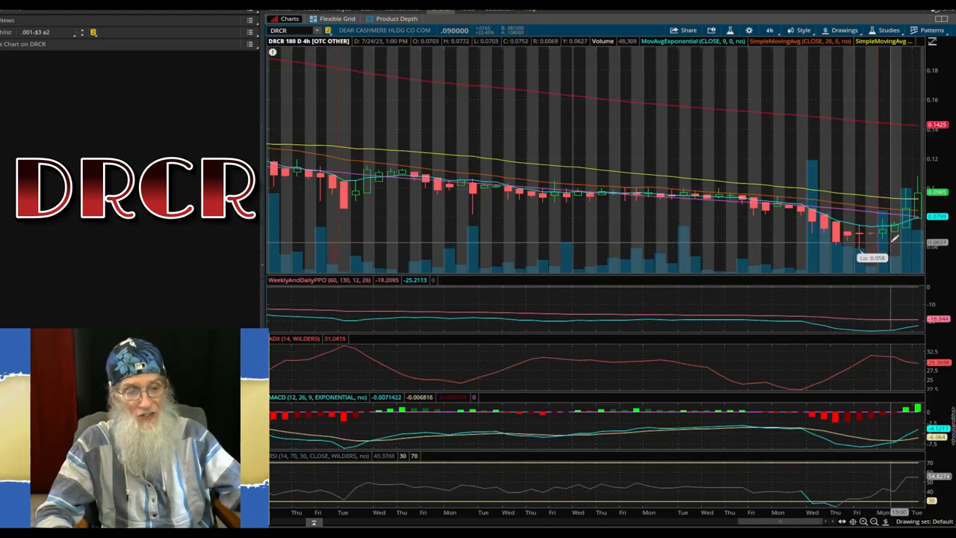
pyautogui.moveTo(675, 238)
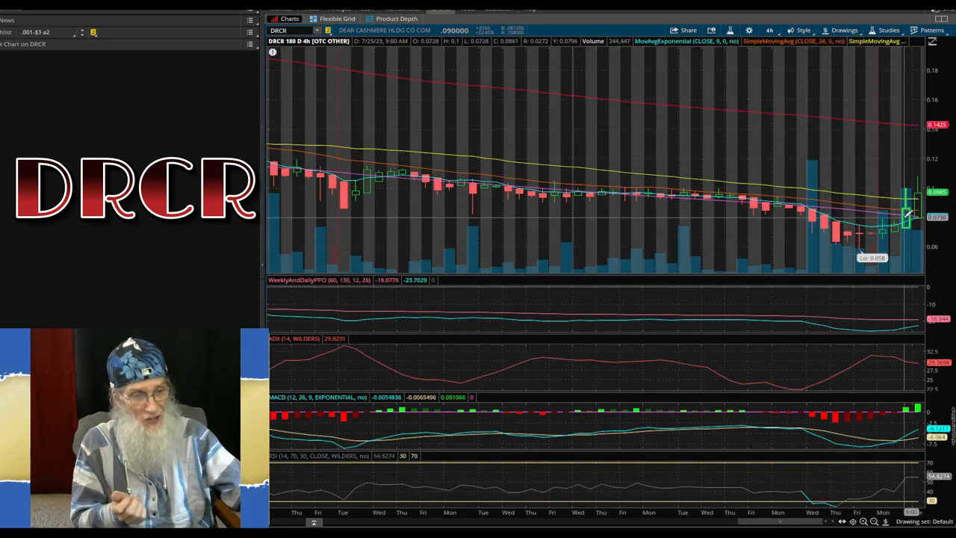
pyautogui.moveTo(460, 260)
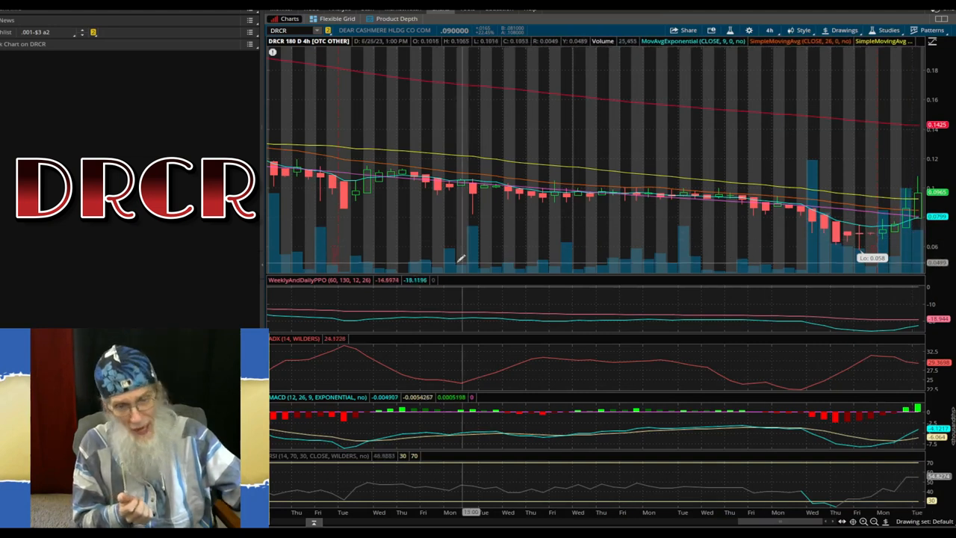
pyautogui.moveTo(899, 236)
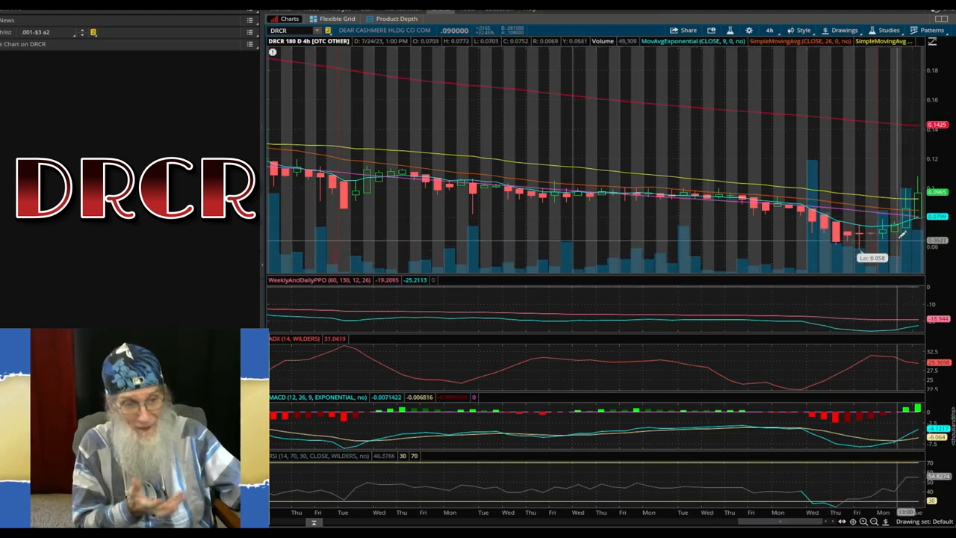
pyautogui.moveTo(885, 224)
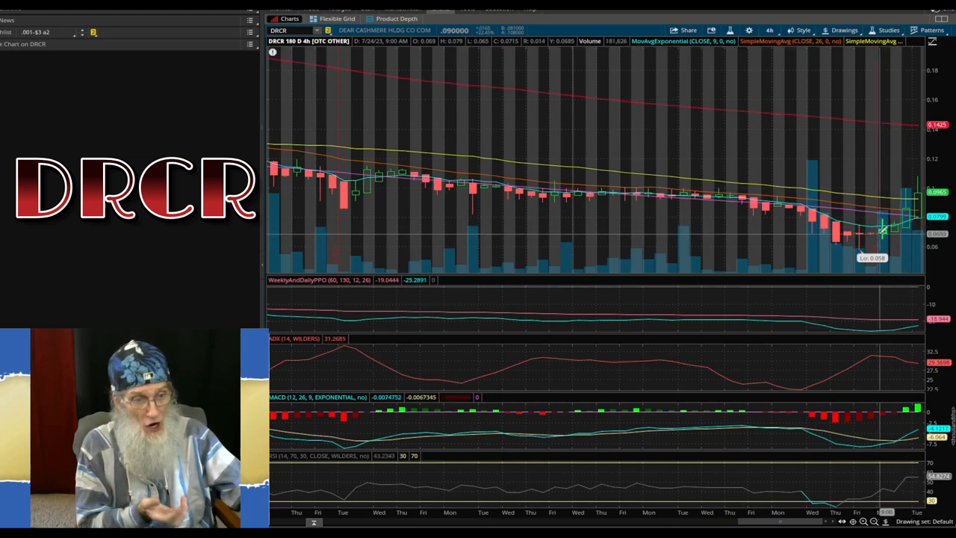
pyautogui.moveTo(844, 233)
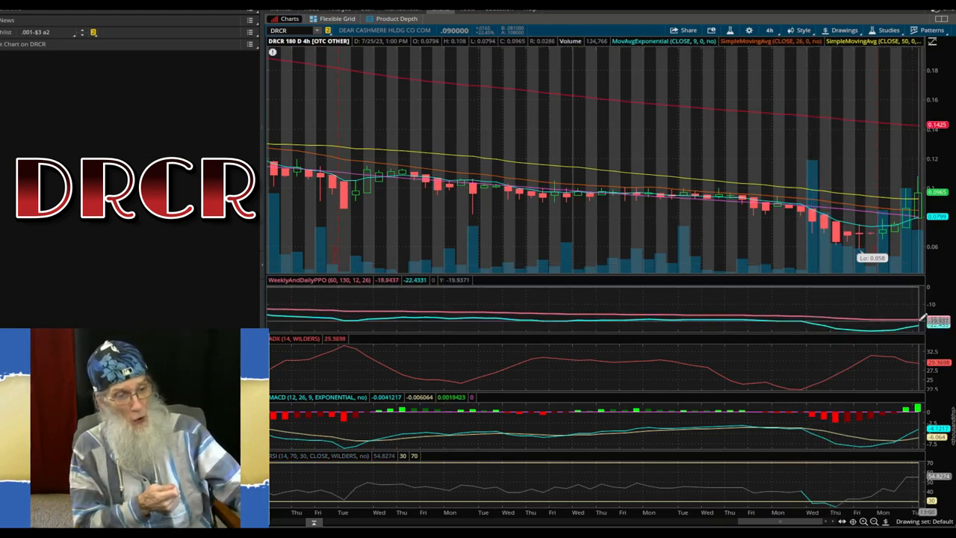
pyautogui.moveTo(904, 353)
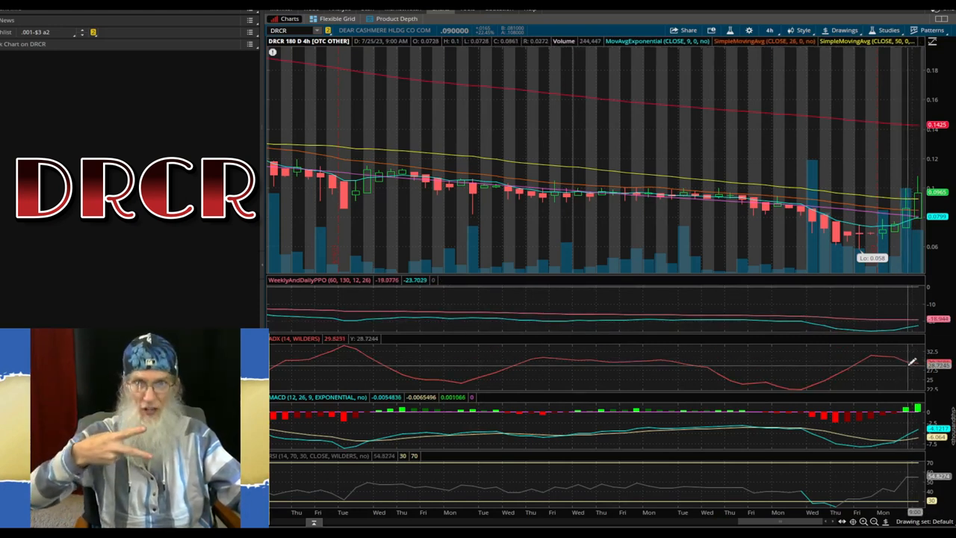
pyautogui.moveTo(914, 323)
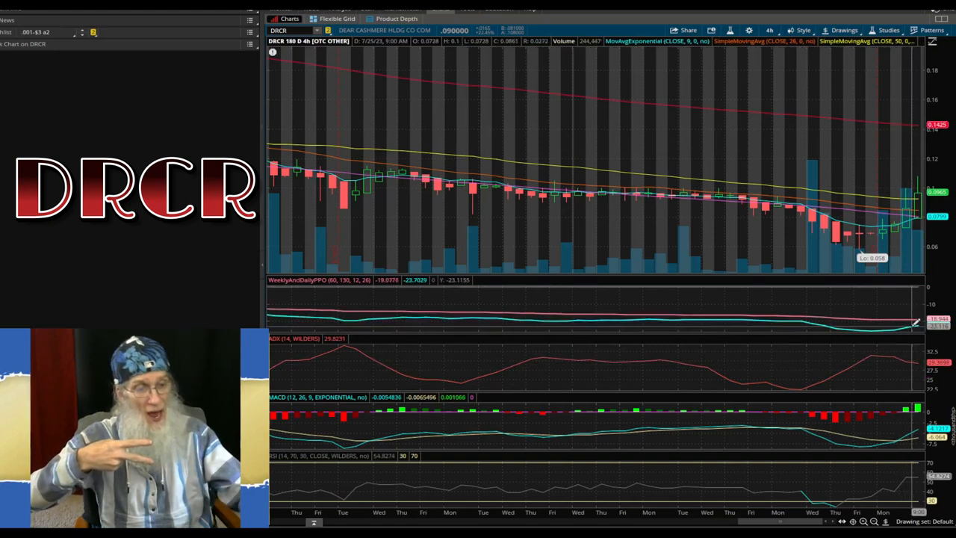
pyautogui.moveTo(885, 231)
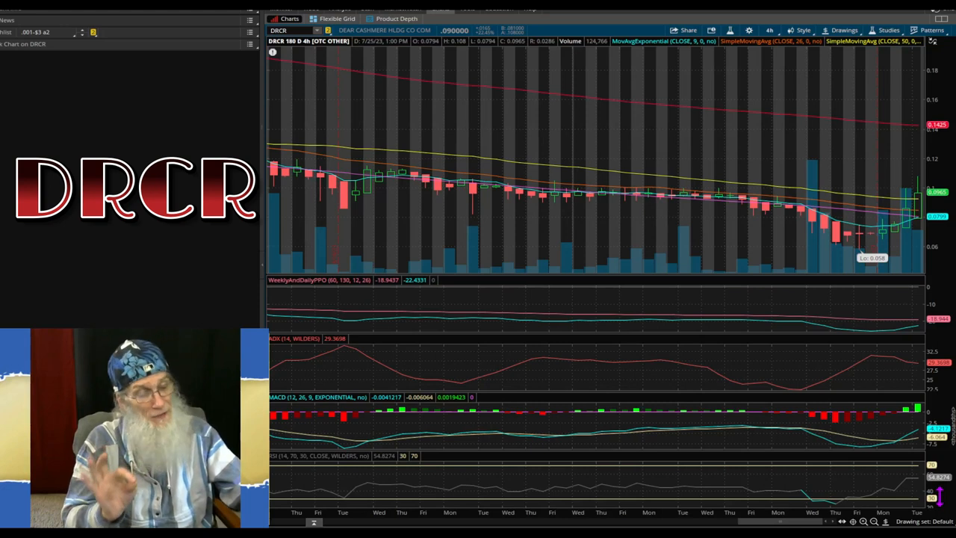
pyautogui.moveTo(779, 81)
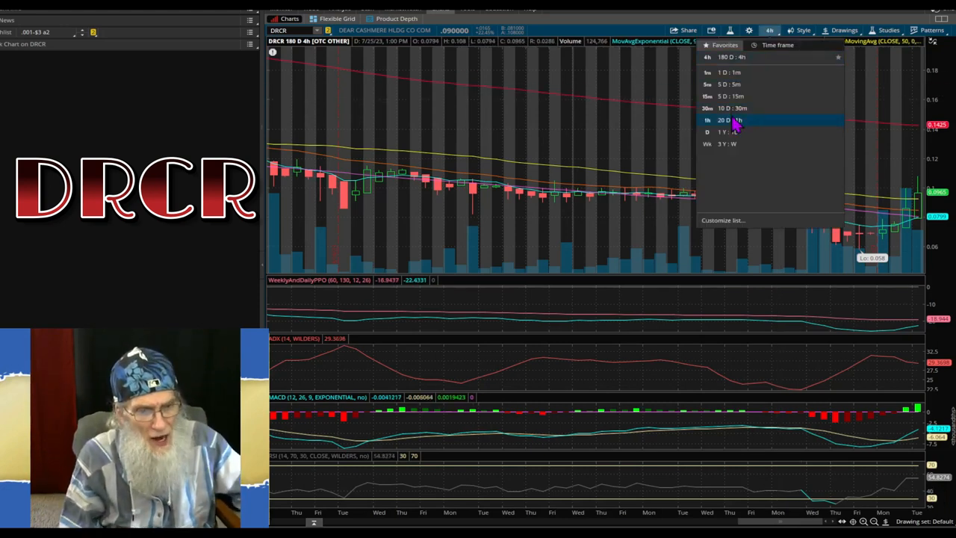
# Step: Set the DRCR chart to 20 D : 1h to view the recent sharp climb
pyautogui.click(732, 120)
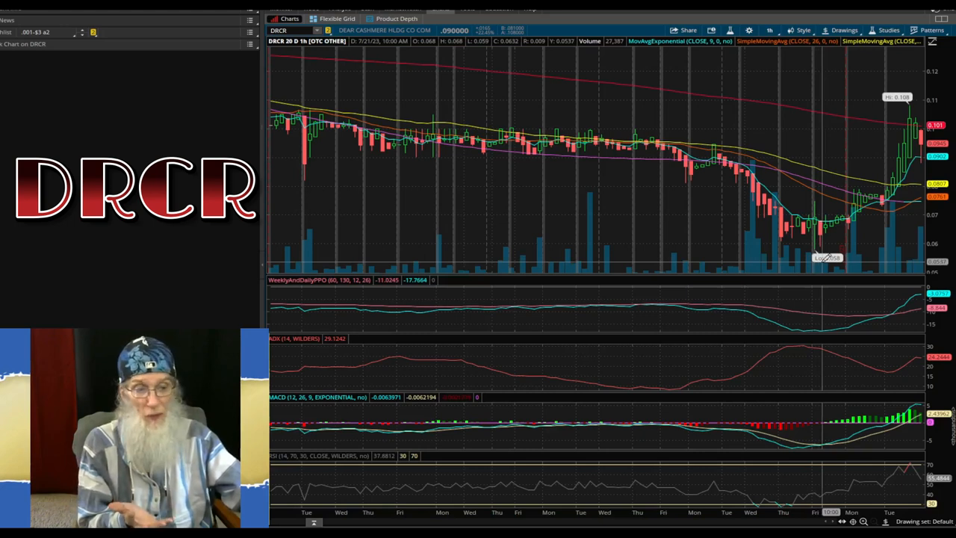
pyautogui.moveTo(829, 224)
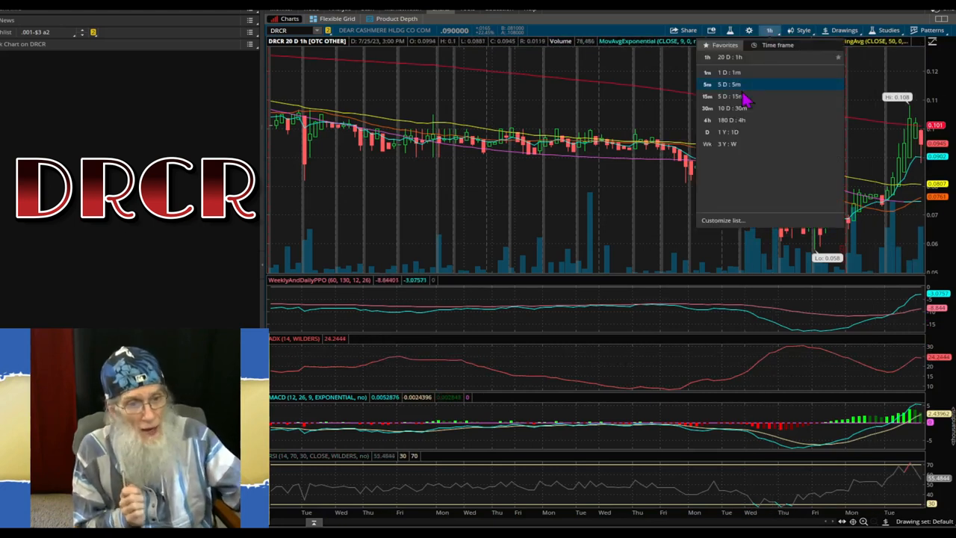
# Step: Set the DRCR chart to 5 D : 5m, closing in on the latest high
pyautogui.click(729, 84)
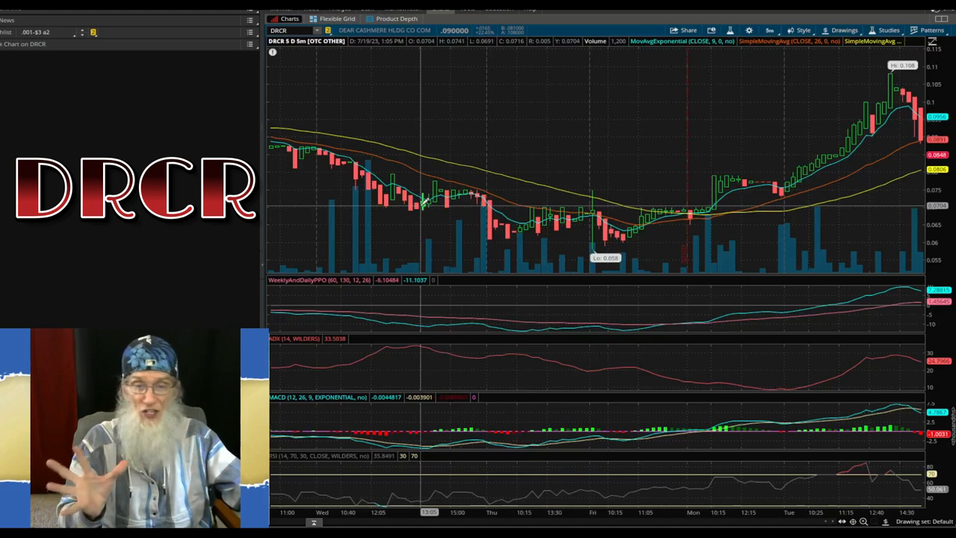
pyautogui.moveTo(530, 239)
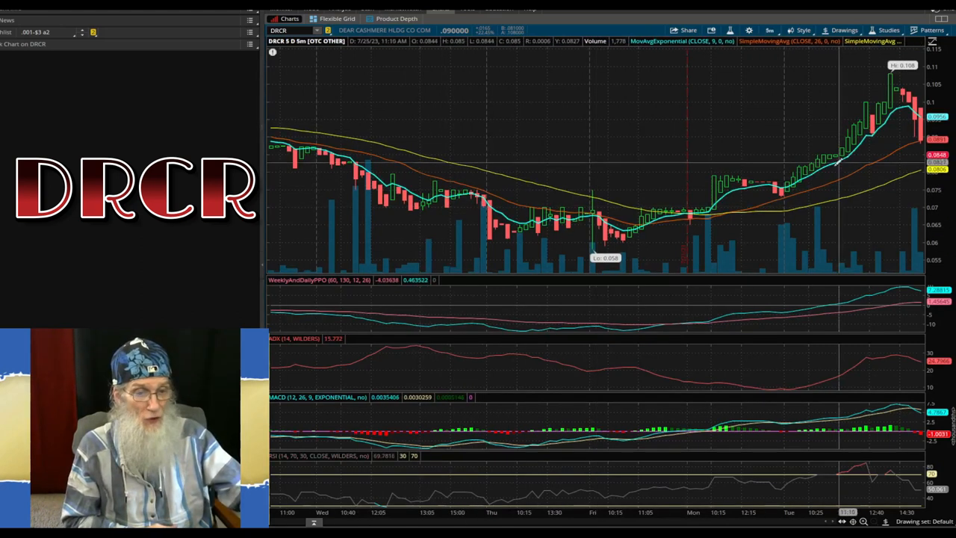
pyautogui.moveTo(592, 209)
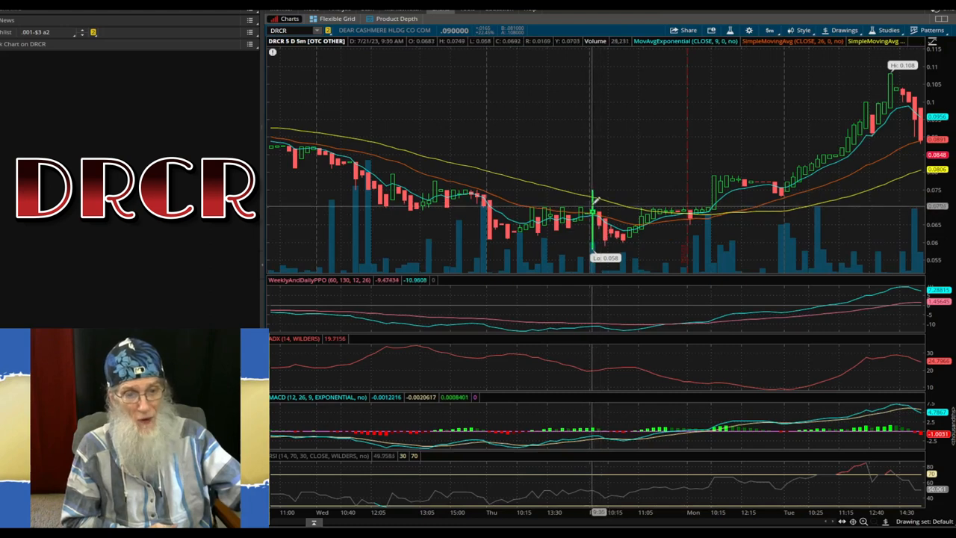
pyautogui.moveTo(635, 237)
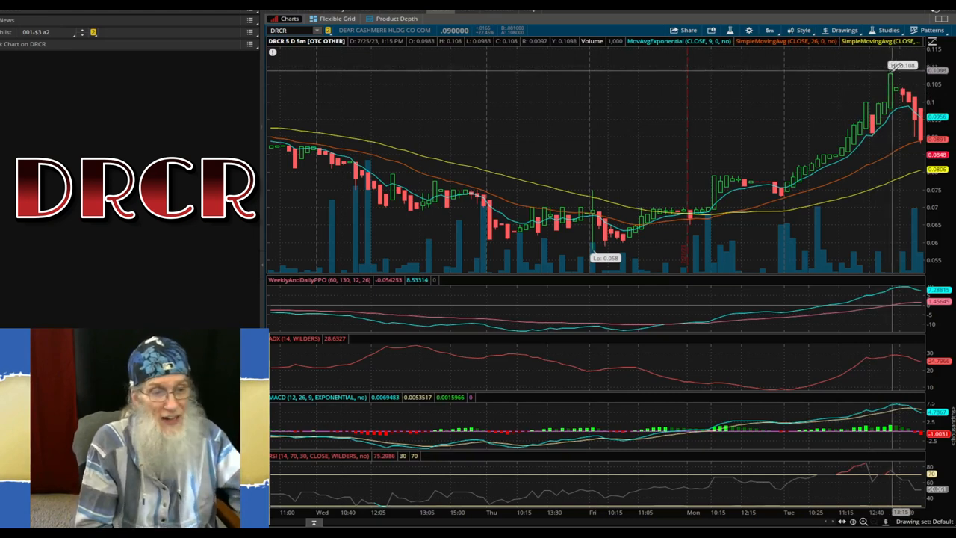
pyautogui.moveTo(914, 112)
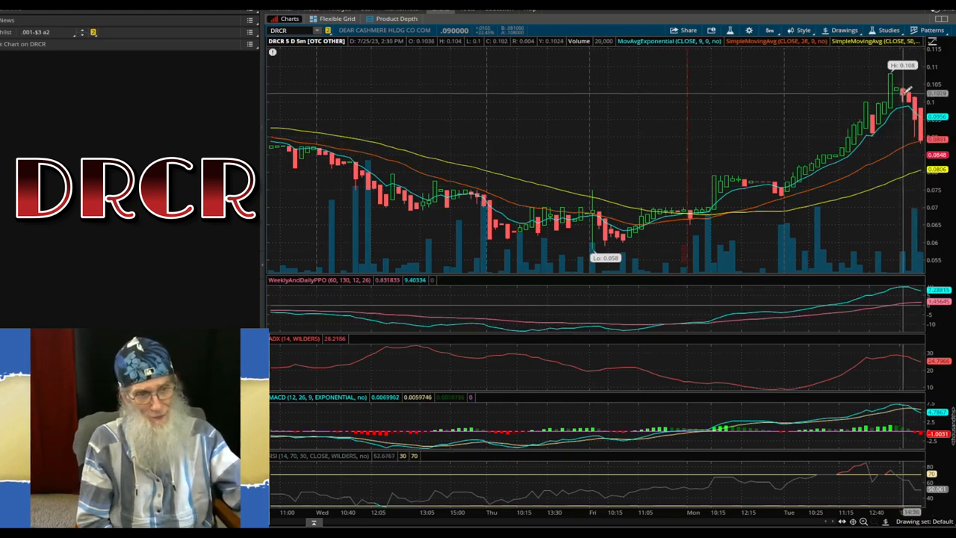
pyautogui.moveTo(649, 238)
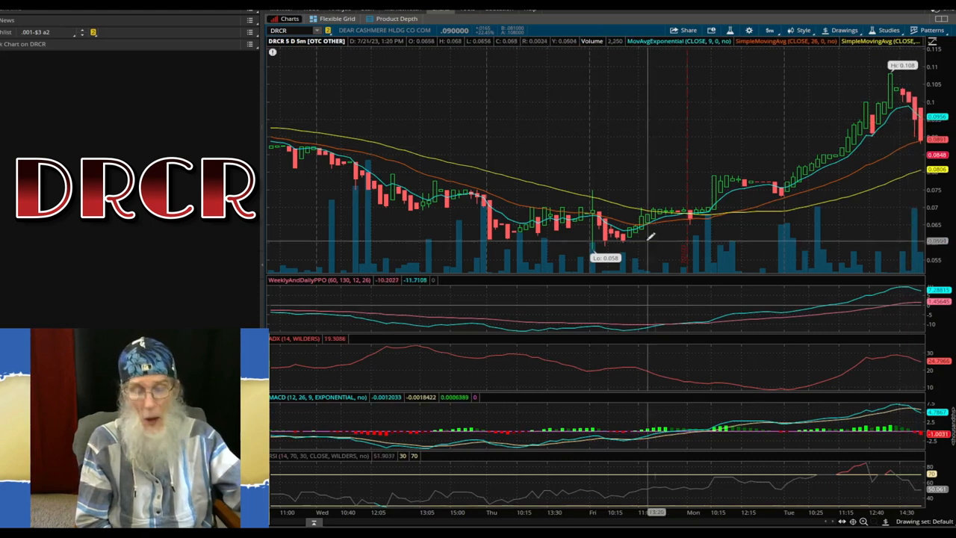